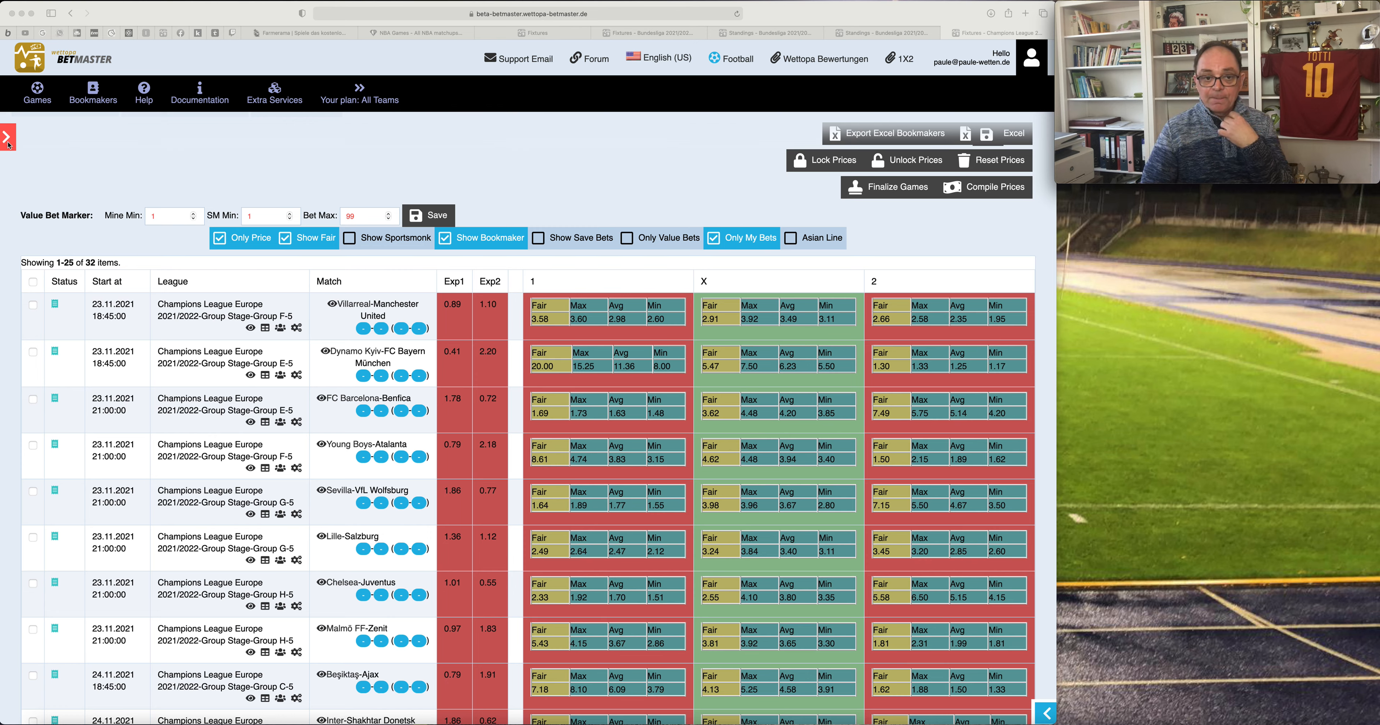
{"action": "mouse_move", "coordinate": [234, 137]}
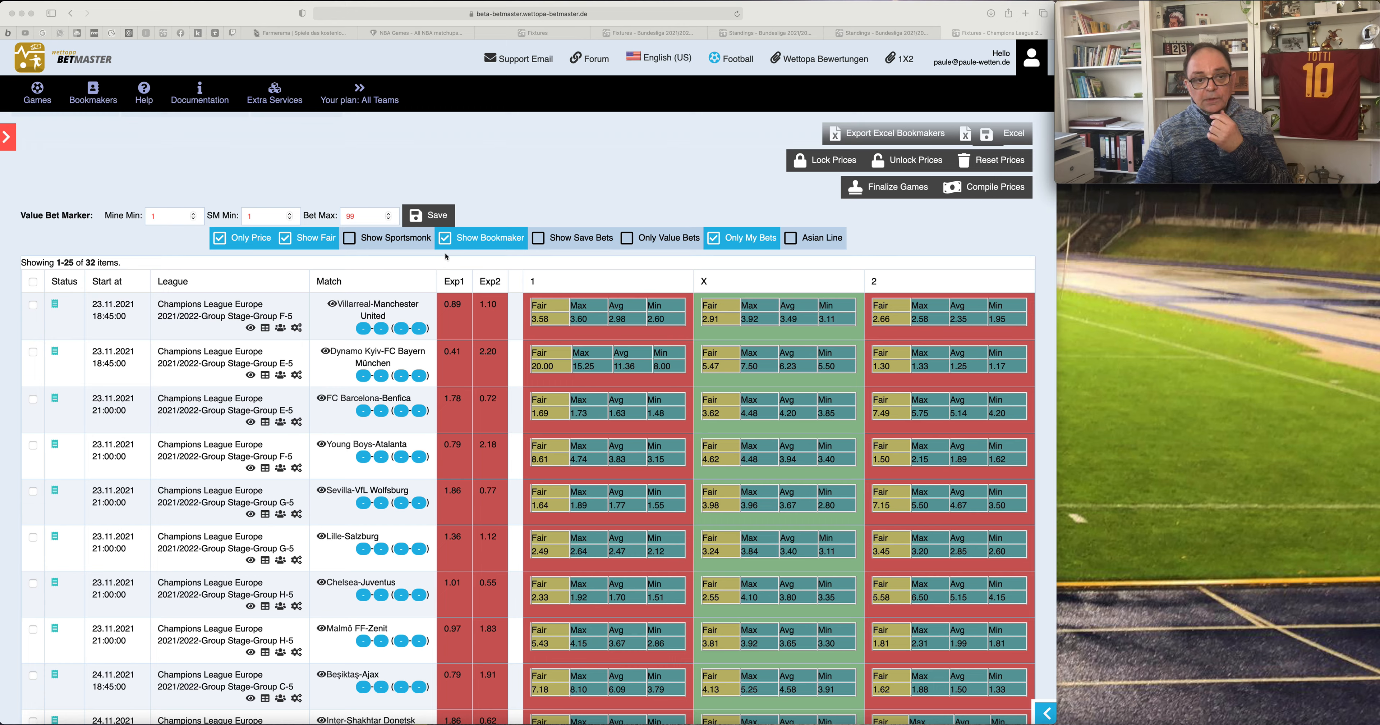
{"action": "mouse_move", "coordinate": [524, 333]}
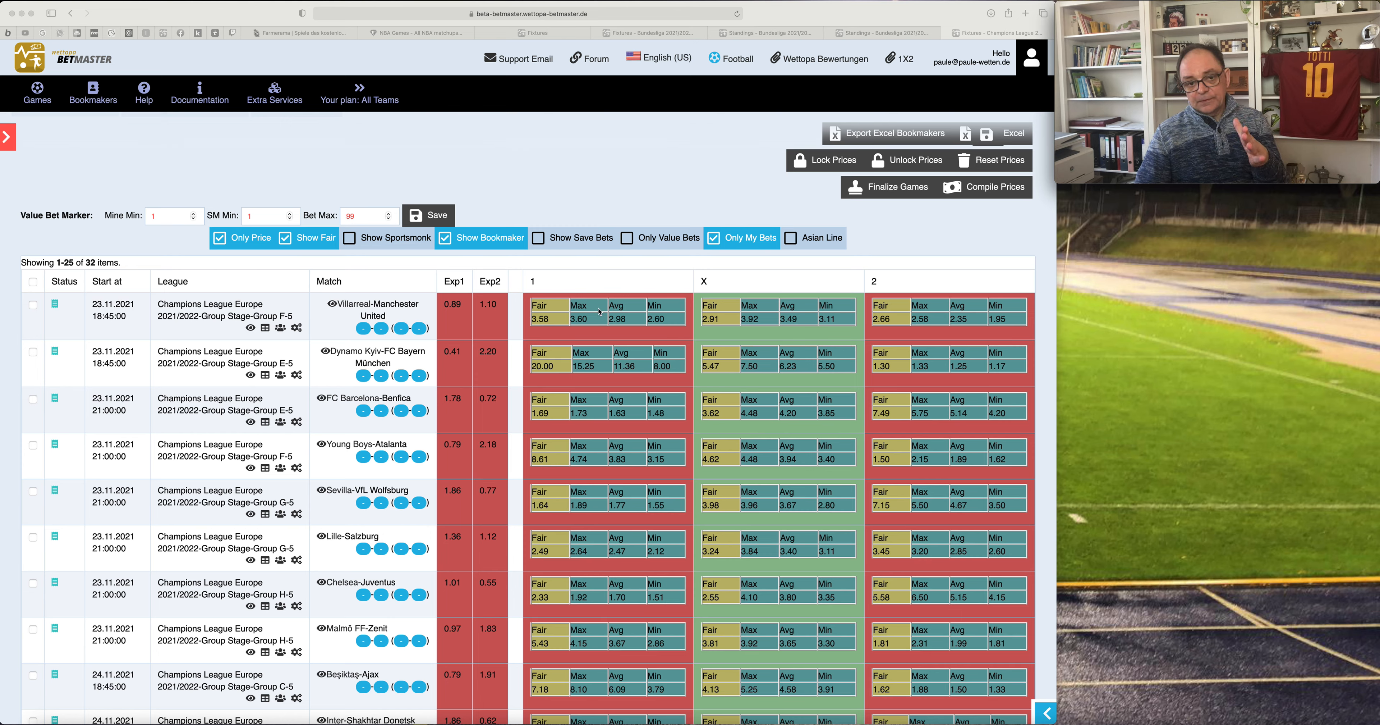
{"action": "mouse_move", "coordinate": [732, 324]}
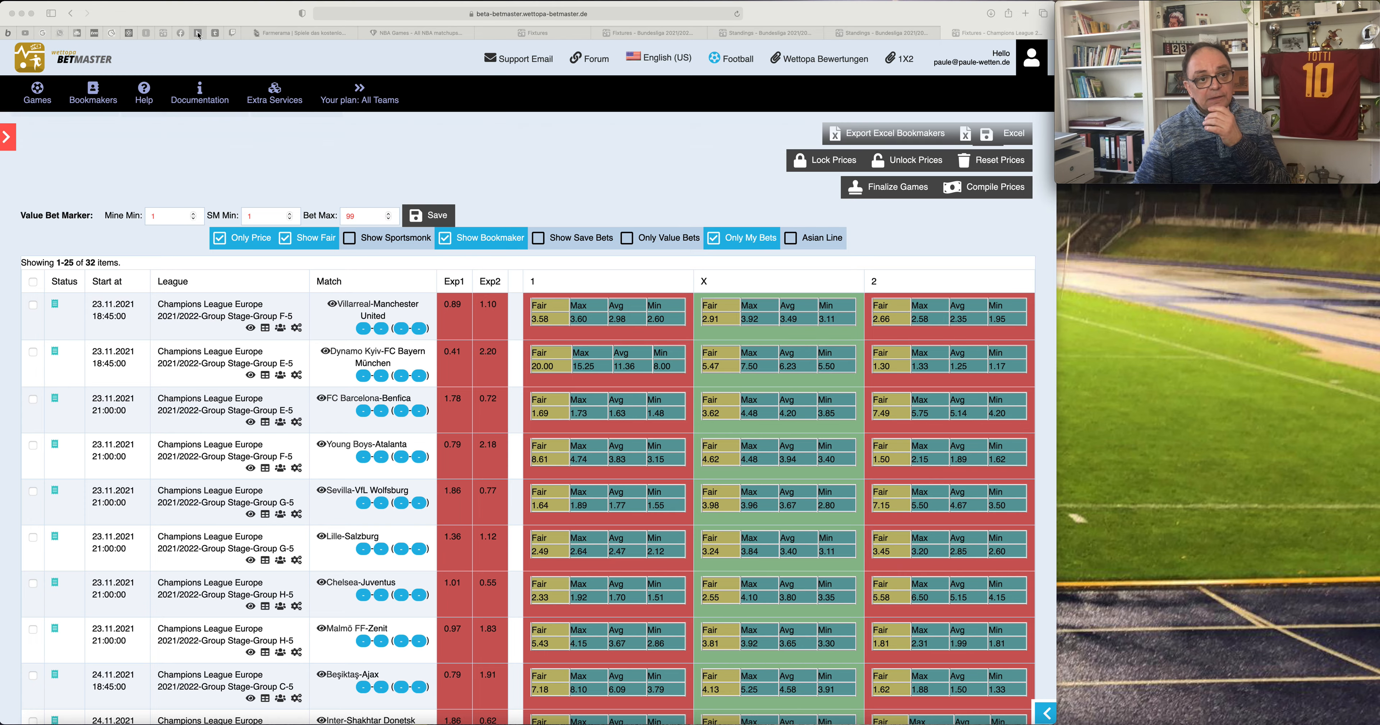
Scroll kicker's Champions League standings through Groups D to G and back up.
{"action": "left_click", "coordinate": [995, 33]}
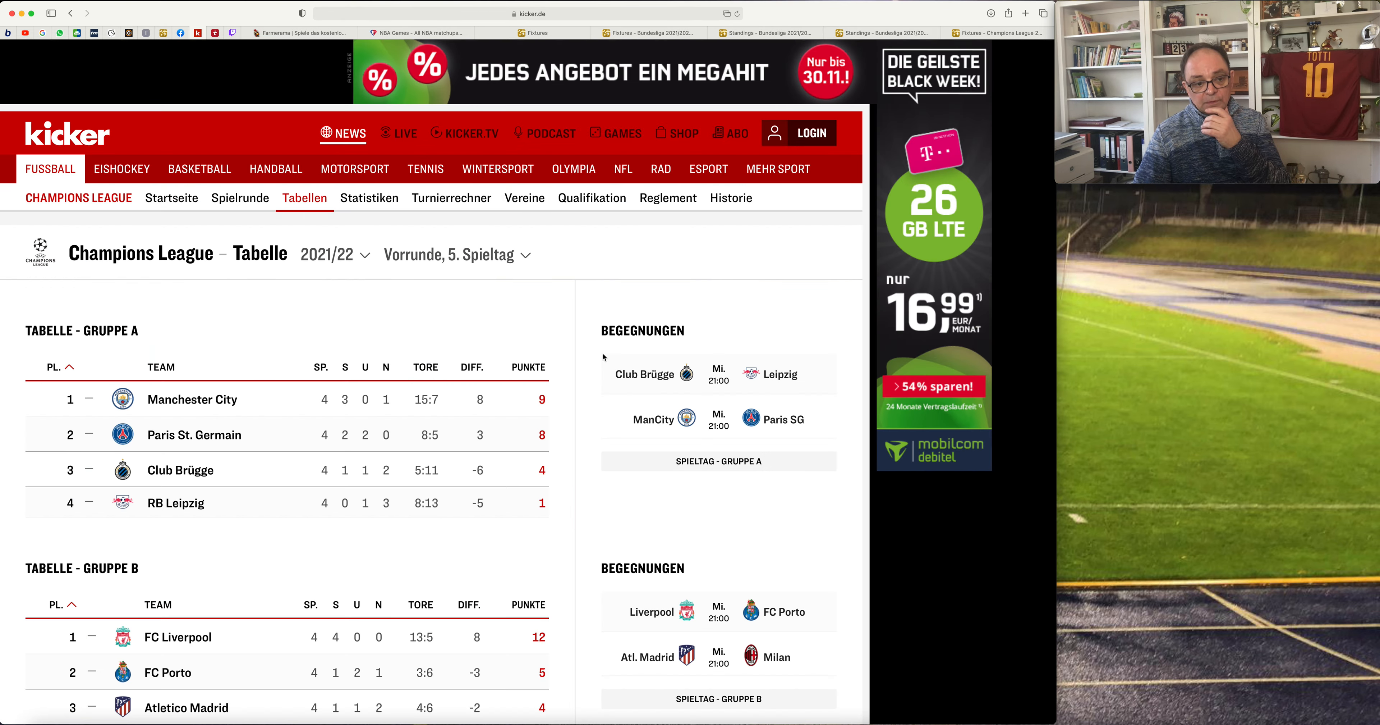
{"action": "scroll", "scroll_direction": "down", "scroll_amount": 3}
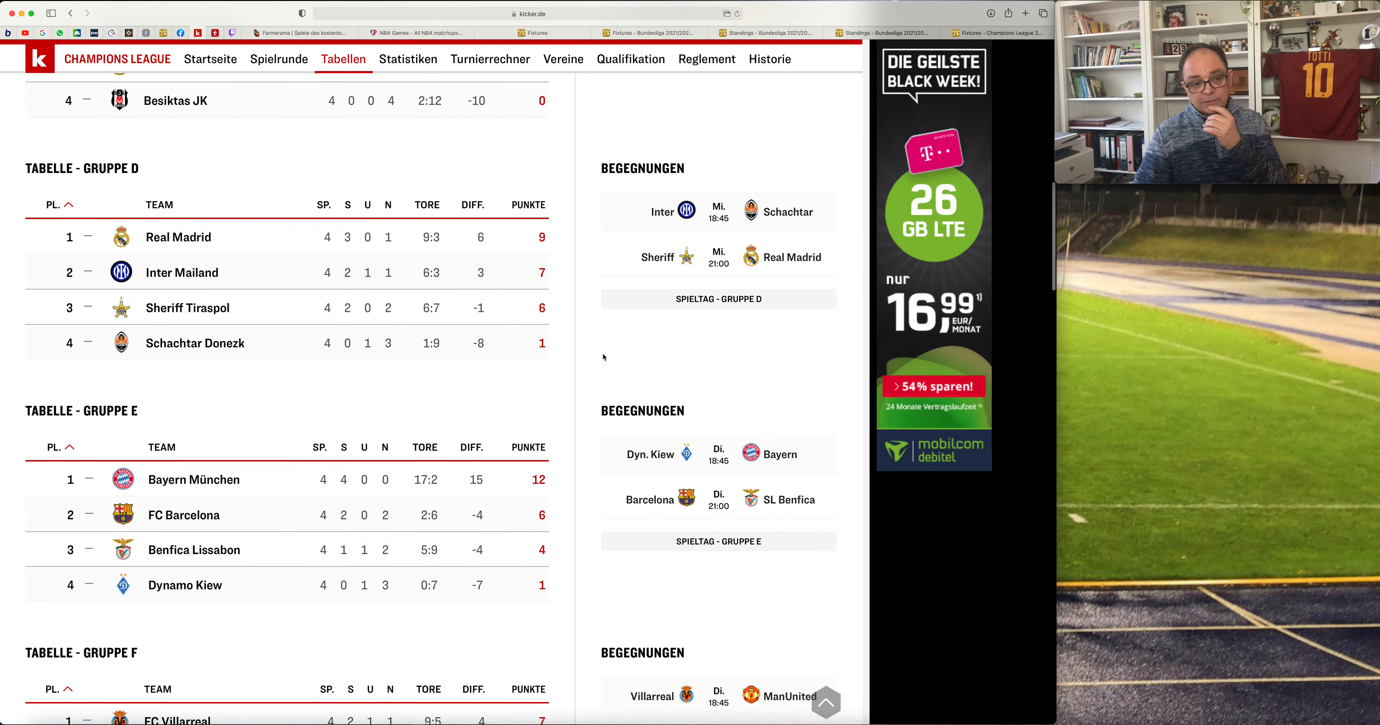
{"action": "scroll", "scroll_direction": "down", "scroll_amount": 3}
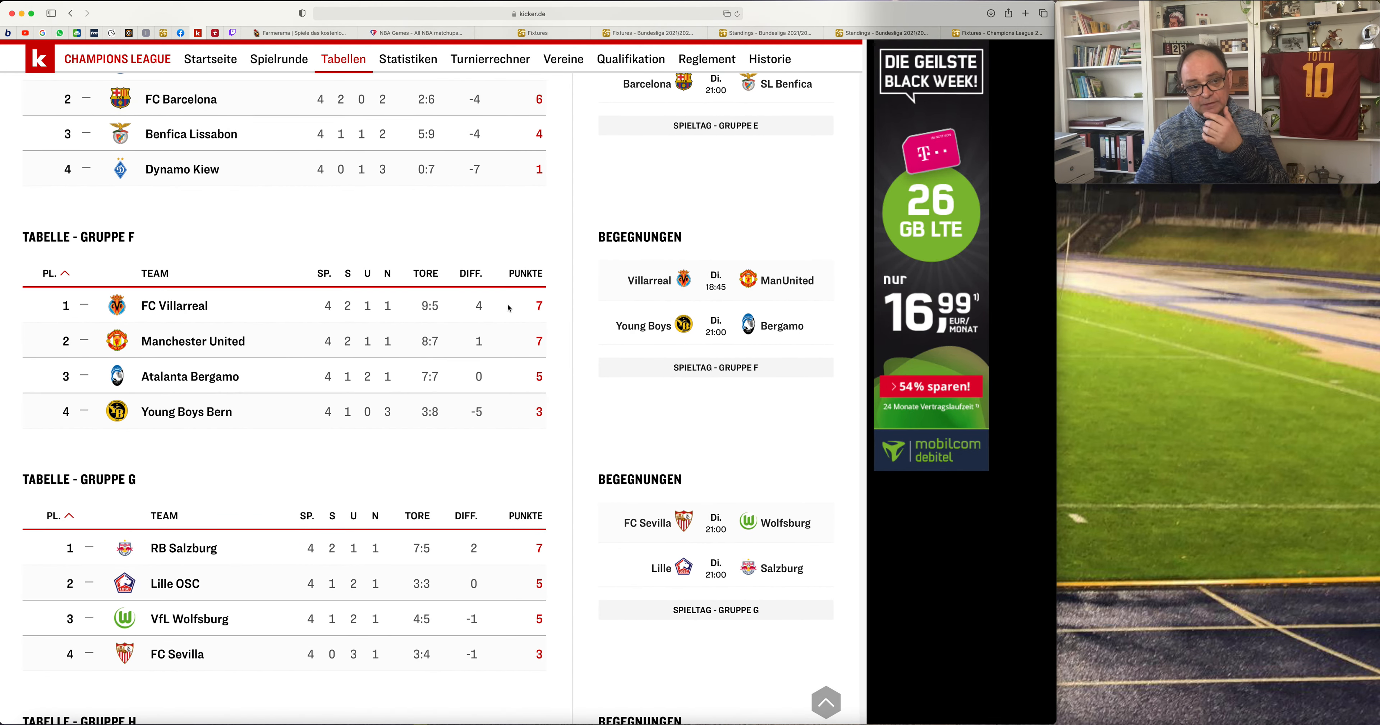
{"action": "mouse_move", "coordinate": [248, 341]}
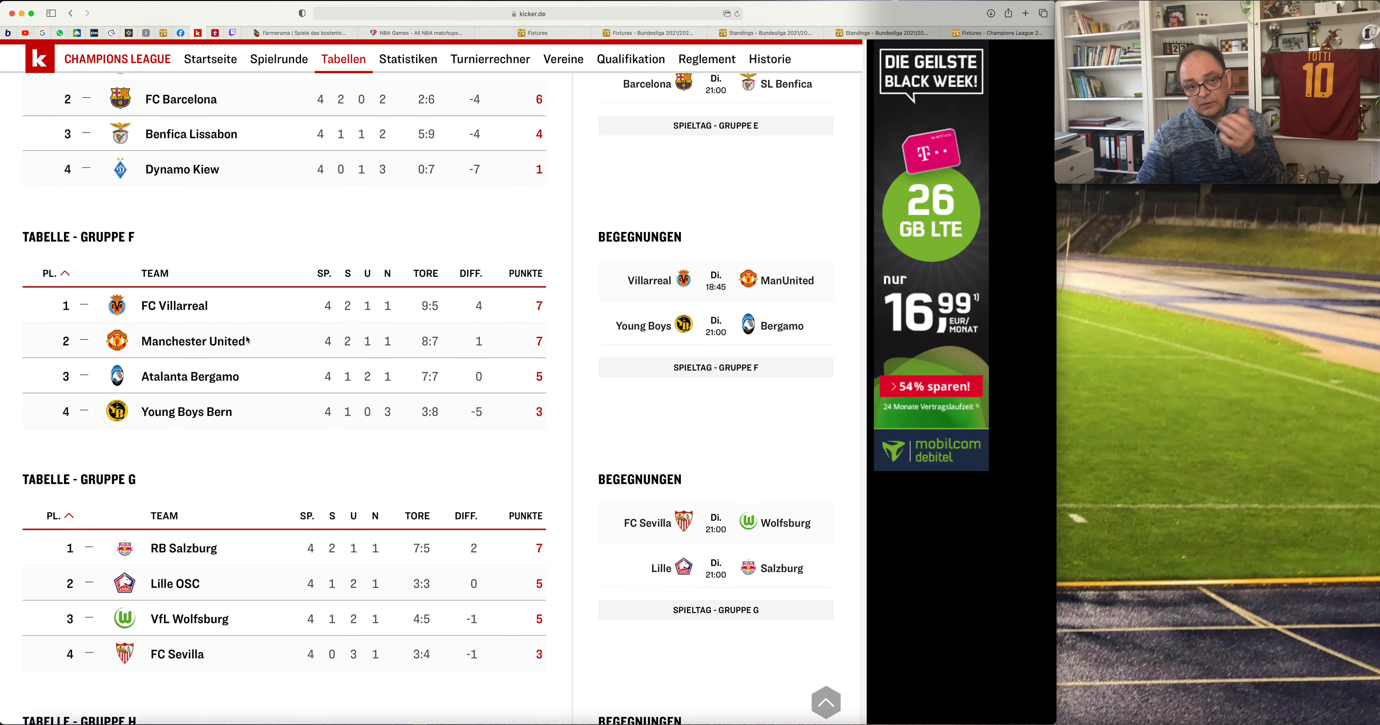
{"action": "scroll", "scroll_direction": "up", "scroll_amount": 3}
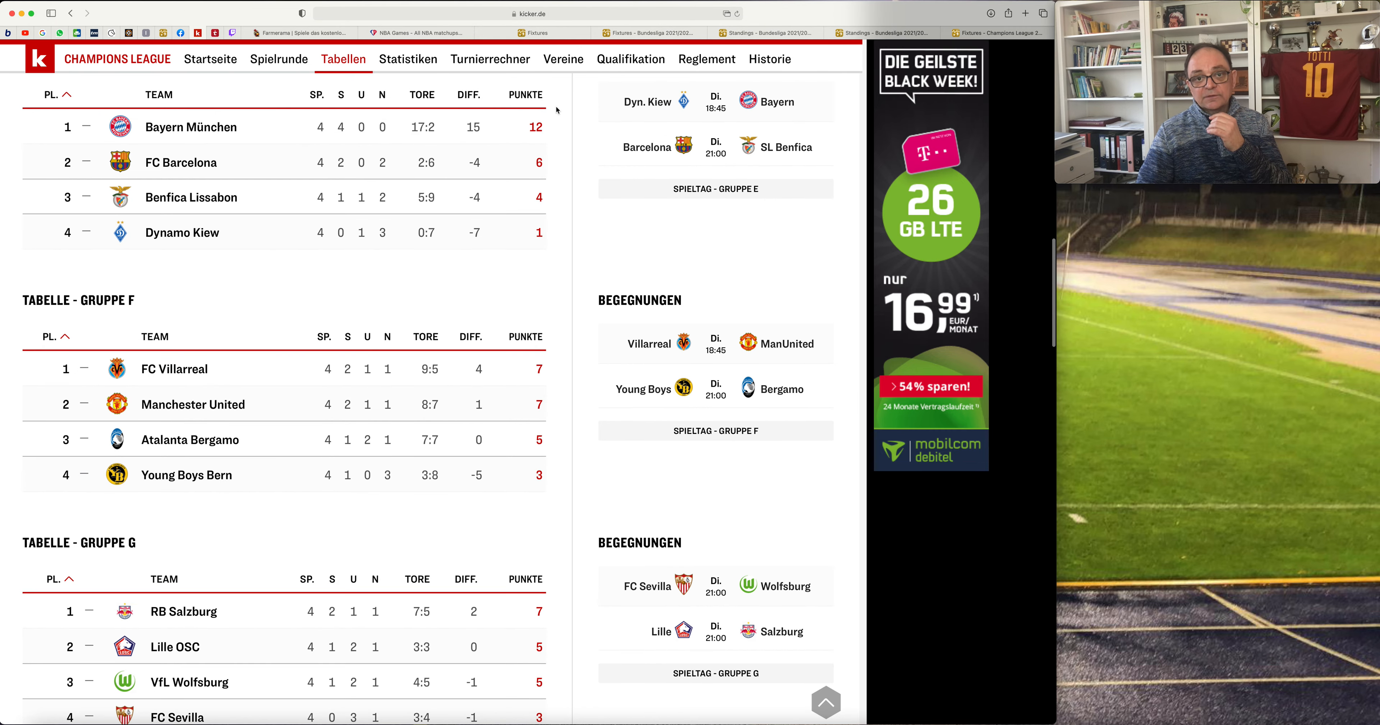
{"action": "scroll", "scroll_direction": "up", "scroll_amount": 3}
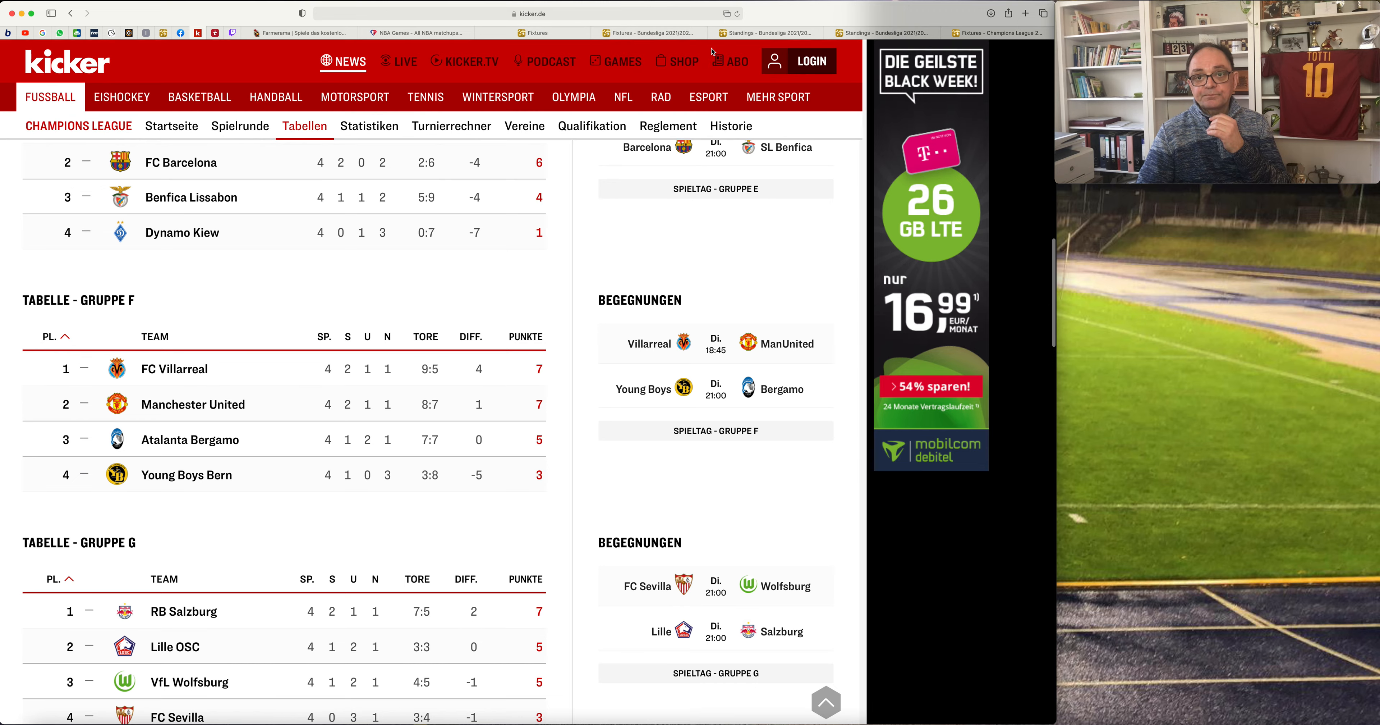
{"action": "scroll", "scroll_direction": "up", "scroll_amount": 3}
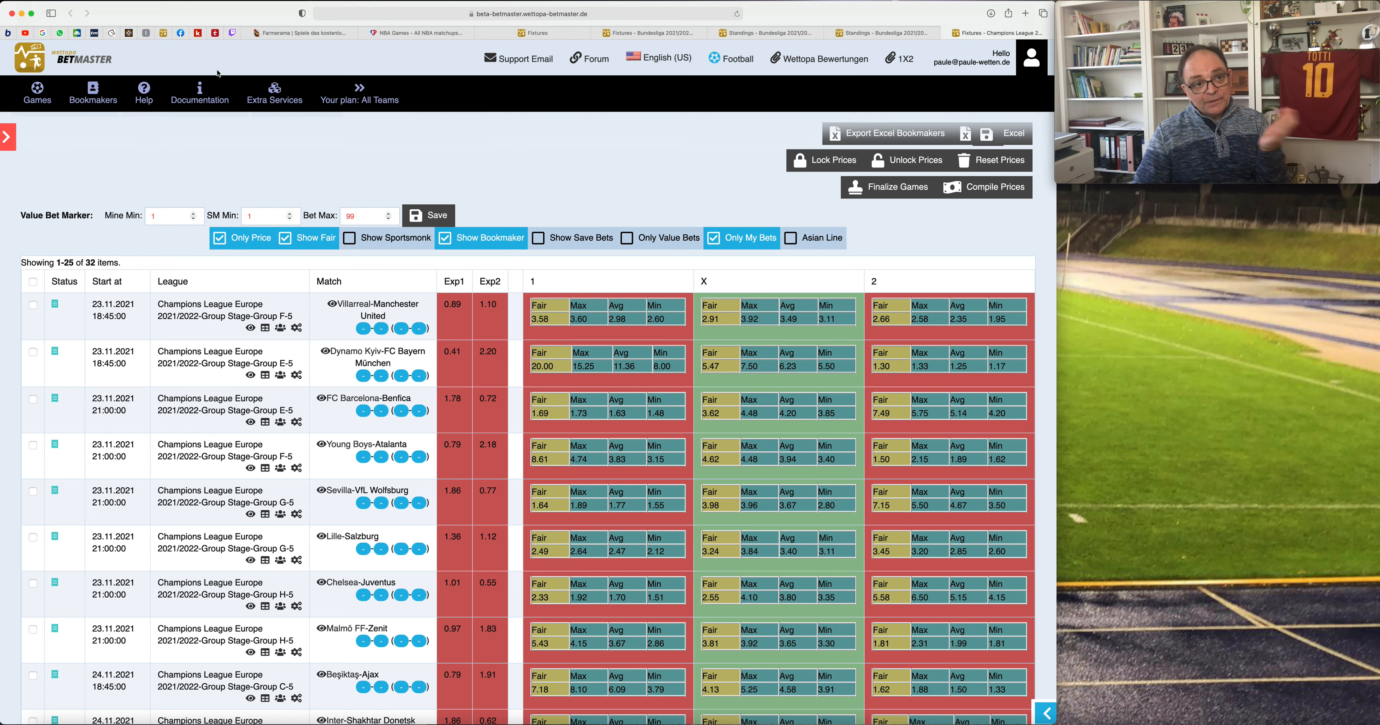
{"action": "mouse_move", "coordinate": [161, 33]}
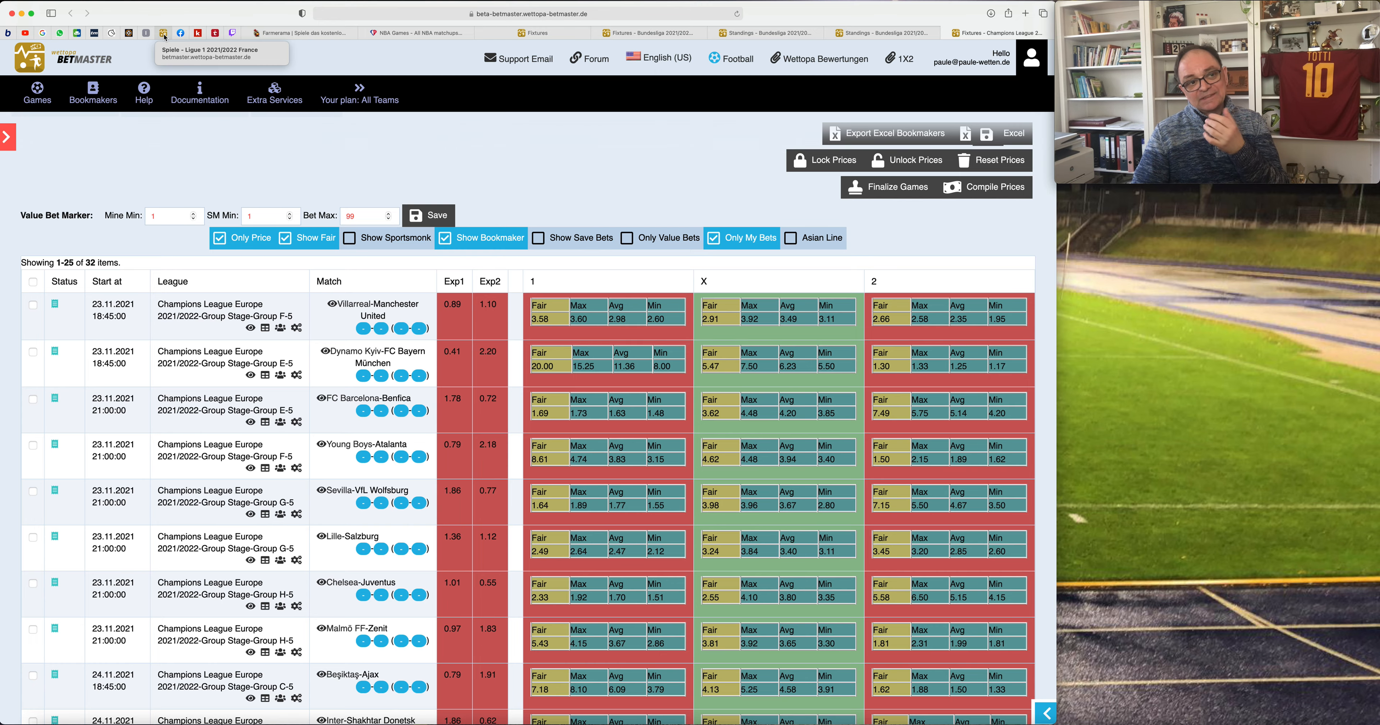
Switch to the kicker tab showing the Group E to G standings.
{"action": "left_click", "coordinate": [995, 33]}
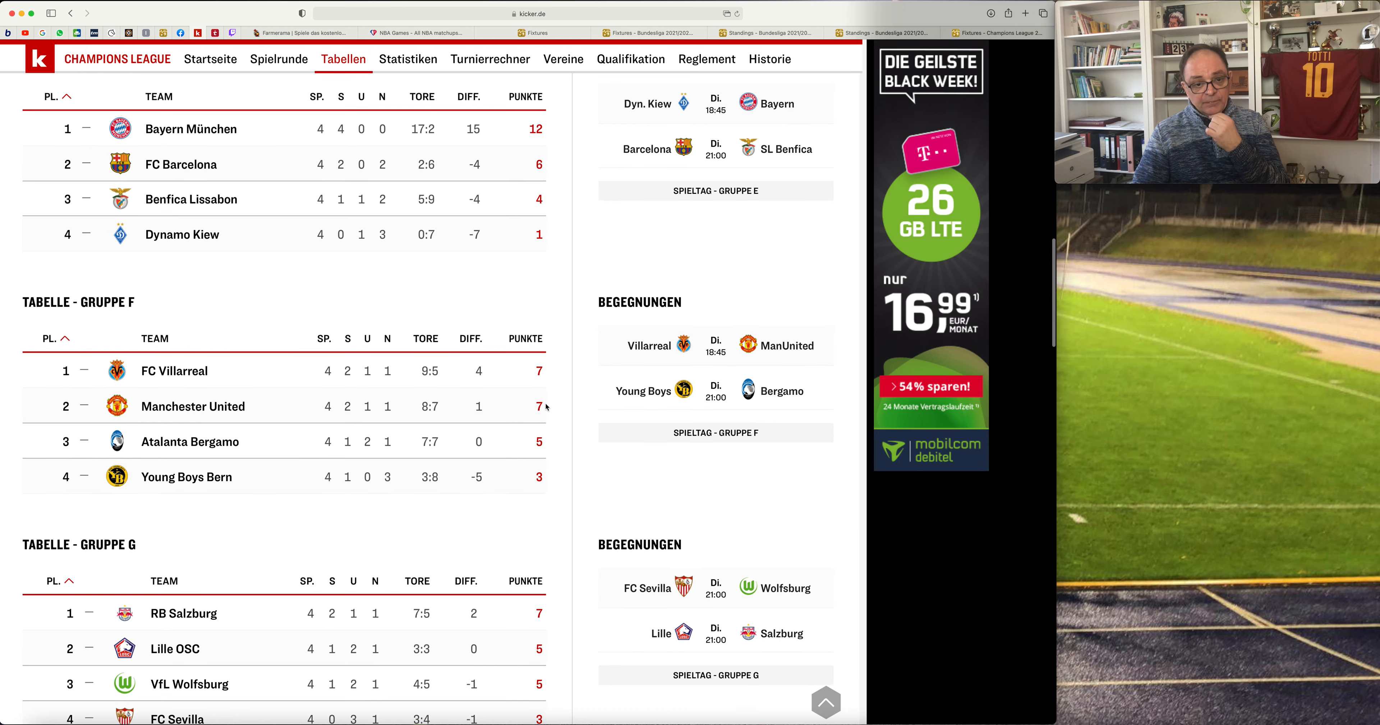
{"action": "mouse_move", "coordinate": [511, 387]}
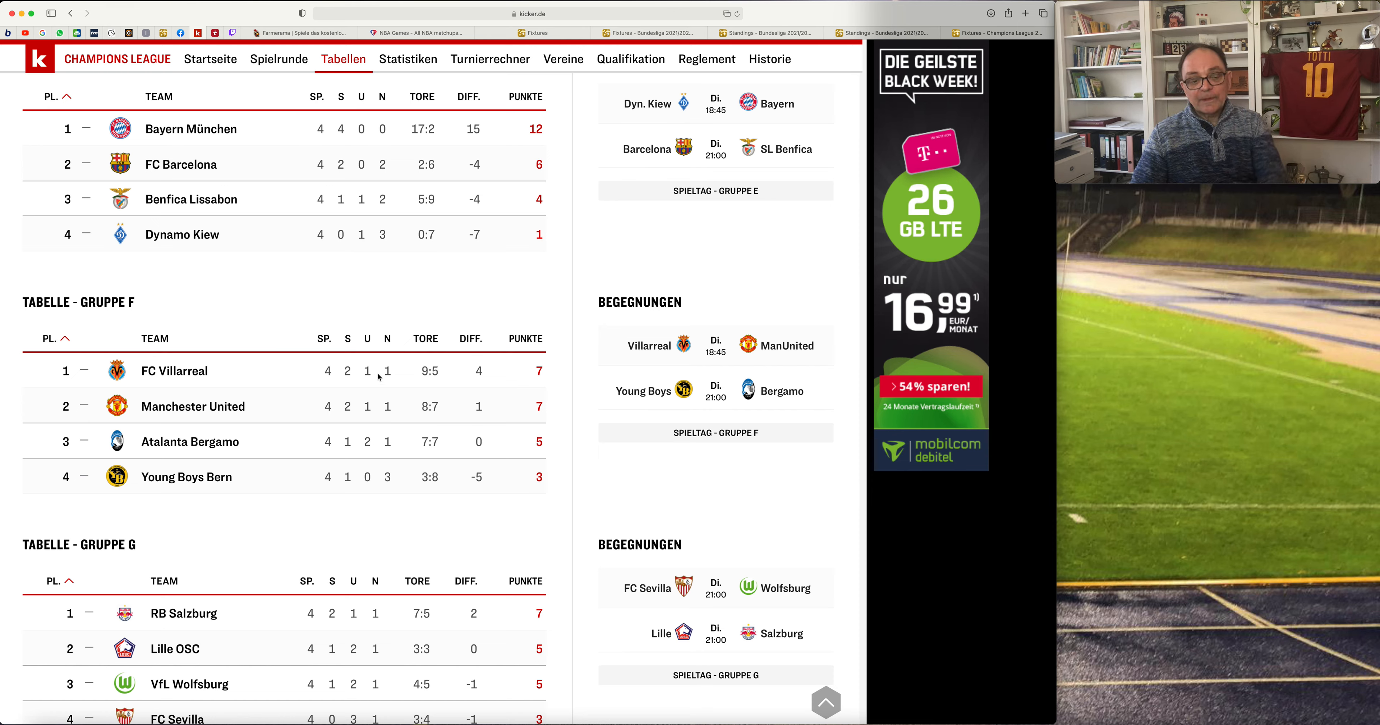
{"action": "mouse_move", "coordinate": [847, 54]}
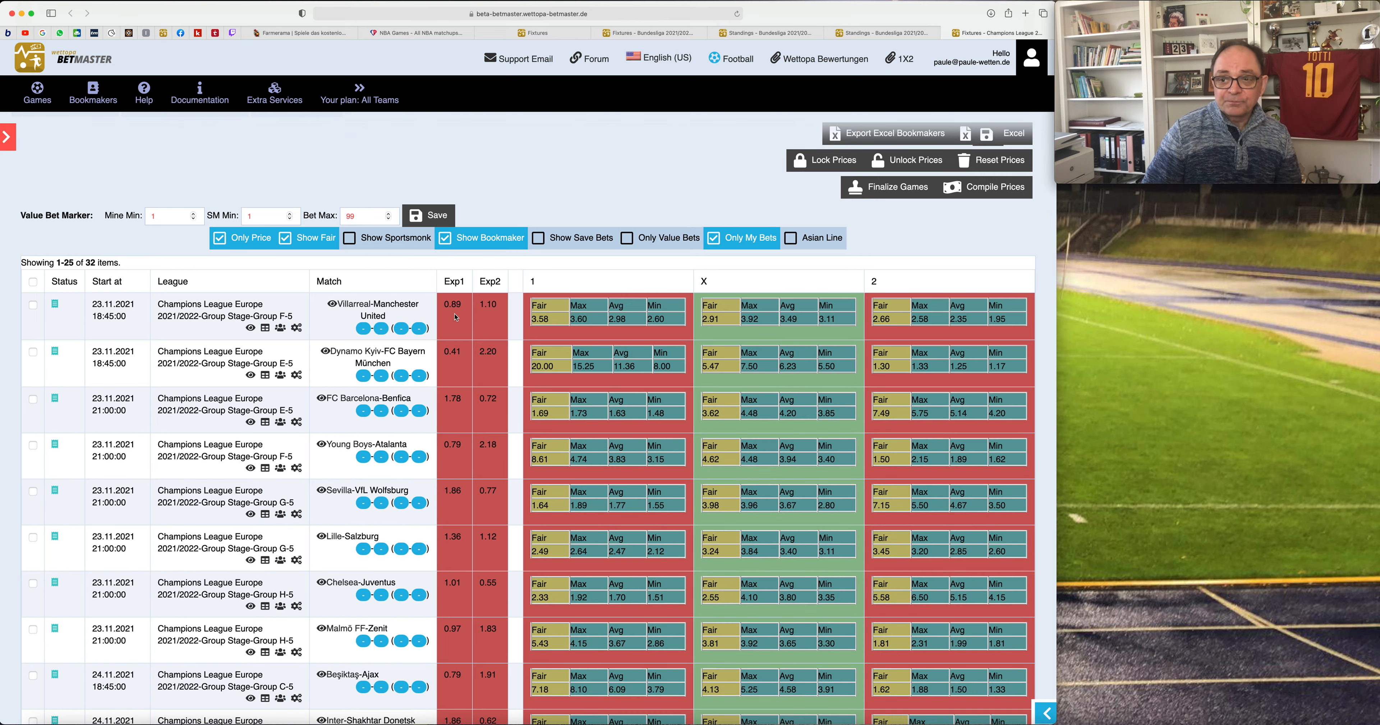
{"action": "mouse_move", "coordinate": [444, 320]}
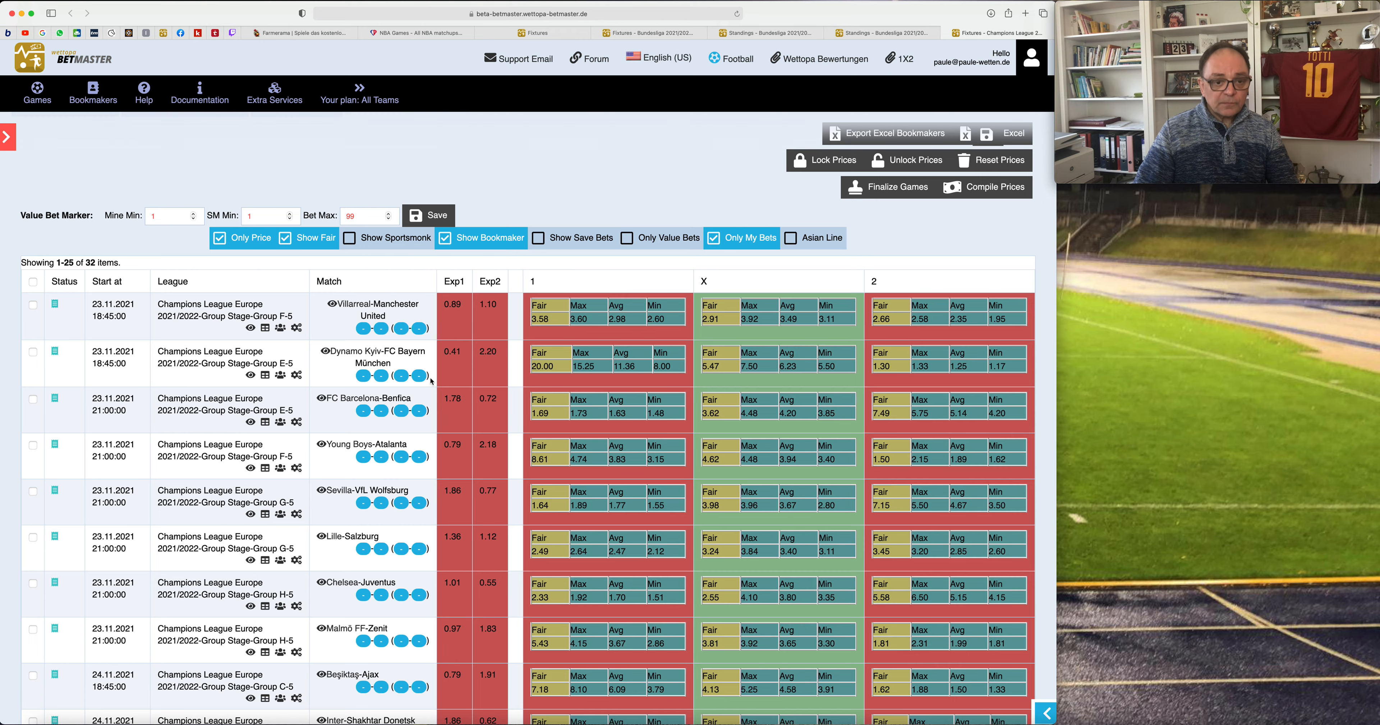
{"action": "mouse_move", "coordinate": [469, 369]}
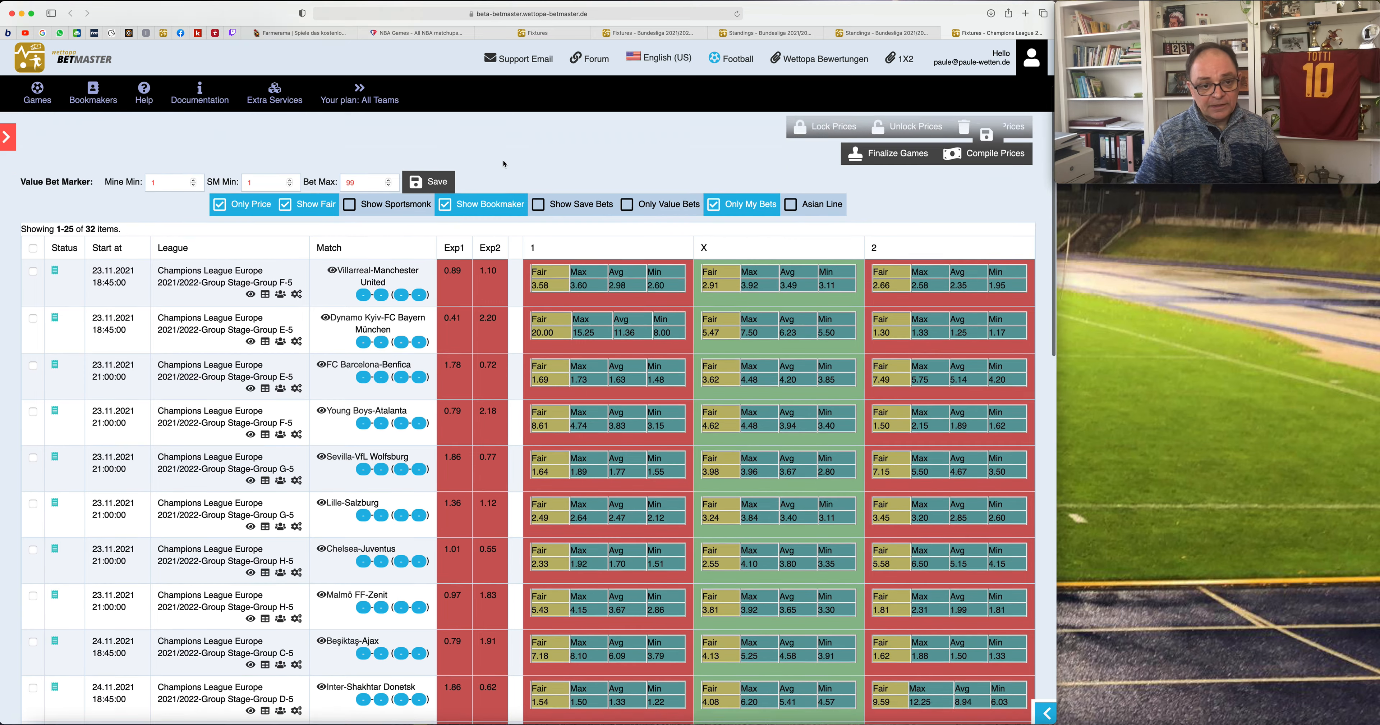
{"action": "scroll", "scroll_direction": "down", "scroll_amount": 3}
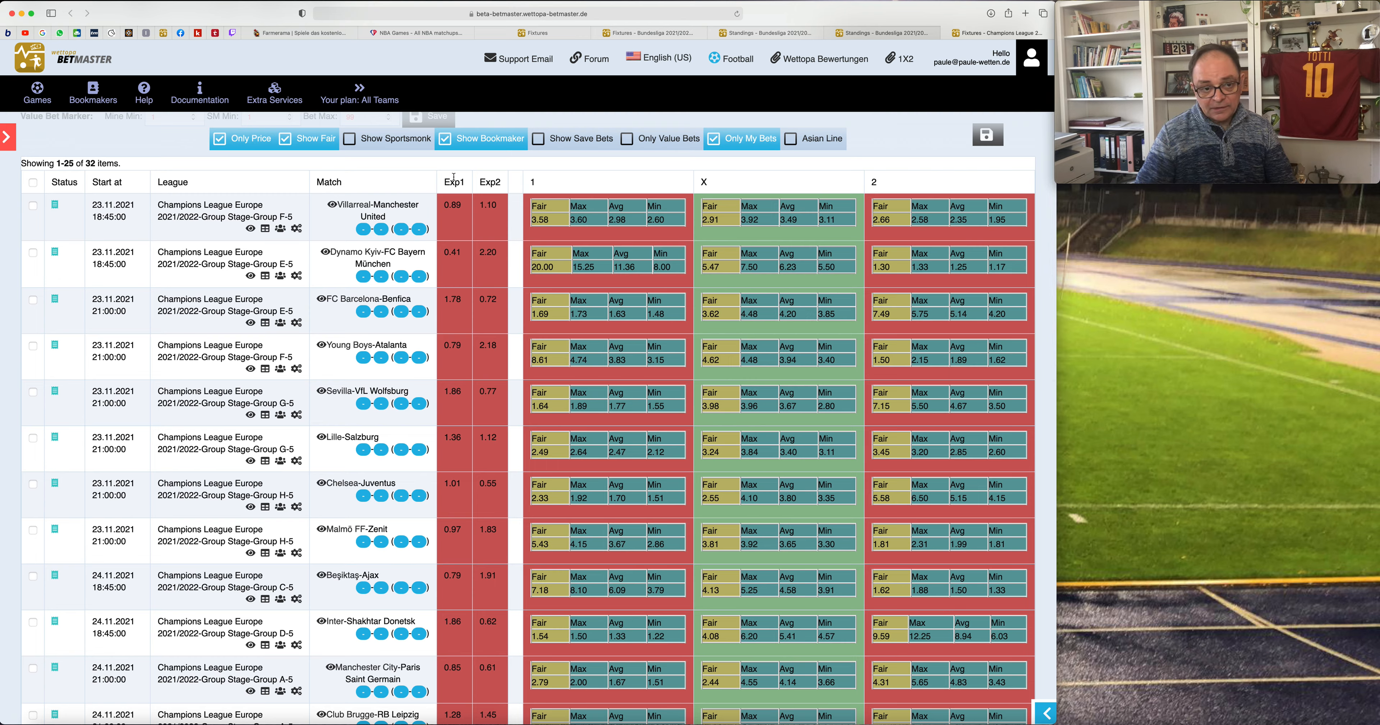
{"action": "mouse_move", "coordinate": [452, 282]}
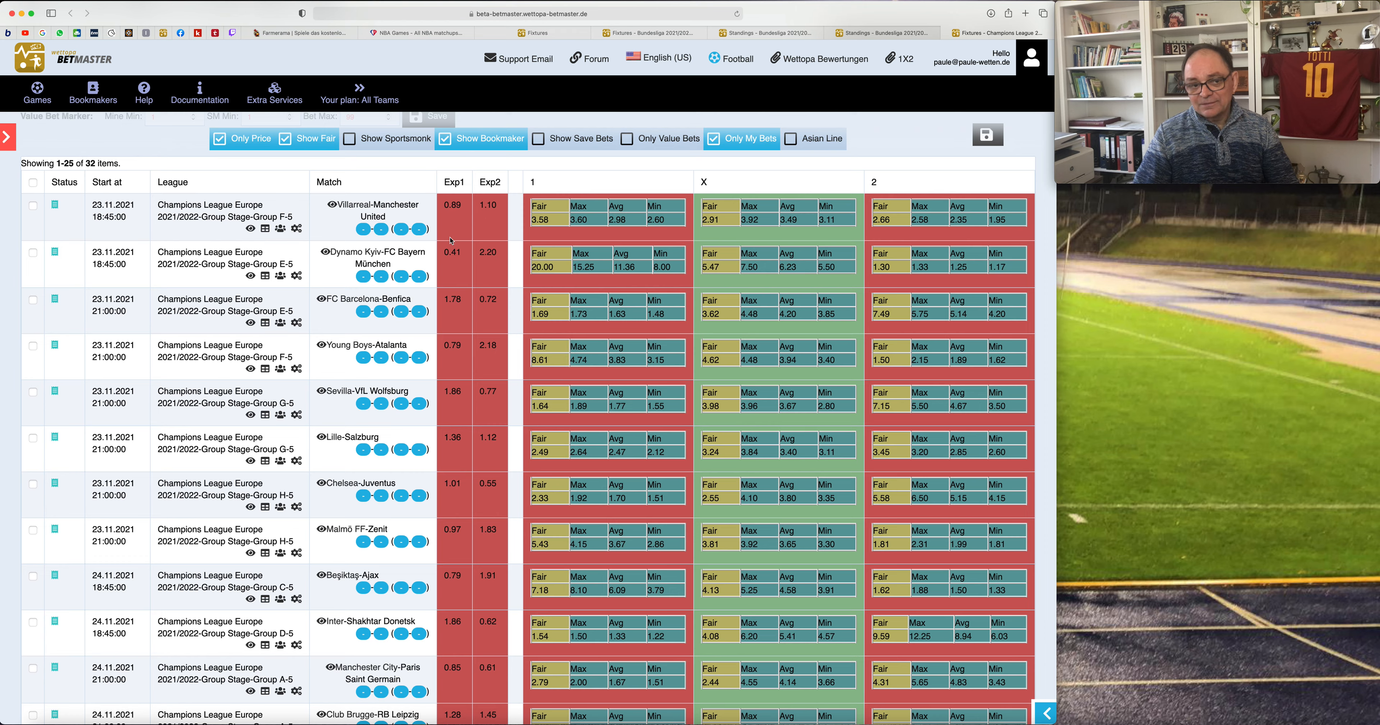
{"action": "mouse_move", "coordinate": [460, 345]}
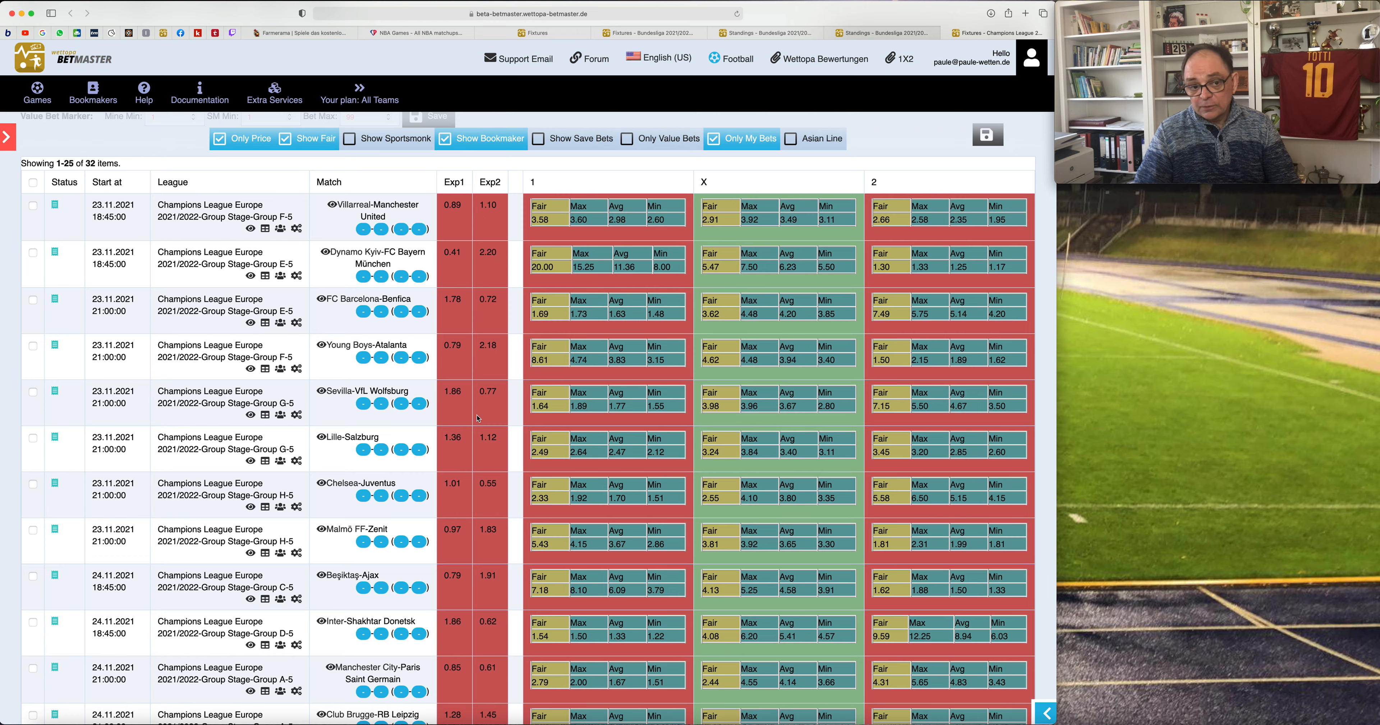
{"action": "mouse_move", "coordinate": [473, 450]}
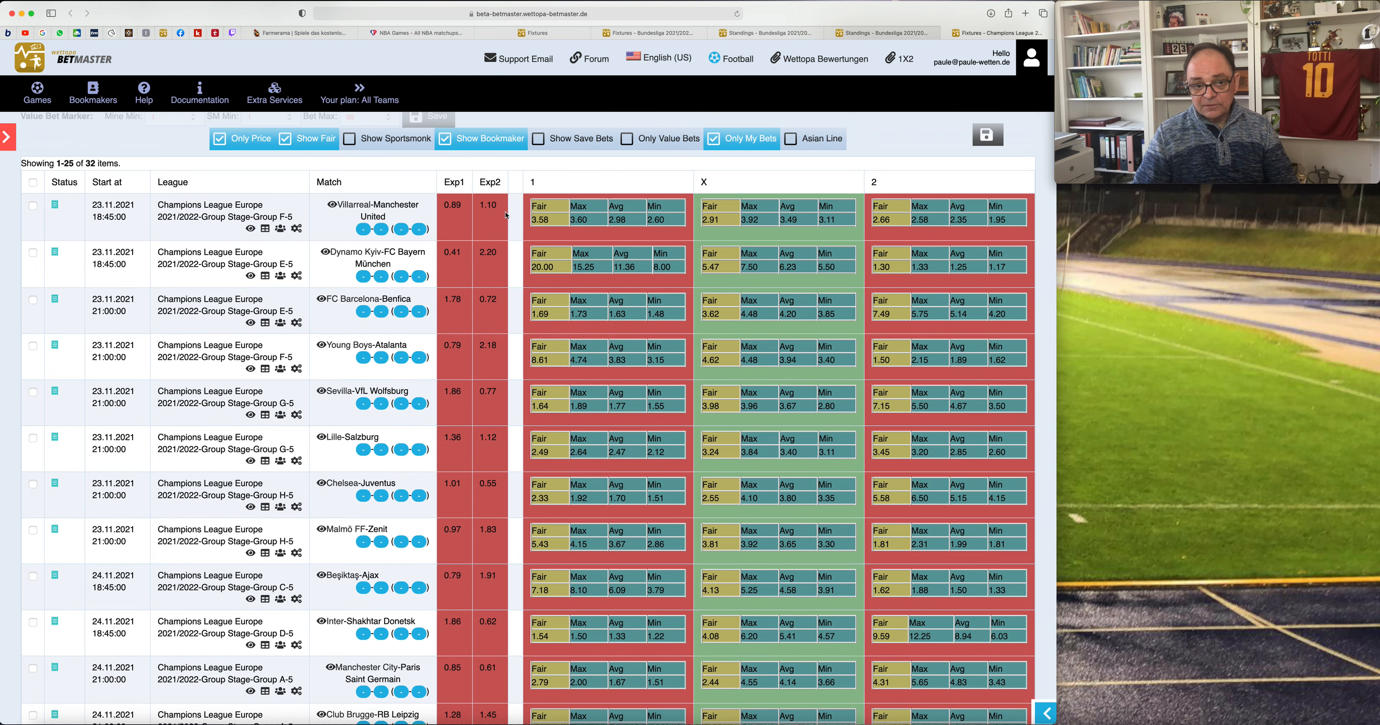
{"action": "mouse_move", "coordinate": [819, 229]}
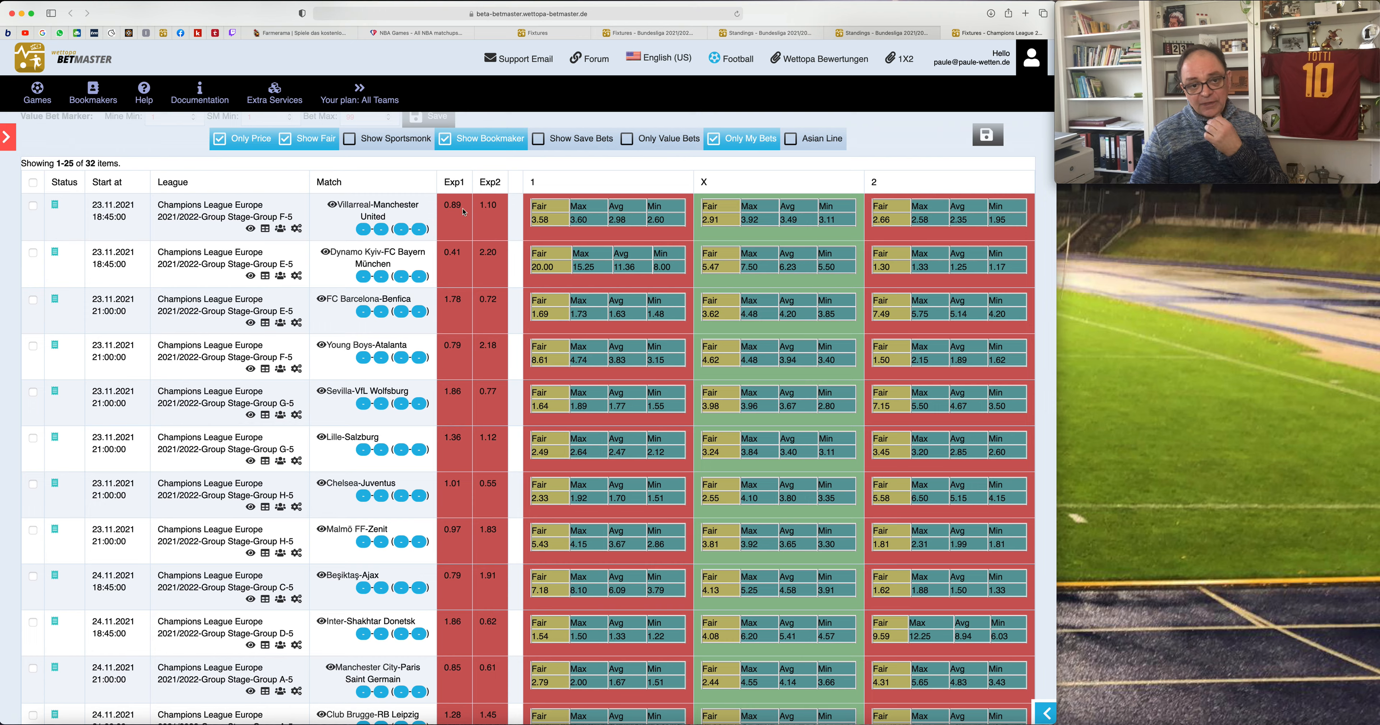
{"action": "mouse_move", "coordinate": [557, 226]}
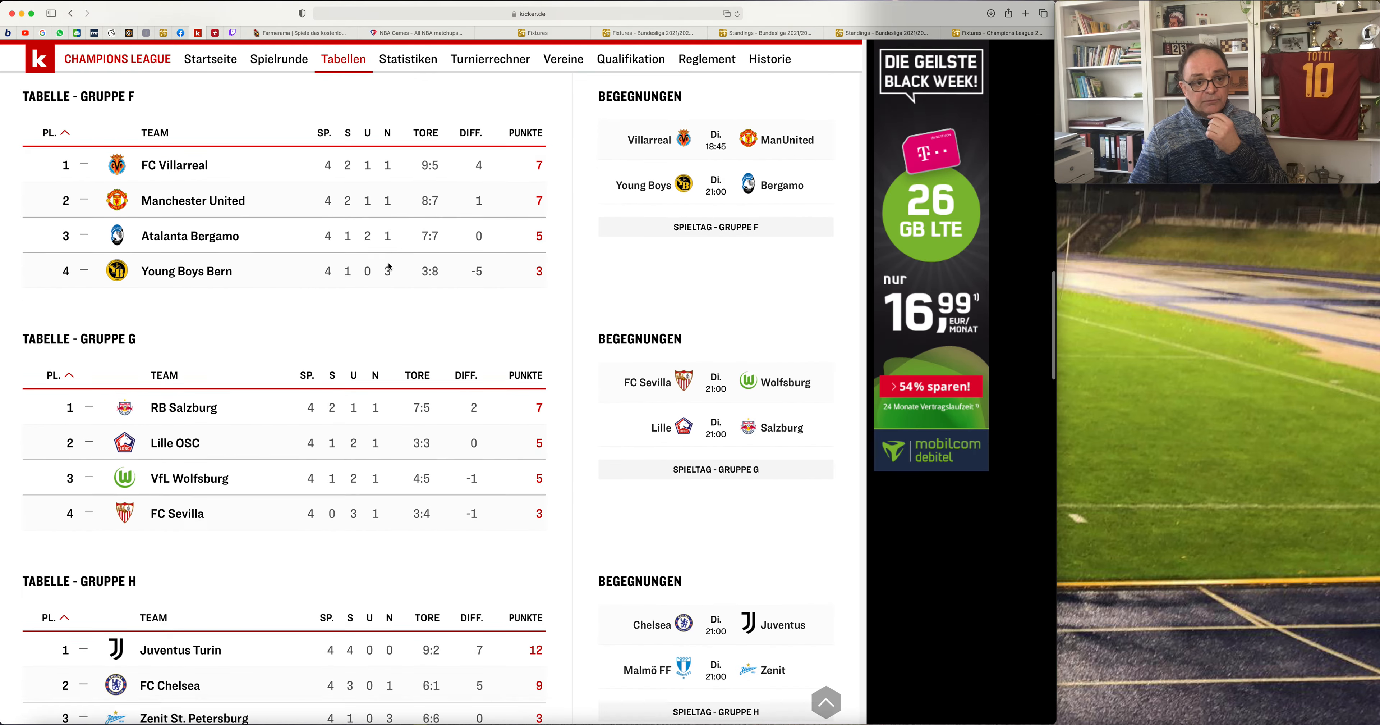
{"action": "scroll", "scroll_direction": "up", "scroll_amount": 3}
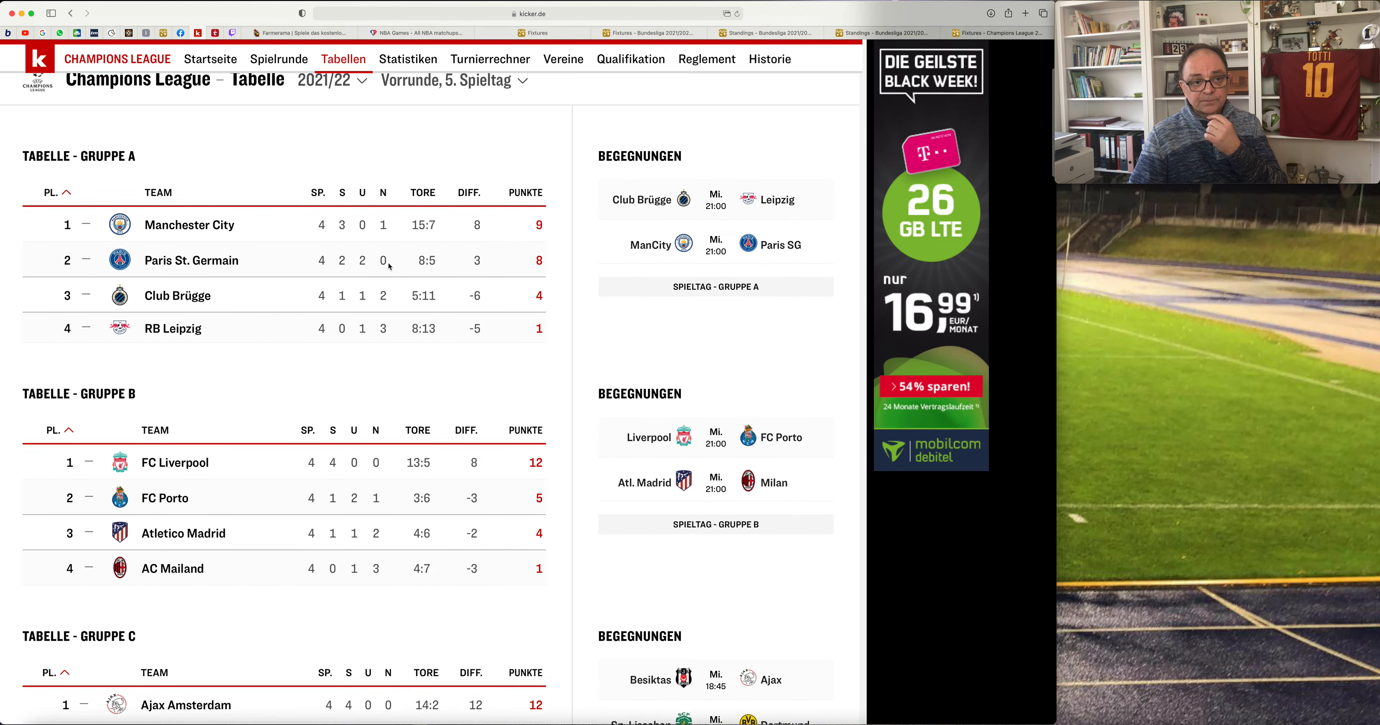
{"action": "scroll", "scroll_direction": "down", "scroll_amount": 3}
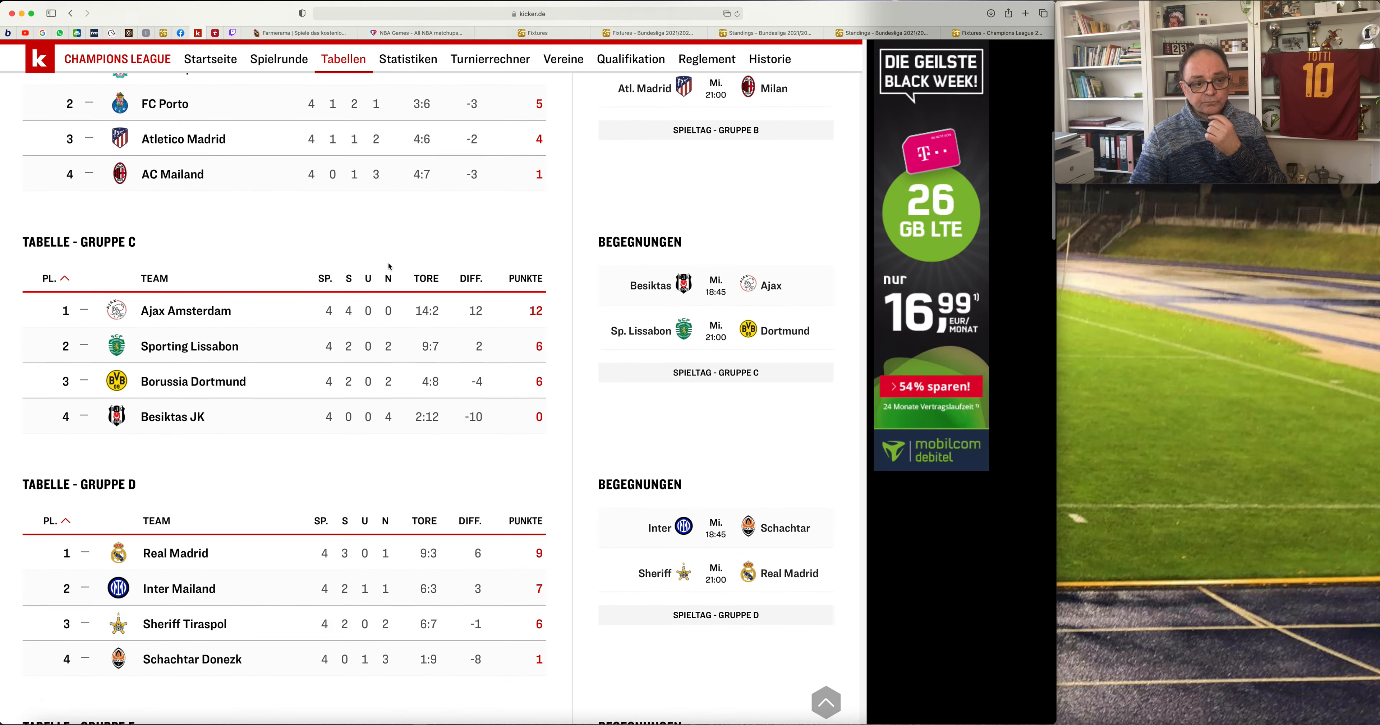
{"action": "scroll", "scroll_direction": "down", "scroll_amount": 3}
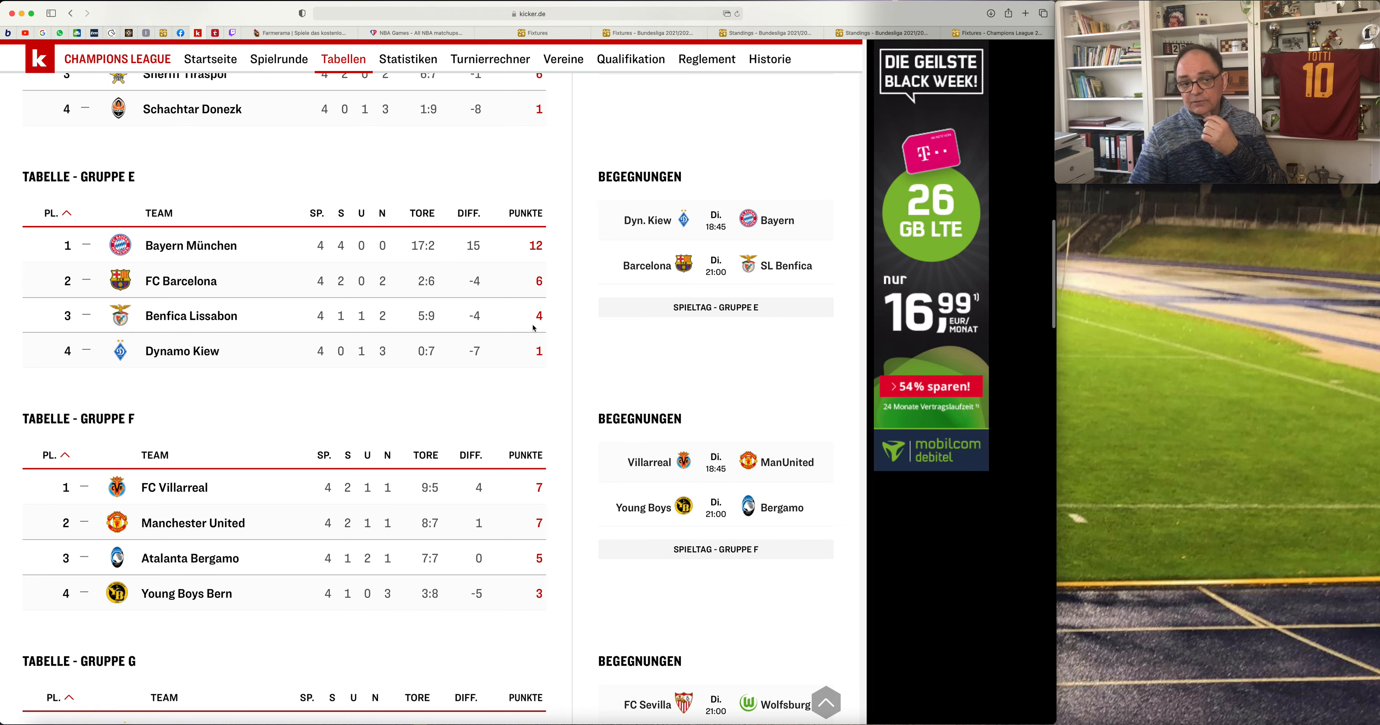
{"action": "mouse_move", "coordinate": [507, 236]}
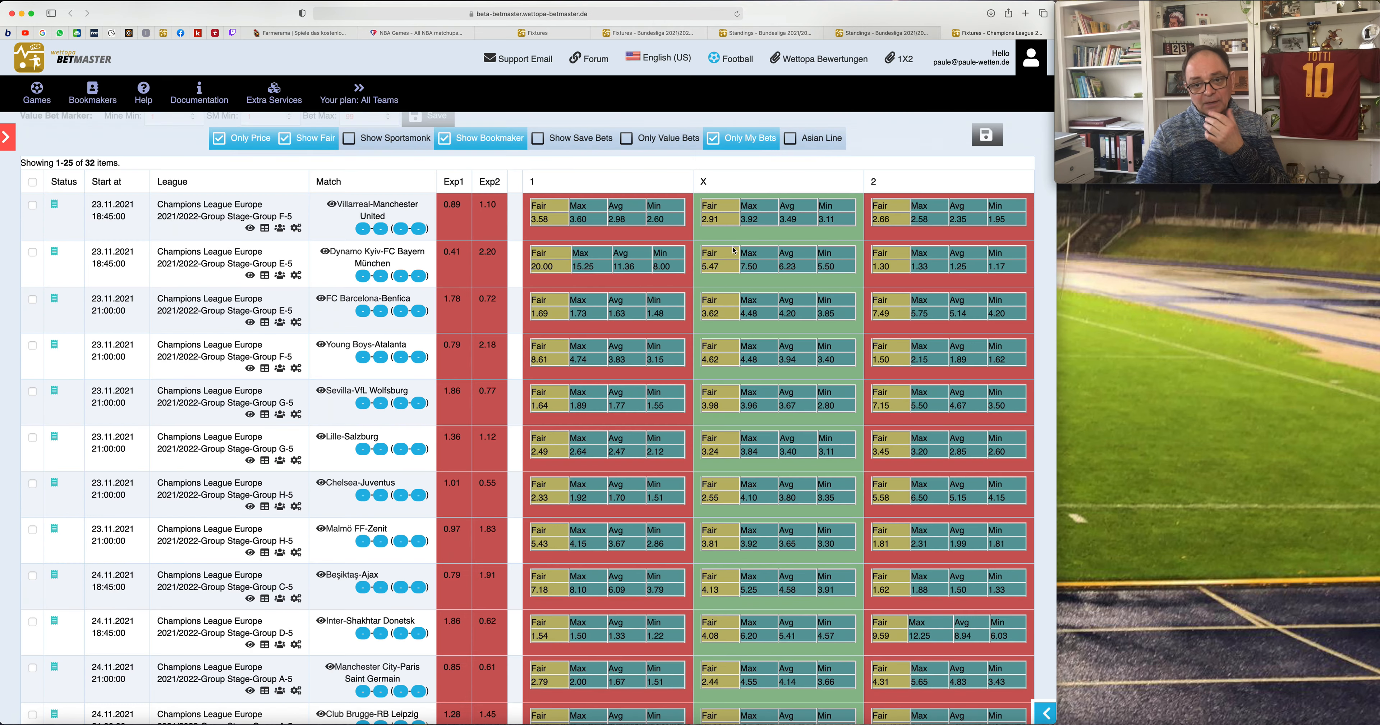
{"action": "mouse_move", "coordinate": [902, 262]}
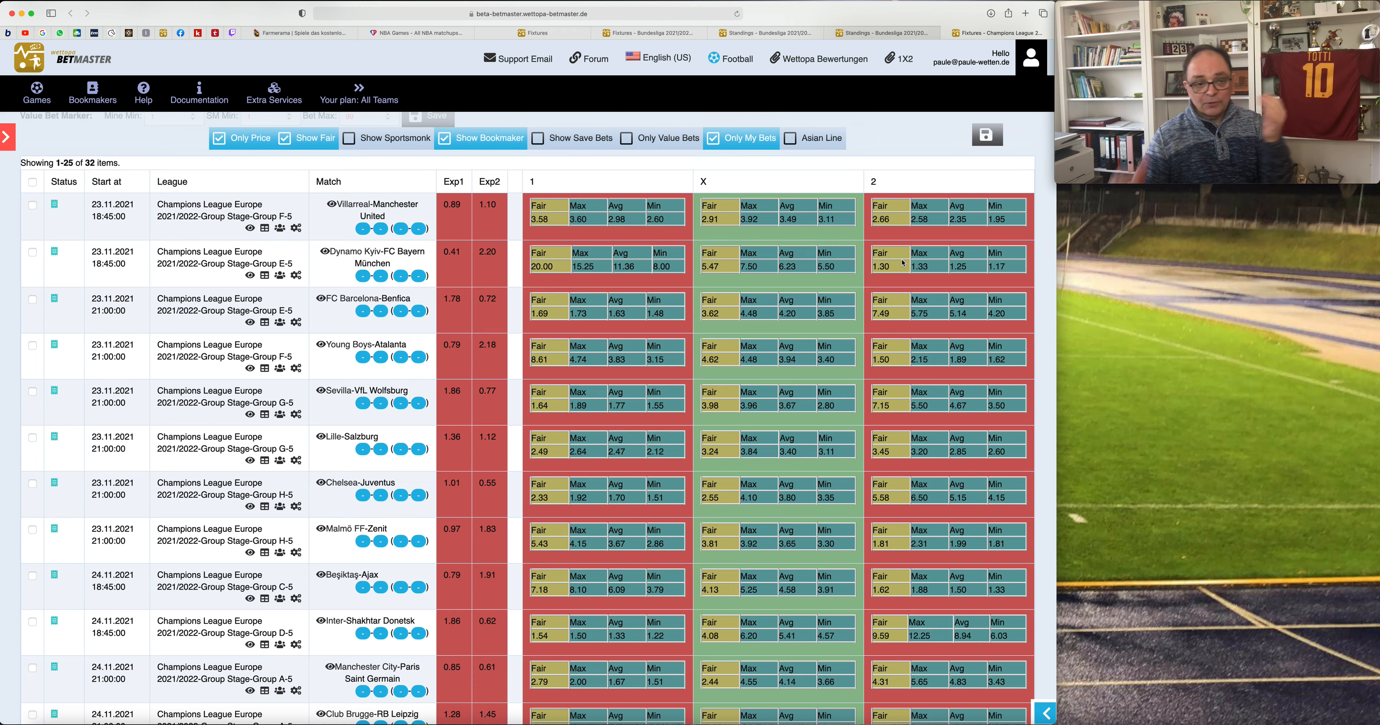
{"action": "mouse_move", "coordinate": [440, 306]}
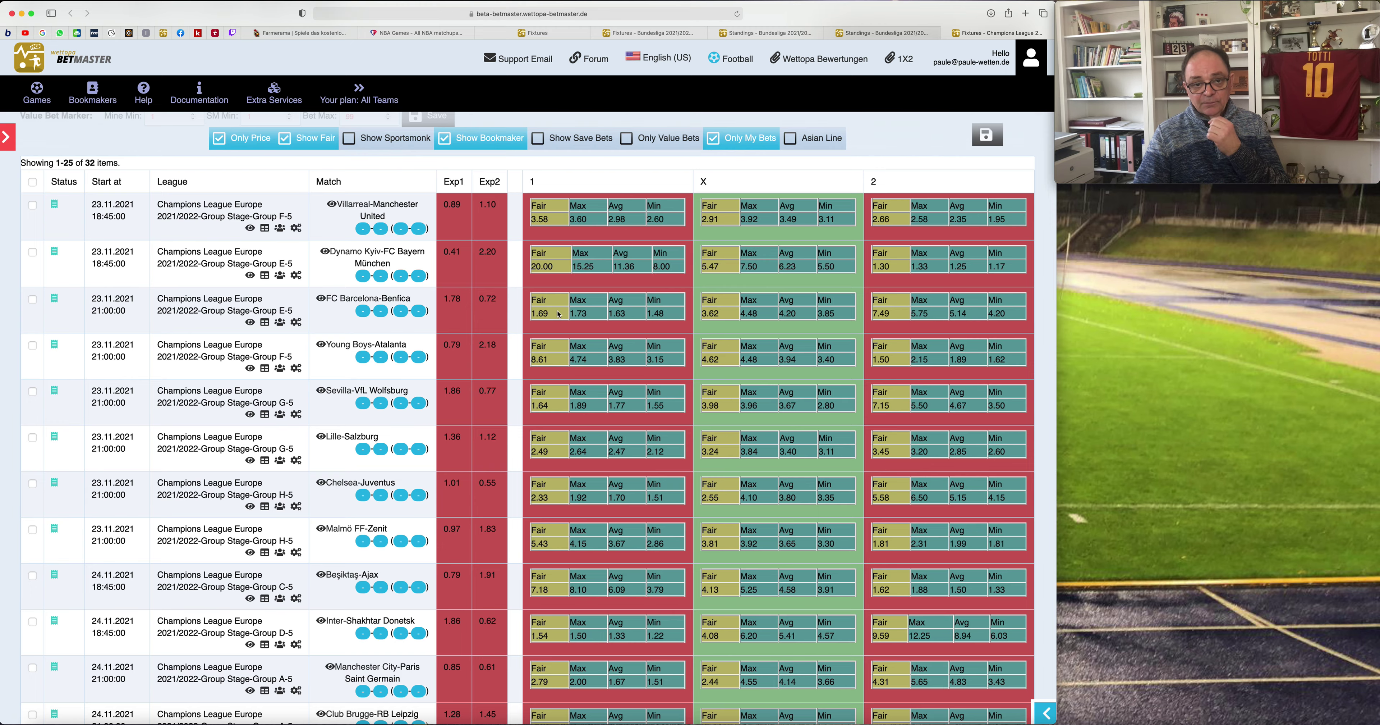
{"action": "mouse_move", "coordinate": [254, 118]}
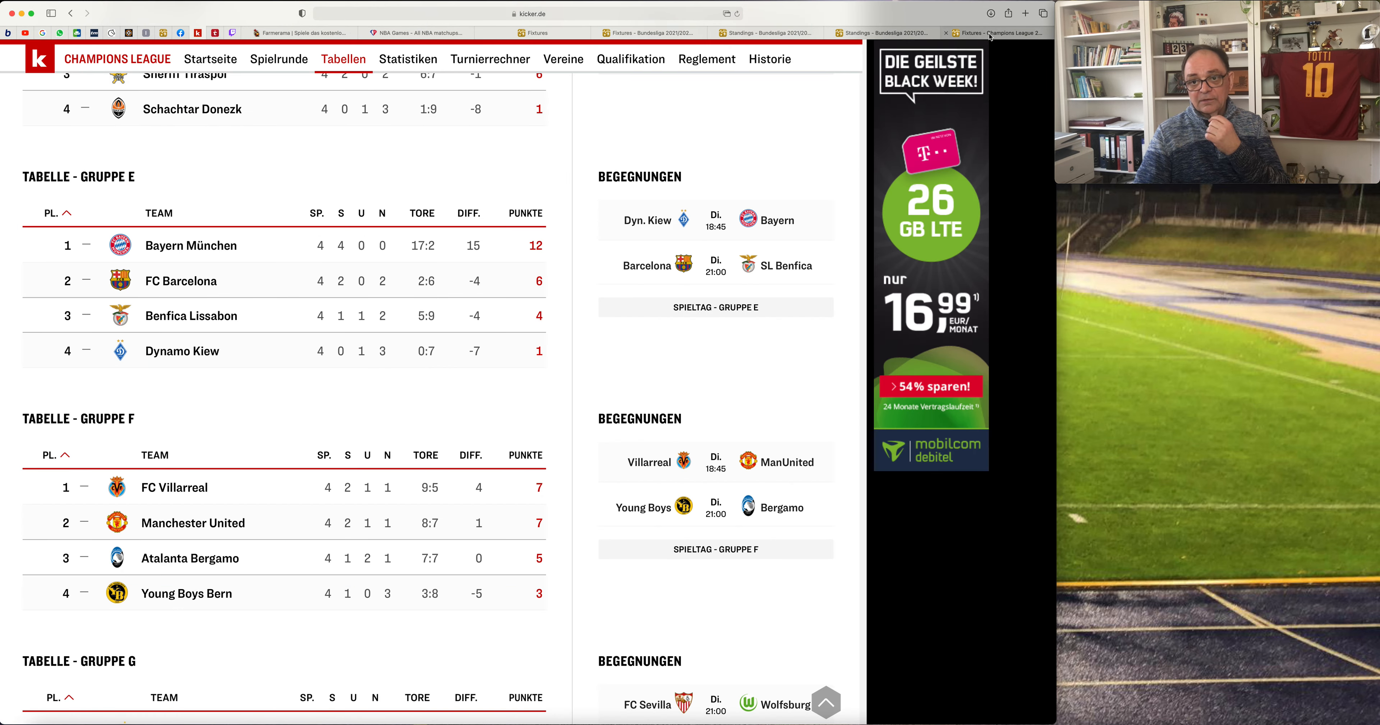
{"action": "mouse_move", "coordinate": [998, 33]}
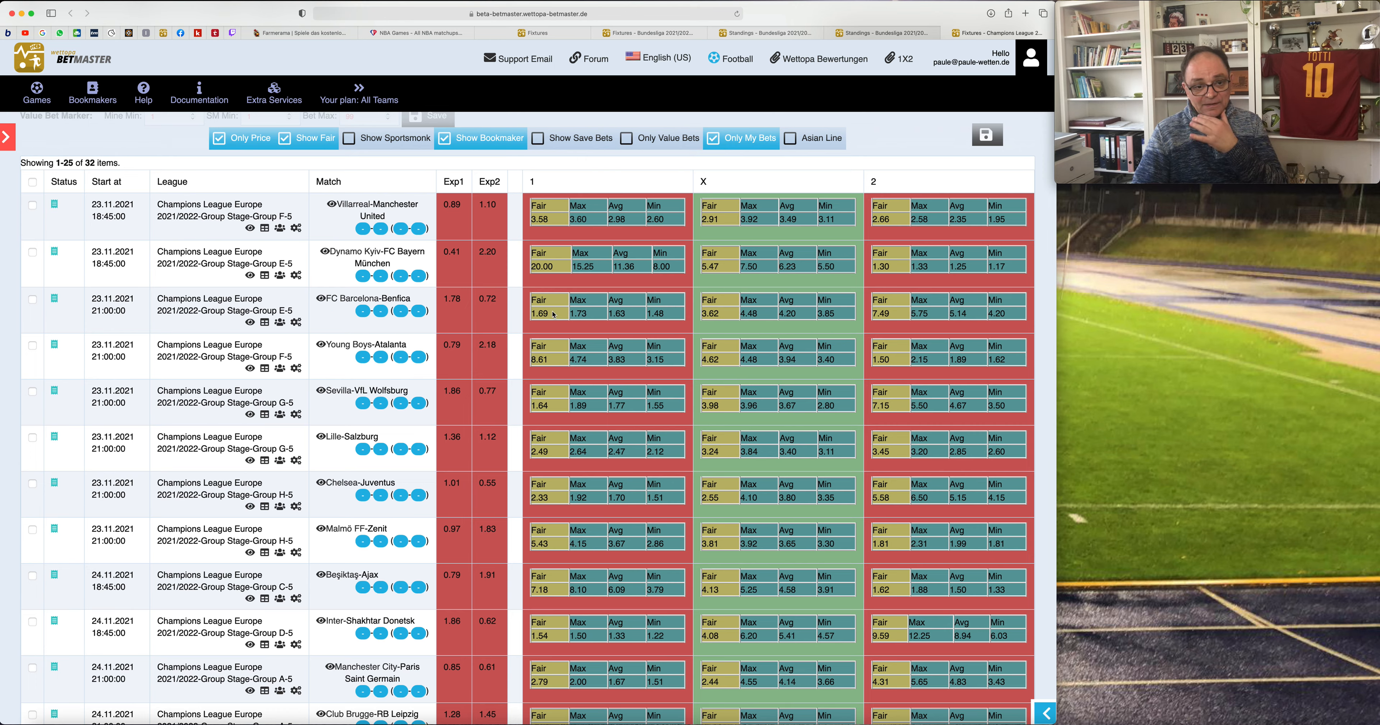
{"action": "mouse_move", "coordinate": [282, 353]}
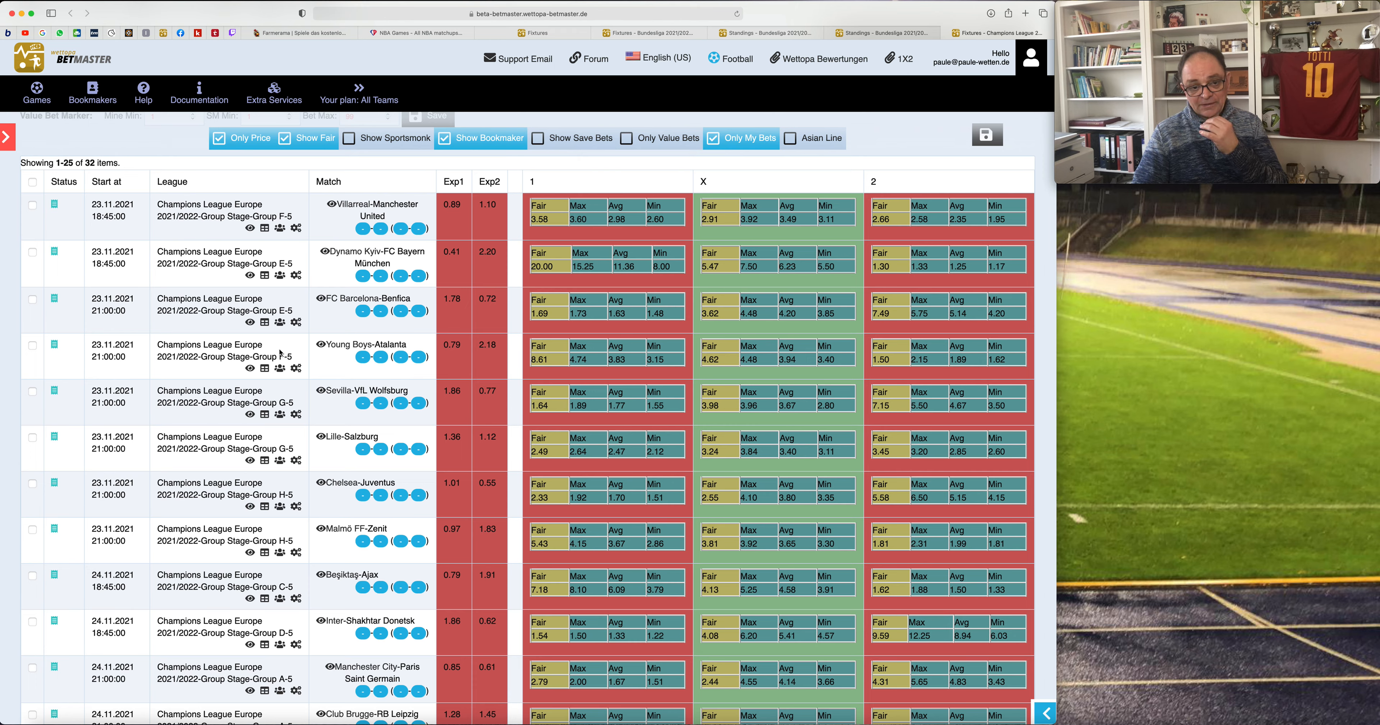
{"action": "mouse_move", "coordinate": [909, 353]}
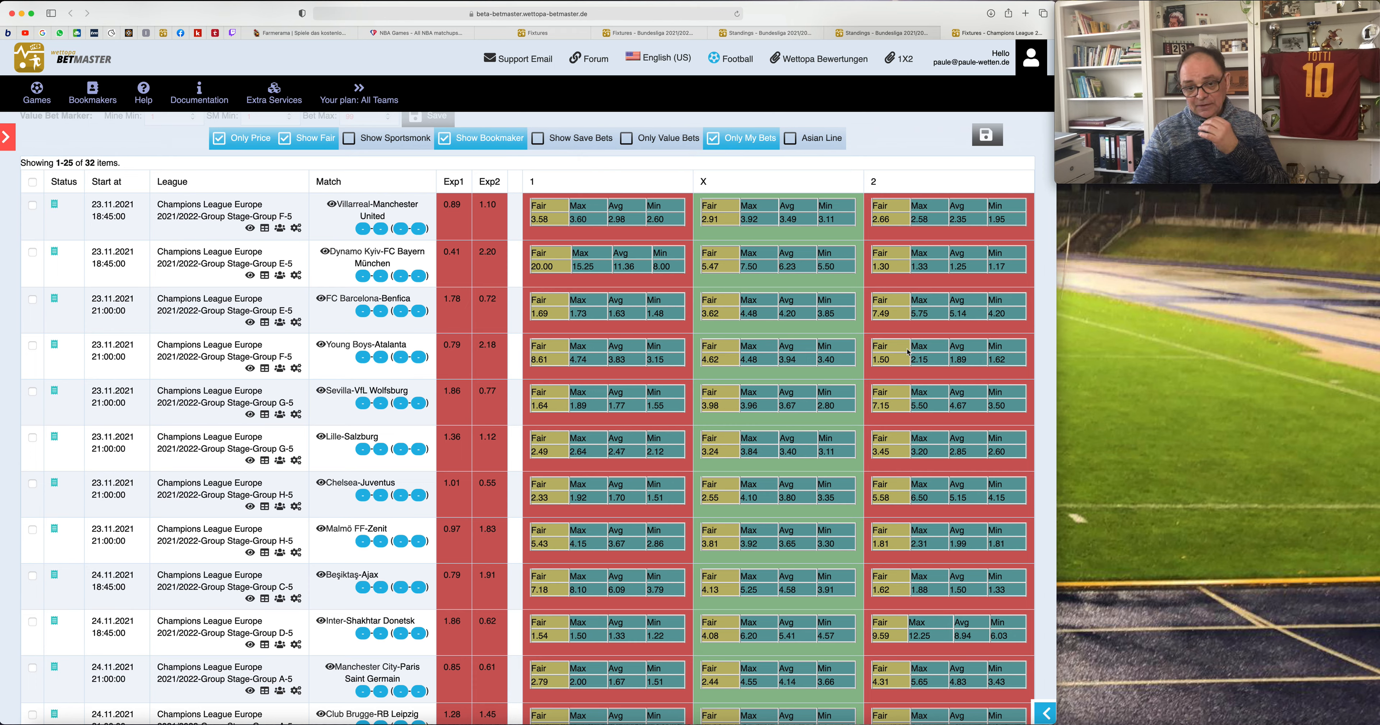
{"action": "mouse_move", "coordinate": [895, 361]}
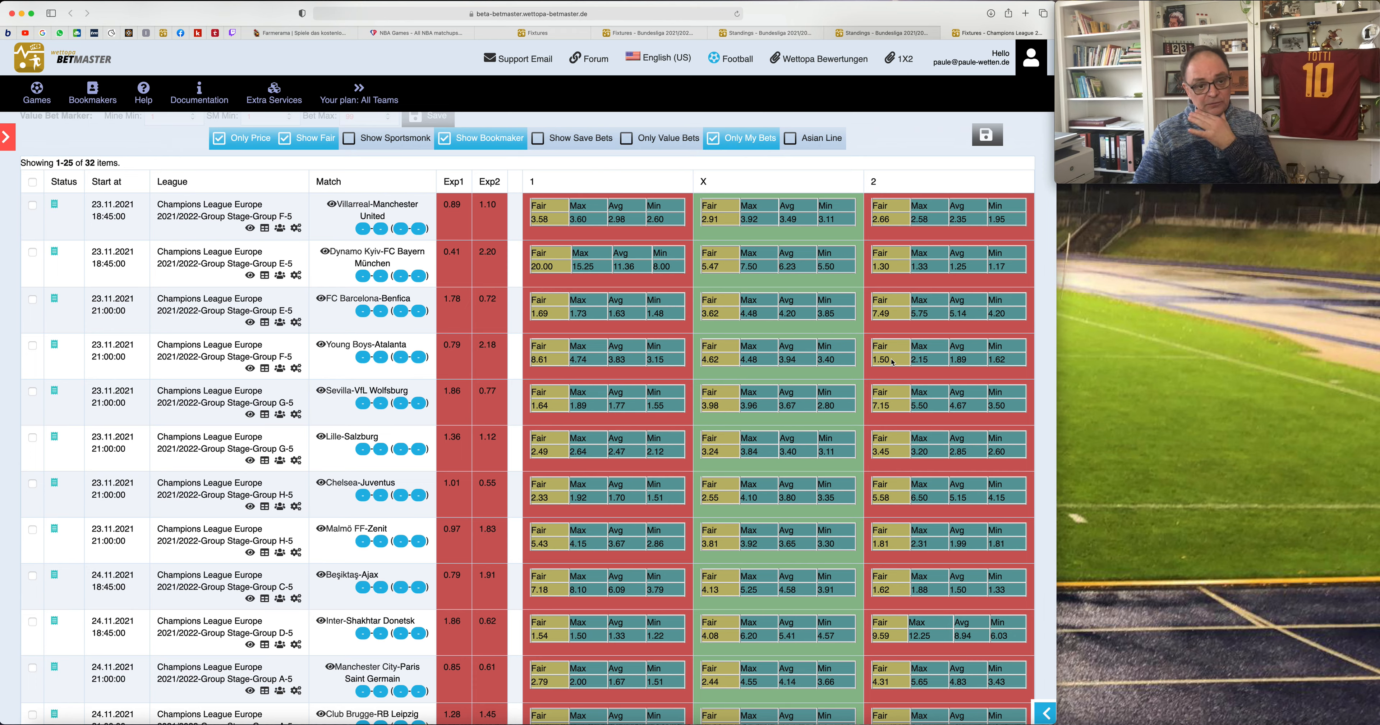
{"action": "mouse_move", "coordinate": [356, 350]}
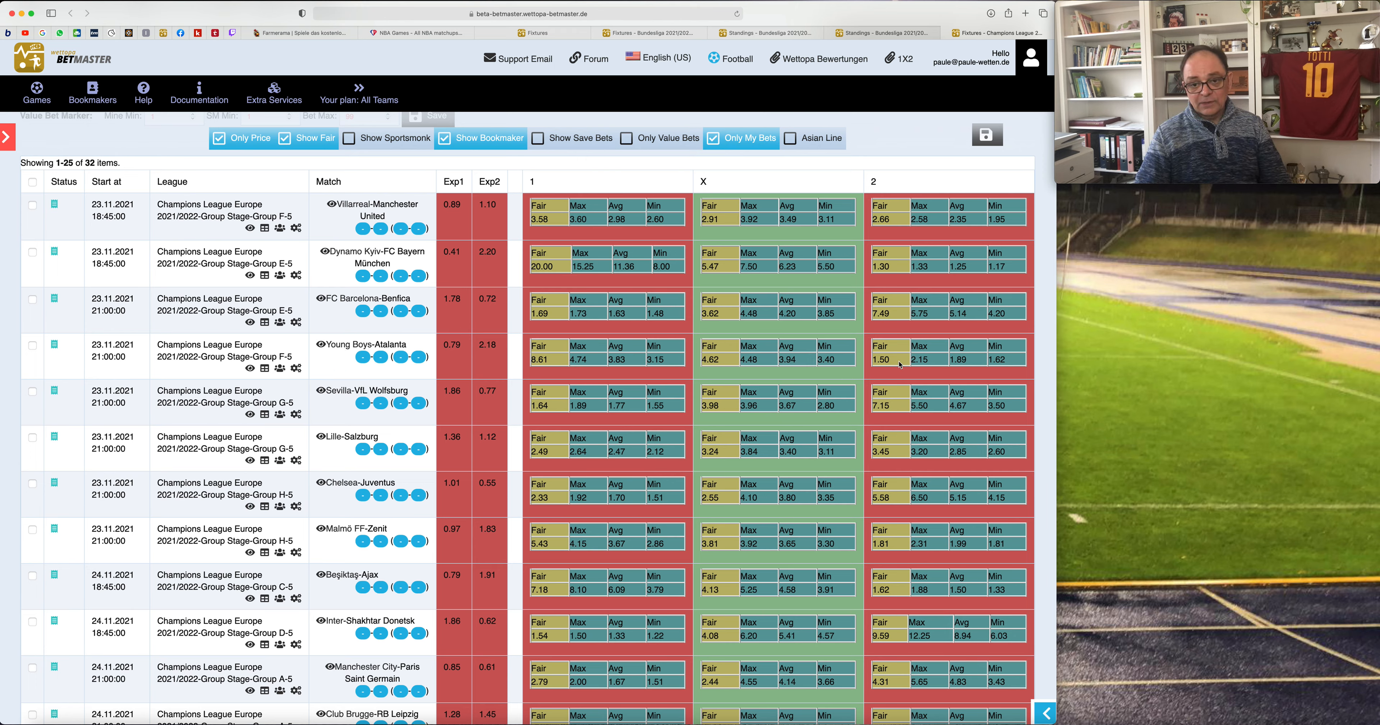
{"action": "mouse_move", "coordinate": [544, 421]}
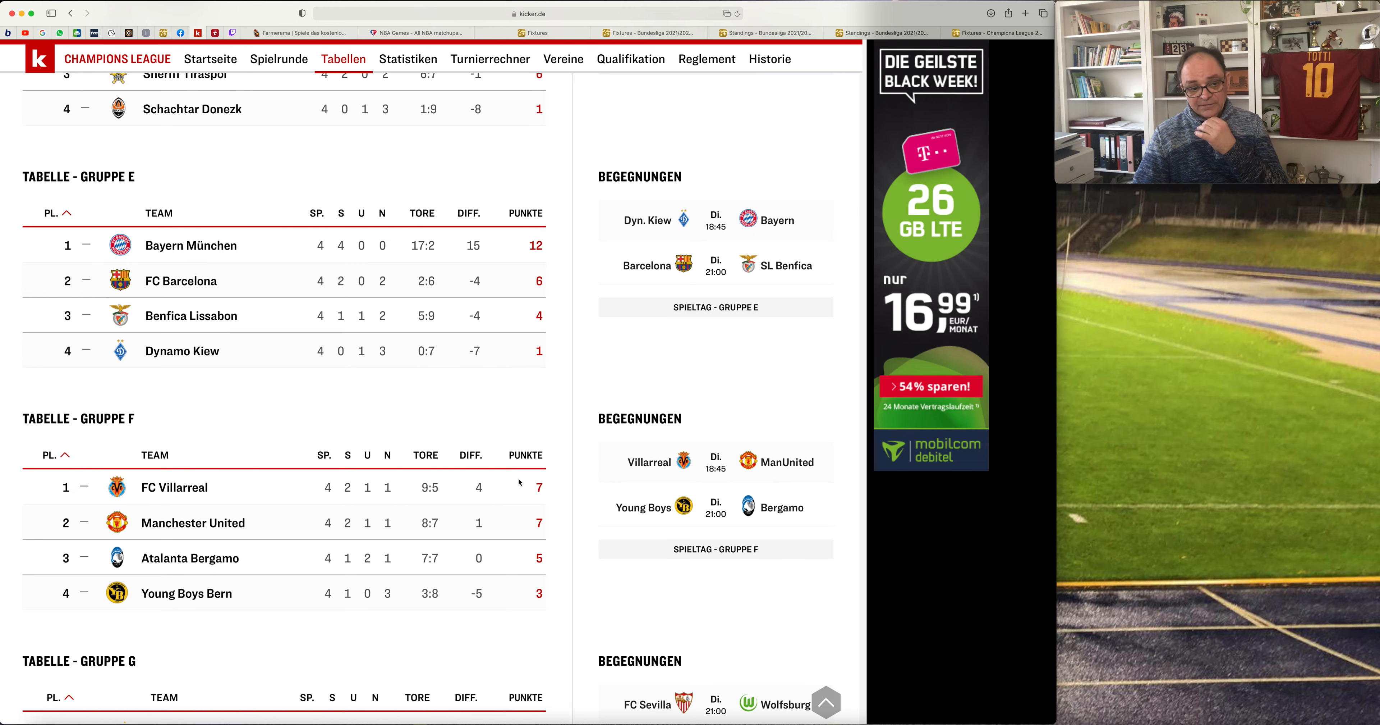
{"action": "mouse_move", "coordinate": [509, 611]}
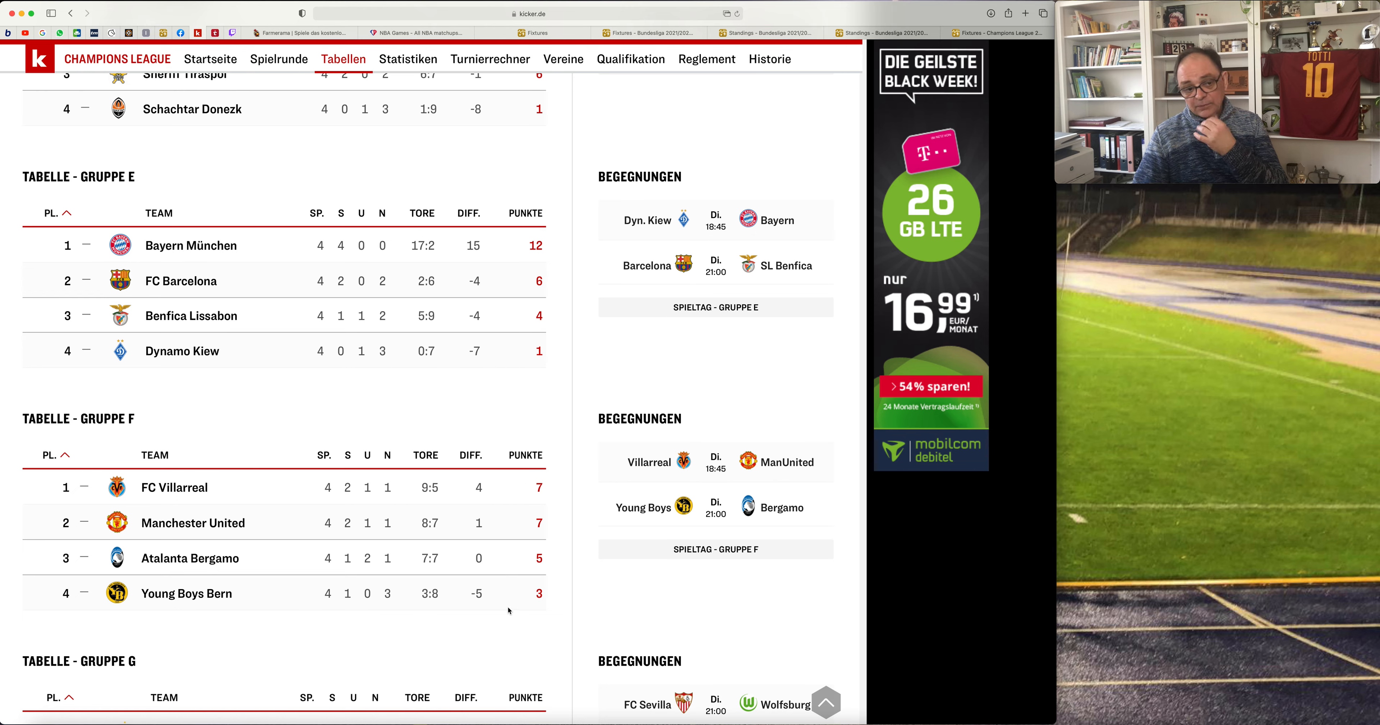
{"action": "mouse_move", "coordinate": [588, 383]}
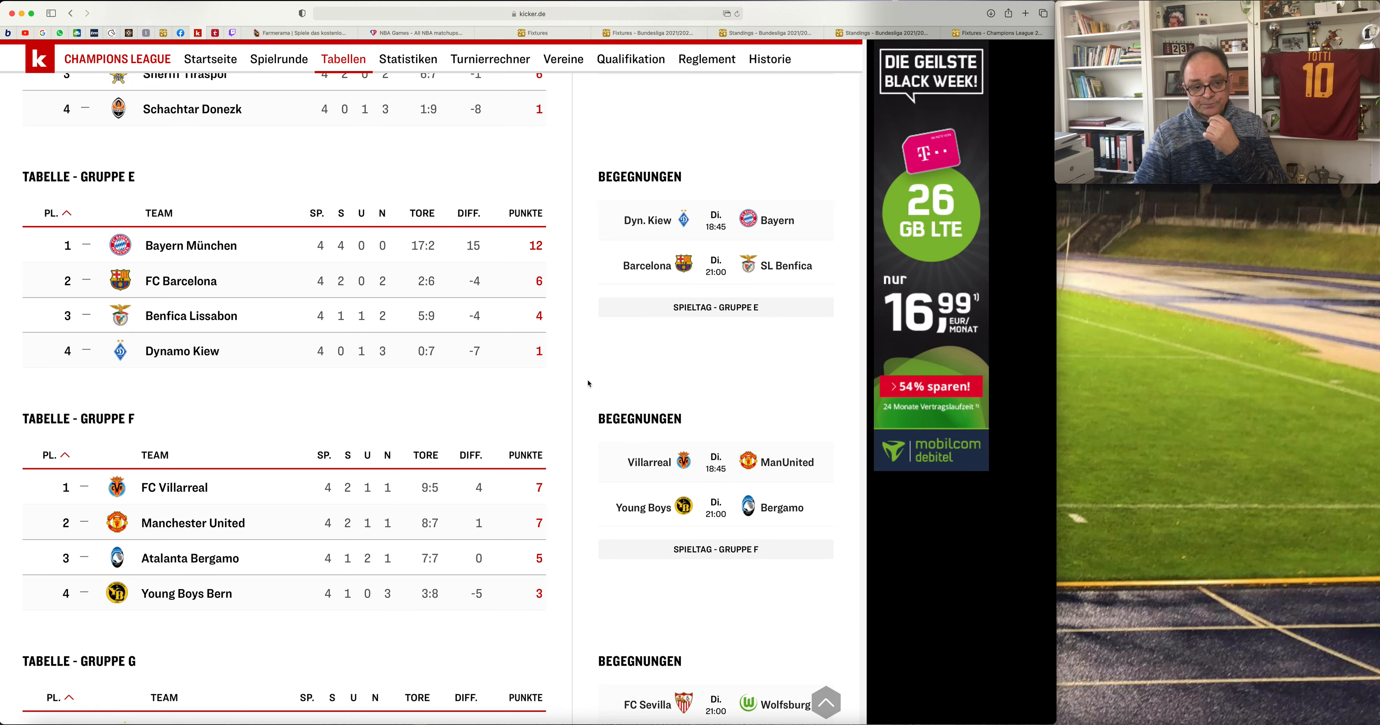
{"action": "mouse_move", "coordinate": [566, 534]}
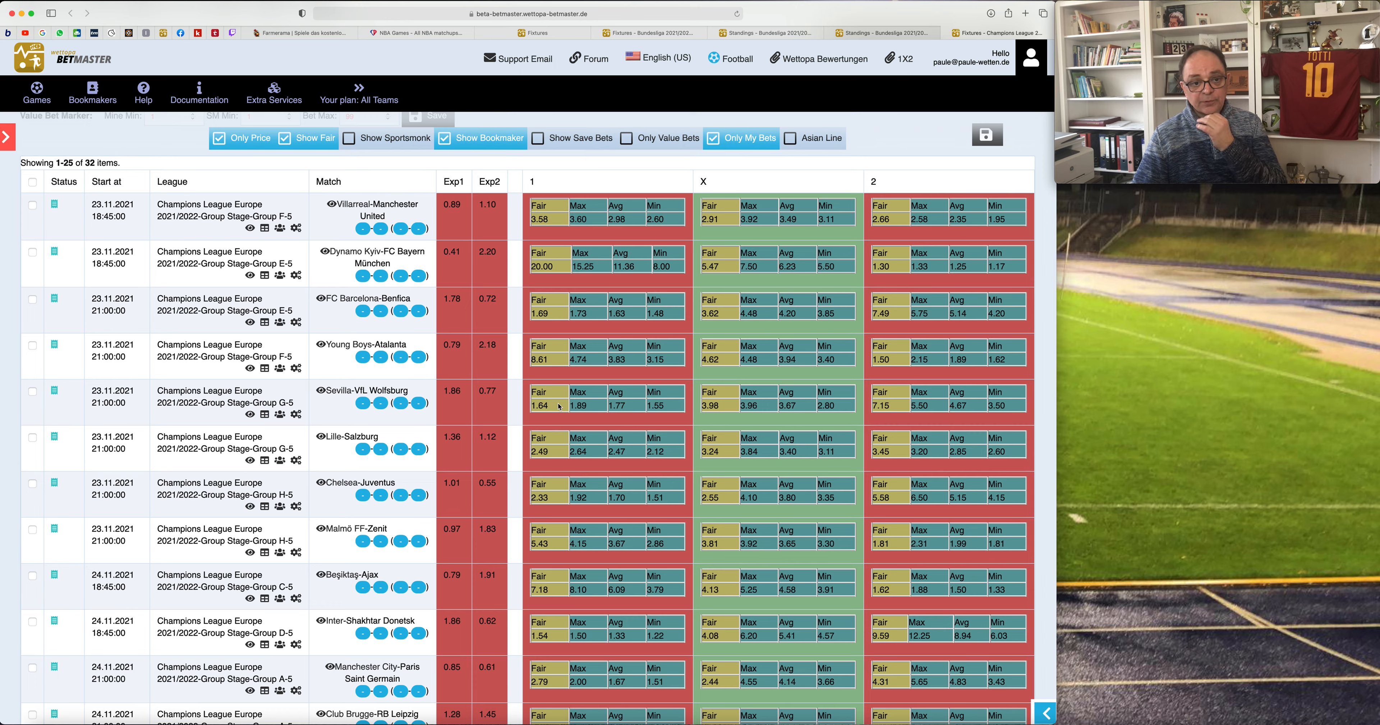
{"action": "mouse_move", "coordinate": [447, 411]}
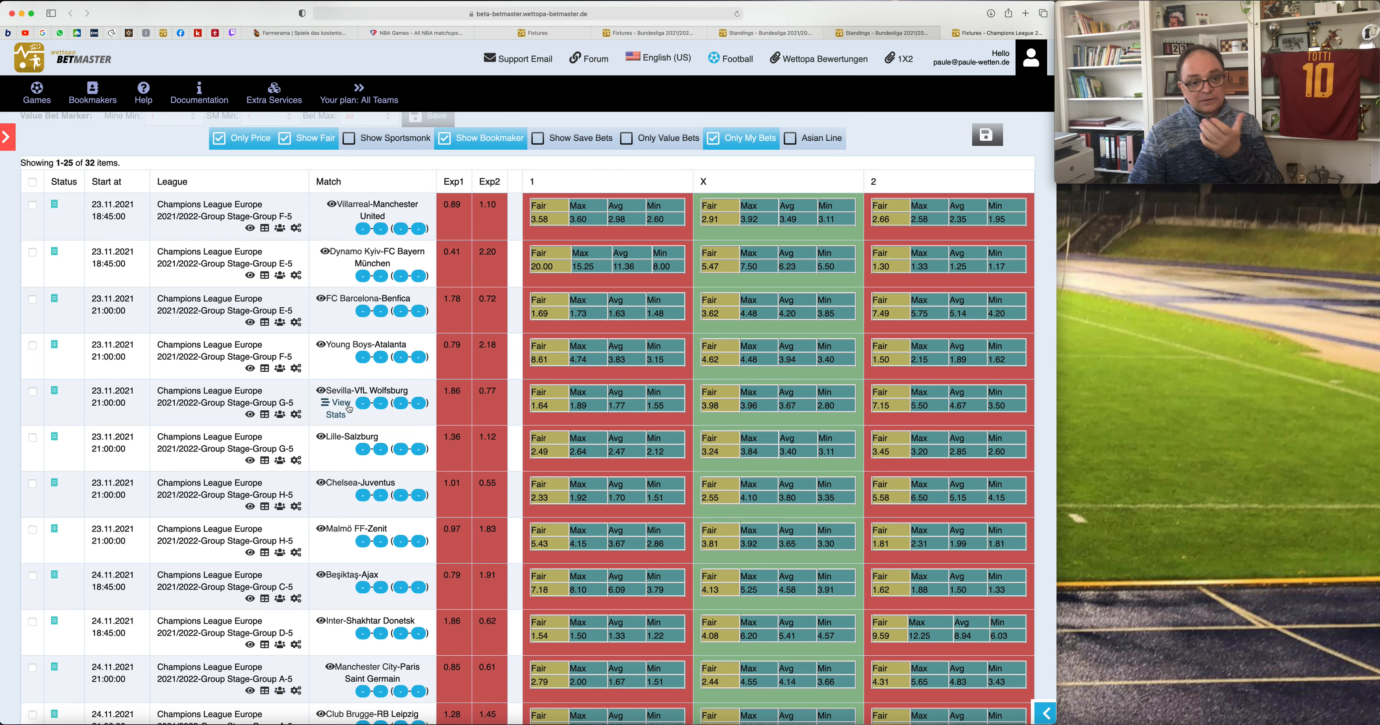
{"action": "mouse_move", "coordinate": [359, 507]}
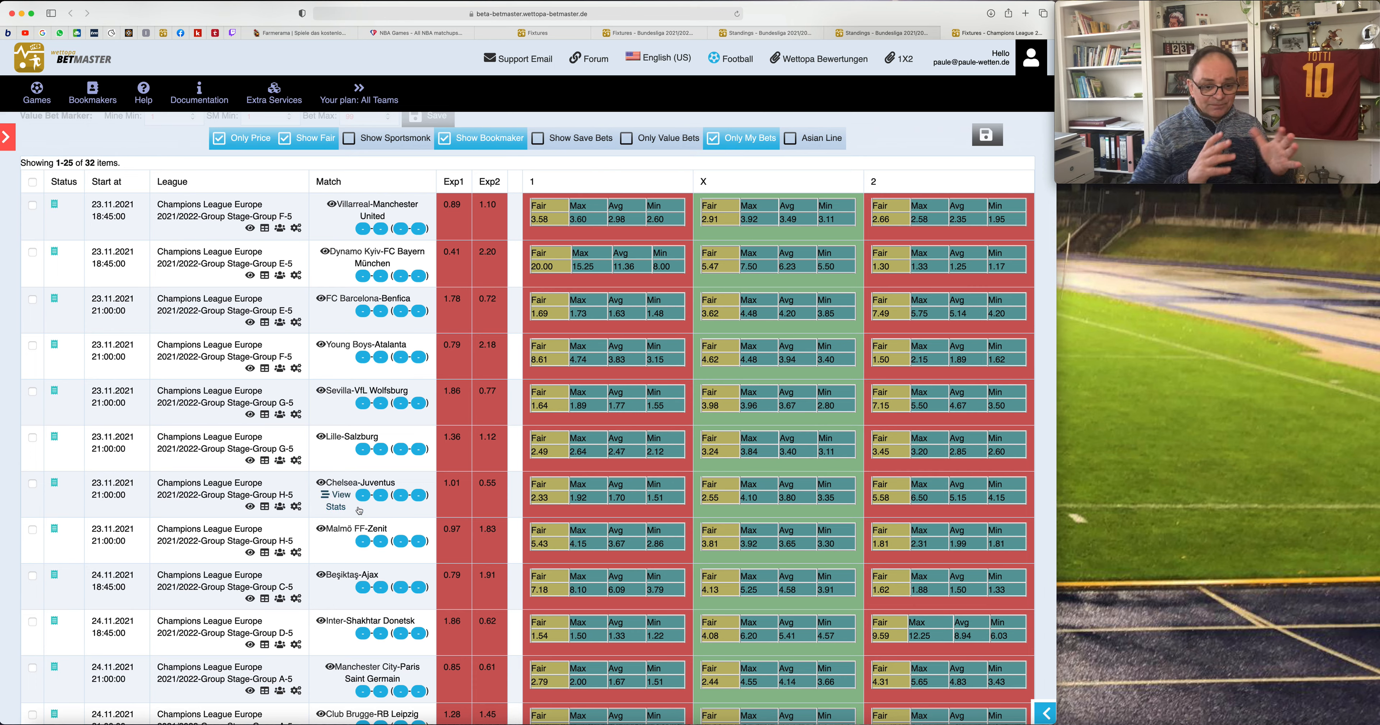
{"action": "mouse_move", "coordinate": [455, 356]}
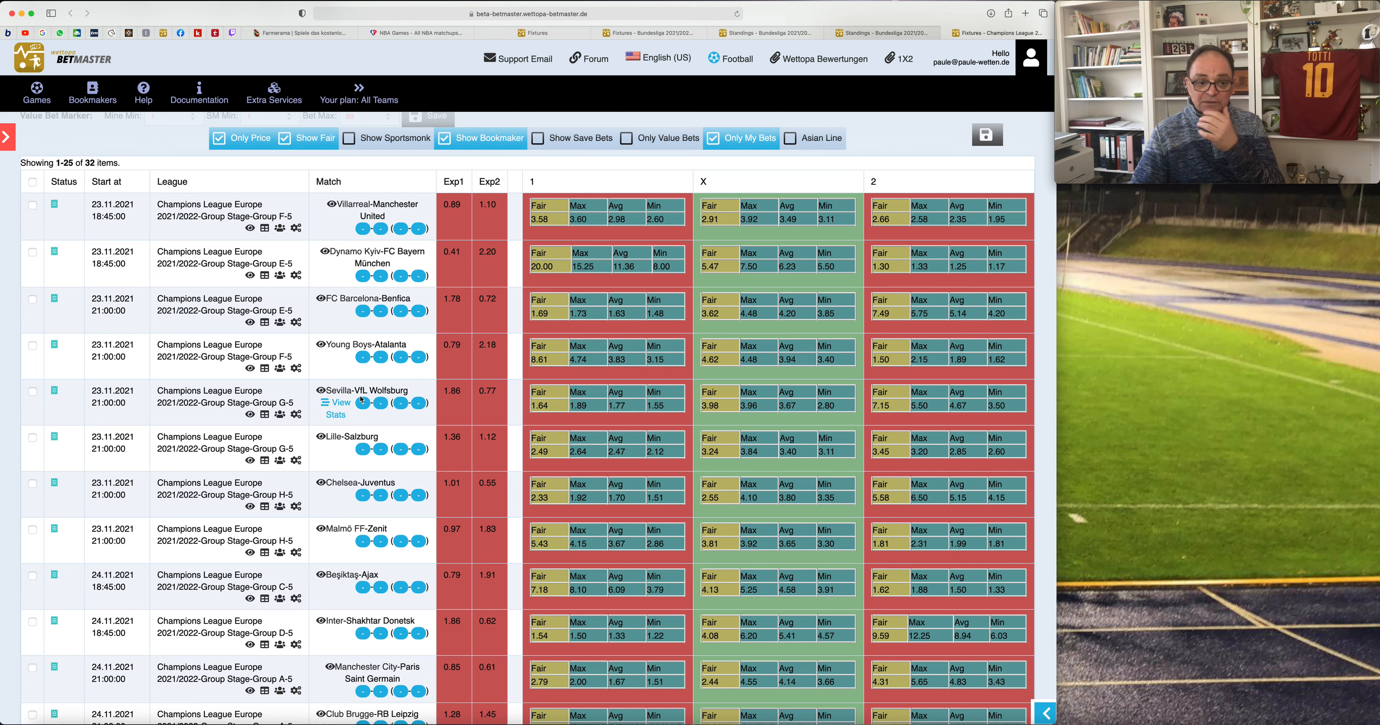
{"action": "mouse_move", "coordinate": [626, 452]}
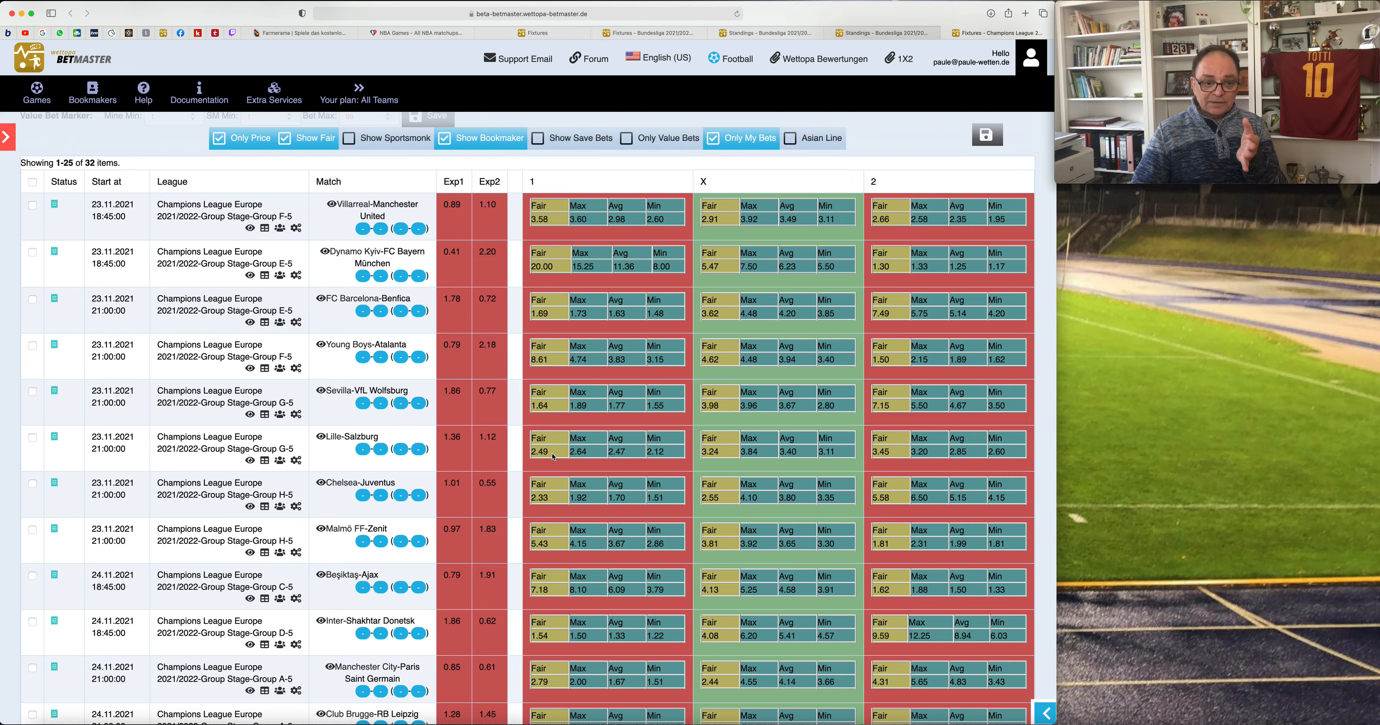
{"action": "mouse_move", "coordinate": [404, 447]}
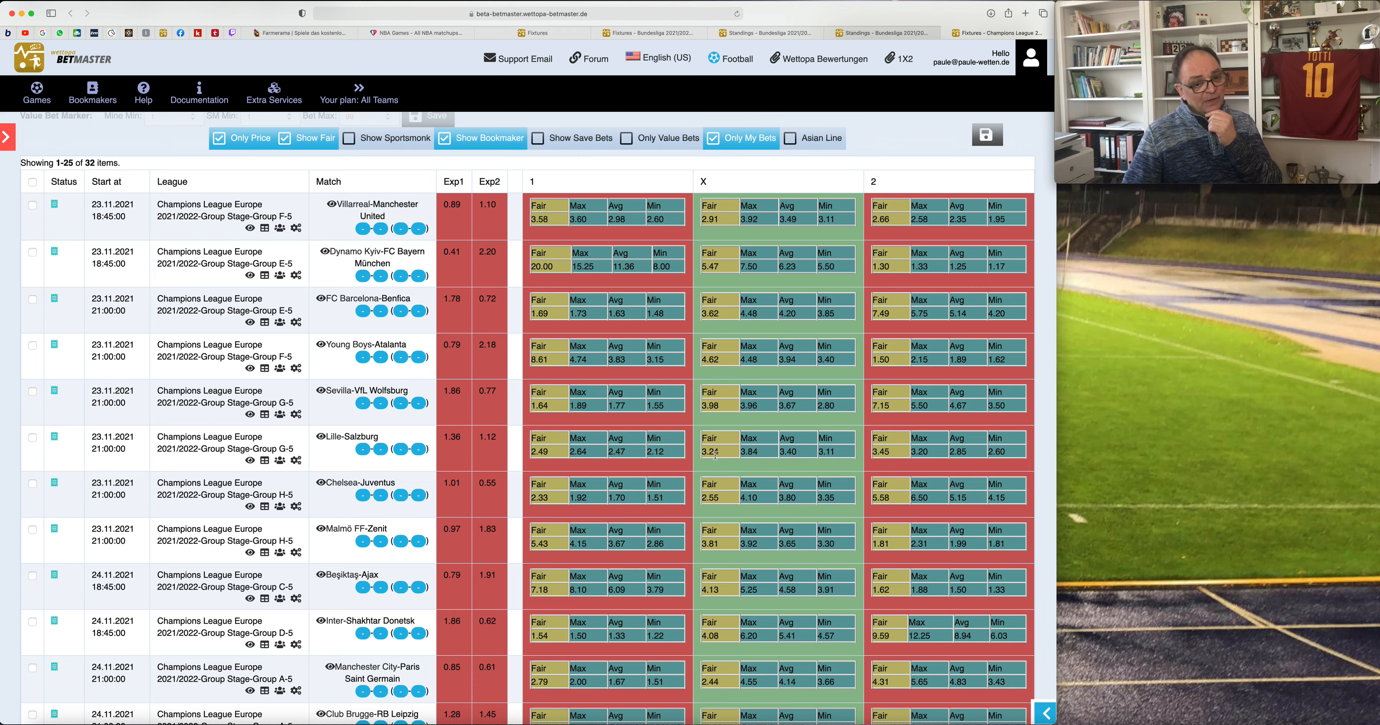
{"action": "mouse_move", "coordinate": [508, 455]}
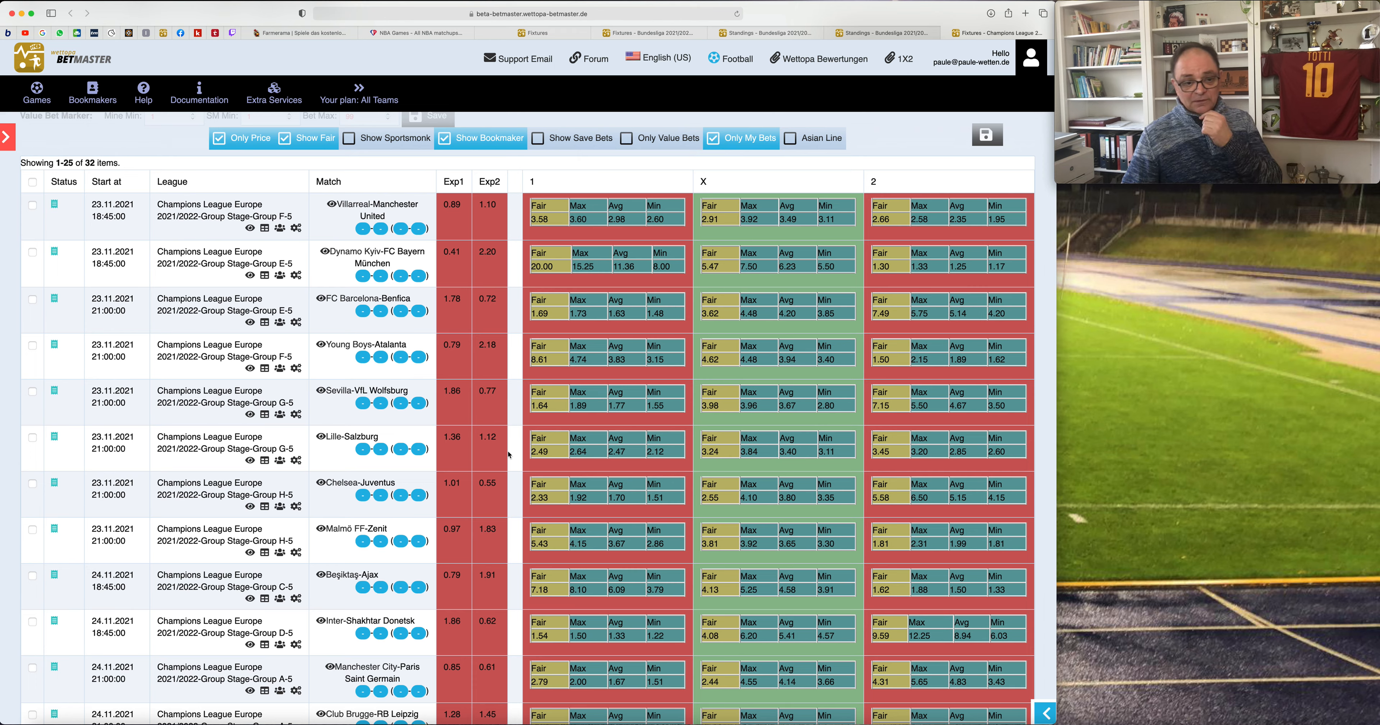
{"action": "mouse_move", "coordinate": [467, 455]}
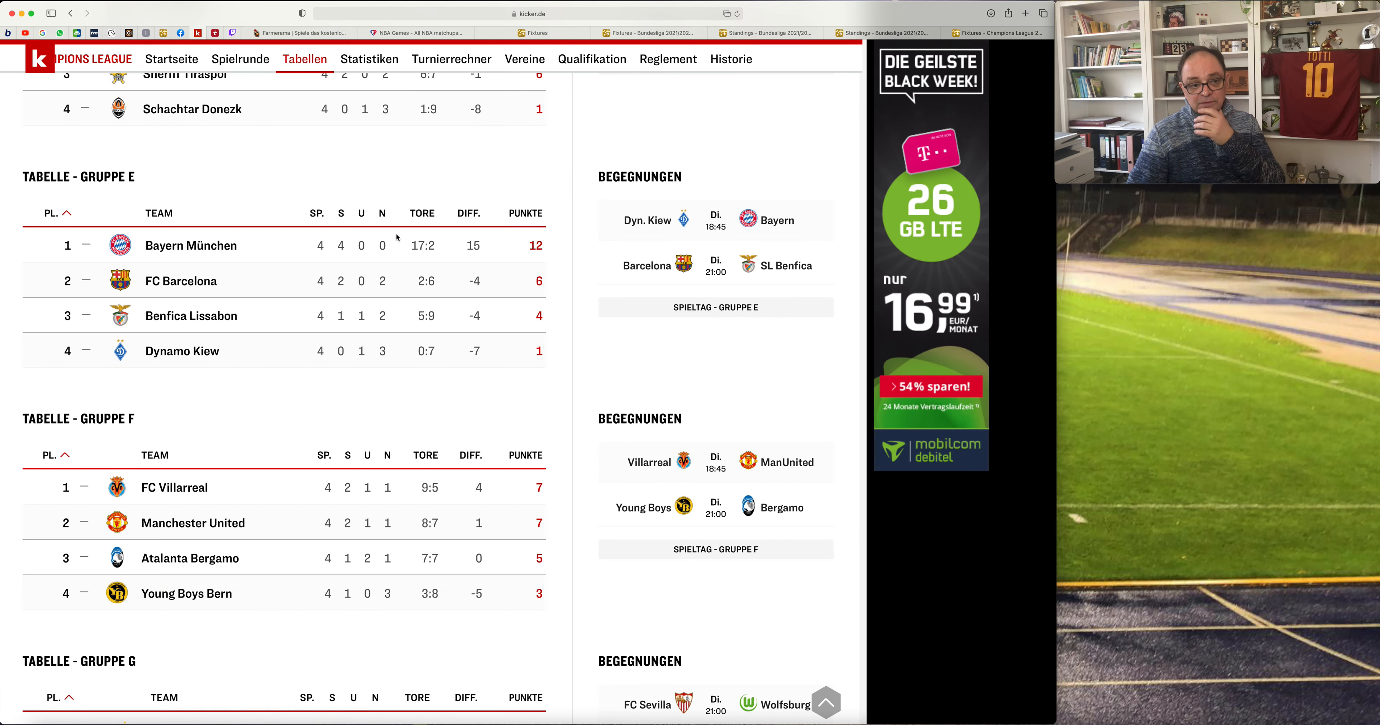
Scroll kicker's standings page down to Group H's table and fixtures.
{"action": "scroll", "scroll_direction": "down", "scroll_amount": 3}
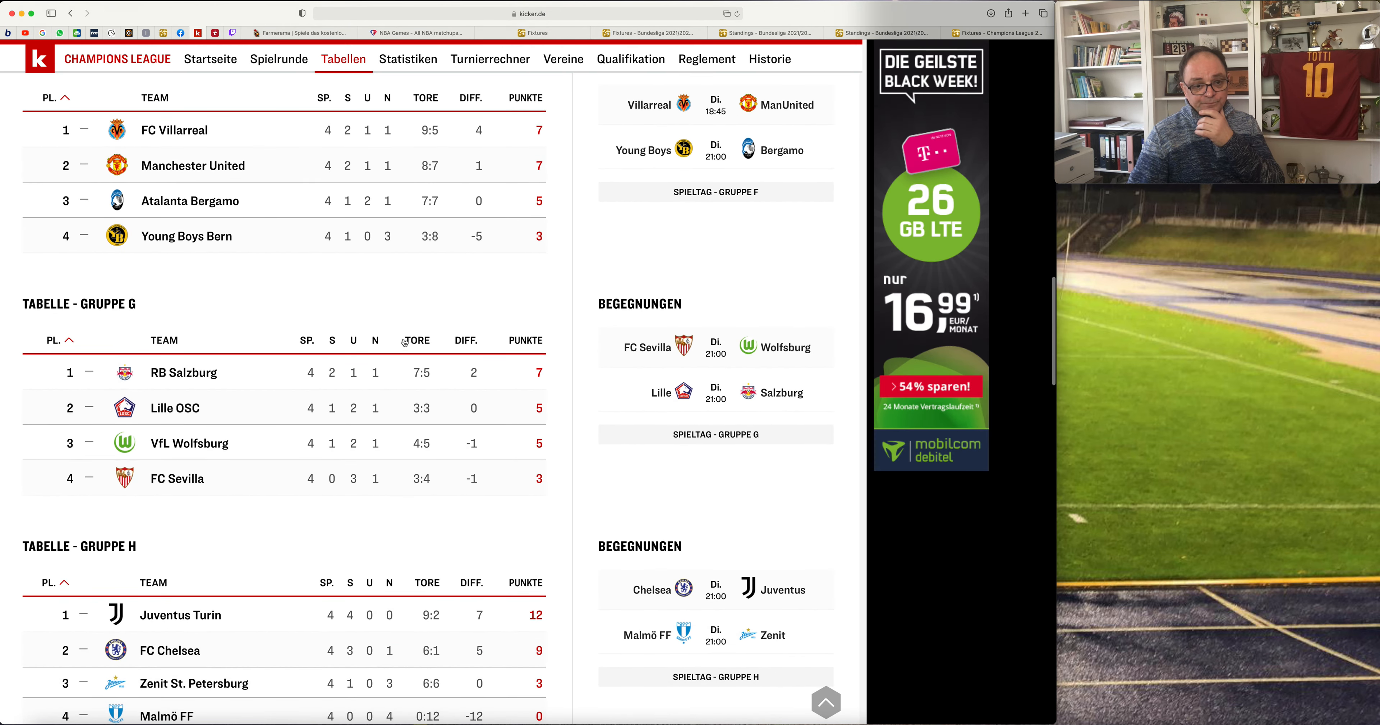
{"action": "mouse_move", "coordinate": [232, 473]}
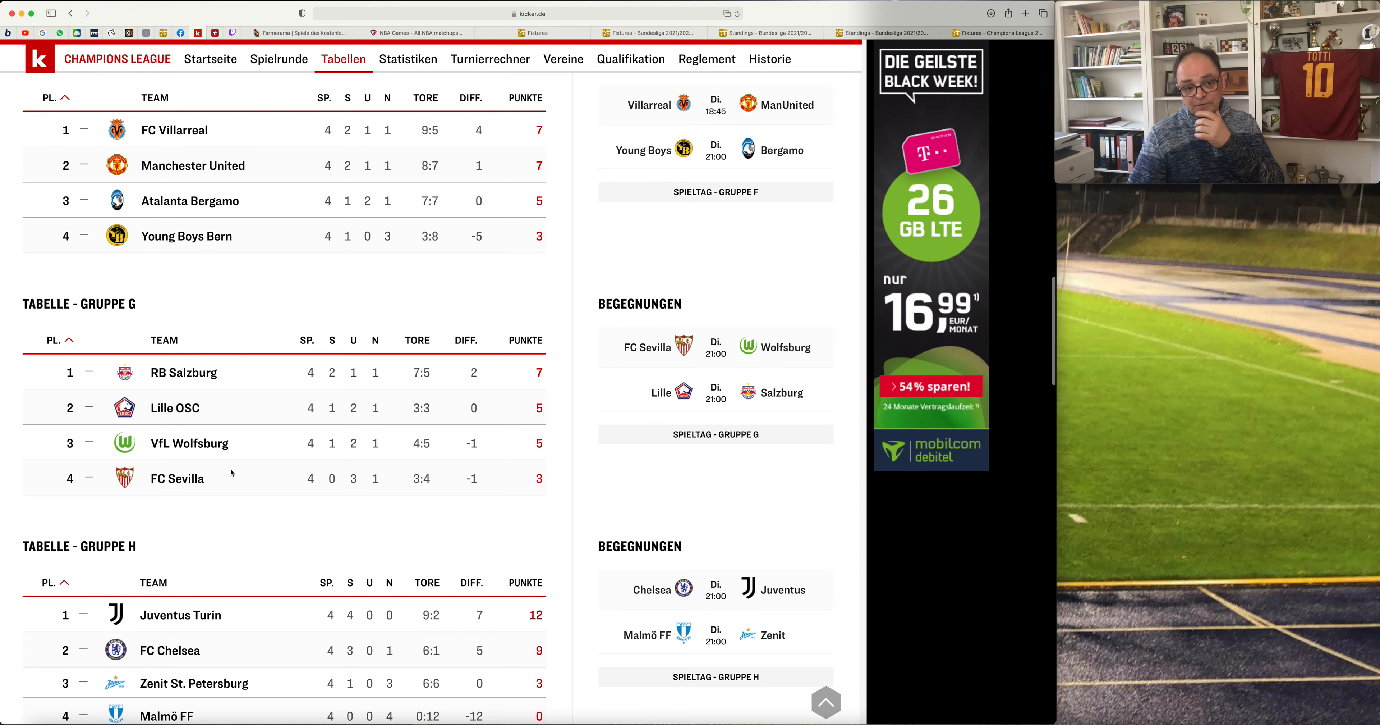
{"action": "mouse_move", "coordinate": [536, 419]}
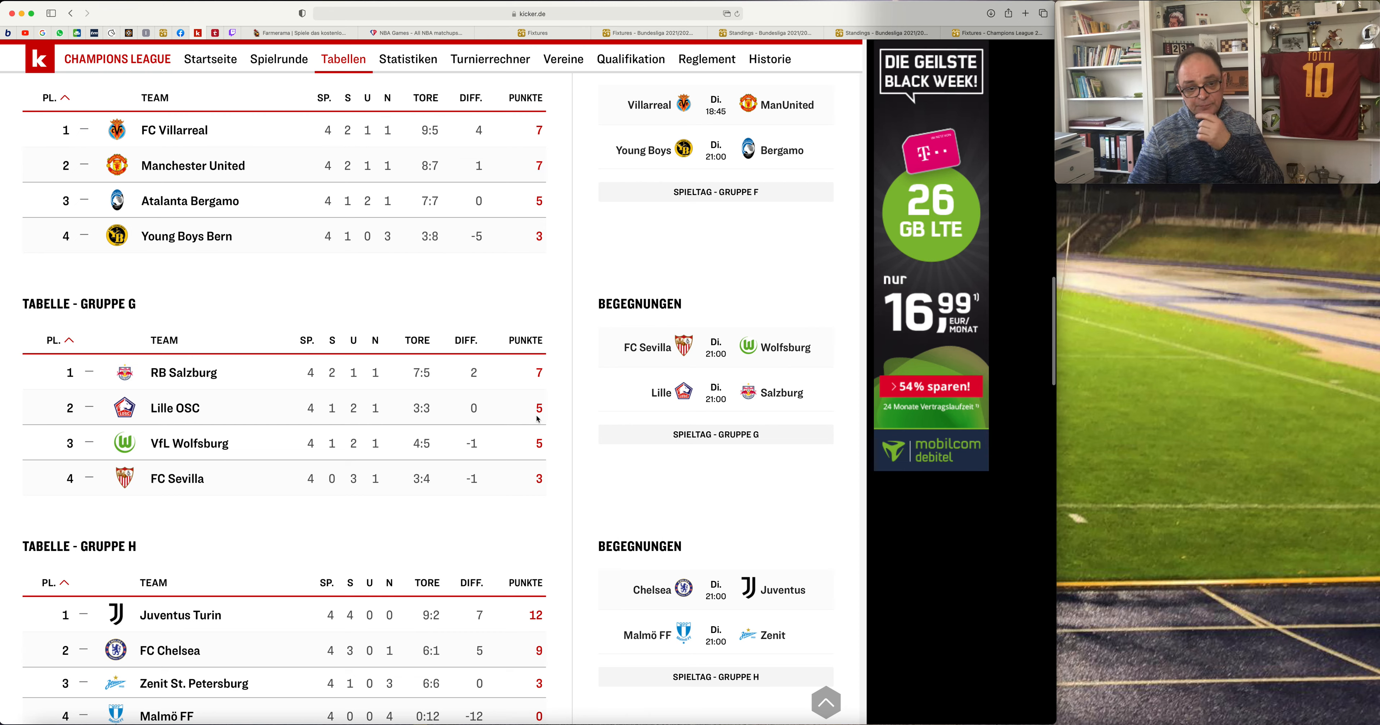
{"action": "mouse_move", "coordinate": [278, 449]}
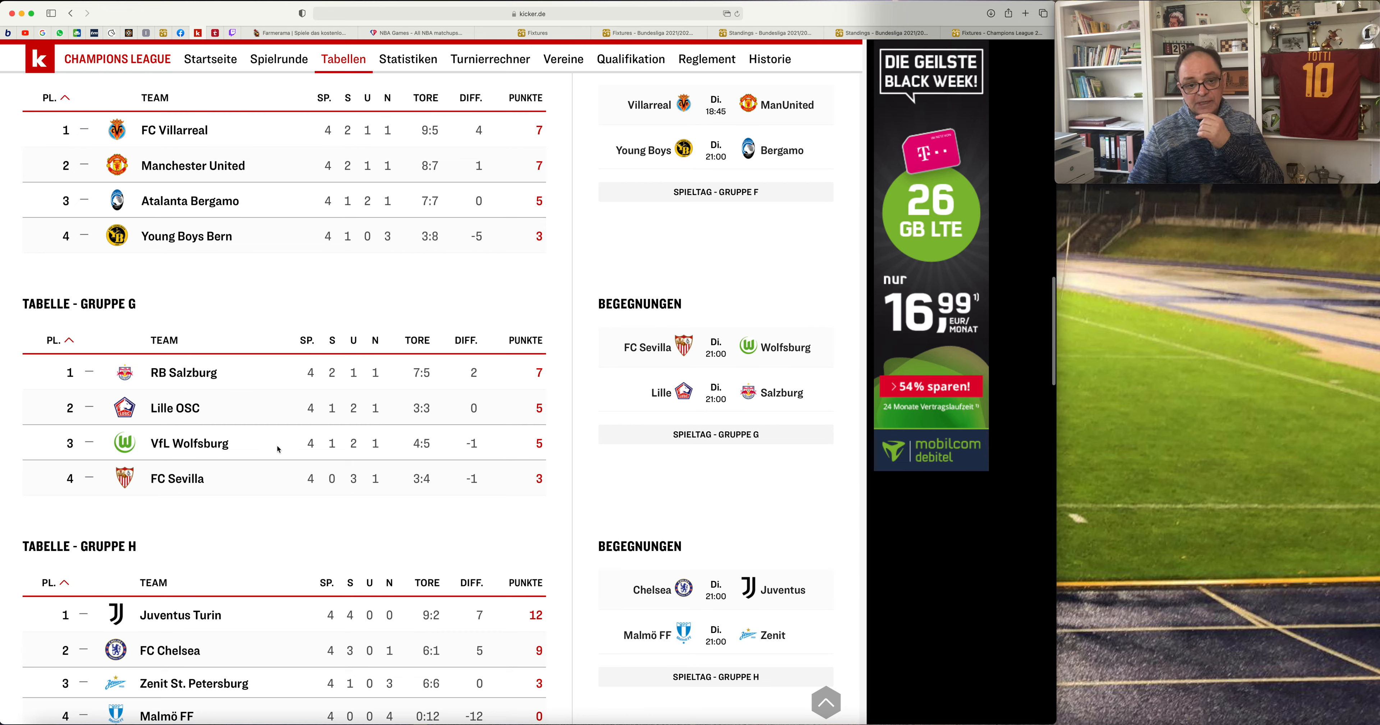
{"action": "mouse_move", "coordinate": [218, 497]}
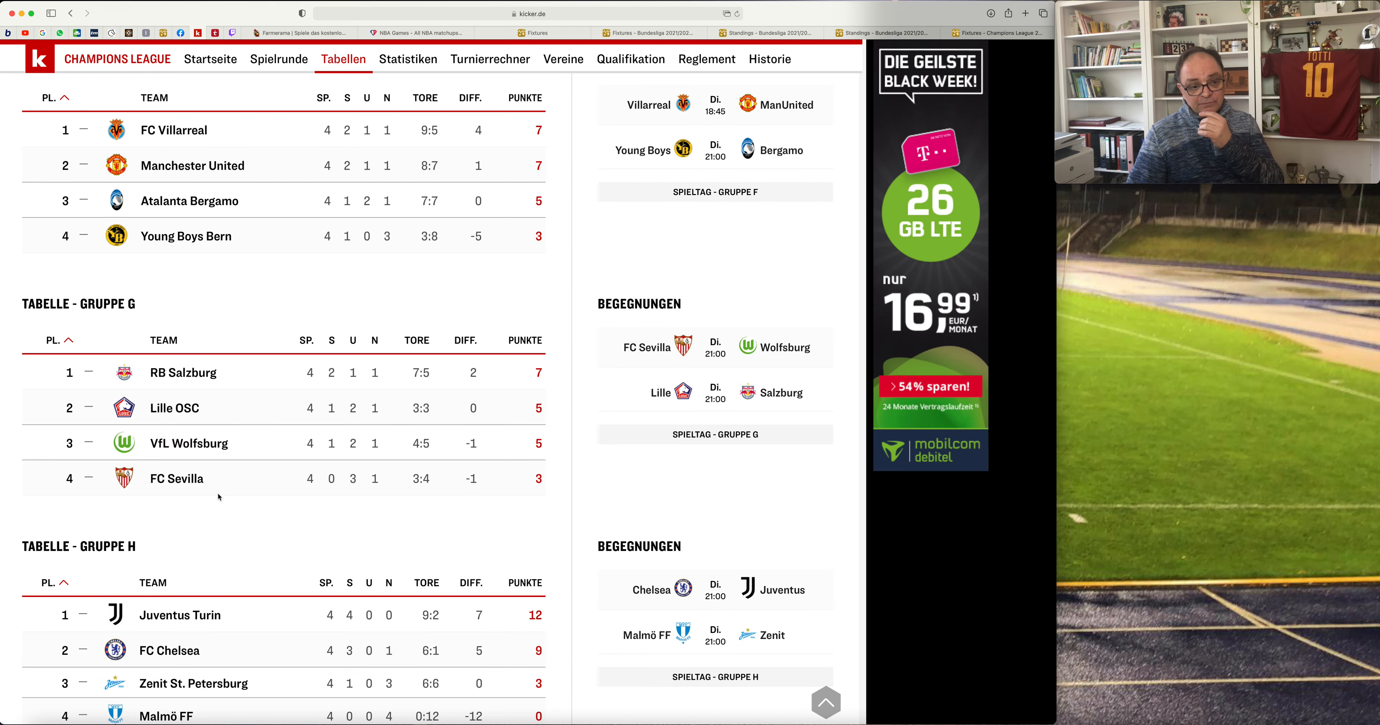
{"action": "mouse_move", "coordinate": [529, 464]}
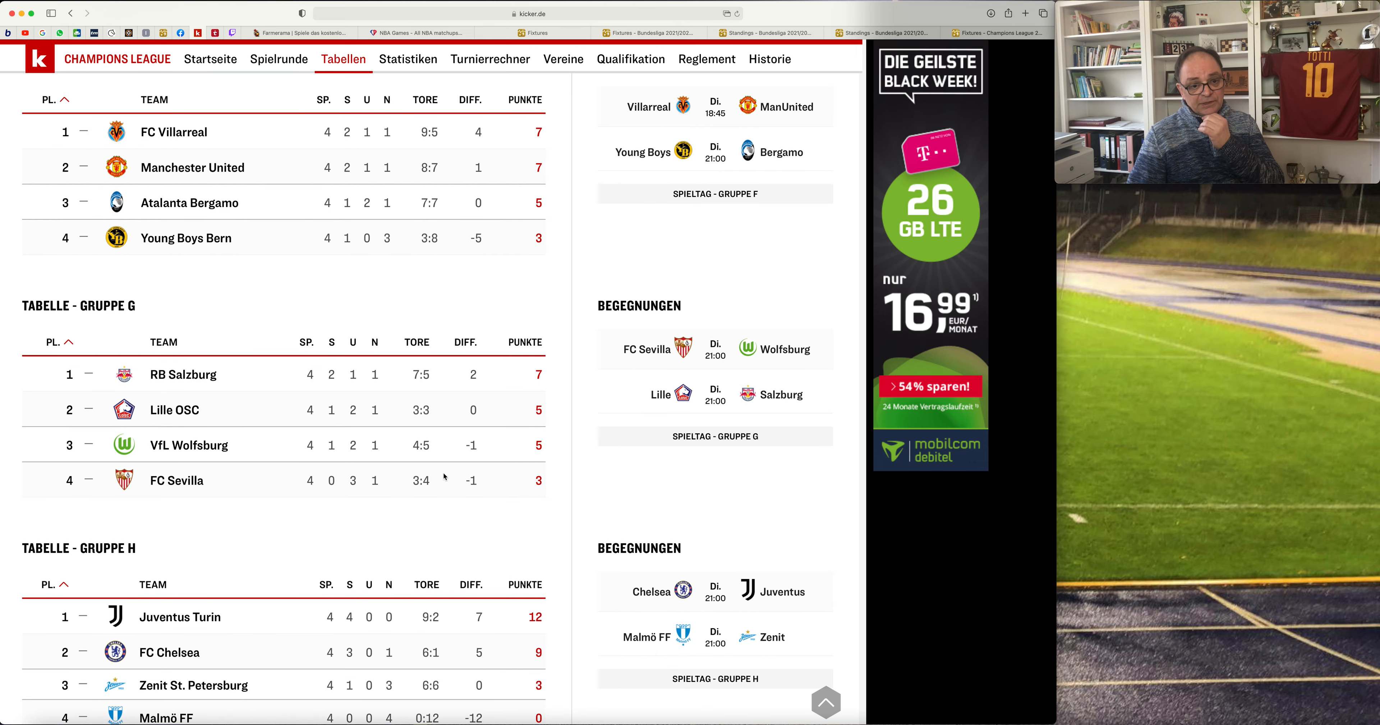
{"action": "mouse_move", "coordinate": [541, 357]}
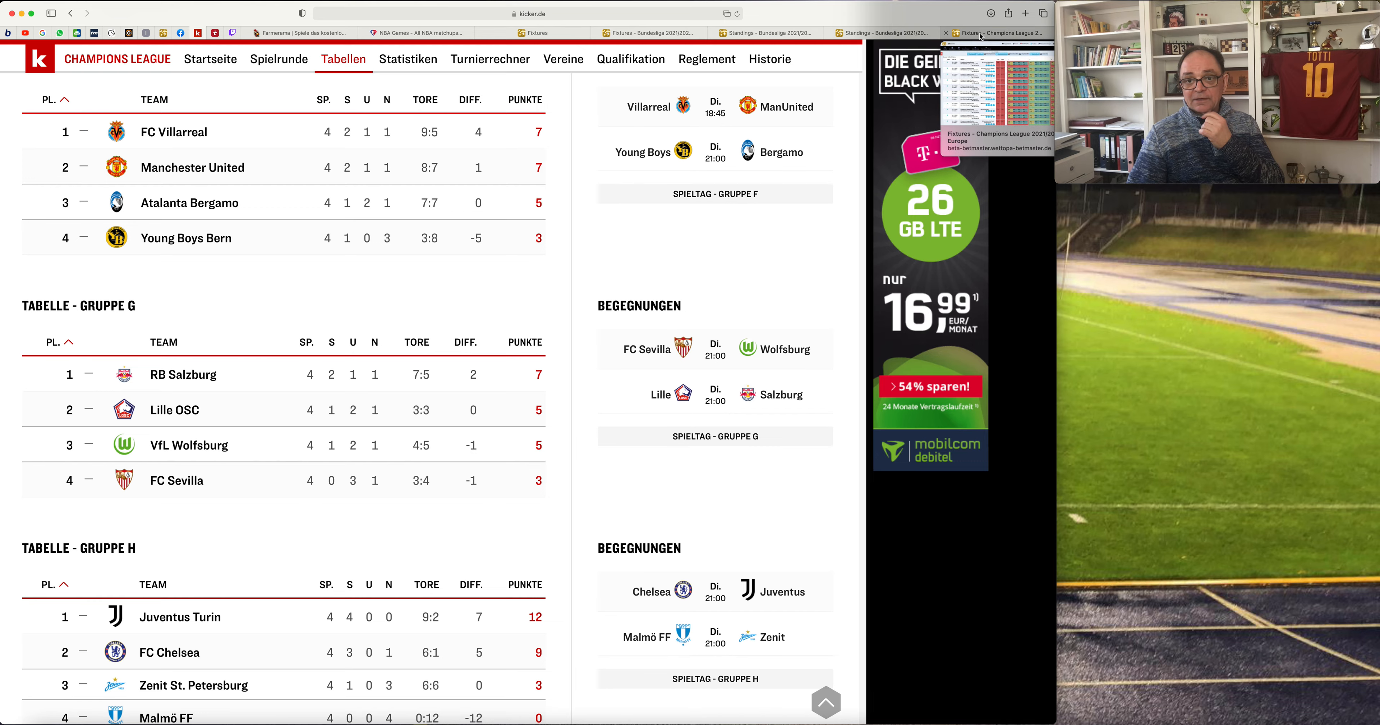
{"action": "left_click", "coordinate": [995, 32]}
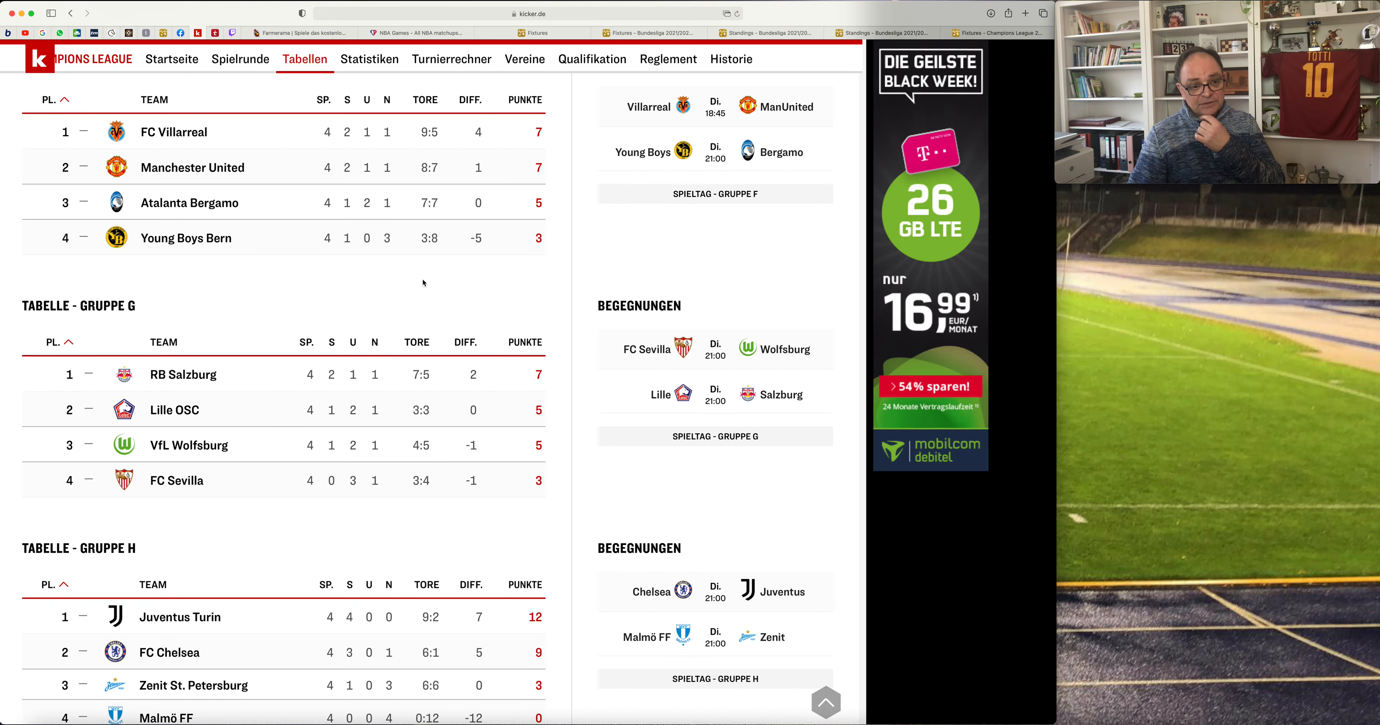
{"action": "scroll", "scroll_direction": "down", "scroll_amount": 3}
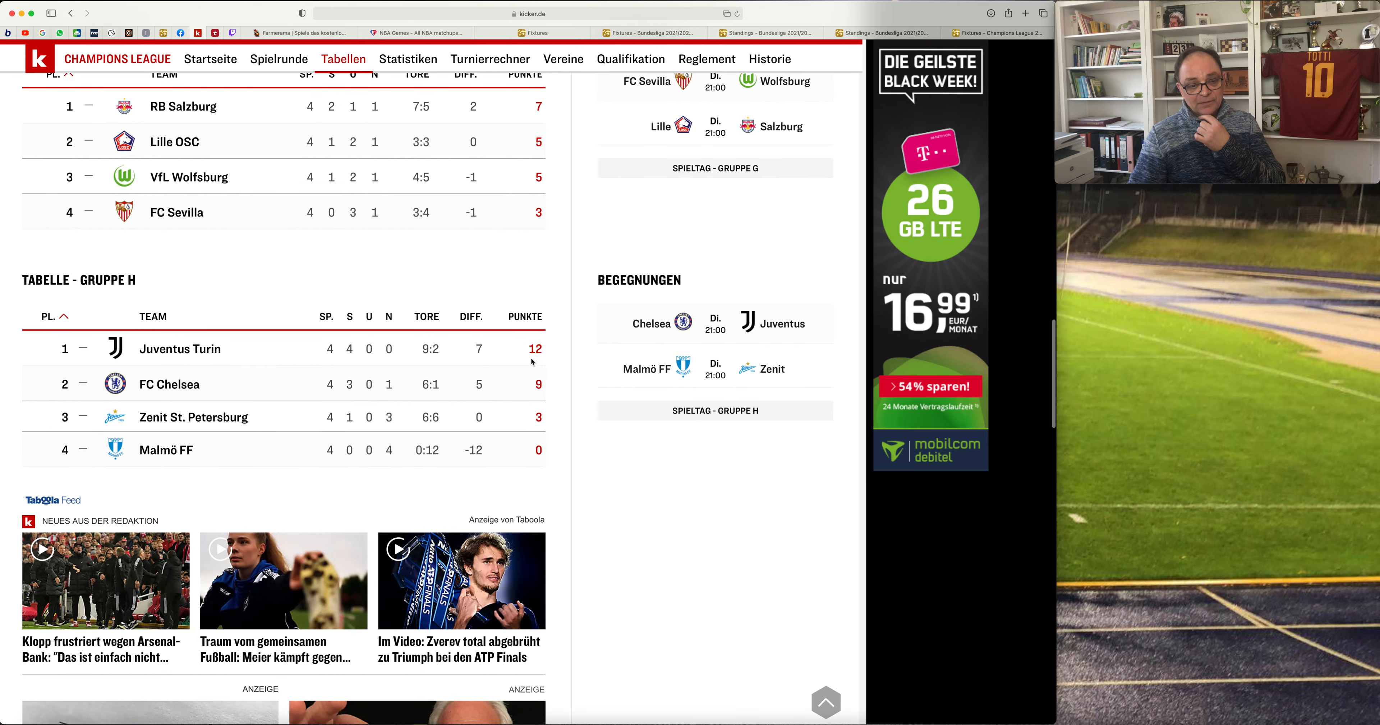
{"action": "mouse_move", "coordinate": [423, 370]}
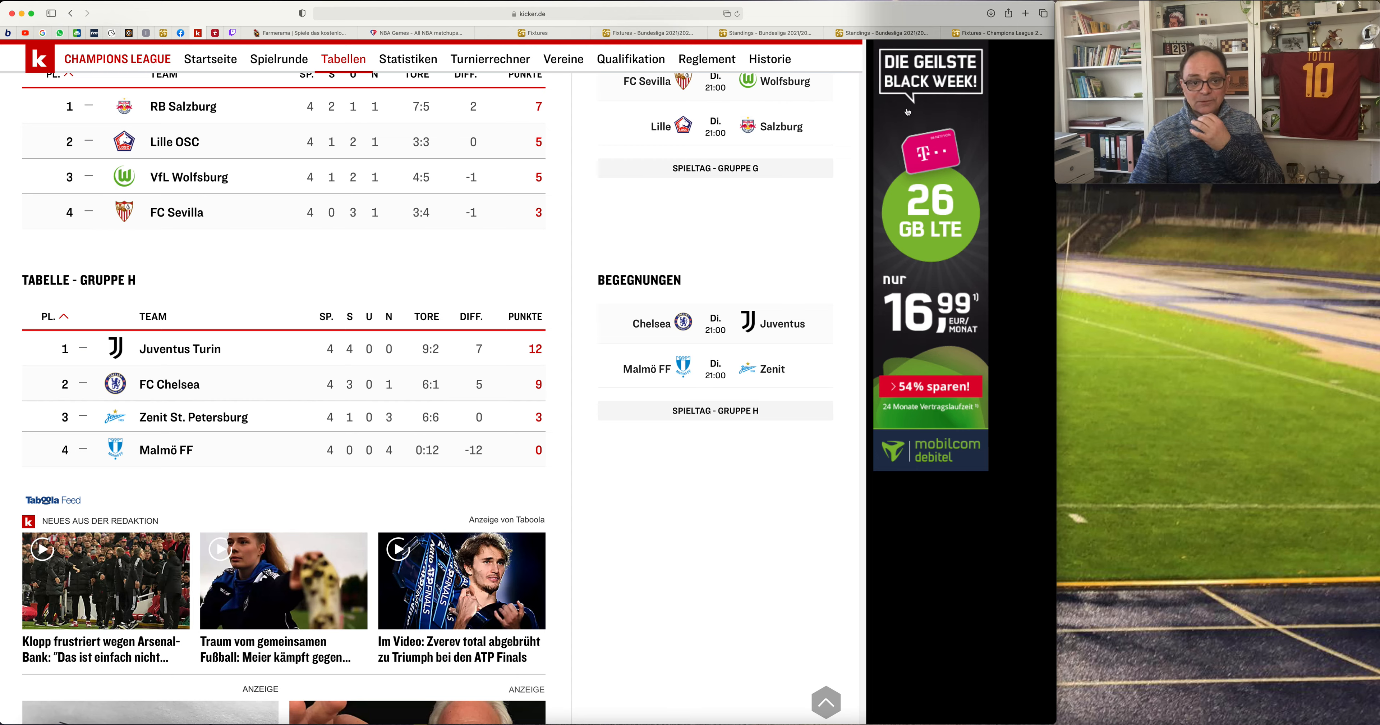
{"action": "mouse_move", "coordinate": [282, 423]}
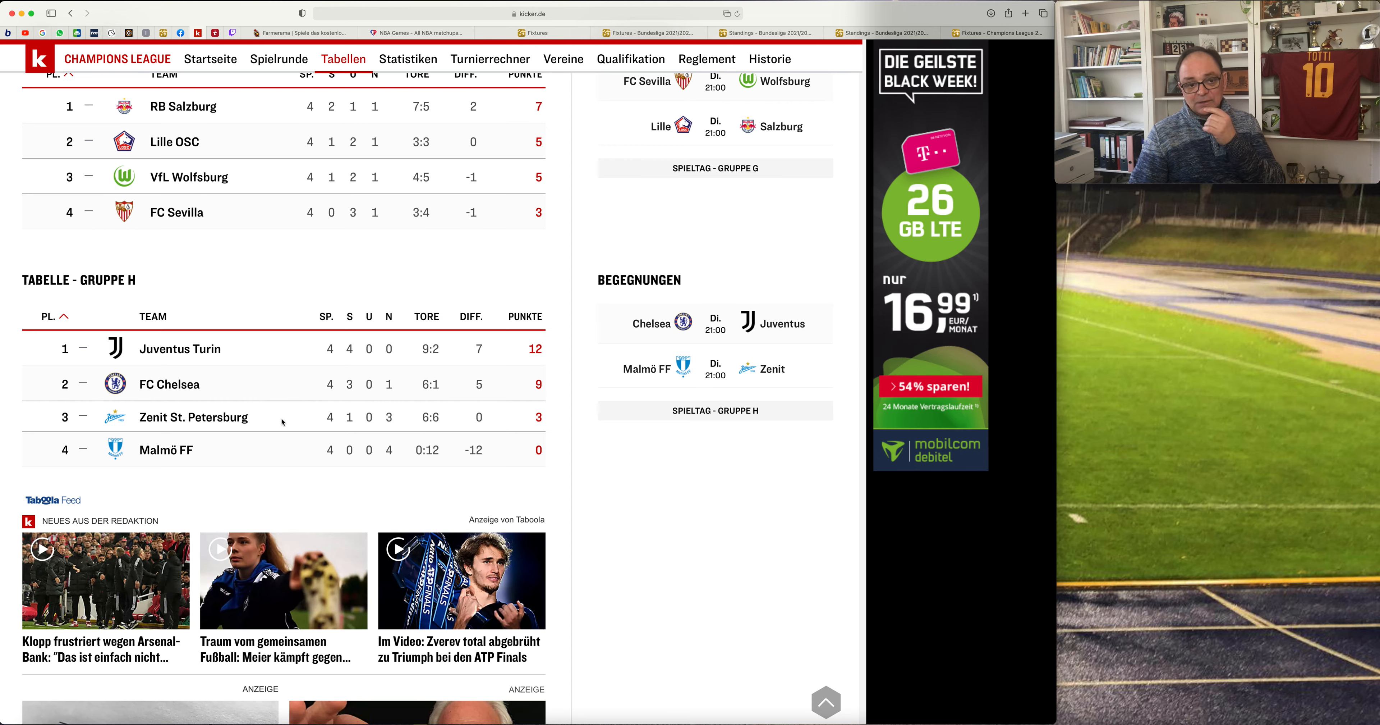
{"action": "mouse_move", "coordinate": [1001, 58]}
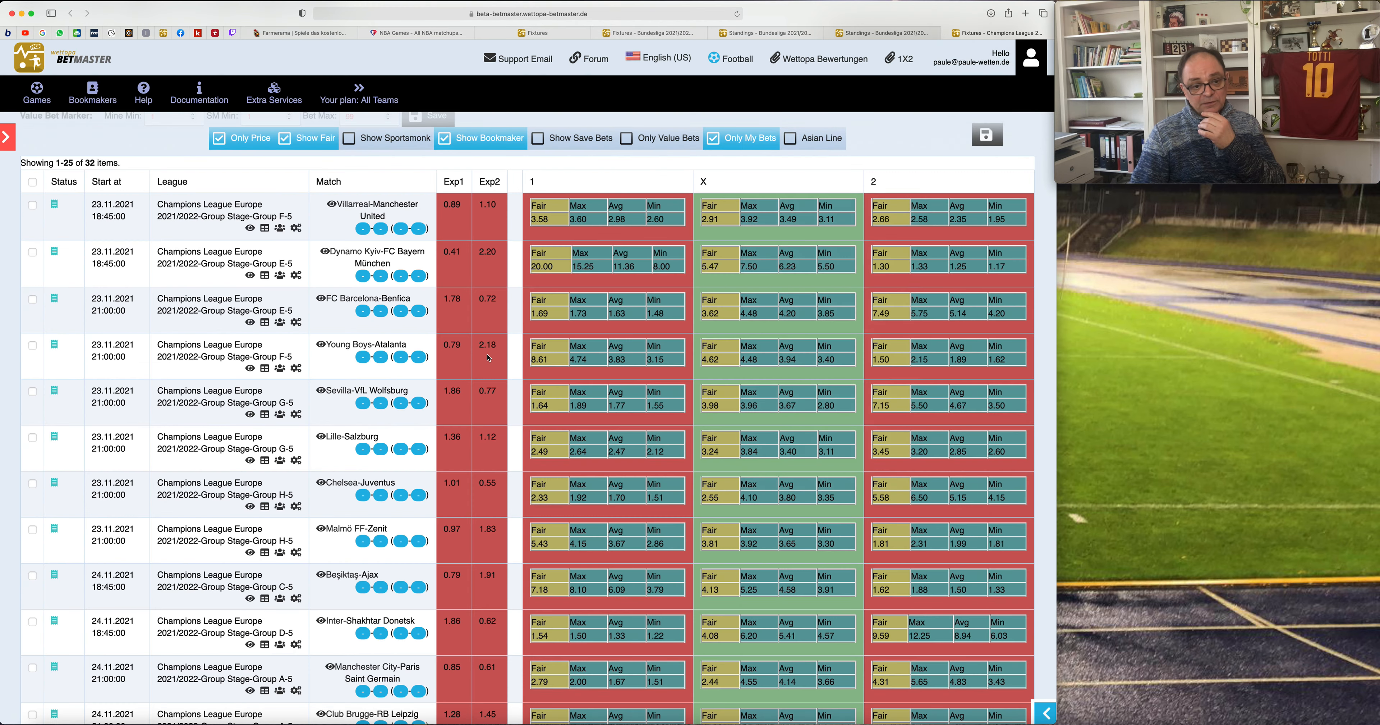
{"action": "mouse_move", "coordinate": [603, 514]}
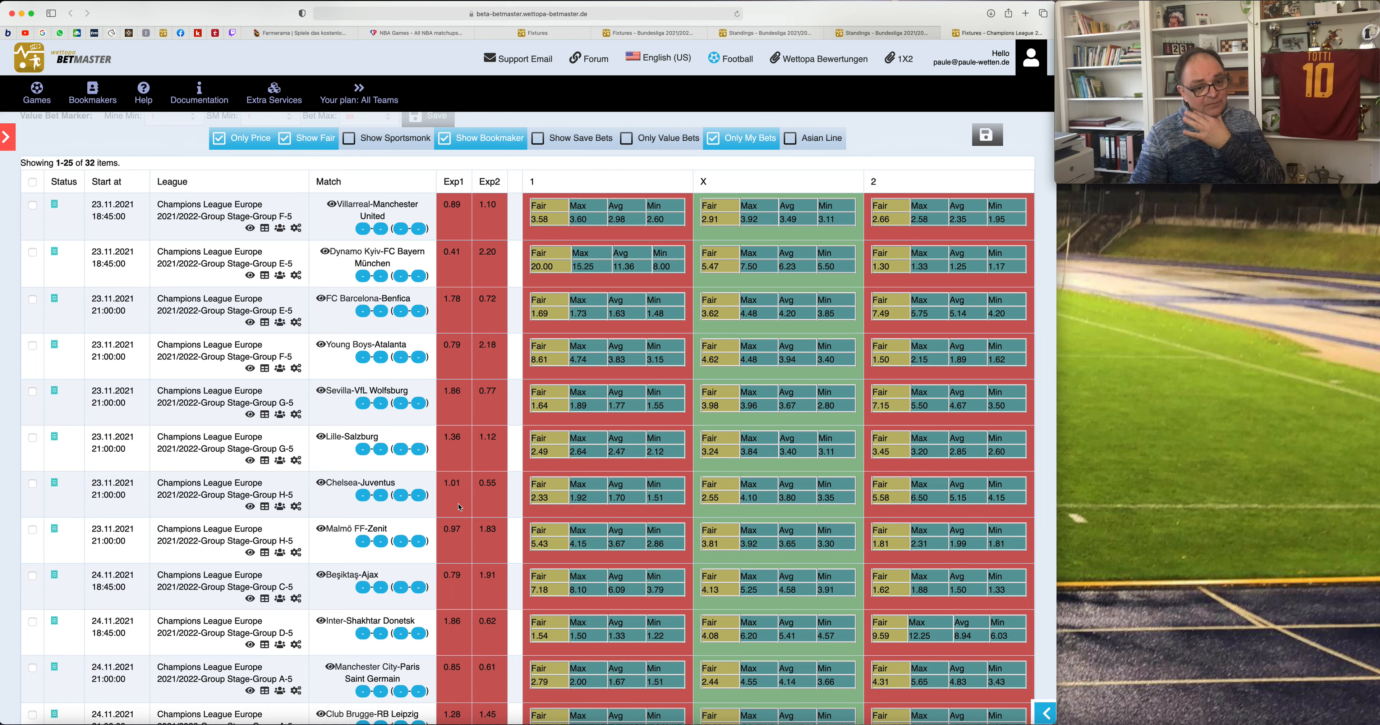
{"action": "mouse_move", "coordinate": [458, 506]}
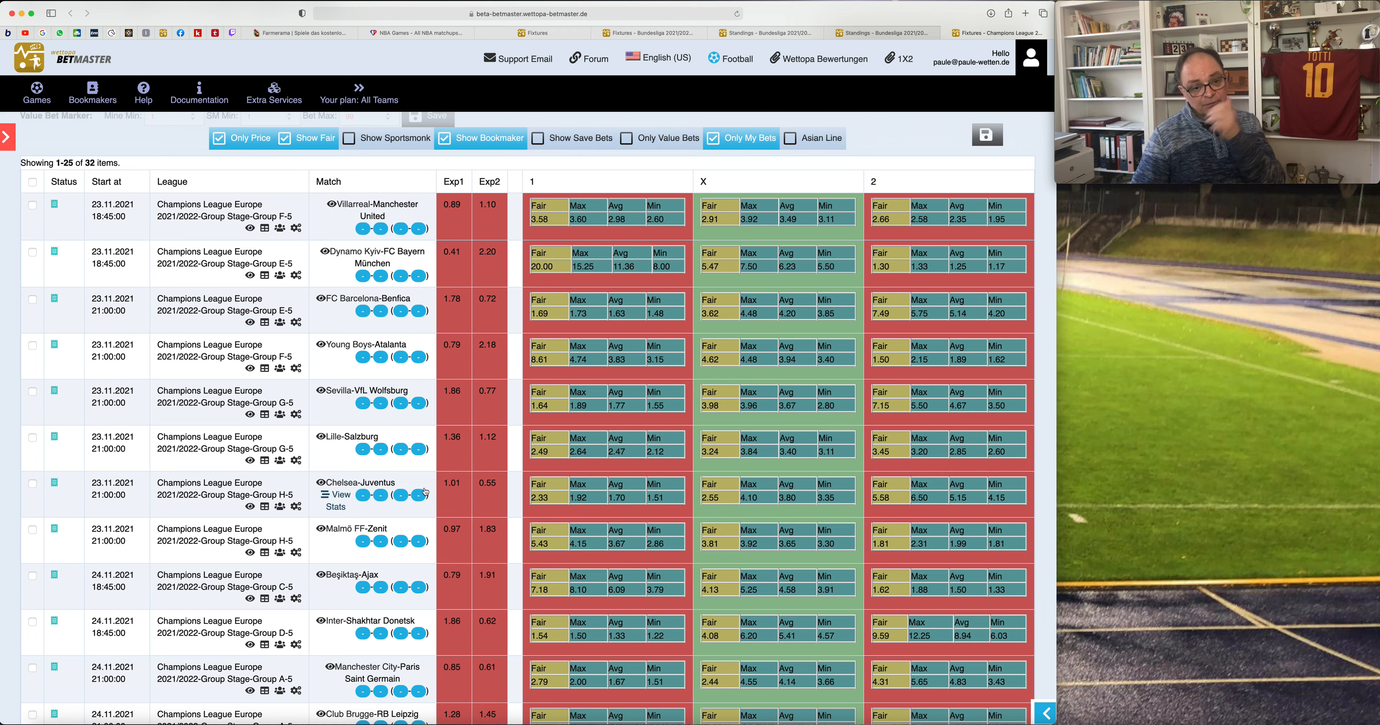
{"action": "mouse_move", "coordinate": [322, 545]}
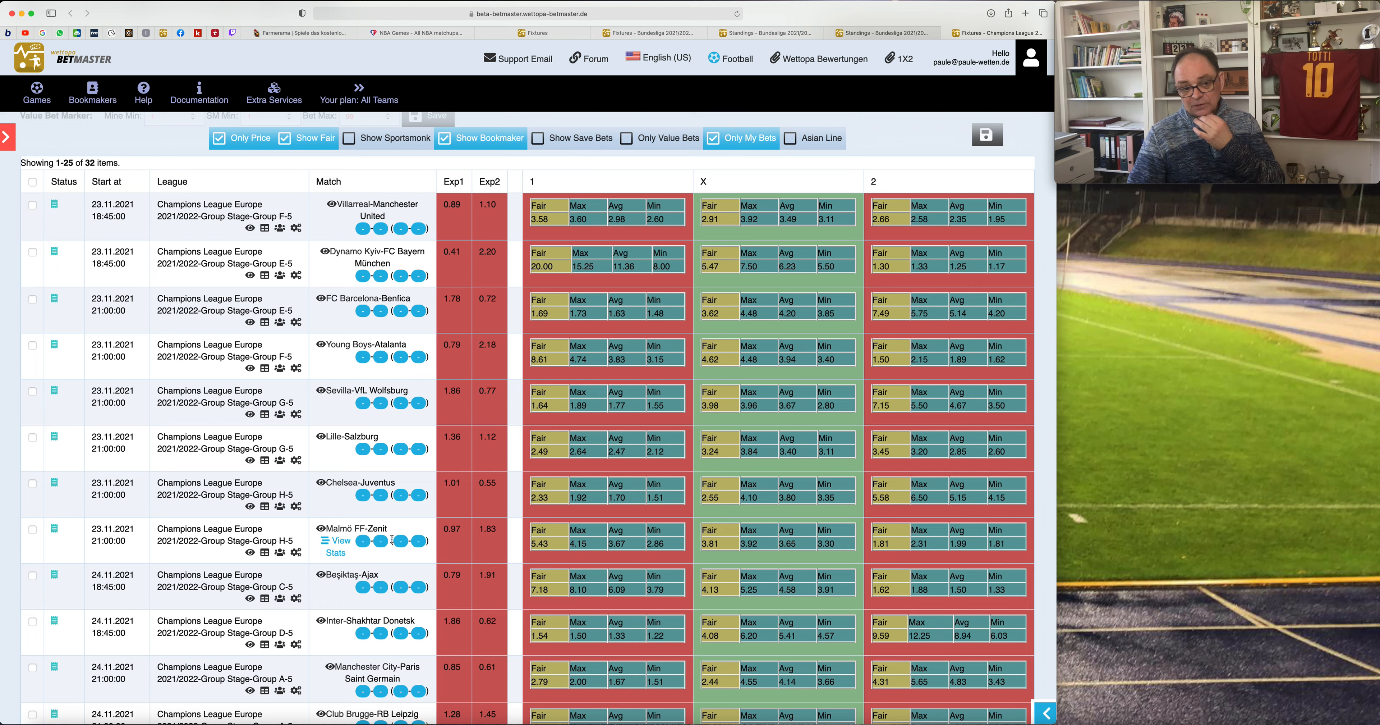
{"action": "mouse_move", "coordinate": [895, 548]}
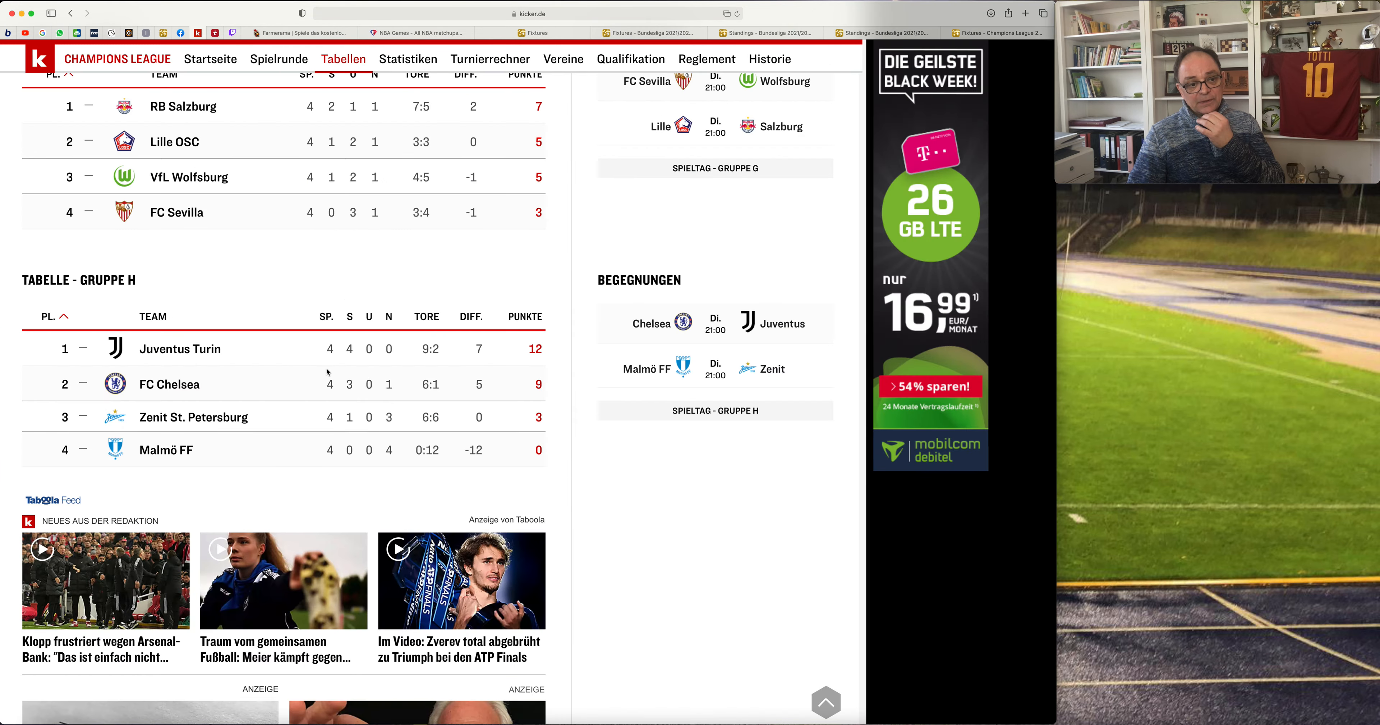
{"action": "mouse_move", "coordinate": [549, 446]}
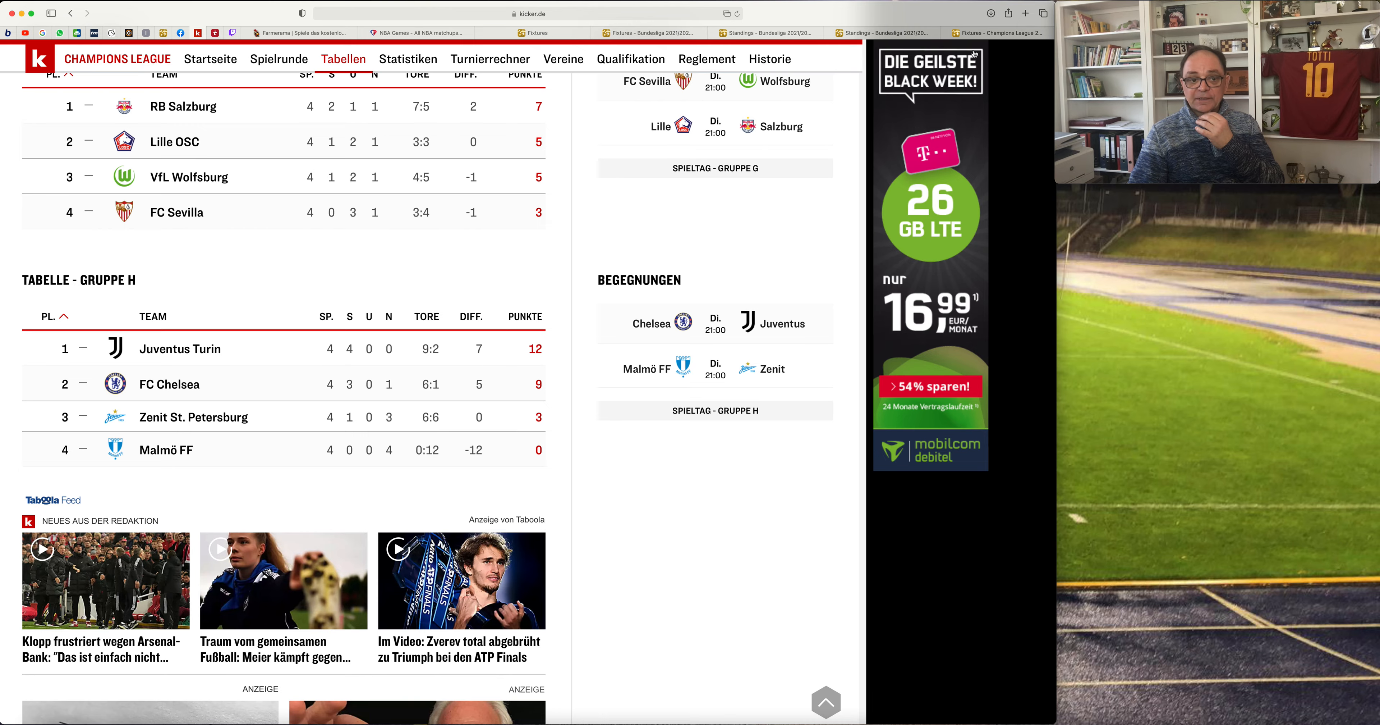
Switch from kicker's Group G/H standings back to the BetMaster odds table.
{"action": "left_click", "coordinate": [995, 32]}
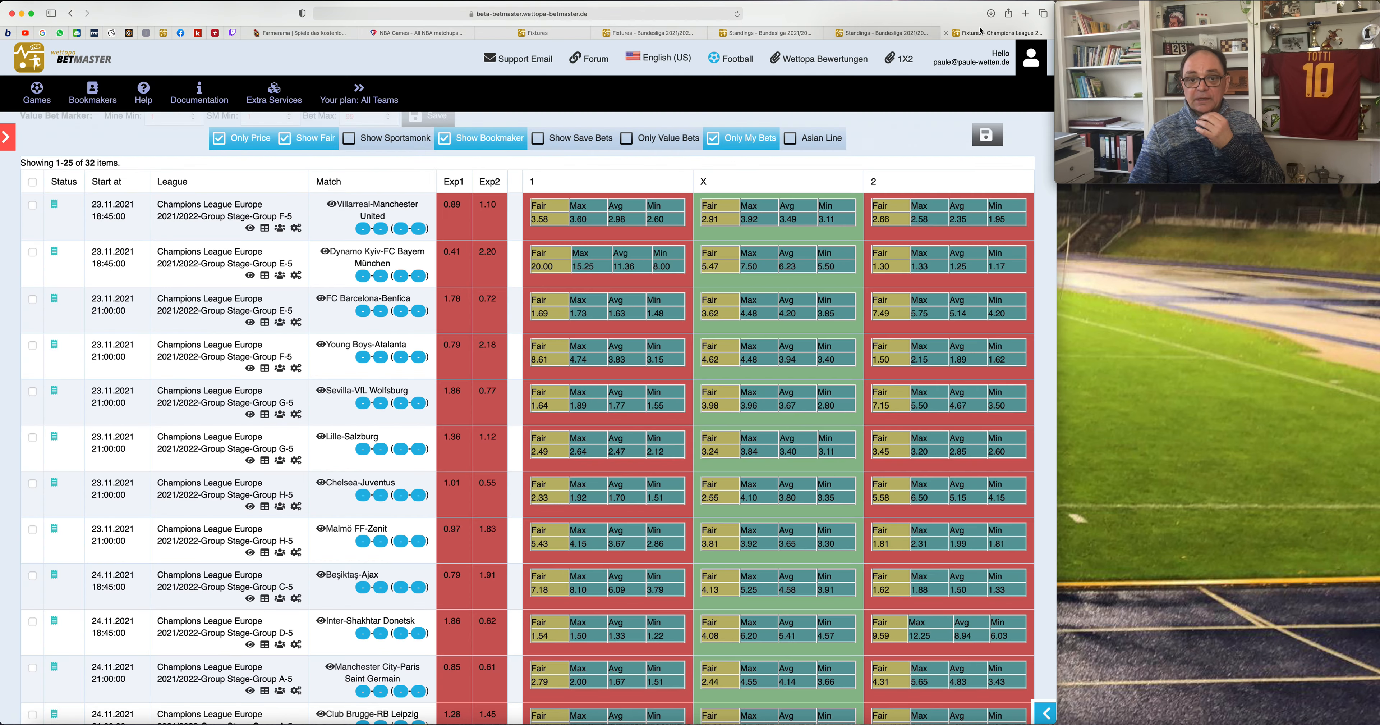
{"action": "mouse_move", "coordinate": [683, 595]}
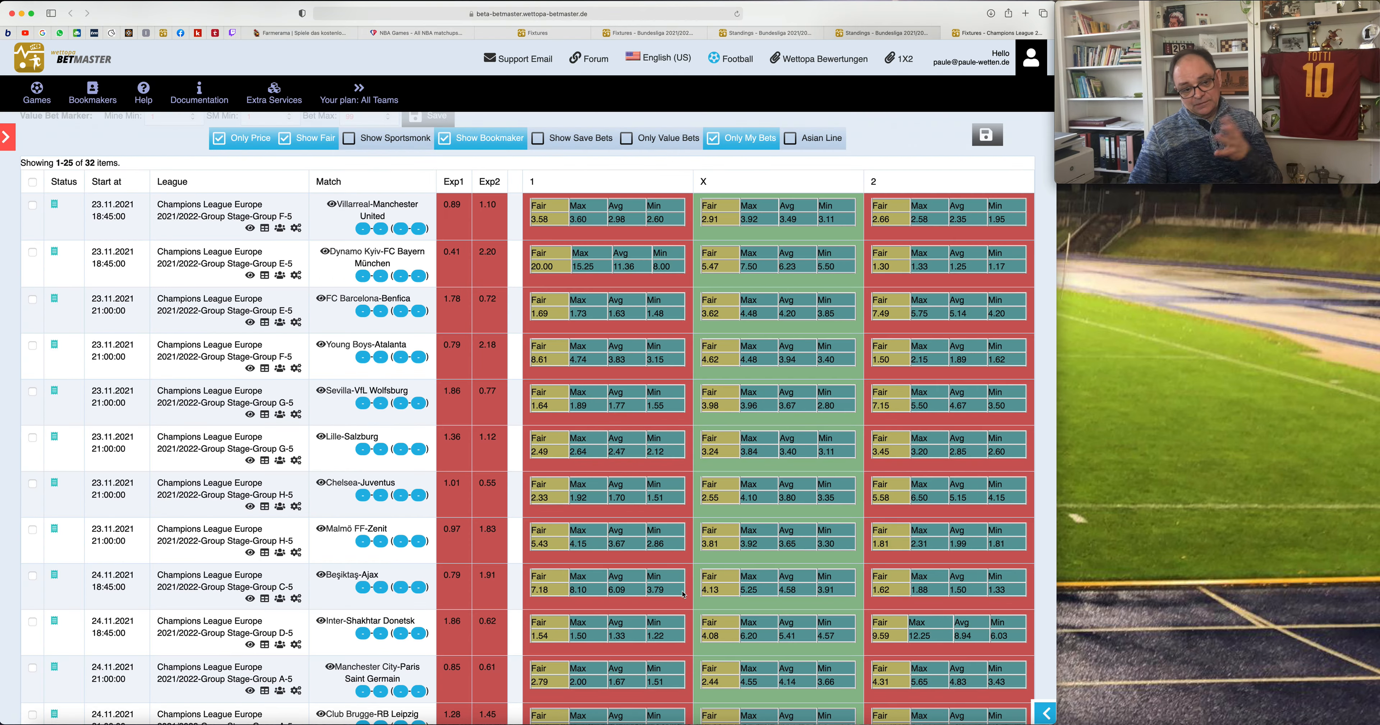
{"action": "mouse_move", "coordinate": [334, 620]}
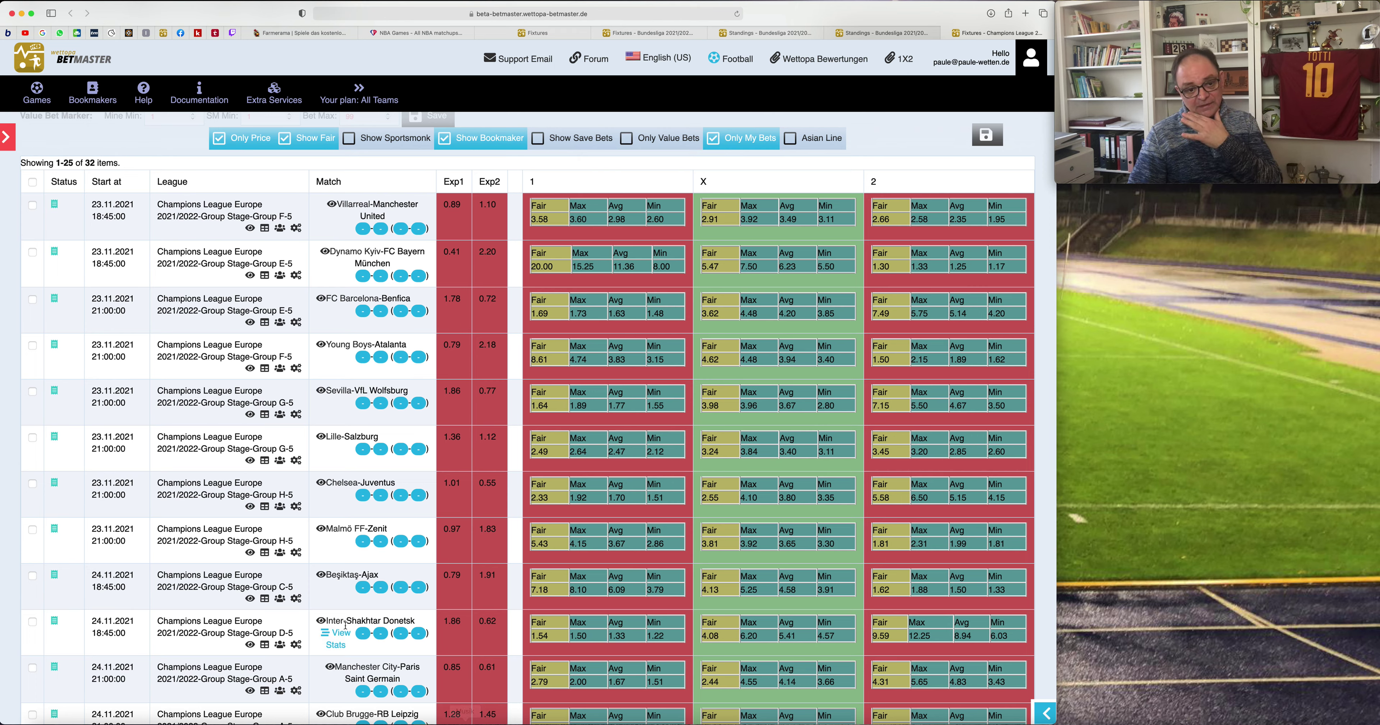
{"action": "mouse_move", "coordinate": [770, 197]}
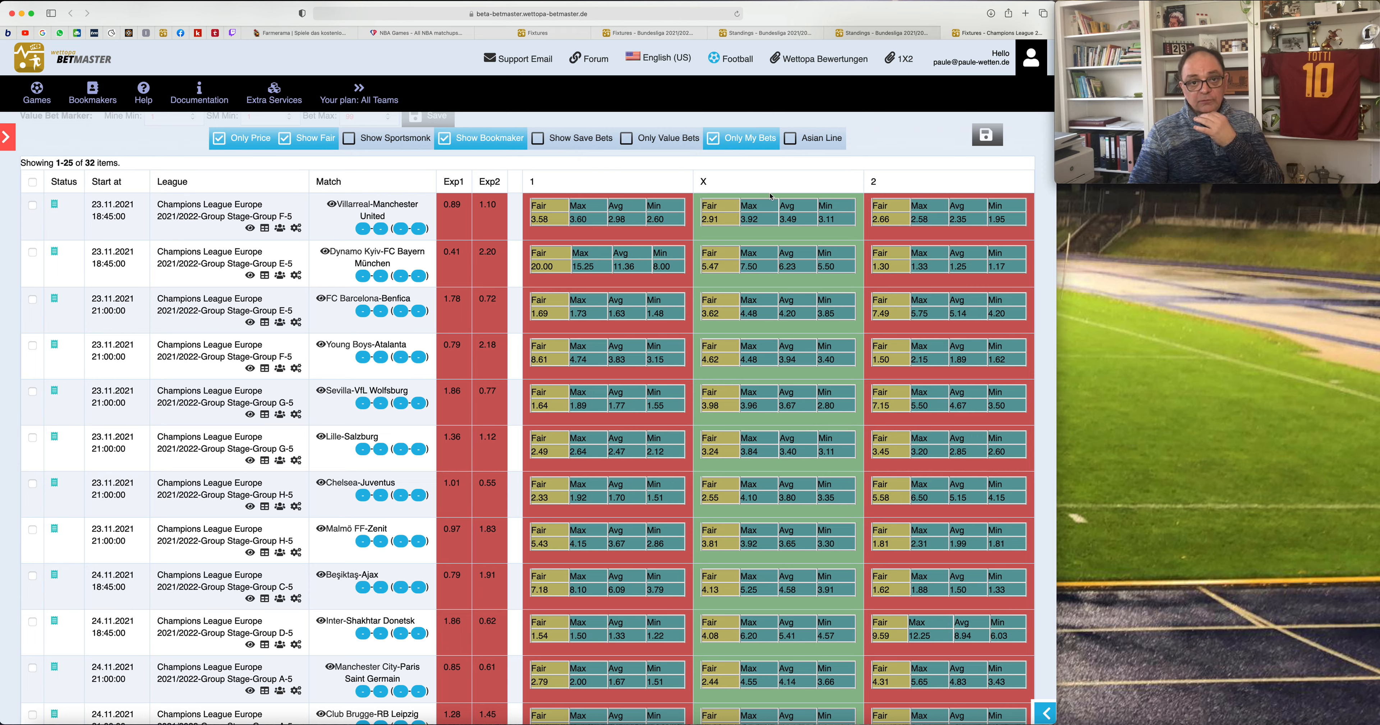
{"action": "mouse_move", "coordinate": [471, 503]}
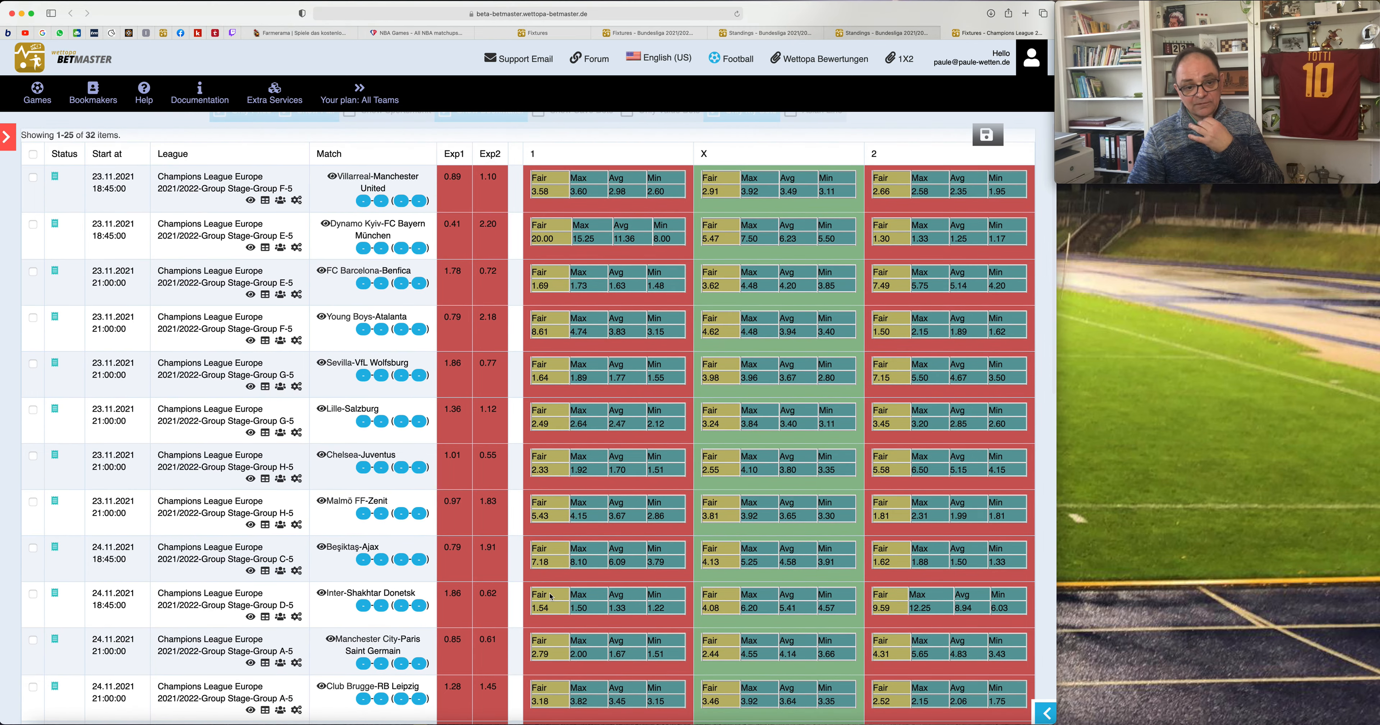
{"action": "mouse_move", "coordinate": [705, 537]}
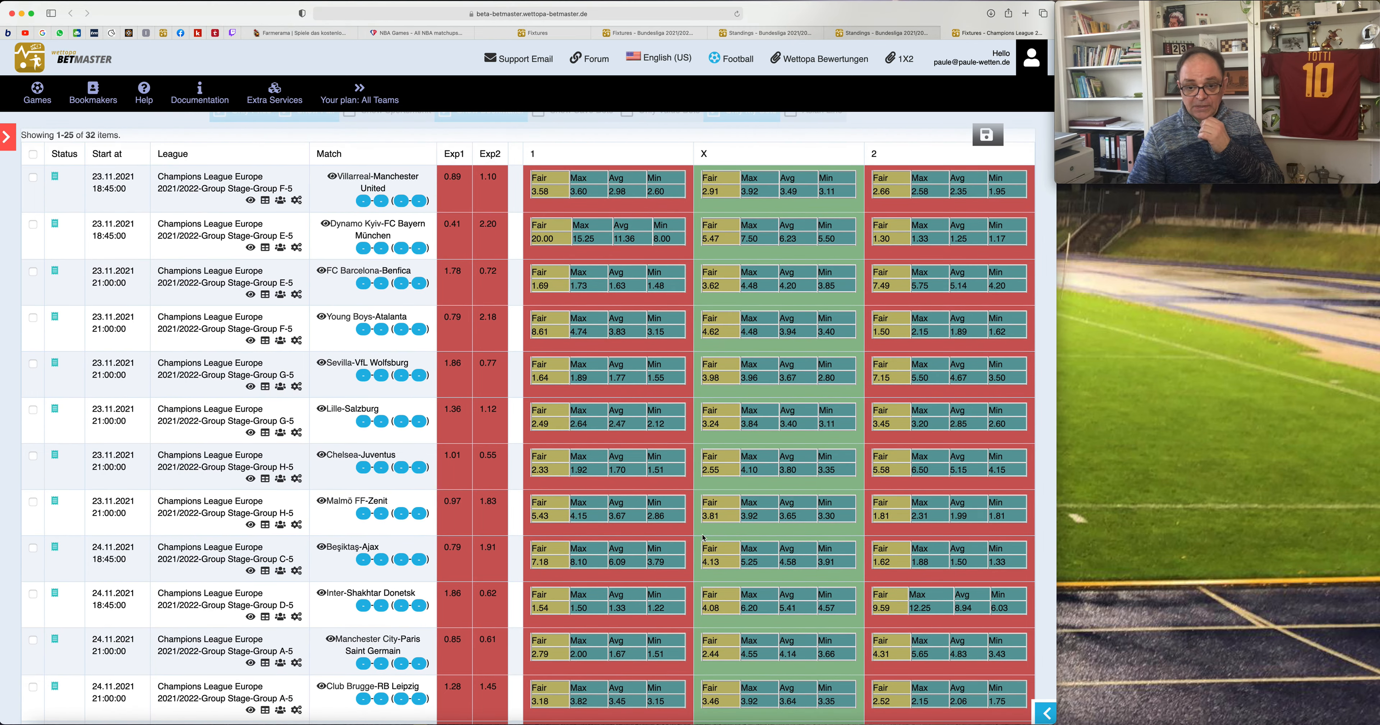
{"action": "mouse_move", "coordinate": [589, 576]}
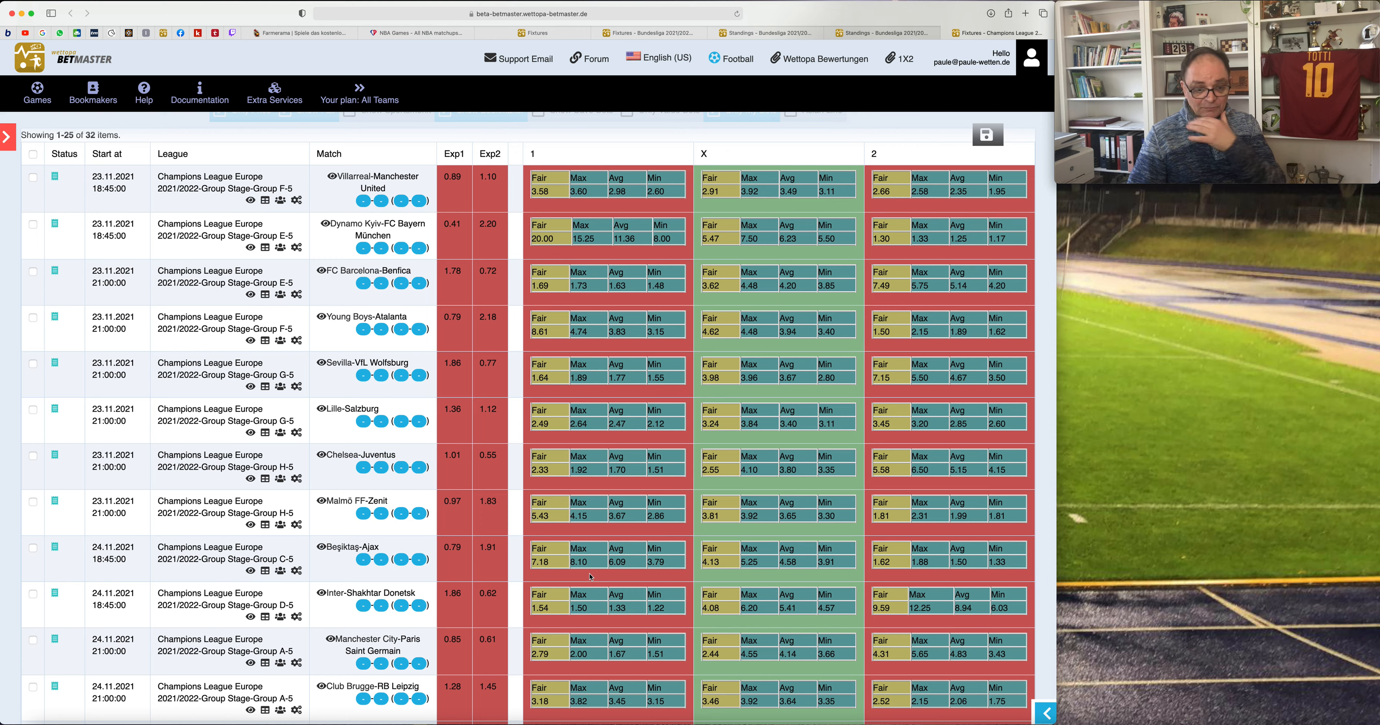
{"action": "mouse_move", "coordinate": [841, 553]}
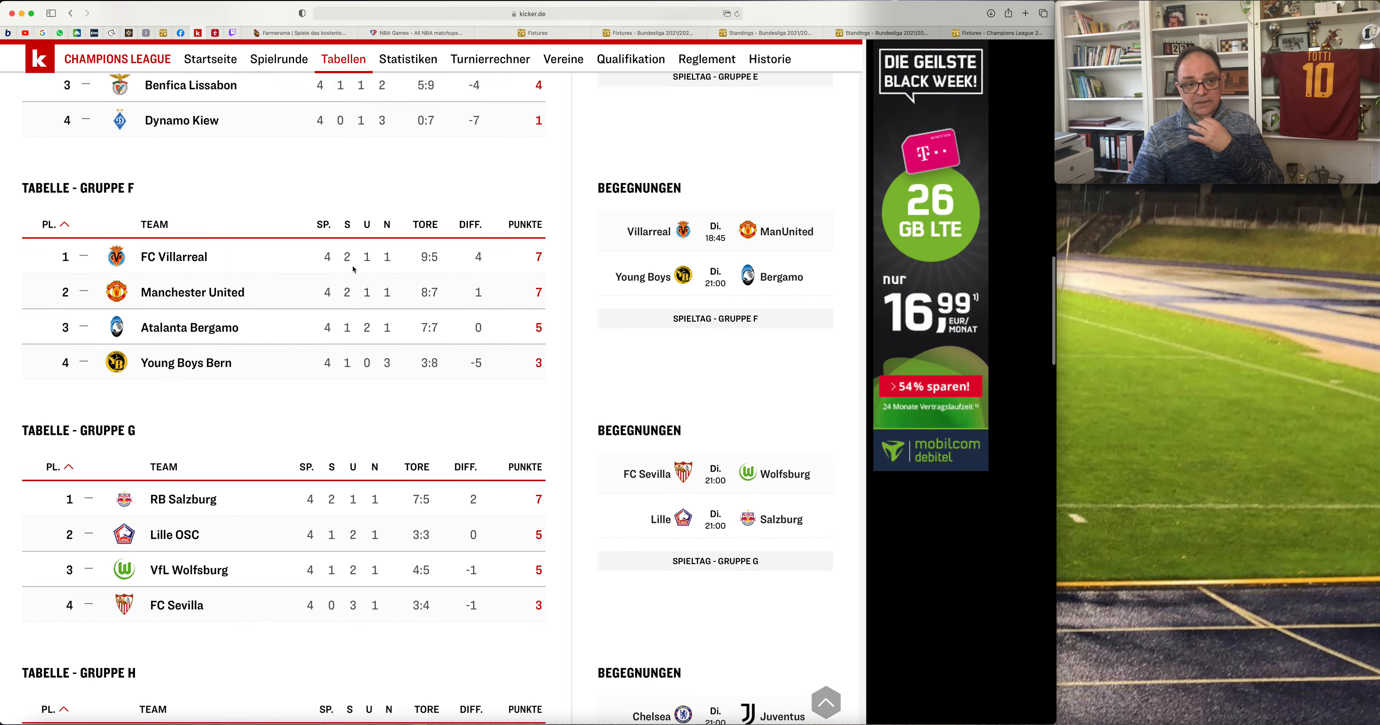
Check kicker's Groups B to D against the Besiktas-Ajax and Inter-Shakhtar odds in BetMaster.
{"action": "scroll", "scroll_direction": "up", "scroll_amount": 3}
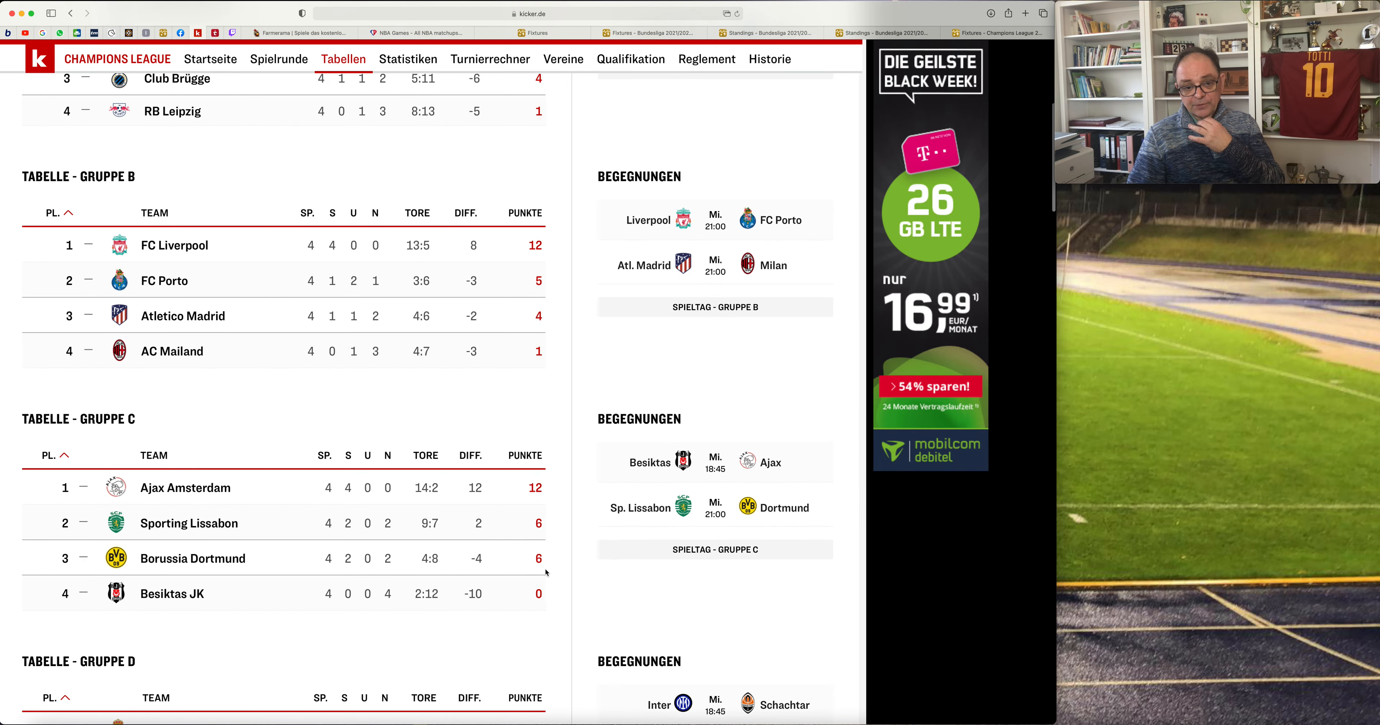
{"action": "mouse_move", "coordinate": [531, 591]}
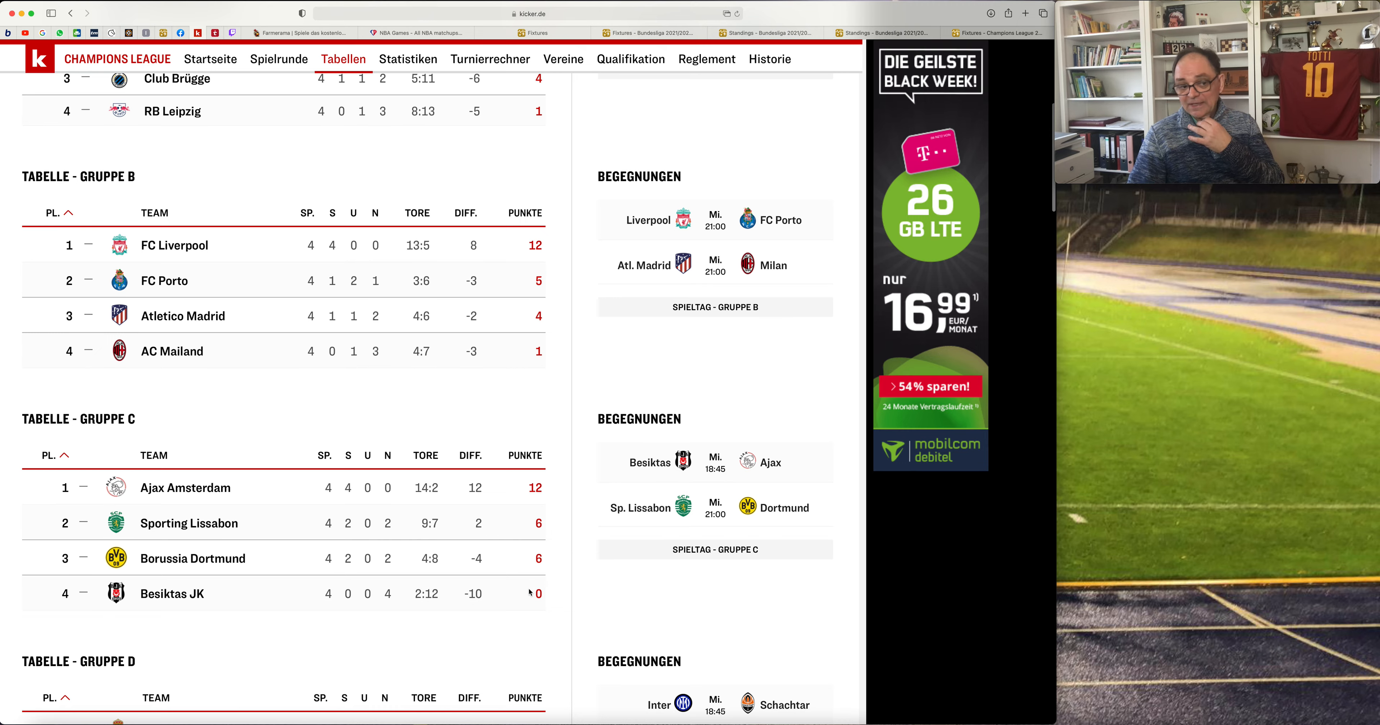
{"action": "mouse_move", "coordinate": [973, 44]}
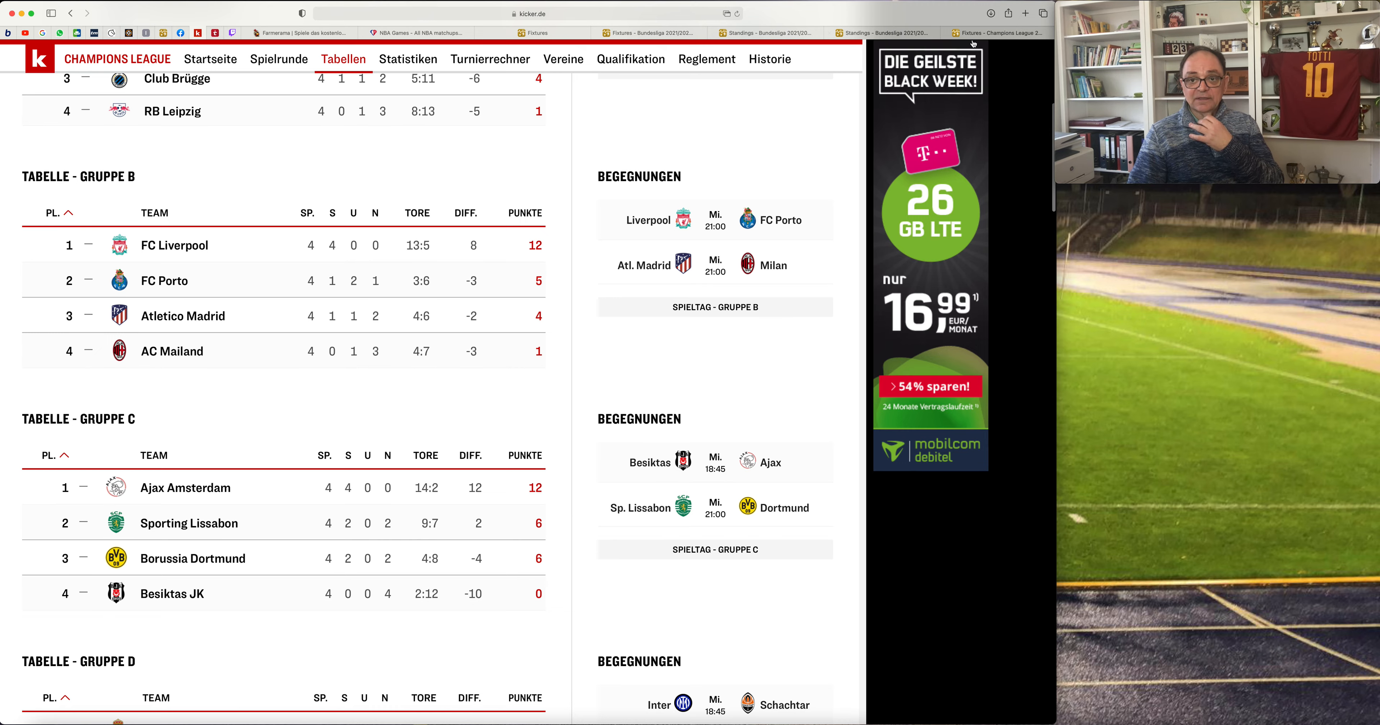
{"action": "left_click", "coordinate": [995, 32]}
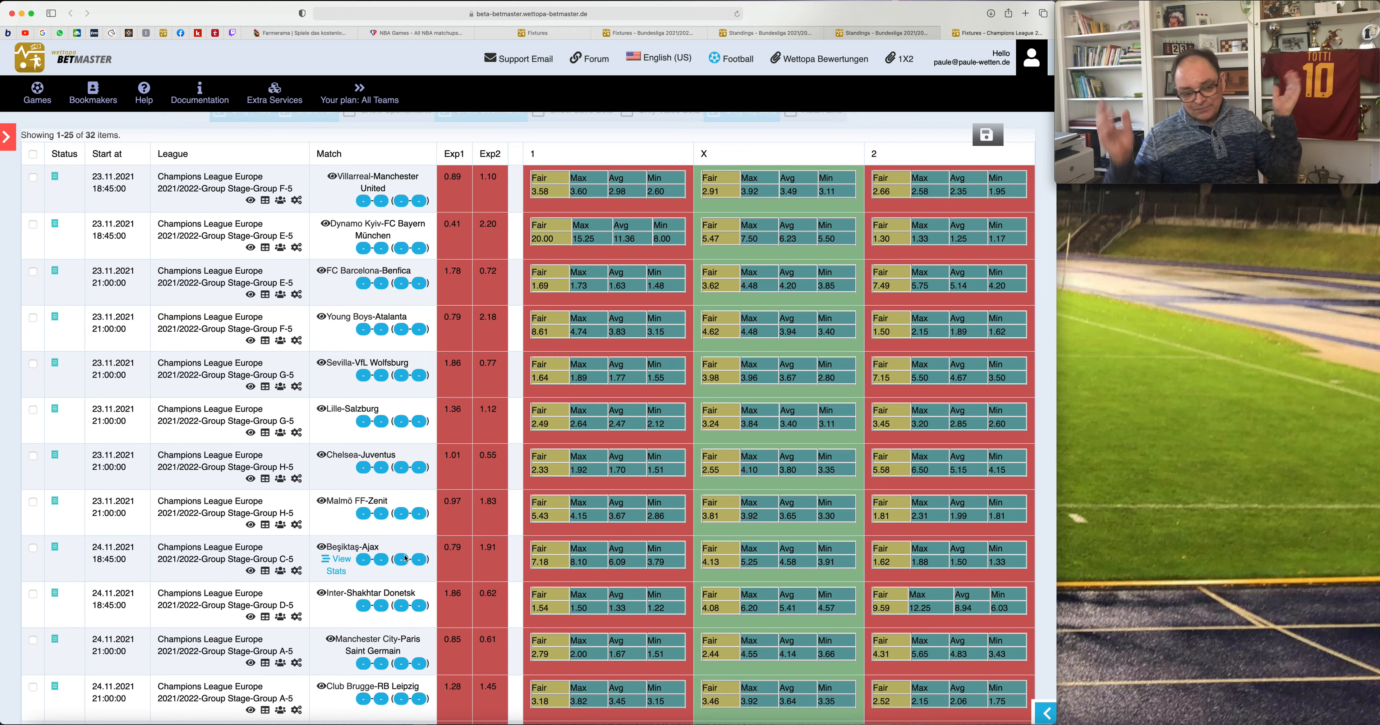
{"action": "mouse_move", "coordinate": [330, 592]}
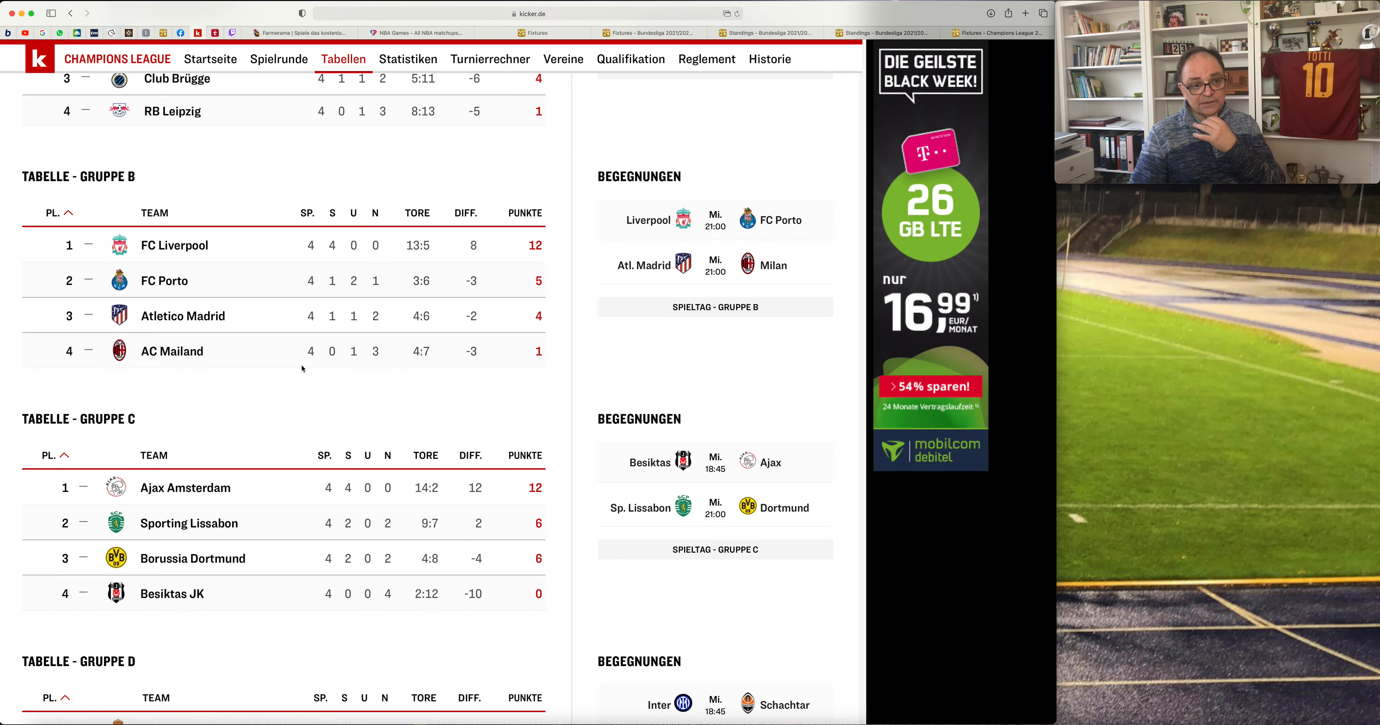
{"action": "scroll", "scroll_direction": "down", "scroll_amount": 3}
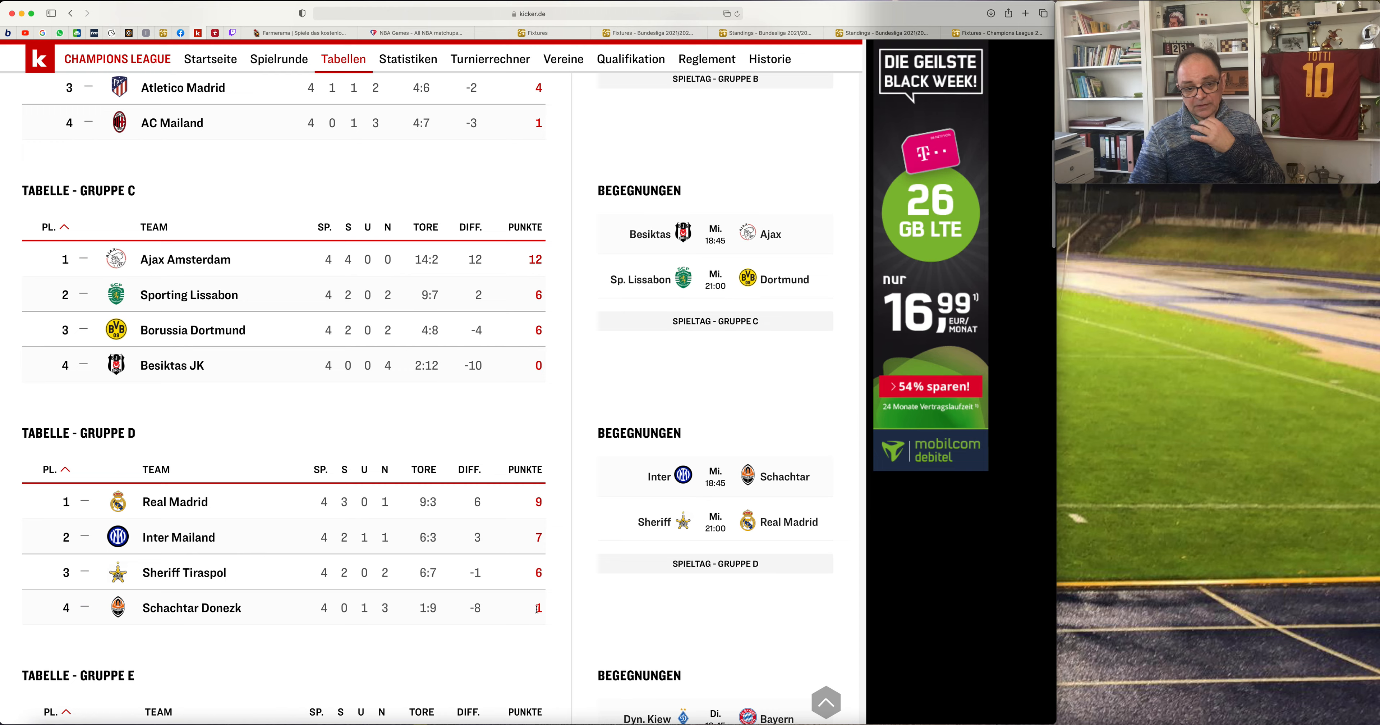
{"action": "mouse_move", "coordinate": [506, 603]}
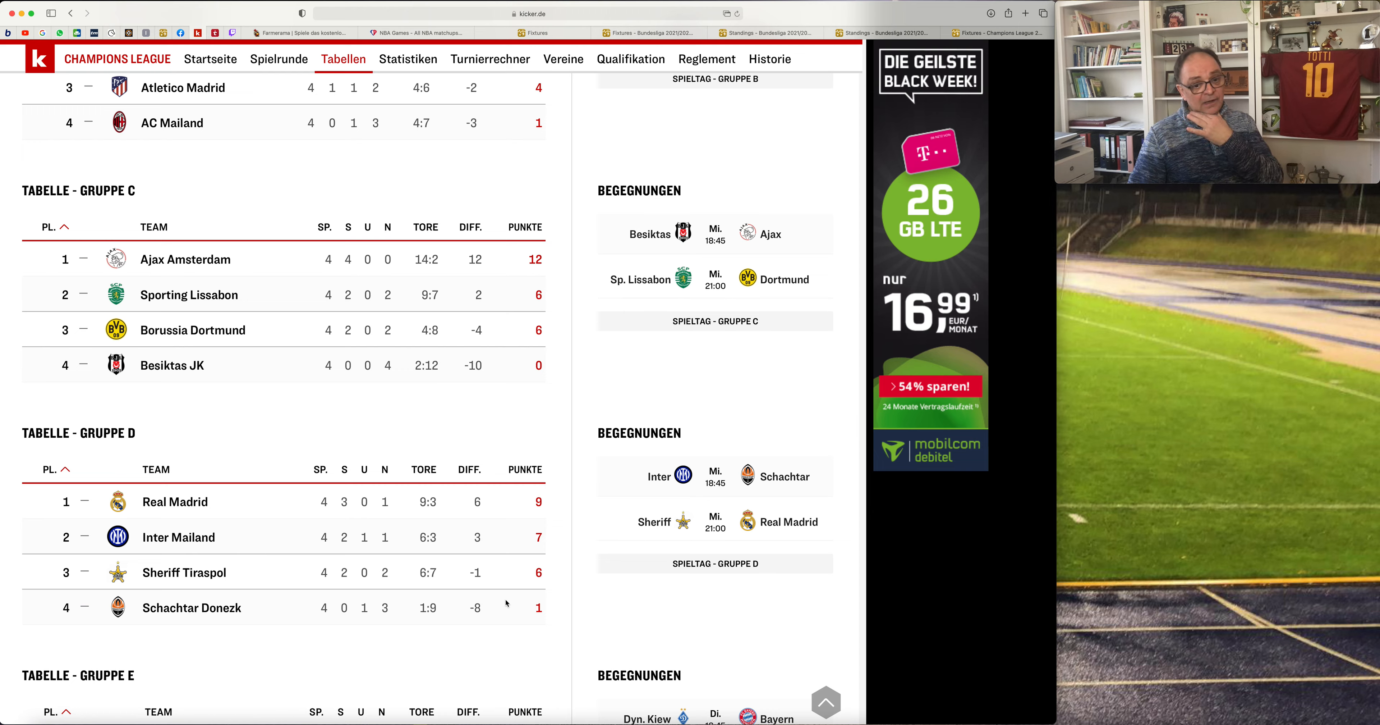
{"action": "mouse_move", "coordinate": [507, 579]}
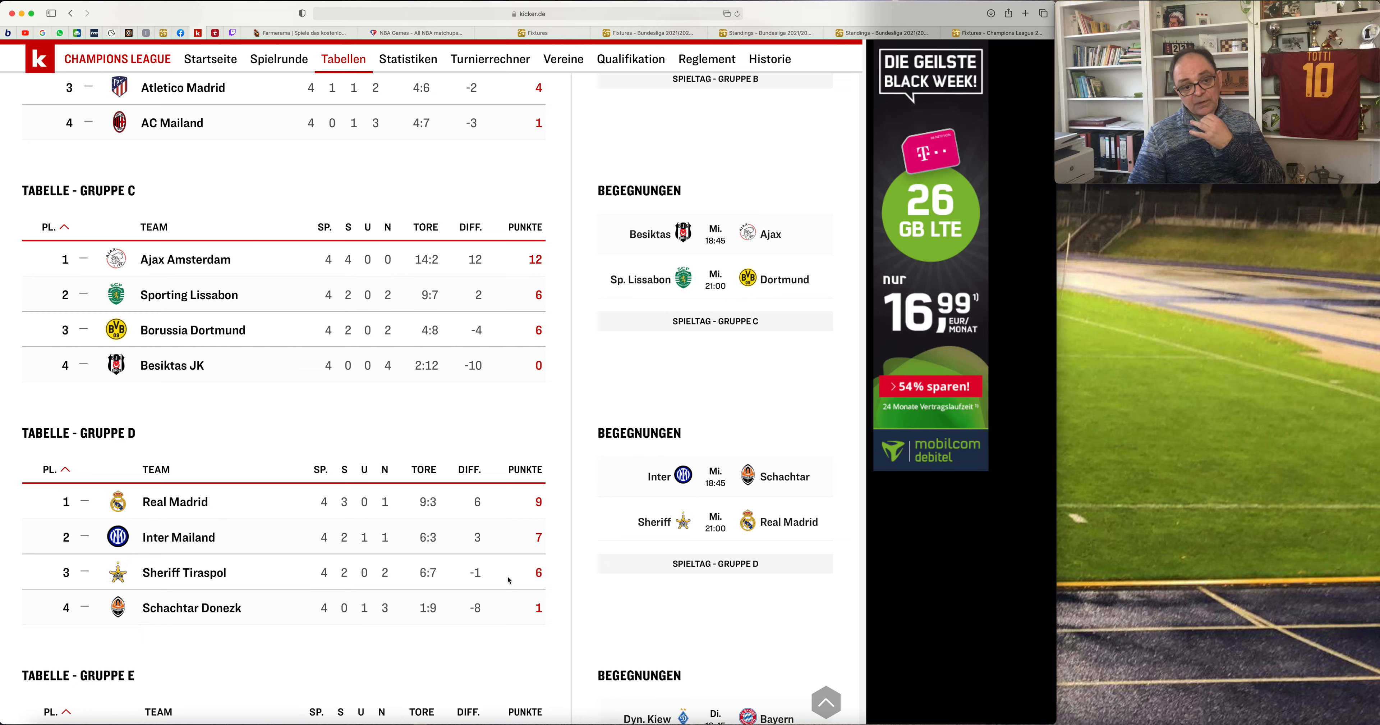
{"action": "mouse_move", "coordinate": [514, 591]}
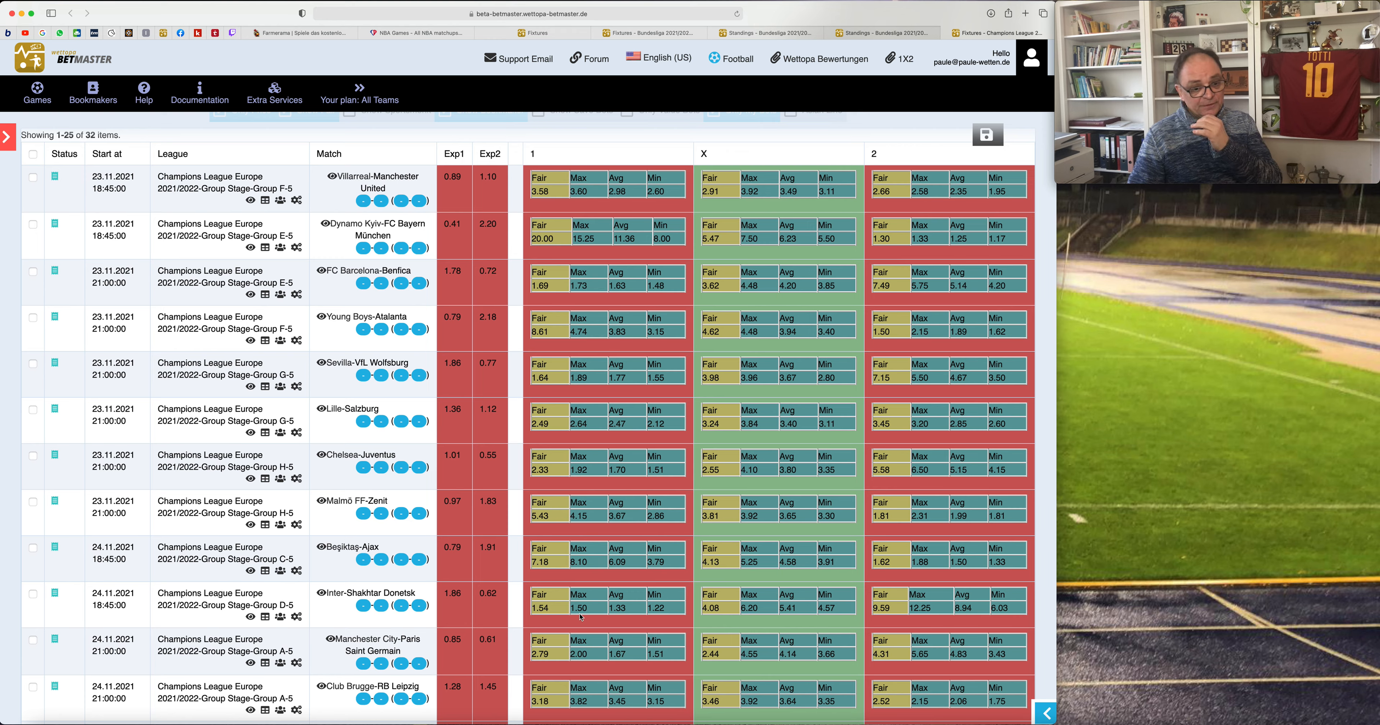
{"action": "mouse_move", "coordinate": [473, 631]}
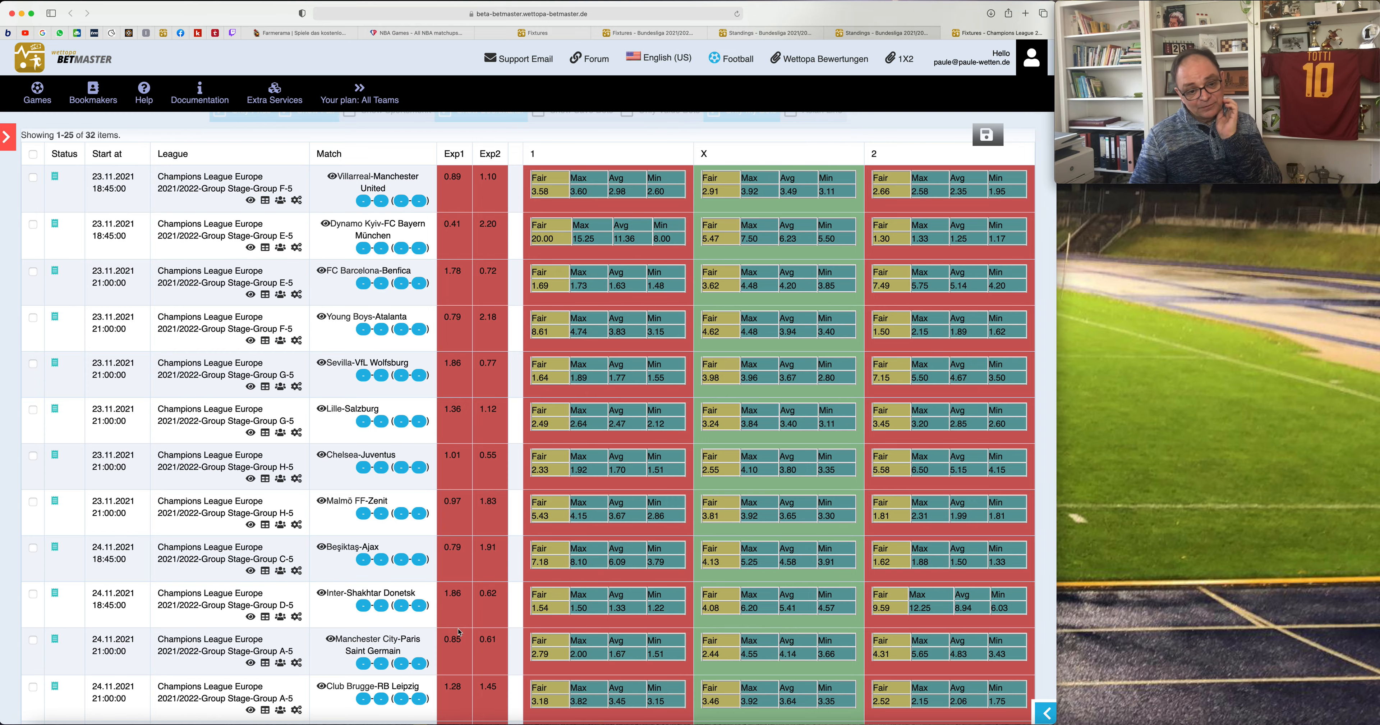
Scroll the odds table down to Atlético Madrid-Milan and Liverpool-Porto.
{"action": "scroll", "scroll_direction": "down", "scroll_amount": 3}
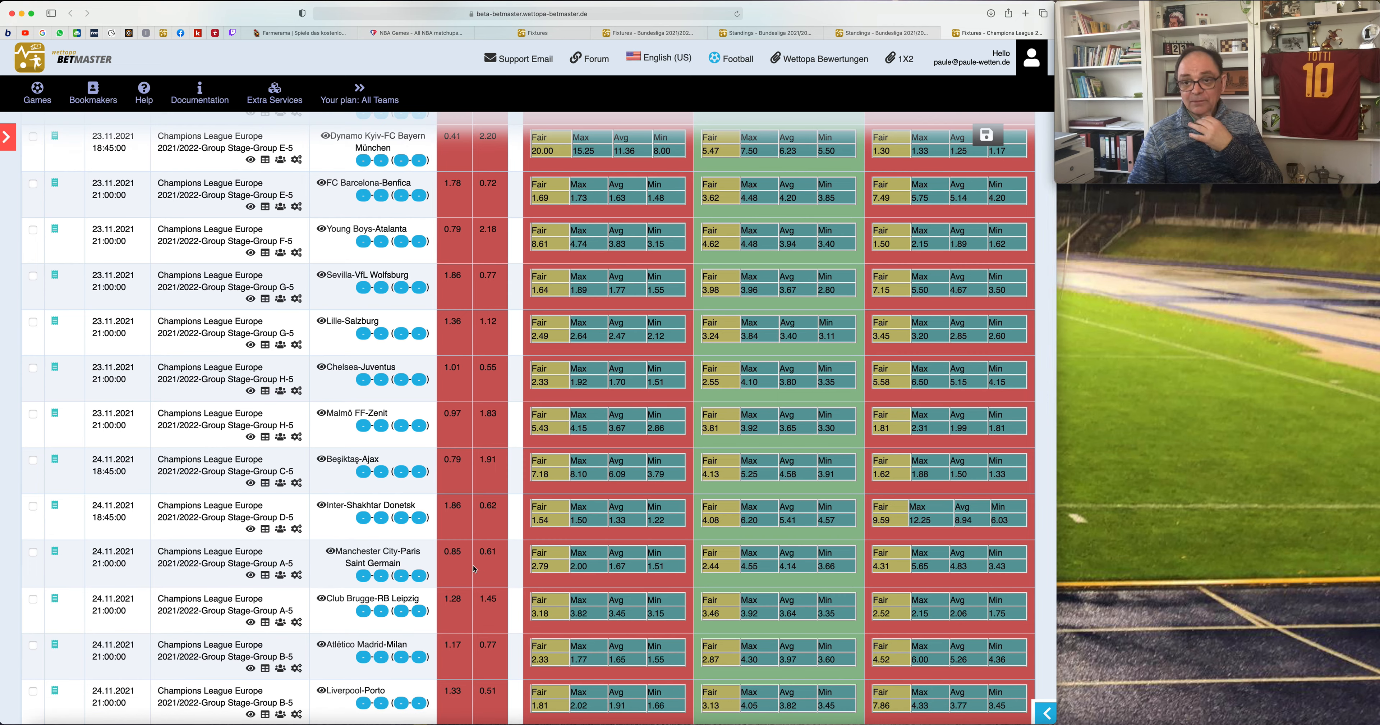
{"action": "mouse_move", "coordinate": [427, 572]}
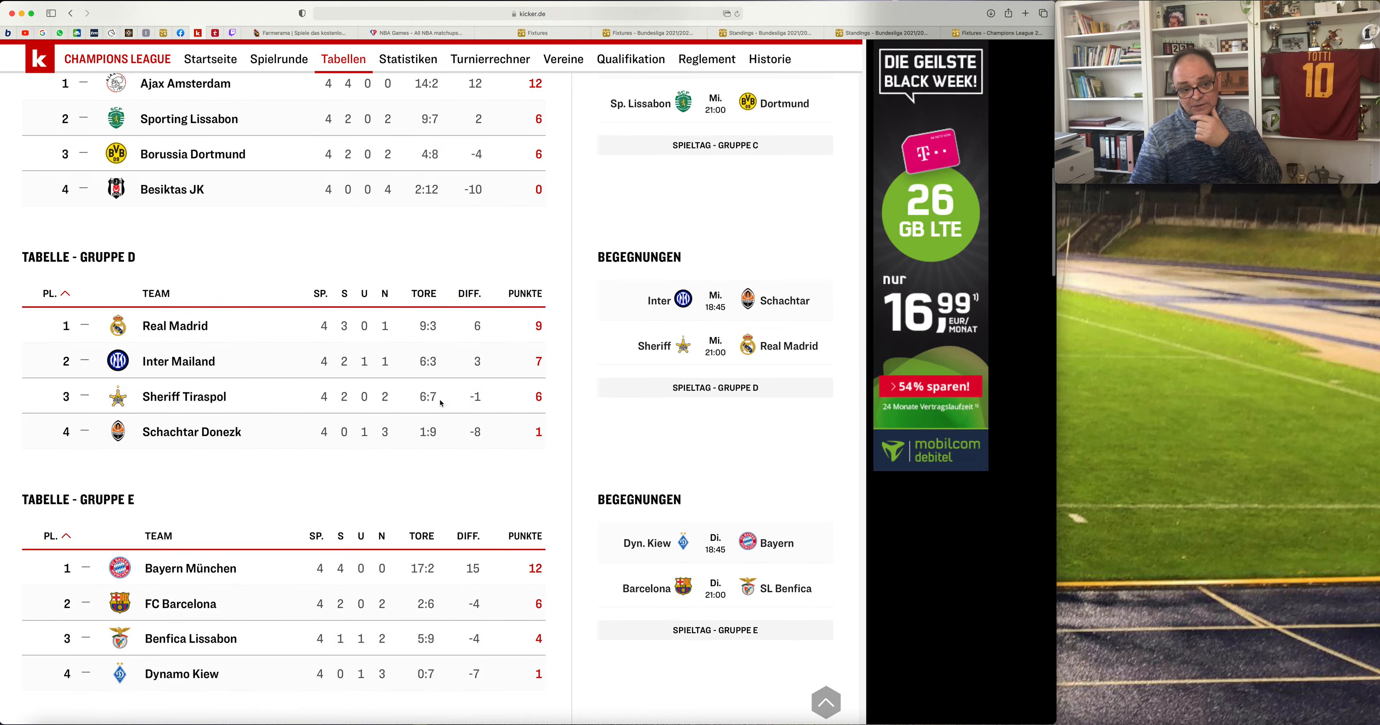
Scroll kicker's standings back toward the top with Groups A and B.
{"action": "scroll", "scroll_direction": "down", "scroll_amount": 3}
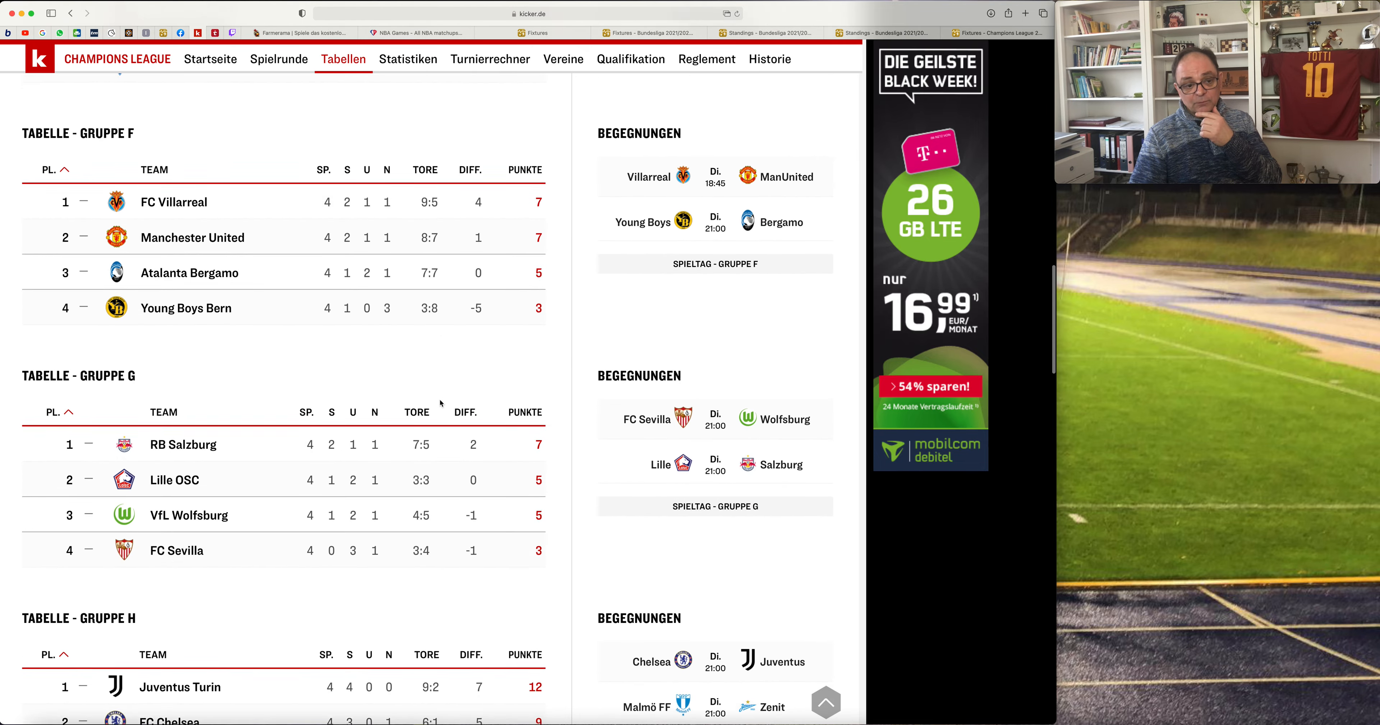
{"action": "scroll", "scroll_direction": "up", "scroll_amount": 3}
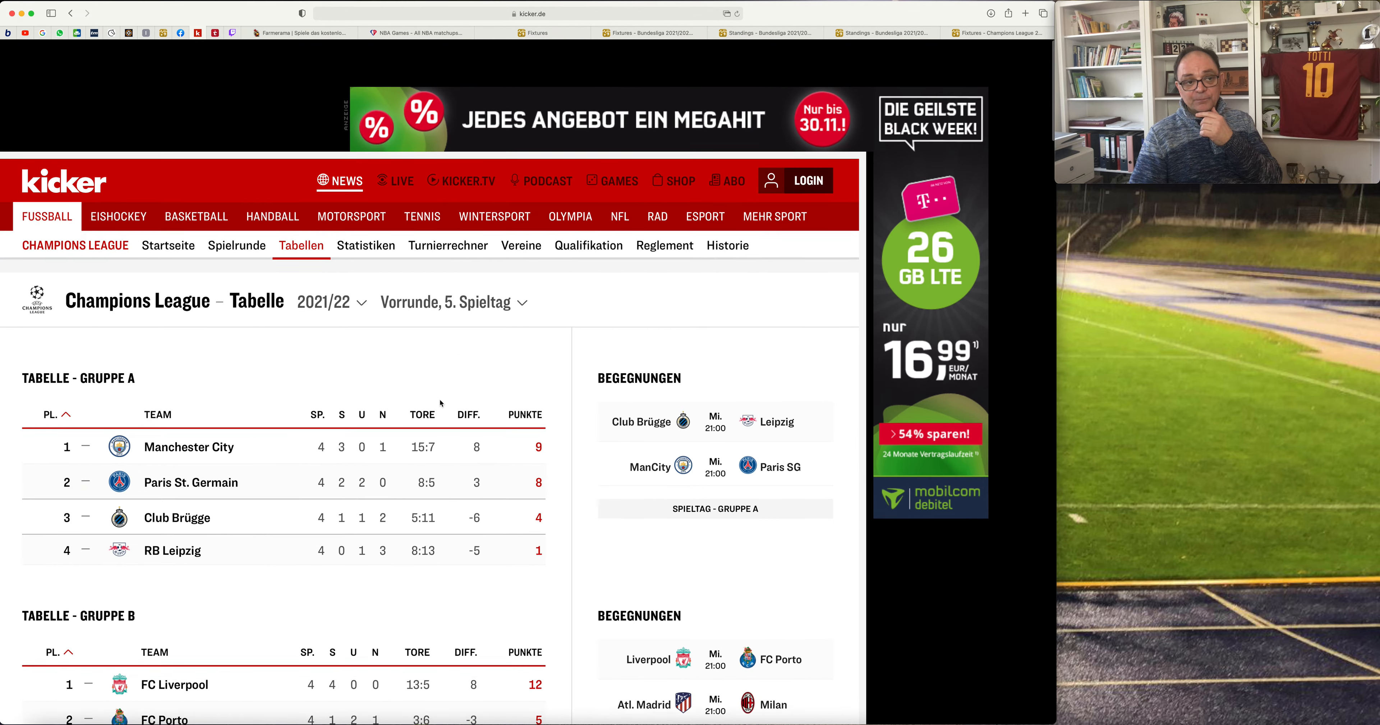
{"action": "scroll", "scroll_direction": "down", "scroll_amount": 3}
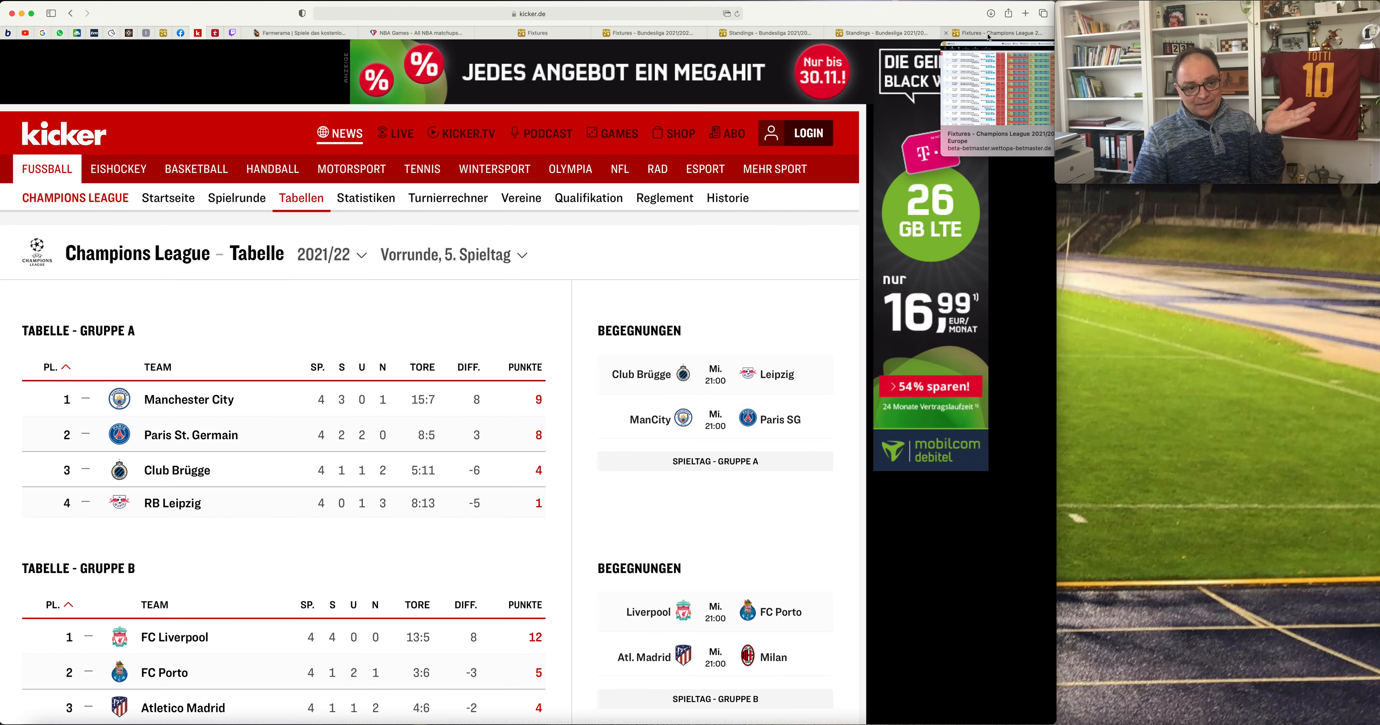
Return to the BetMaster odds table and scroll down to Sporting CP-Borussia Dortmund.
{"action": "left_click", "coordinate": [995, 33]}
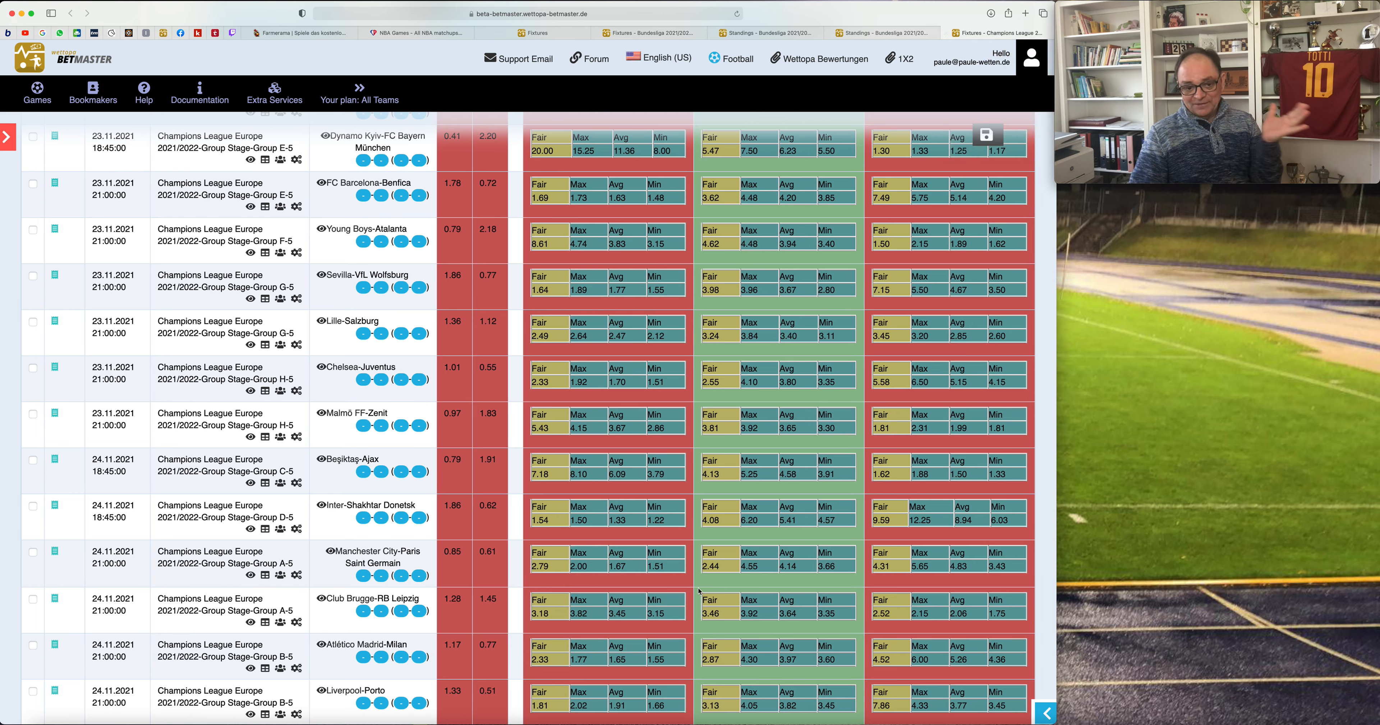
{"action": "mouse_move", "coordinate": [519, 588]}
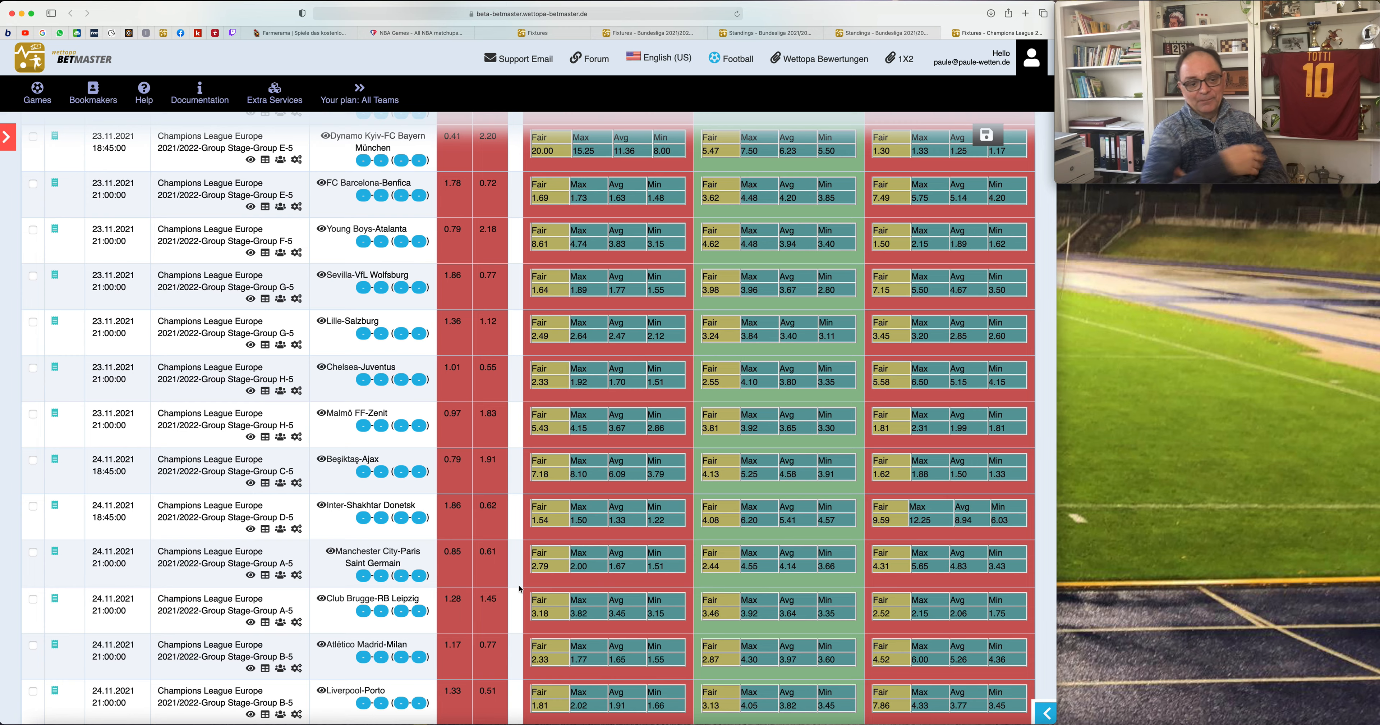
{"action": "mouse_move", "coordinate": [473, 619]}
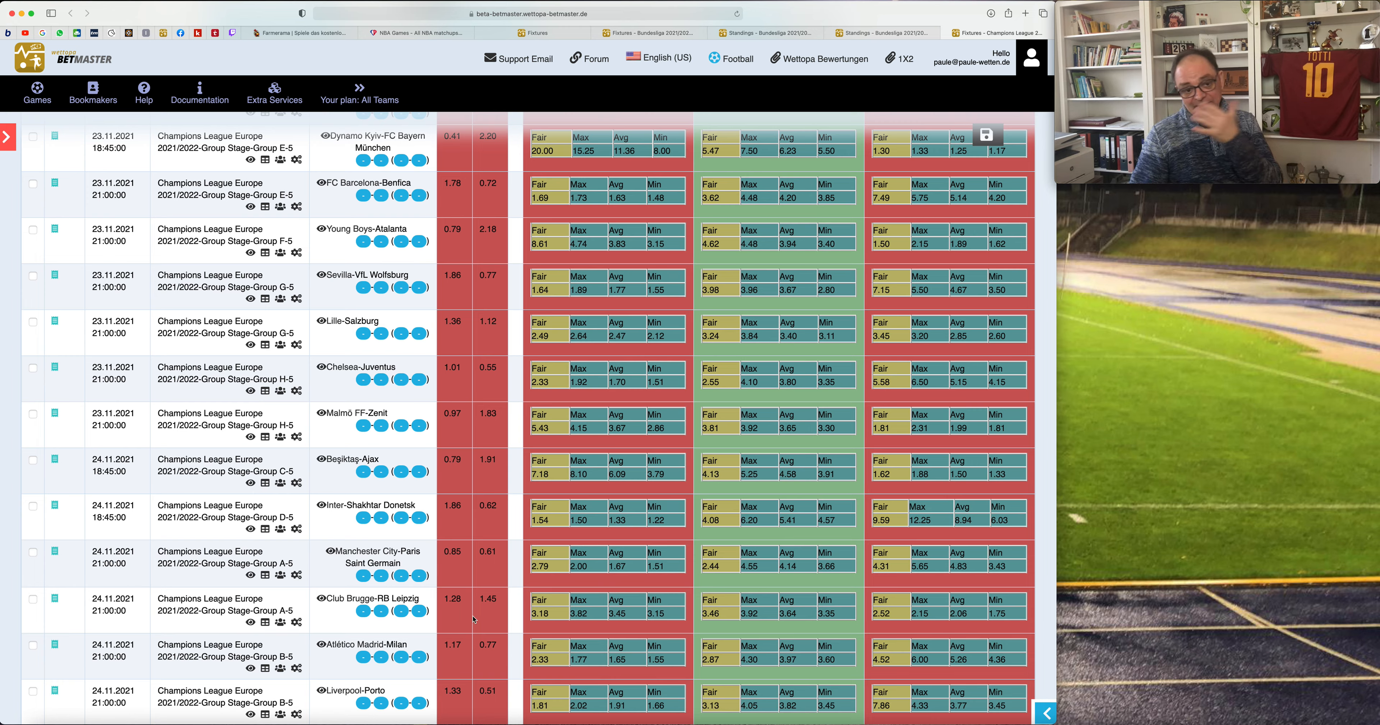
{"action": "mouse_move", "coordinate": [442, 575]}
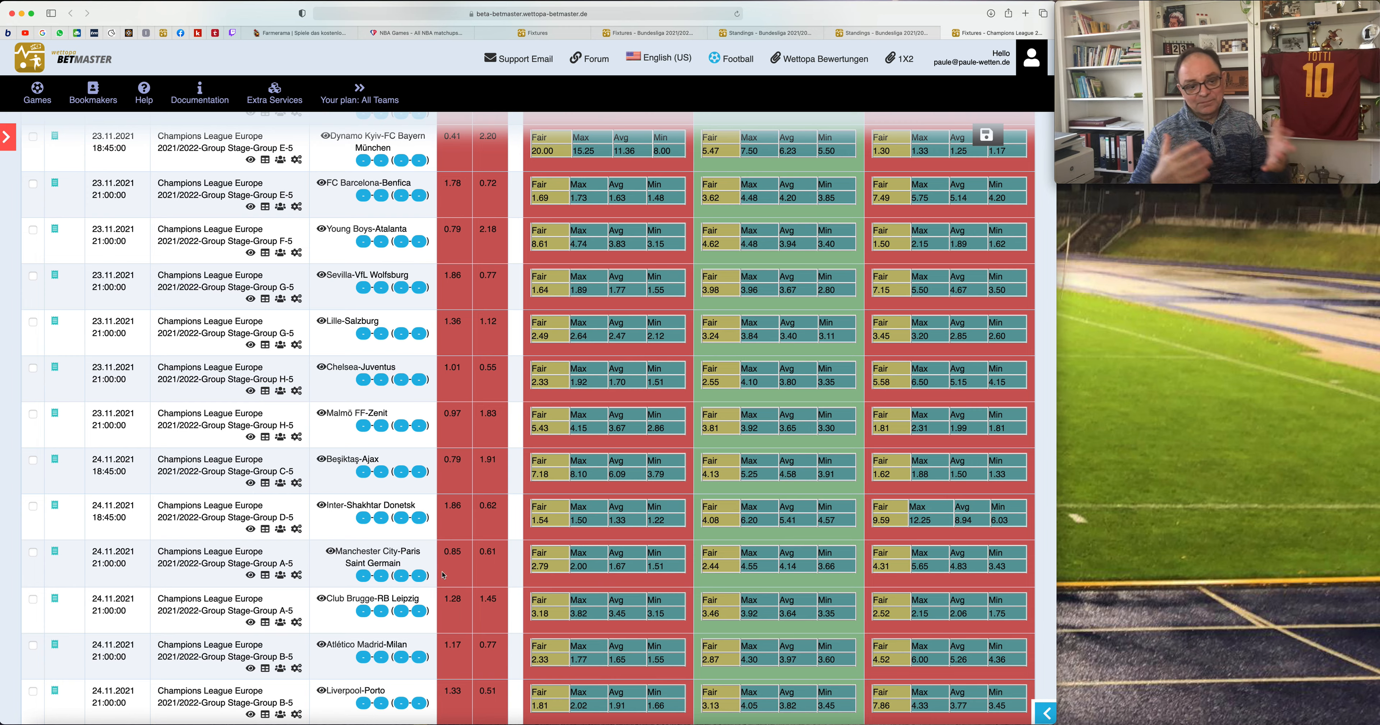
{"action": "mouse_move", "coordinate": [498, 572]}
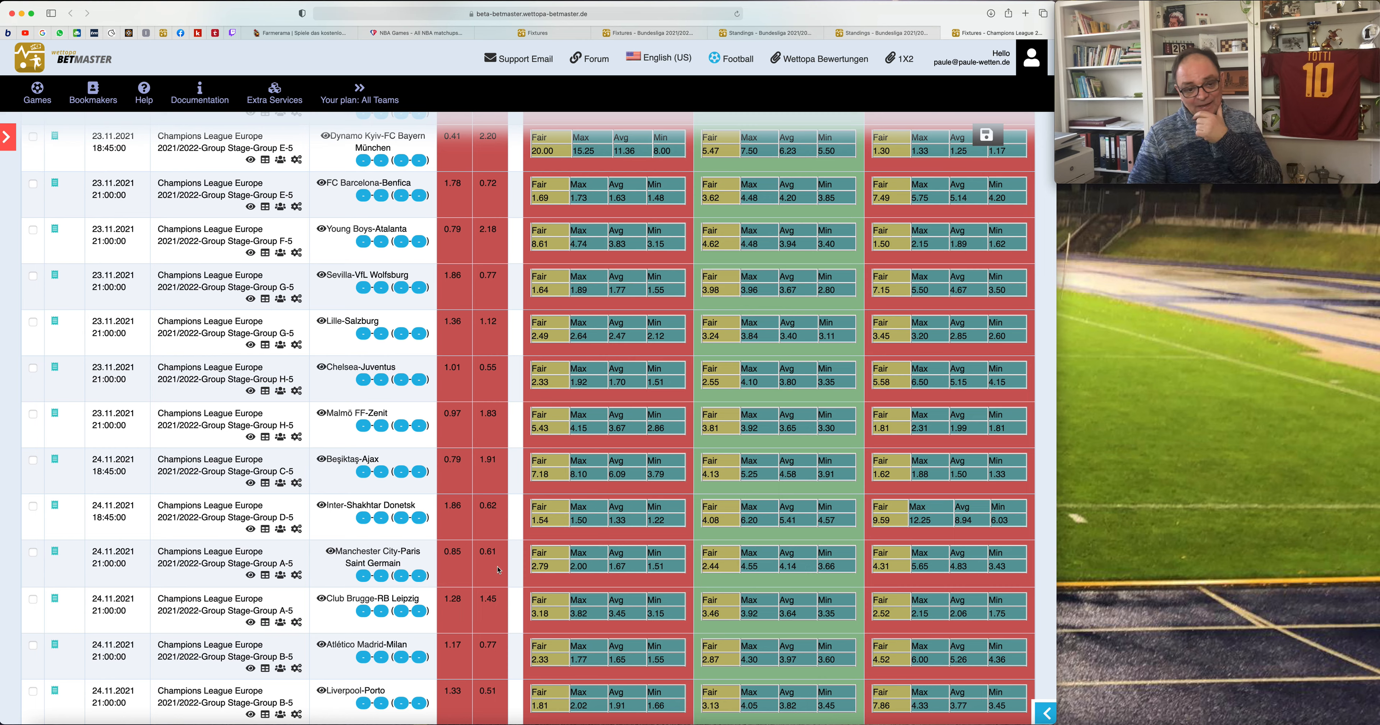
{"action": "mouse_move", "coordinate": [509, 569]}
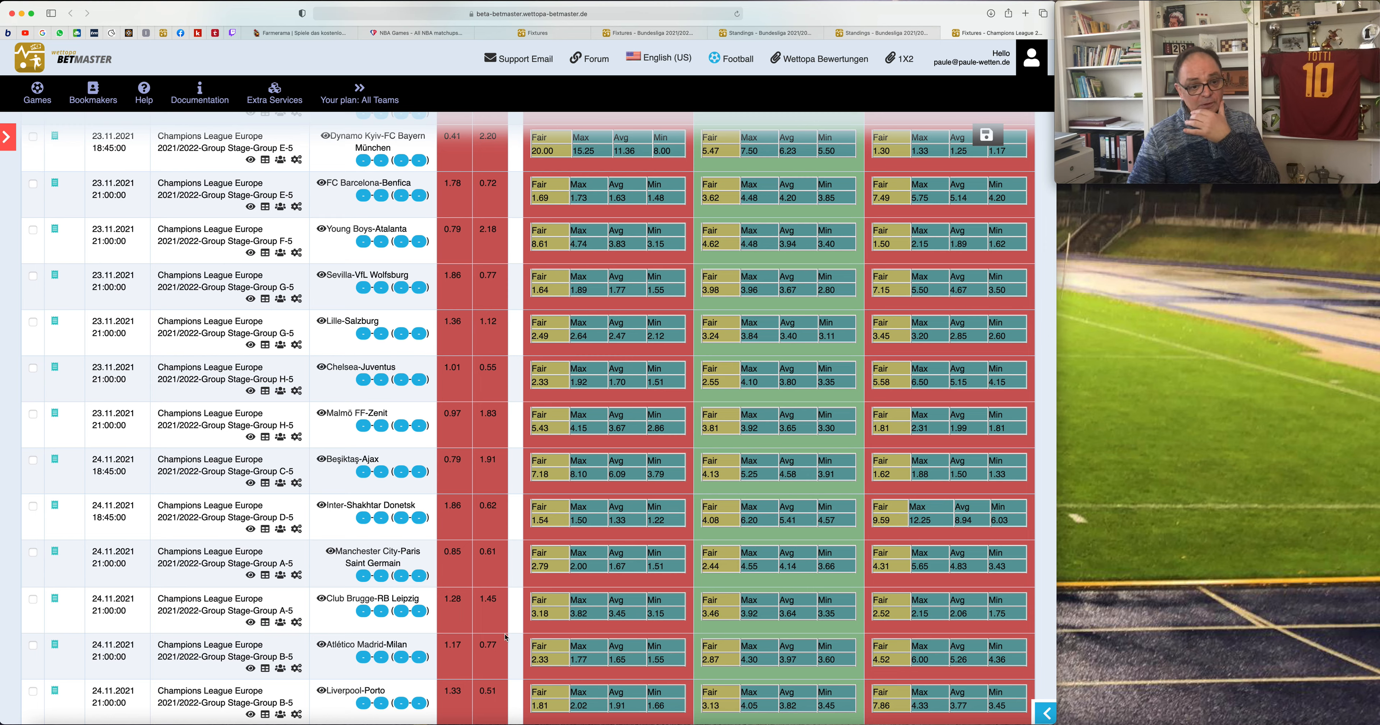
{"action": "mouse_move", "coordinate": [637, 608]}
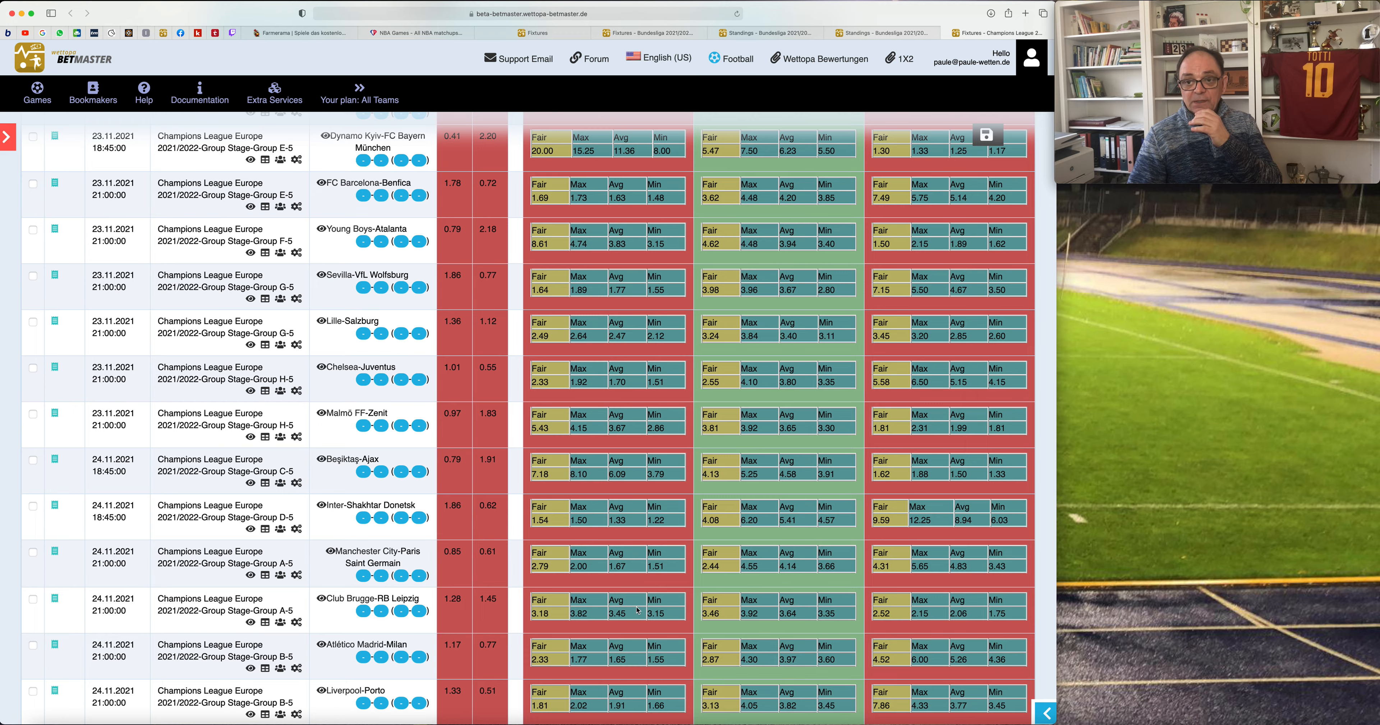
{"action": "scroll", "scroll_direction": "down", "scroll_amount": 3}
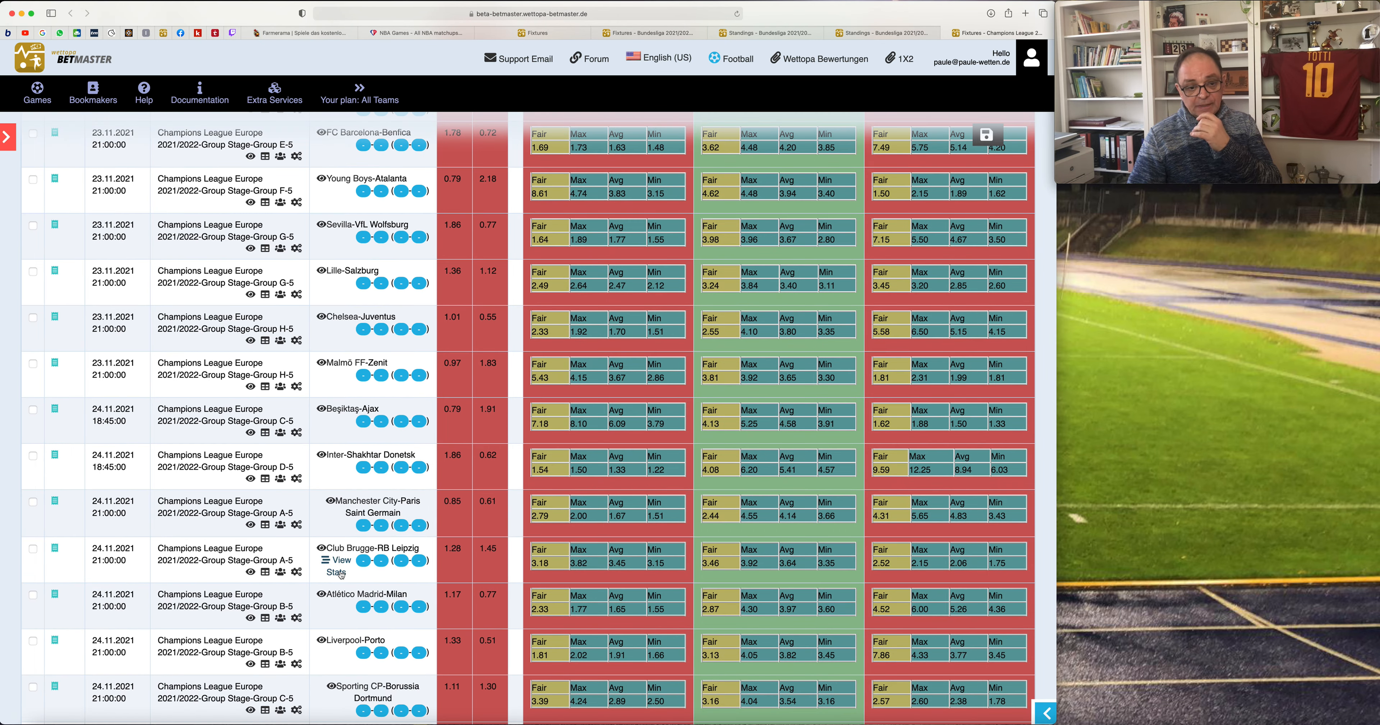
{"action": "mouse_move", "coordinate": [720, 532]}
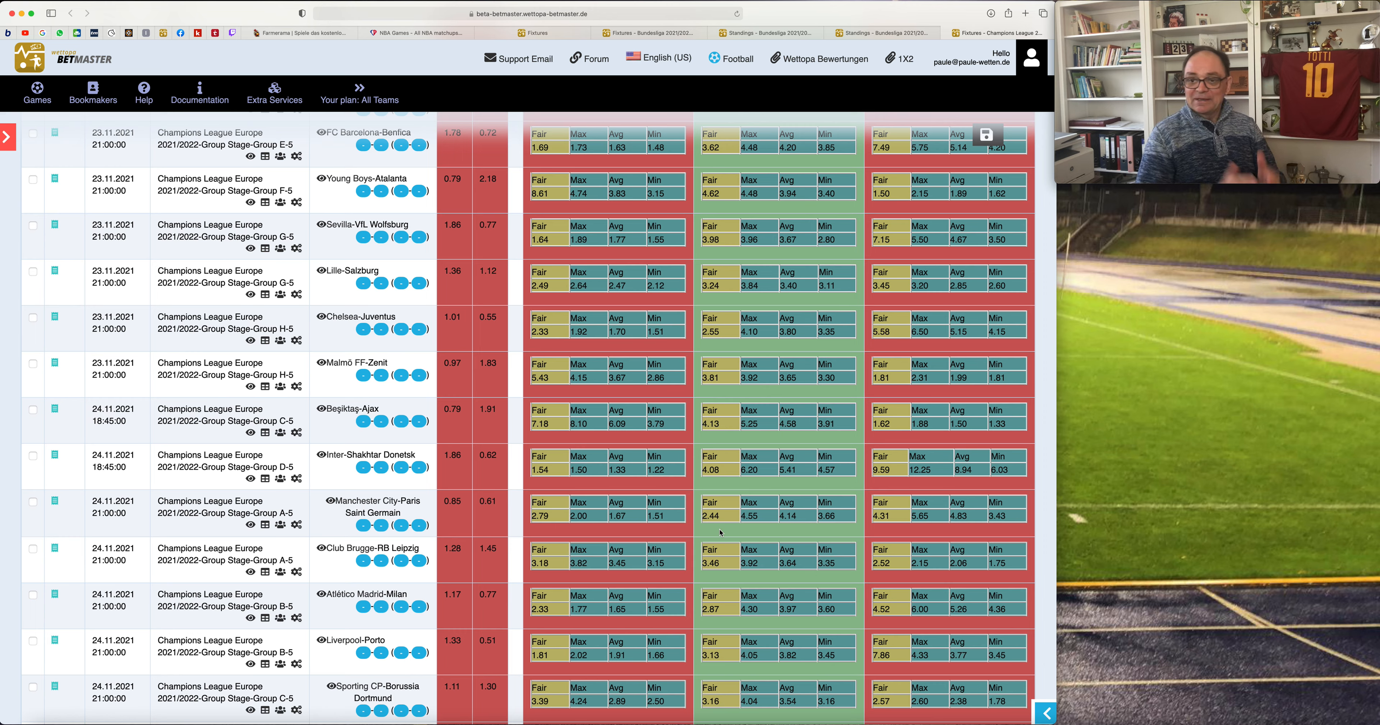
{"action": "mouse_move", "coordinate": [511, 527]}
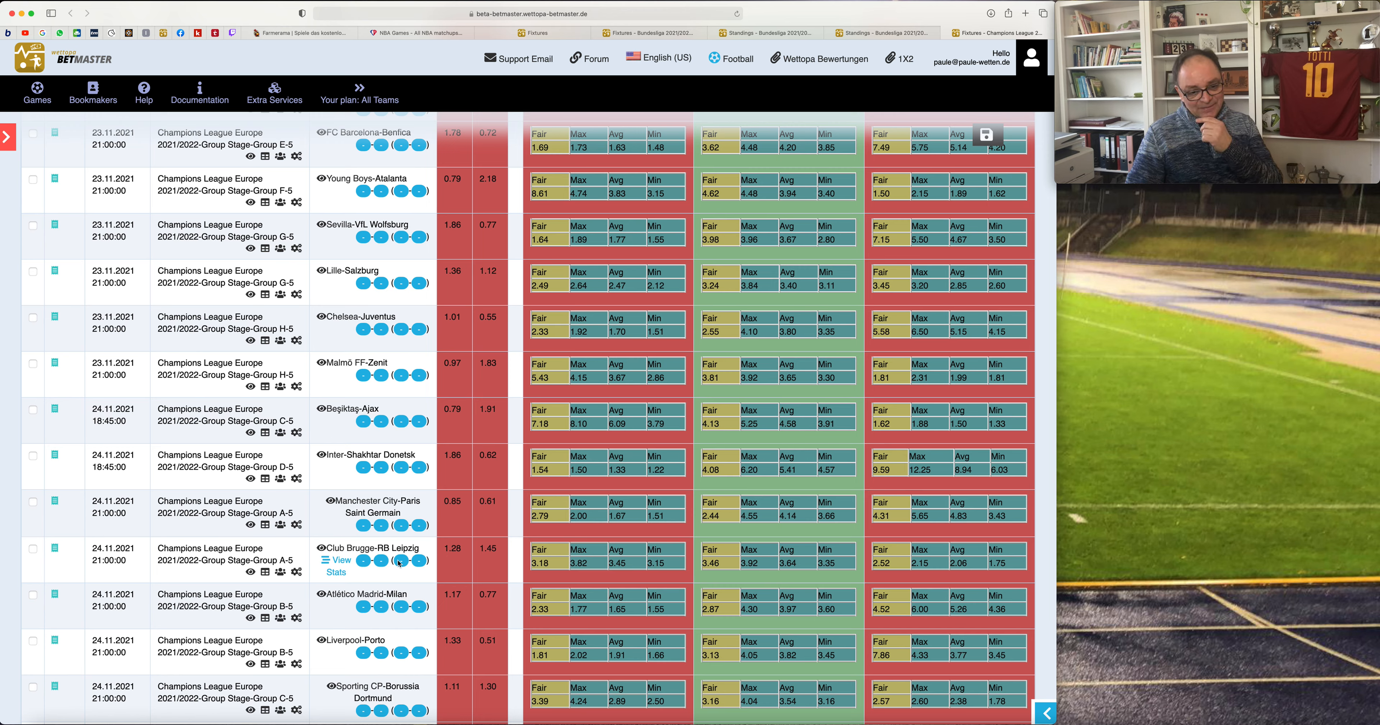
{"action": "mouse_move", "coordinate": [314, 562]}
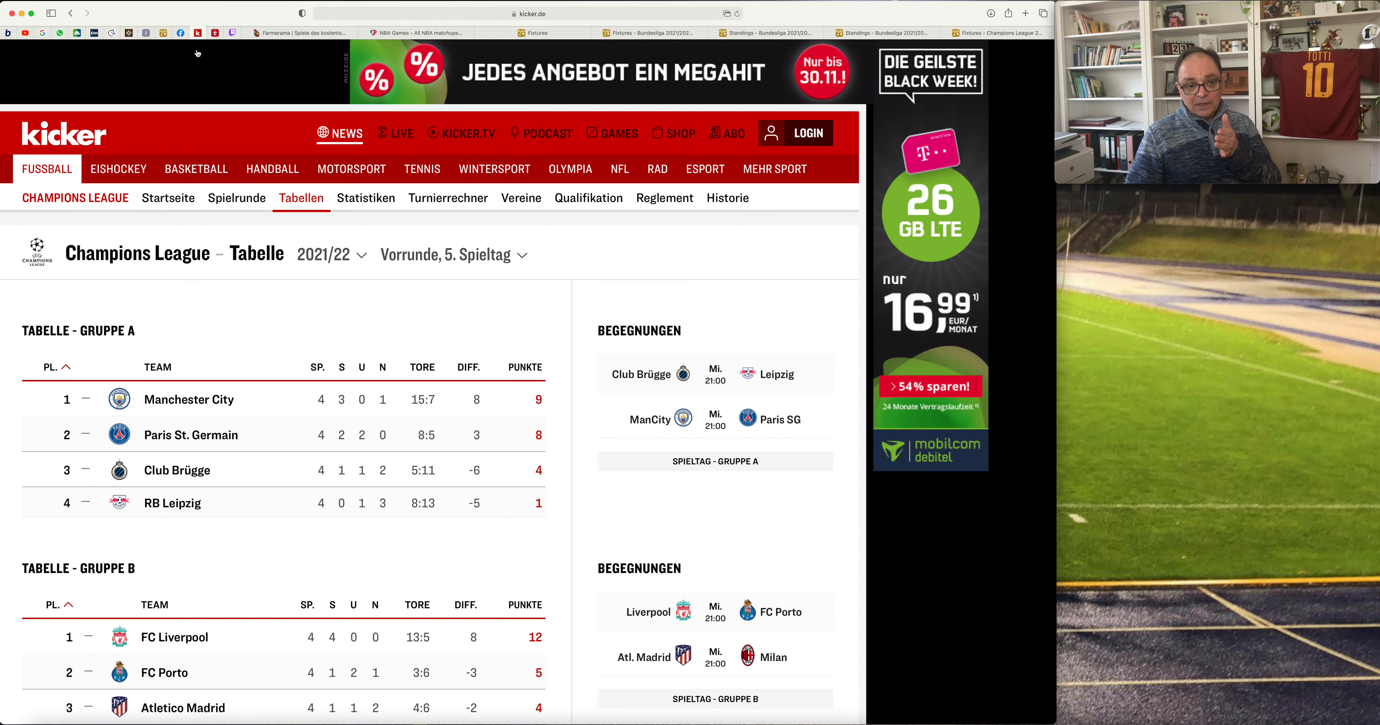
Scroll through kicker's group standings down the page and back up.
{"action": "scroll", "scroll_direction": "down", "scroll_amount": 3}
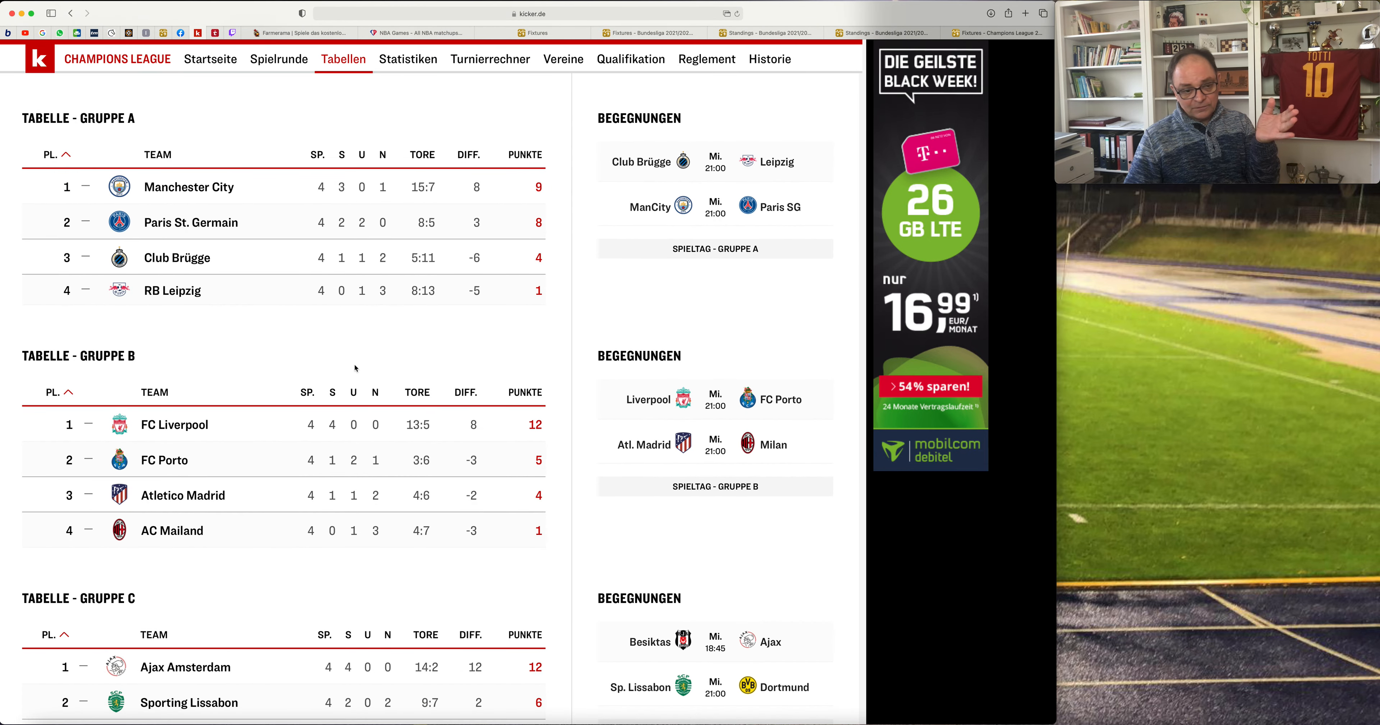
{"action": "scroll", "scroll_direction": "down", "scroll_amount": 3}
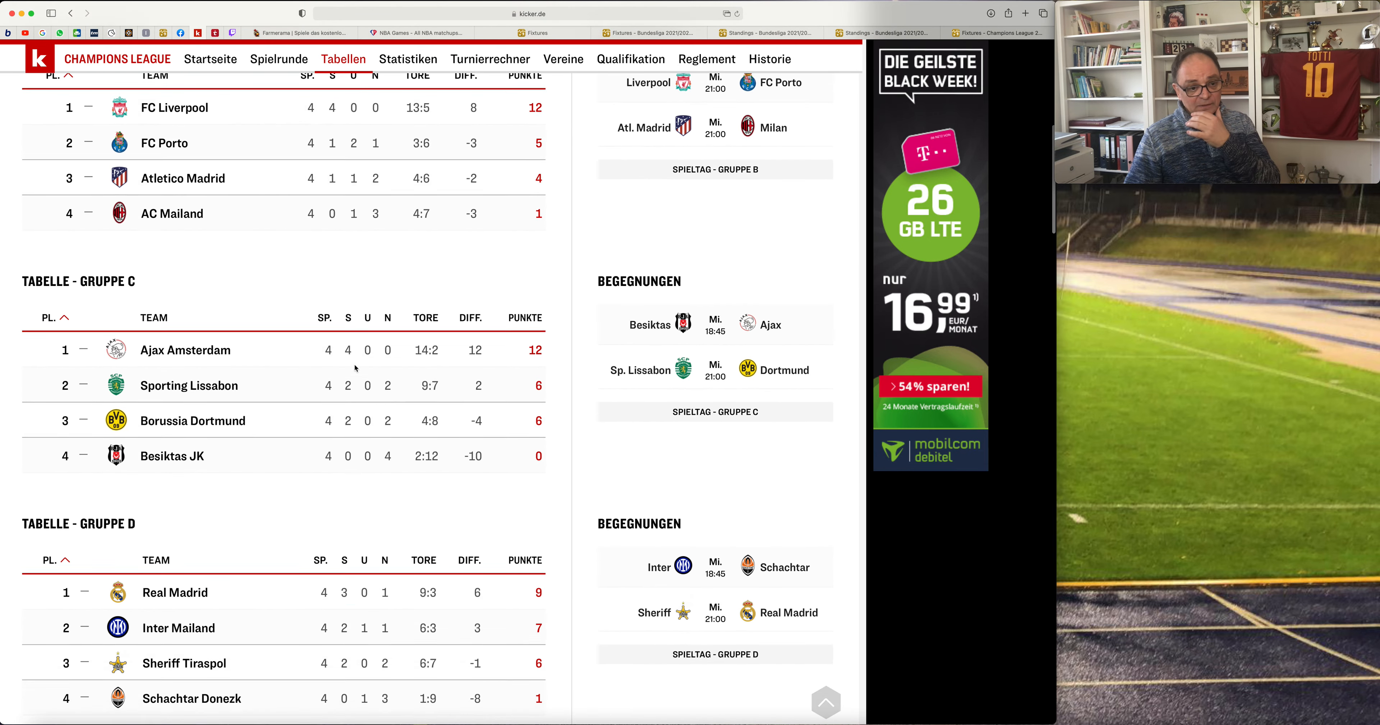
{"action": "scroll", "scroll_direction": "up", "scroll_amount": 3}
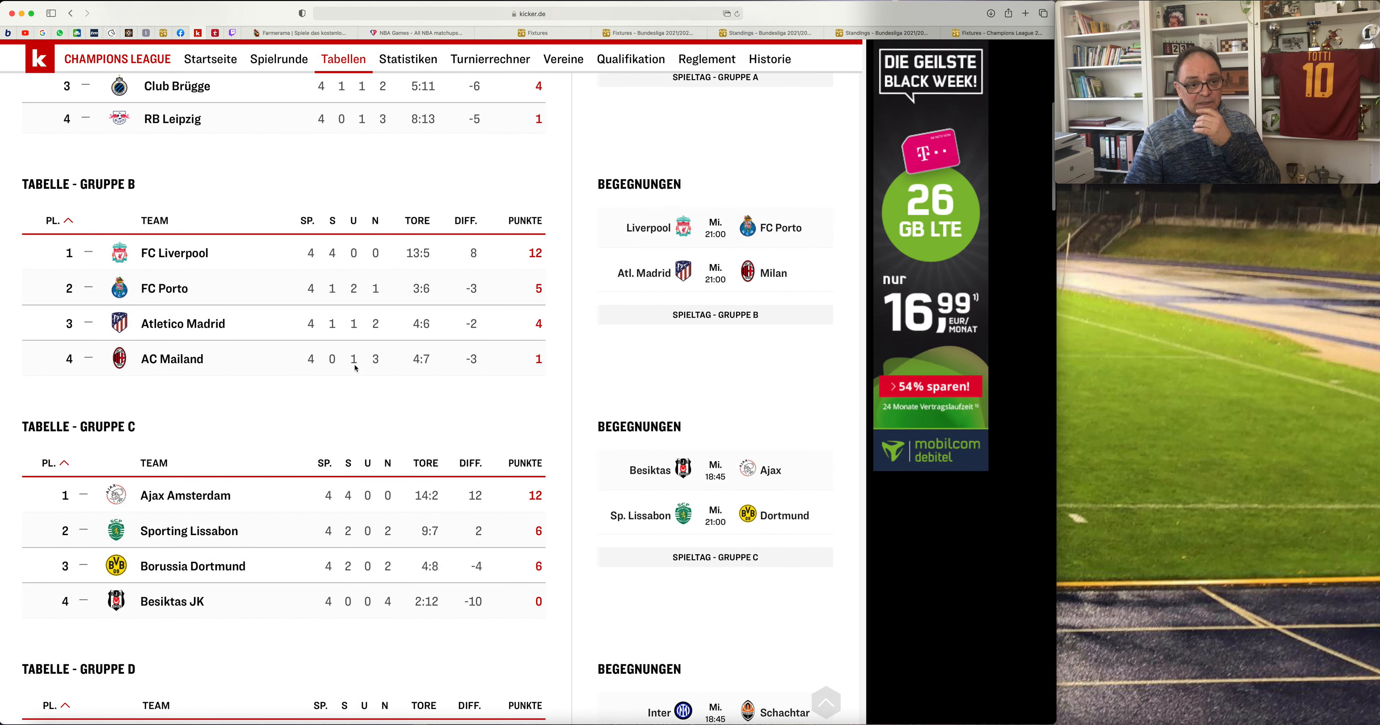
{"action": "scroll", "scroll_direction": "up", "scroll_amount": 3}
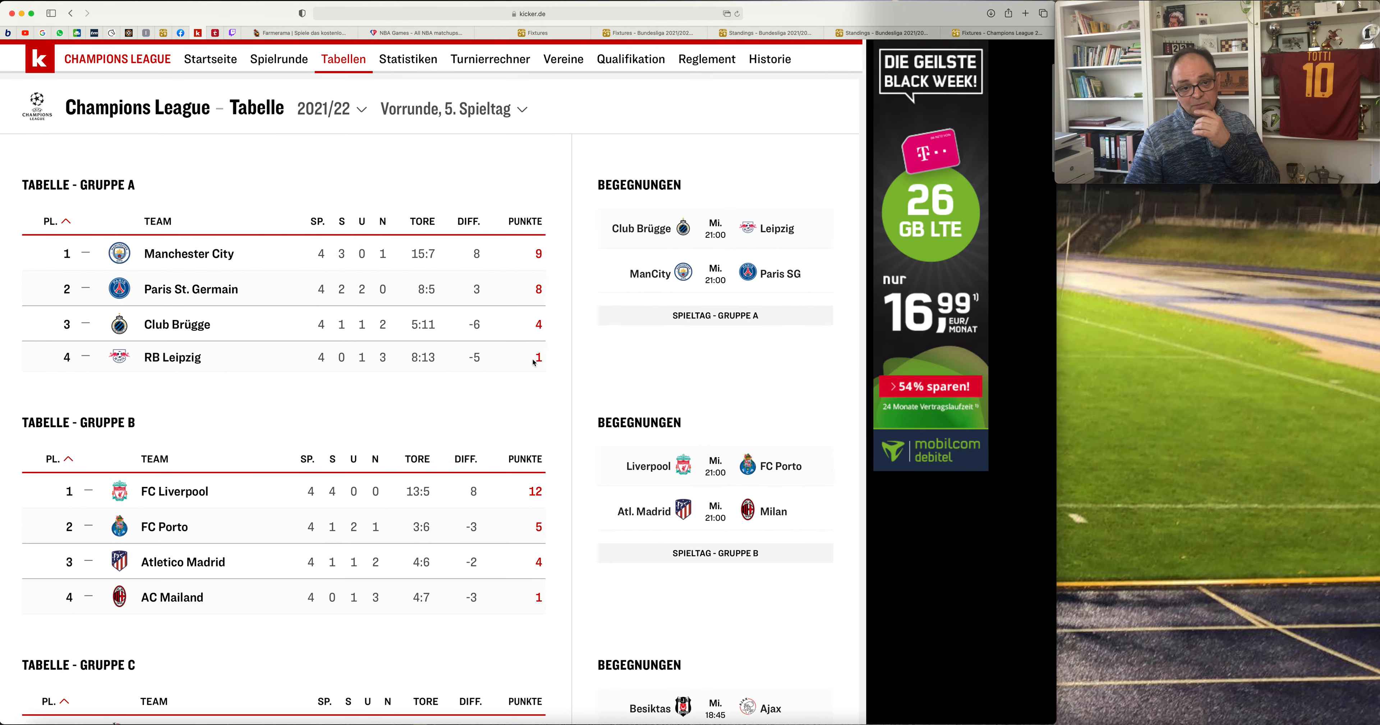
{"action": "mouse_move", "coordinate": [590, 353]}
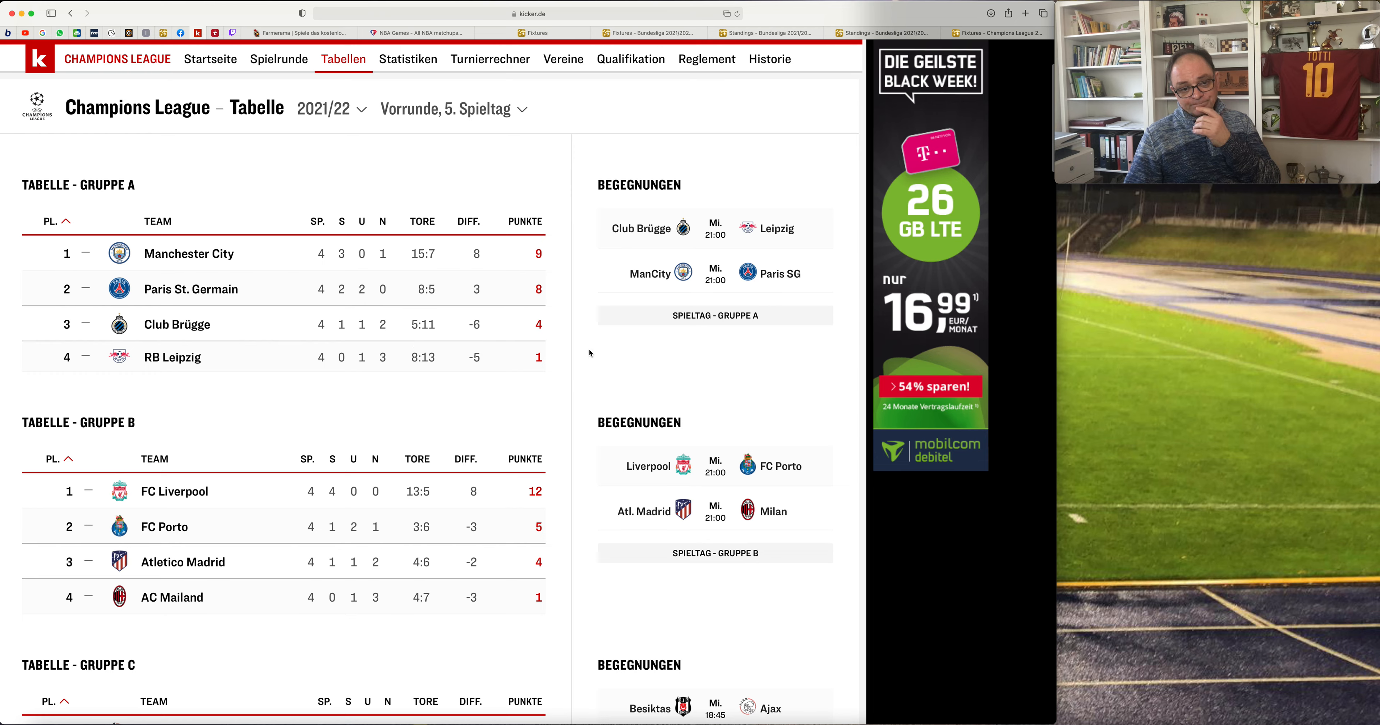
{"action": "mouse_move", "coordinate": [262, 324]}
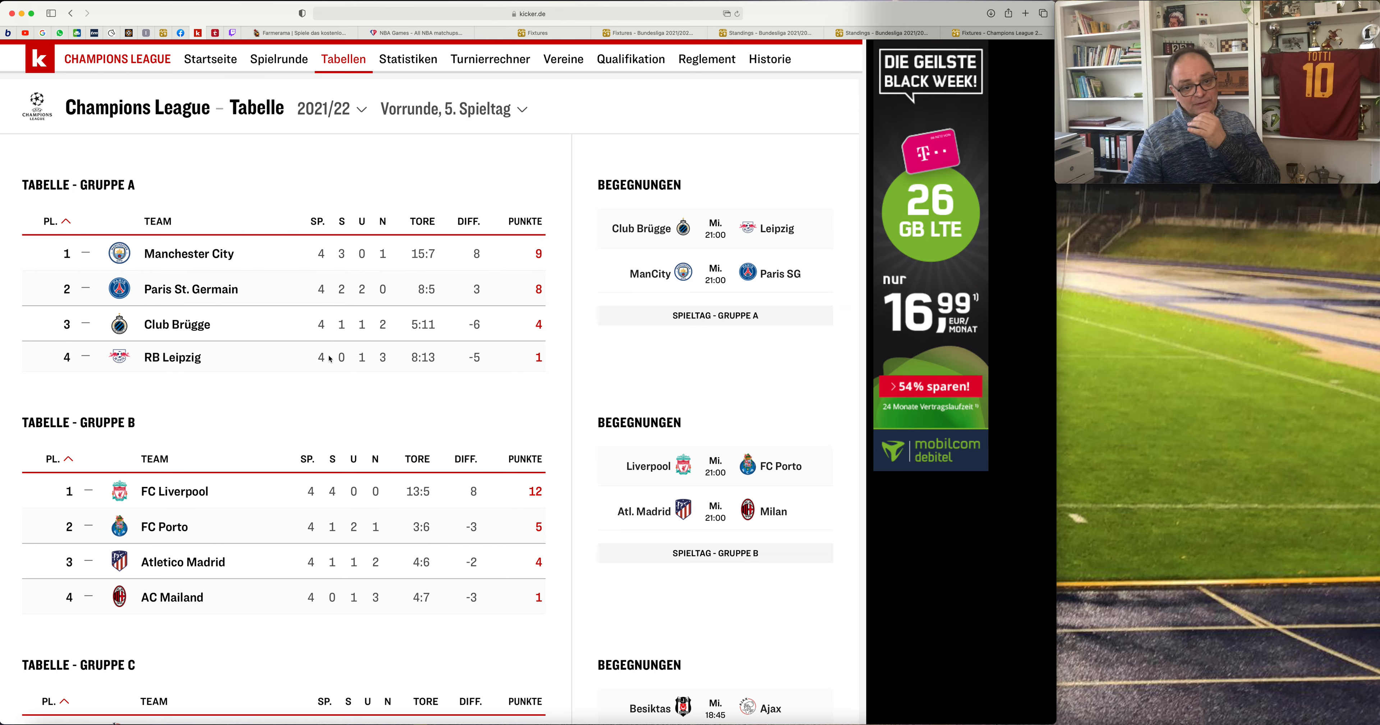
{"action": "mouse_move", "coordinate": [620, 144]}
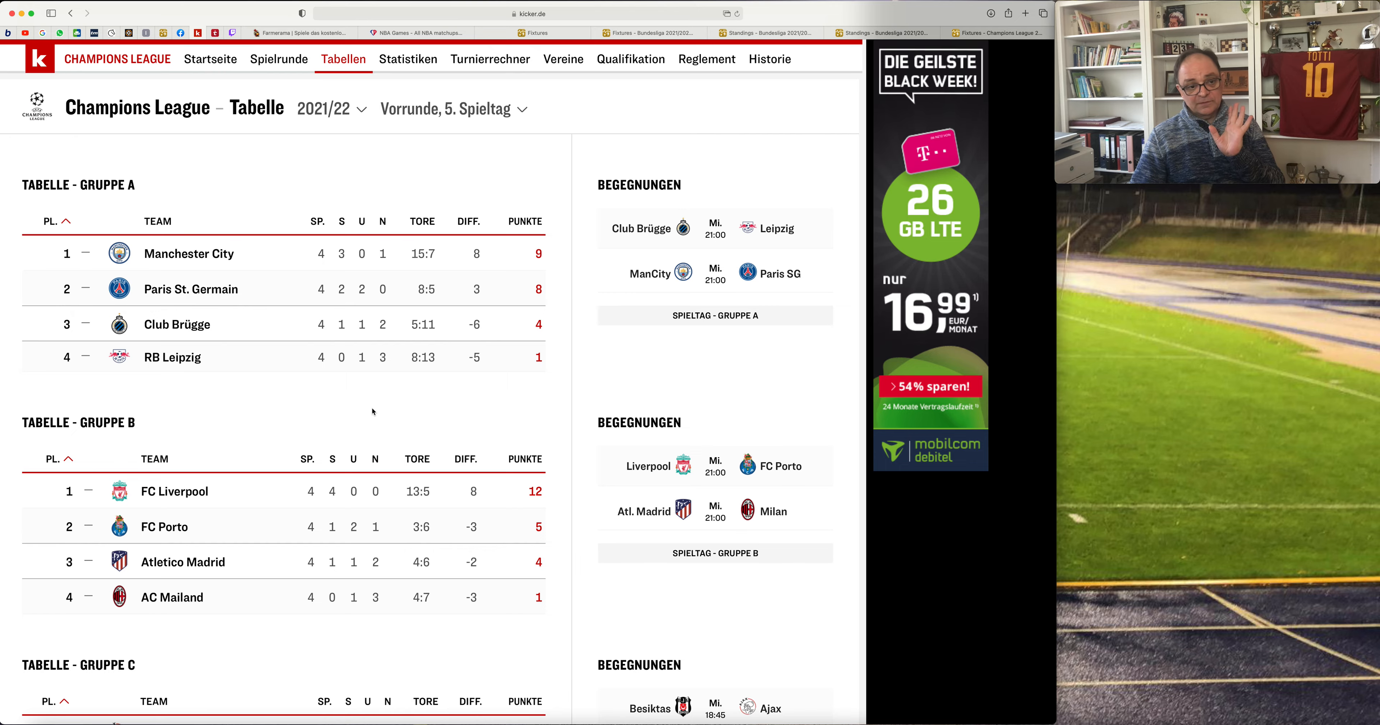
Scroll the standings again through all groups, settling on Groups A to C.
{"action": "scroll", "scroll_direction": "down", "scroll_amount": 3}
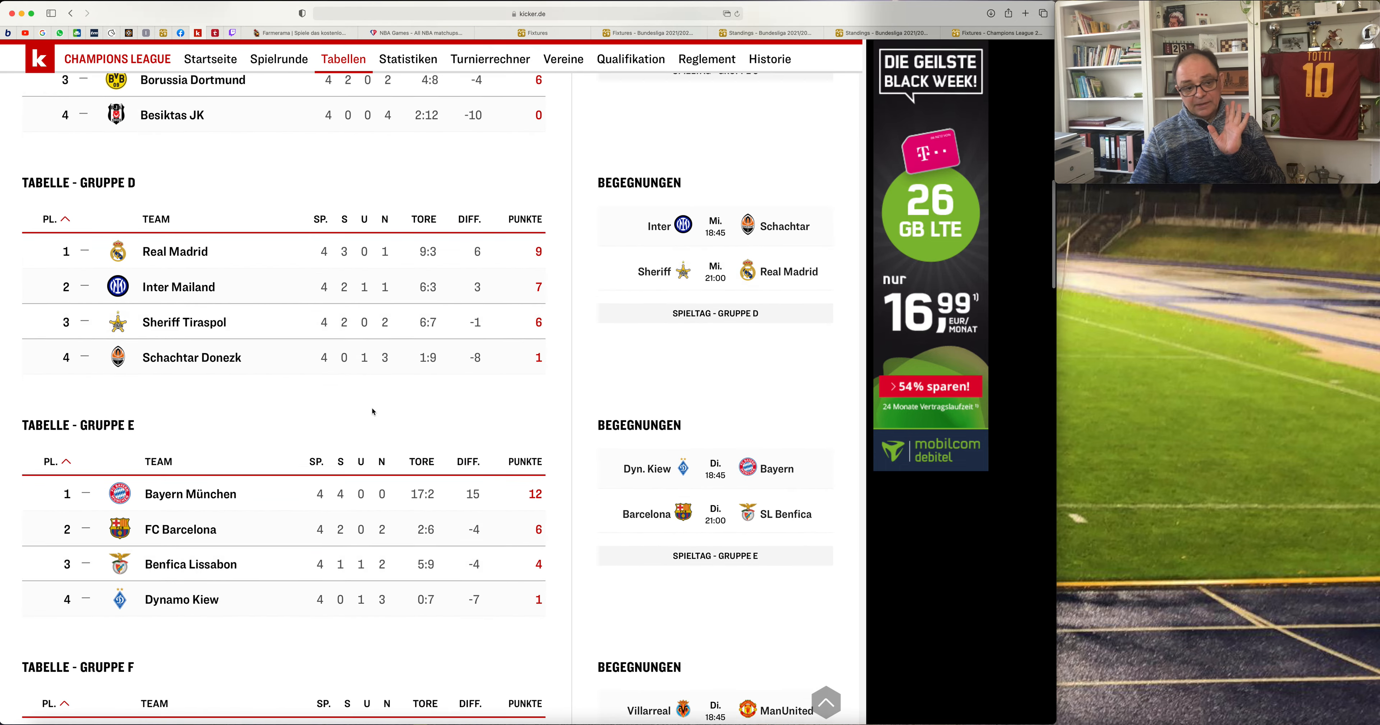
{"action": "scroll", "scroll_direction": "down", "scroll_amount": 3}
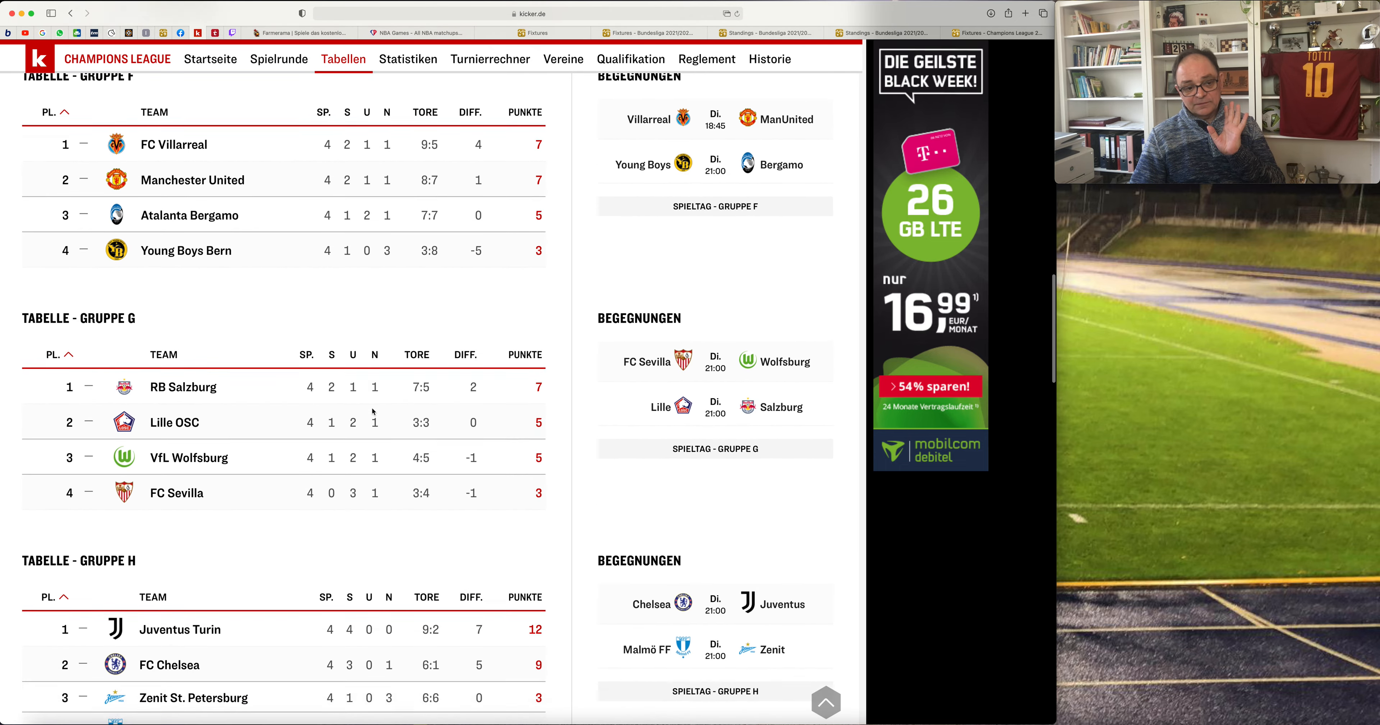
{"action": "scroll", "scroll_direction": "up", "scroll_amount": 3}
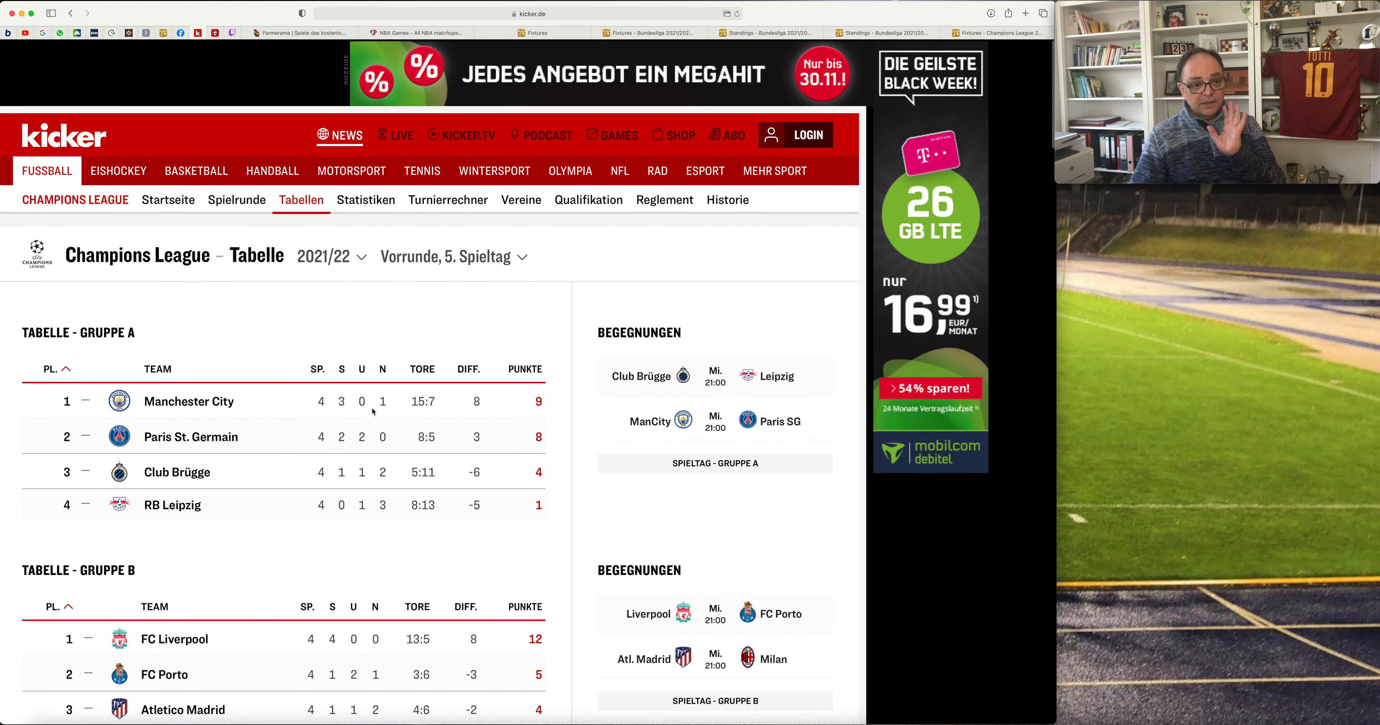
{"action": "scroll", "scroll_direction": "down", "scroll_amount": 3}
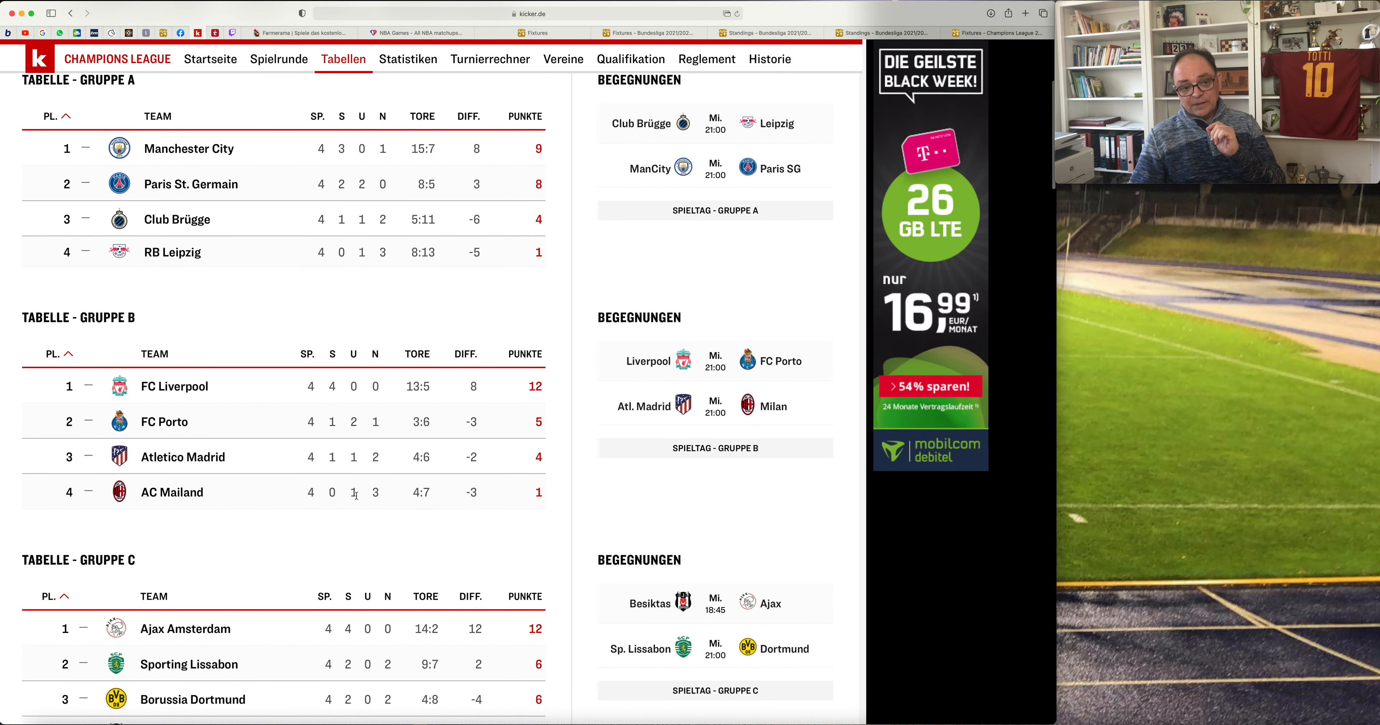
{"action": "mouse_move", "coordinate": [490, 503]}
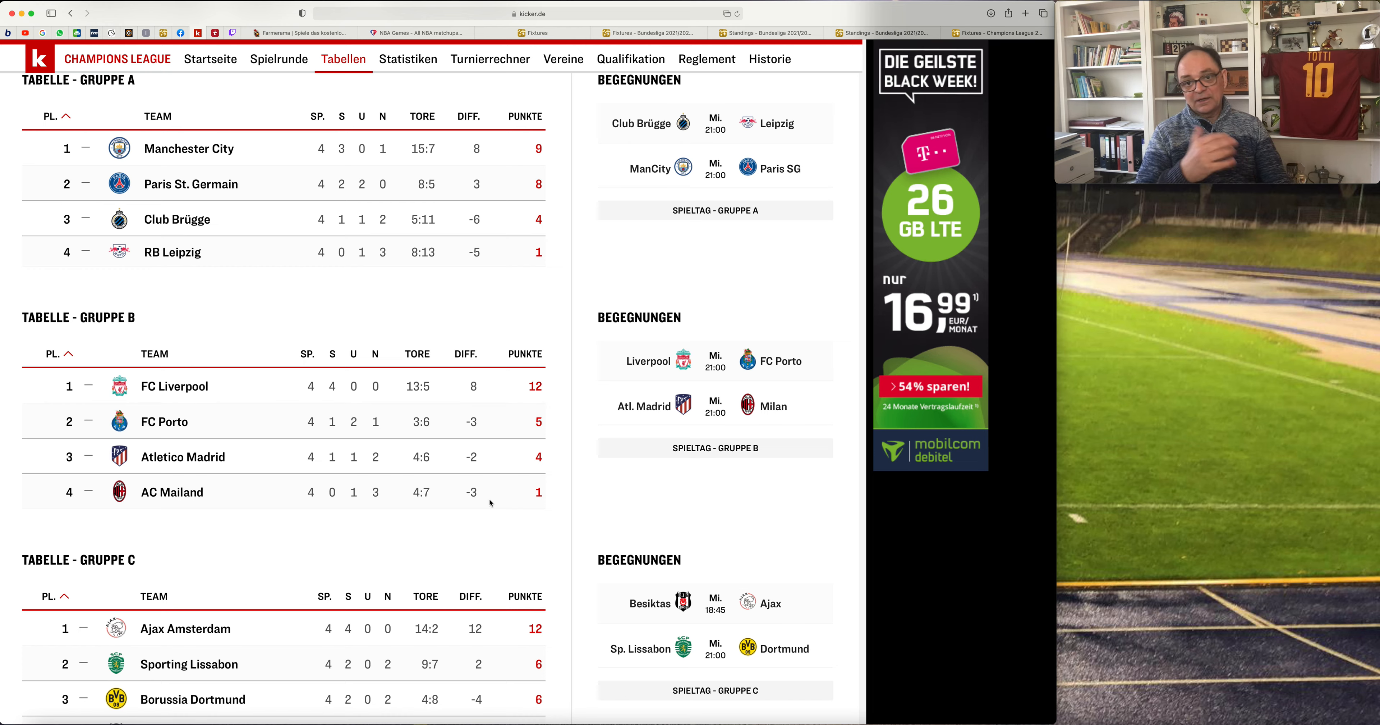
{"action": "mouse_move", "coordinate": [213, 513]}
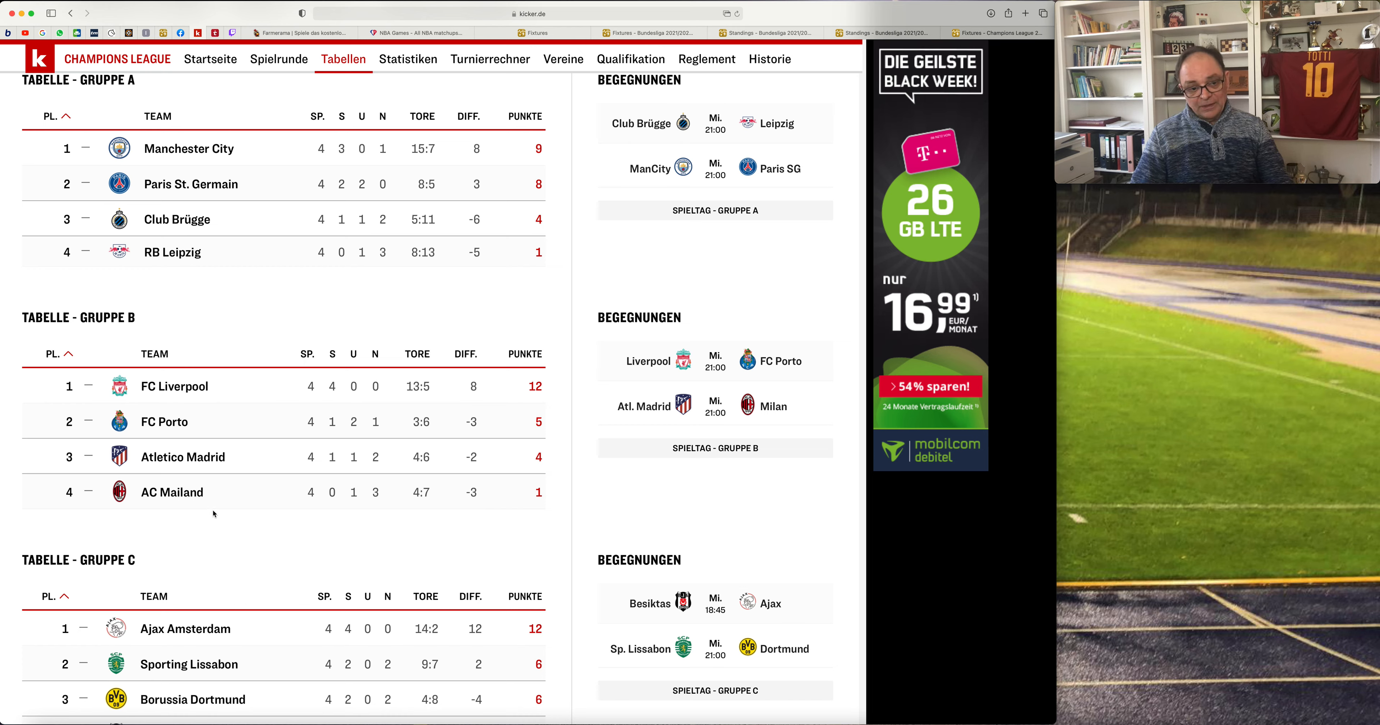
{"action": "mouse_move", "coordinate": [283, 478]}
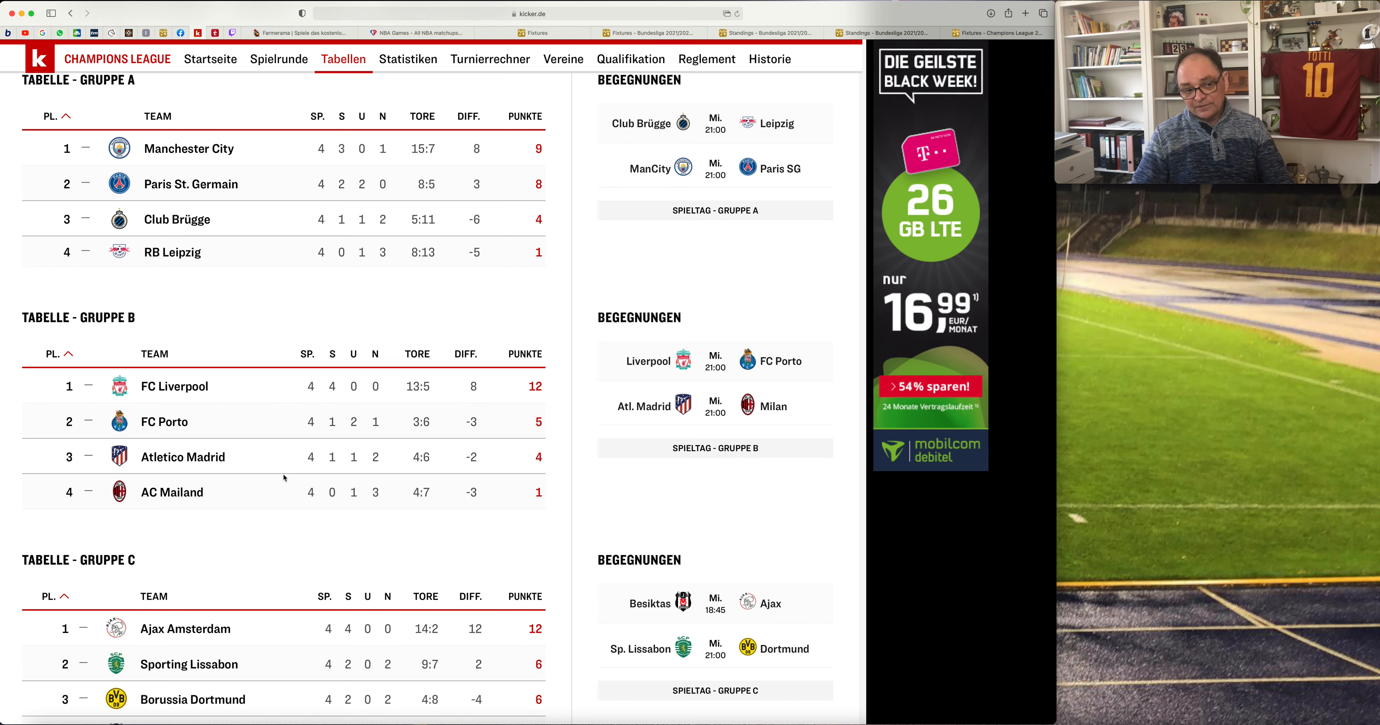
{"action": "mouse_move", "coordinate": [529, 476]}
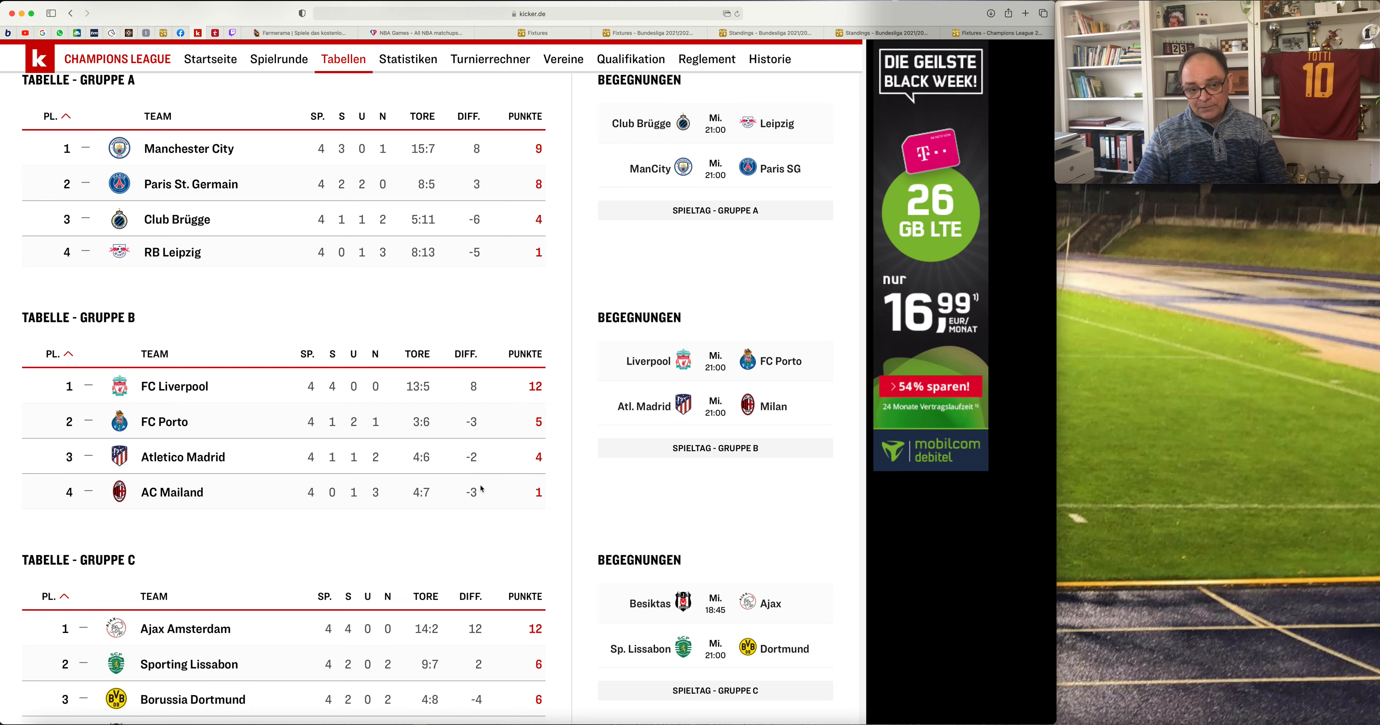
{"action": "mouse_move", "coordinate": [526, 492]}
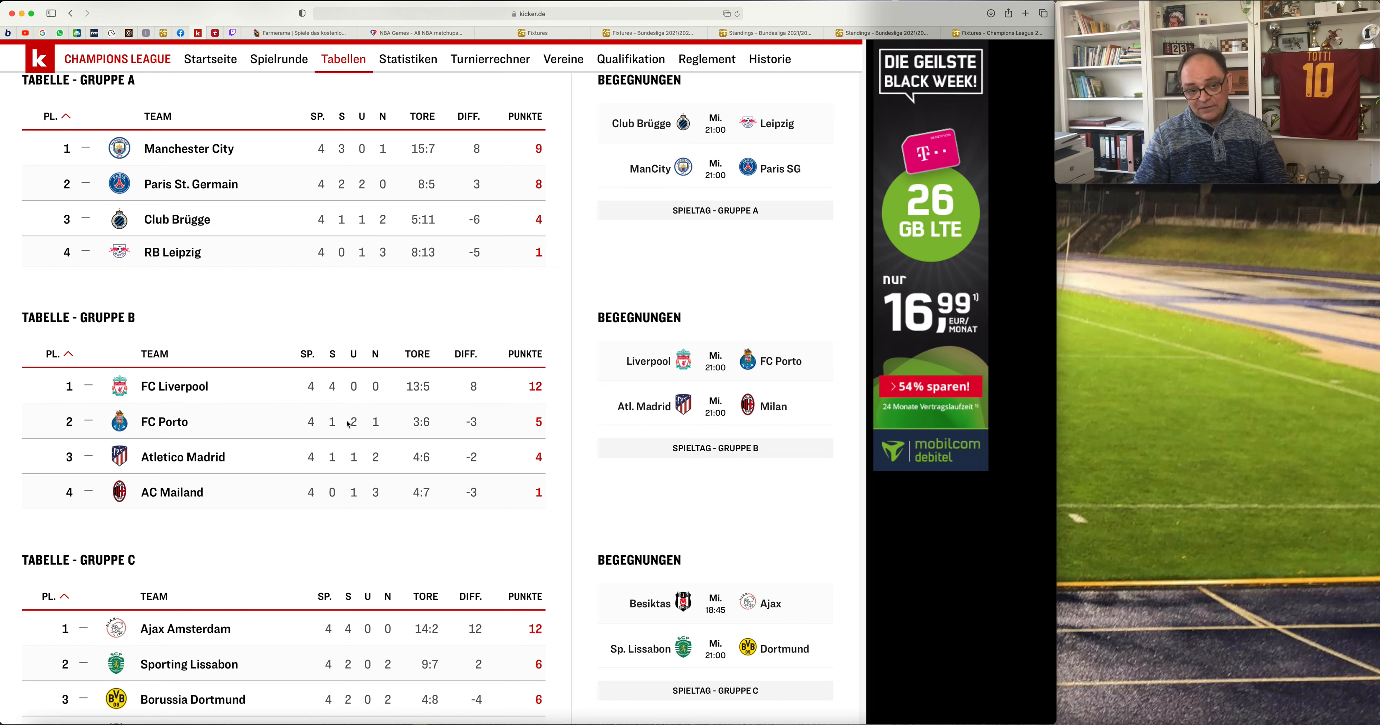
{"action": "mouse_move", "coordinate": [333, 505]}
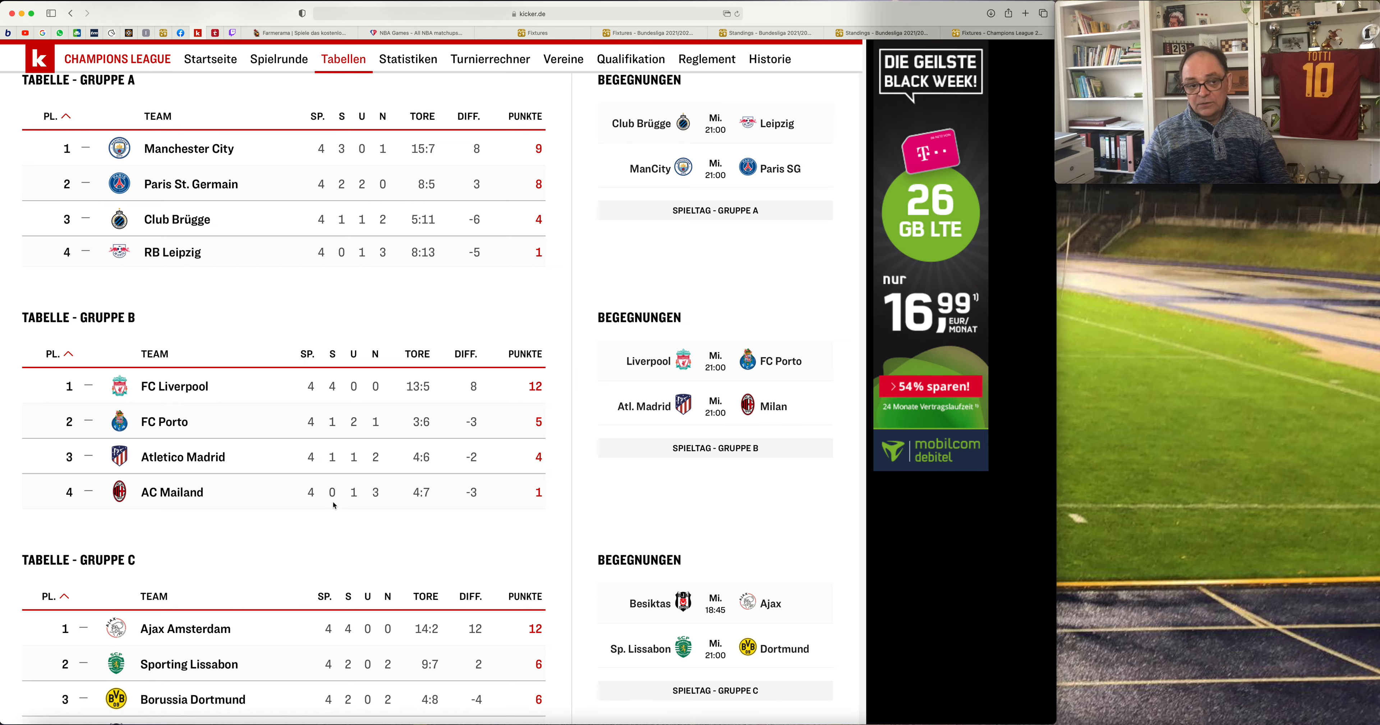
{"action": "mouse_move", "coordinate": [353, 512]}
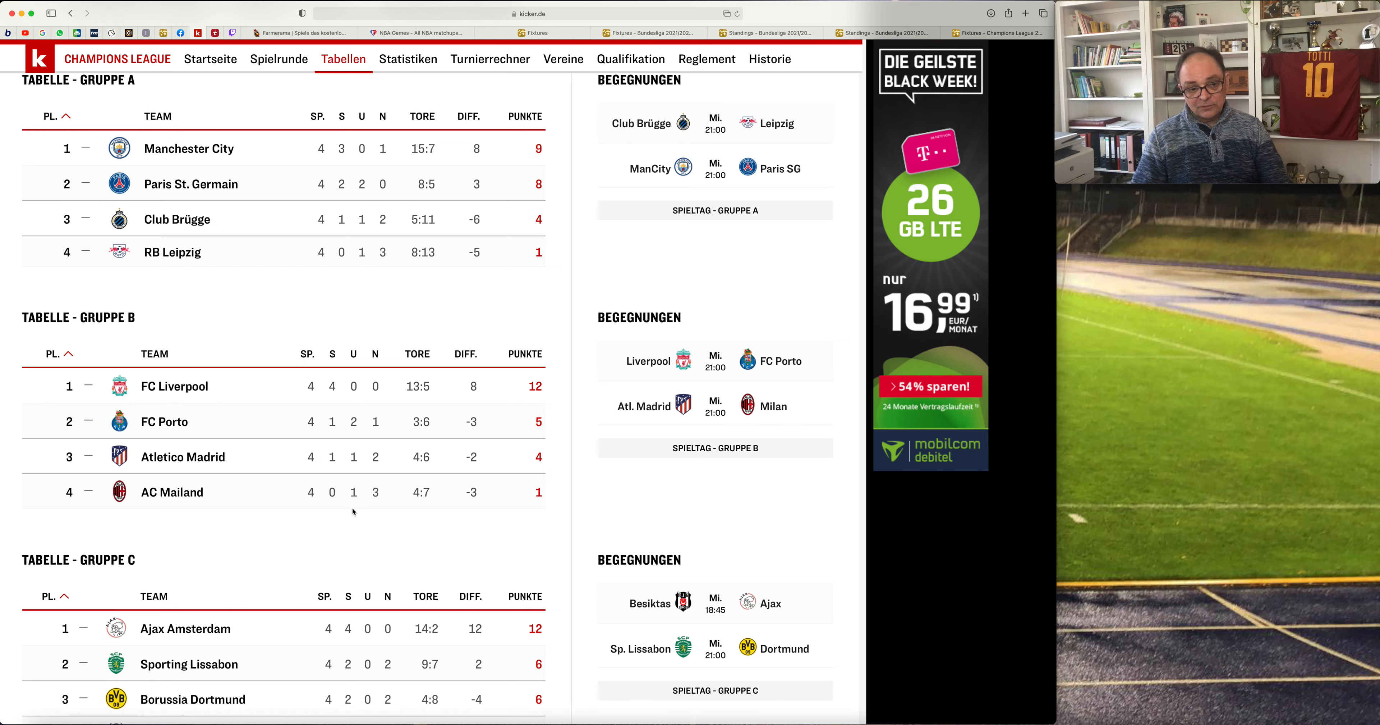
{"action": "mouse_move", "coordinate": [377, 502]}
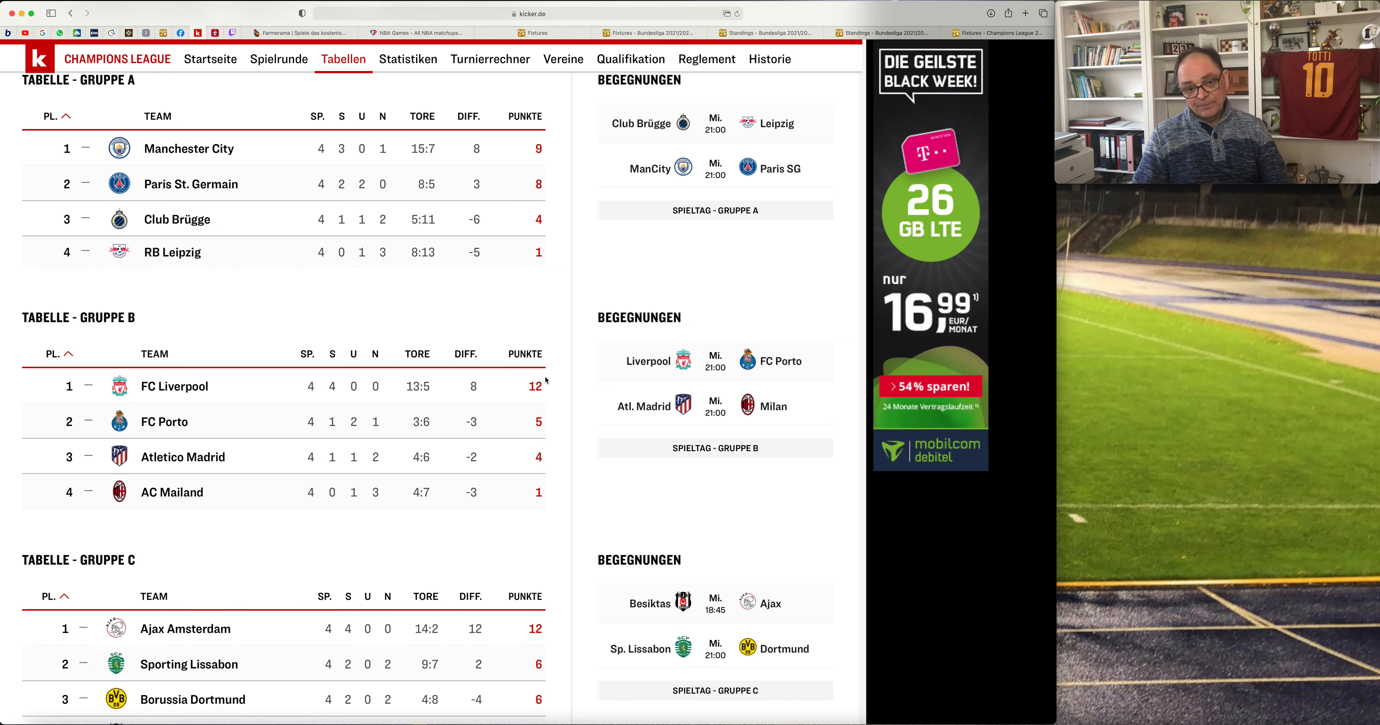
{"action": "mouse_move", "coordinate": [538, 437]}
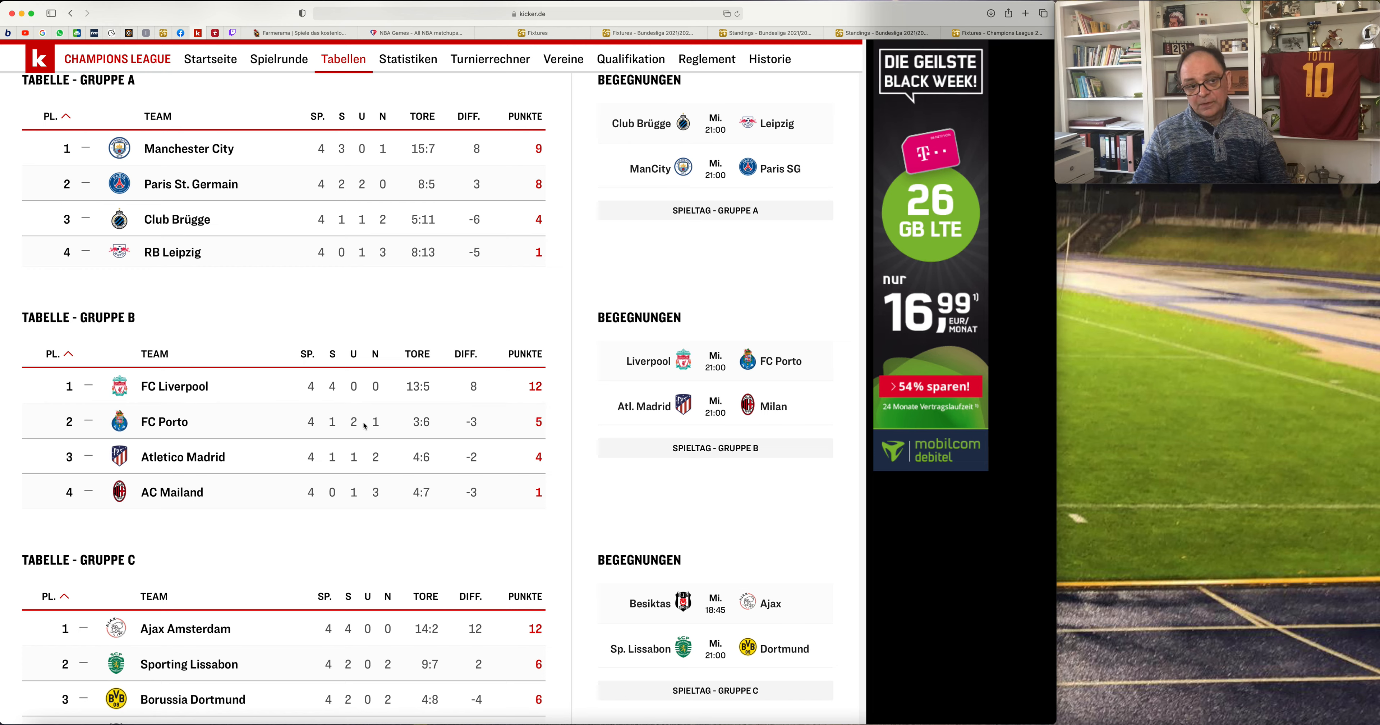
{"action": "mouse_move", "coordinate": [527, 448]}
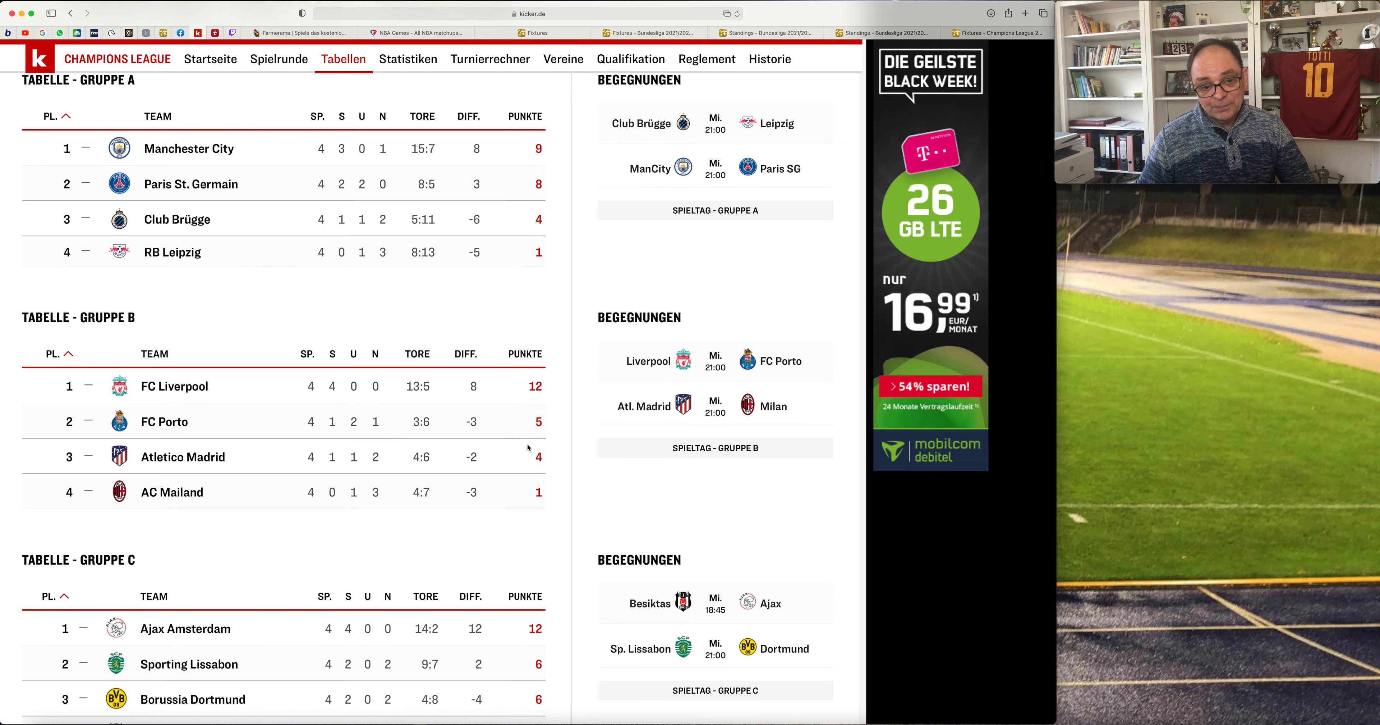
{"action": "mouse_move", "coordinate": [927, 15]}
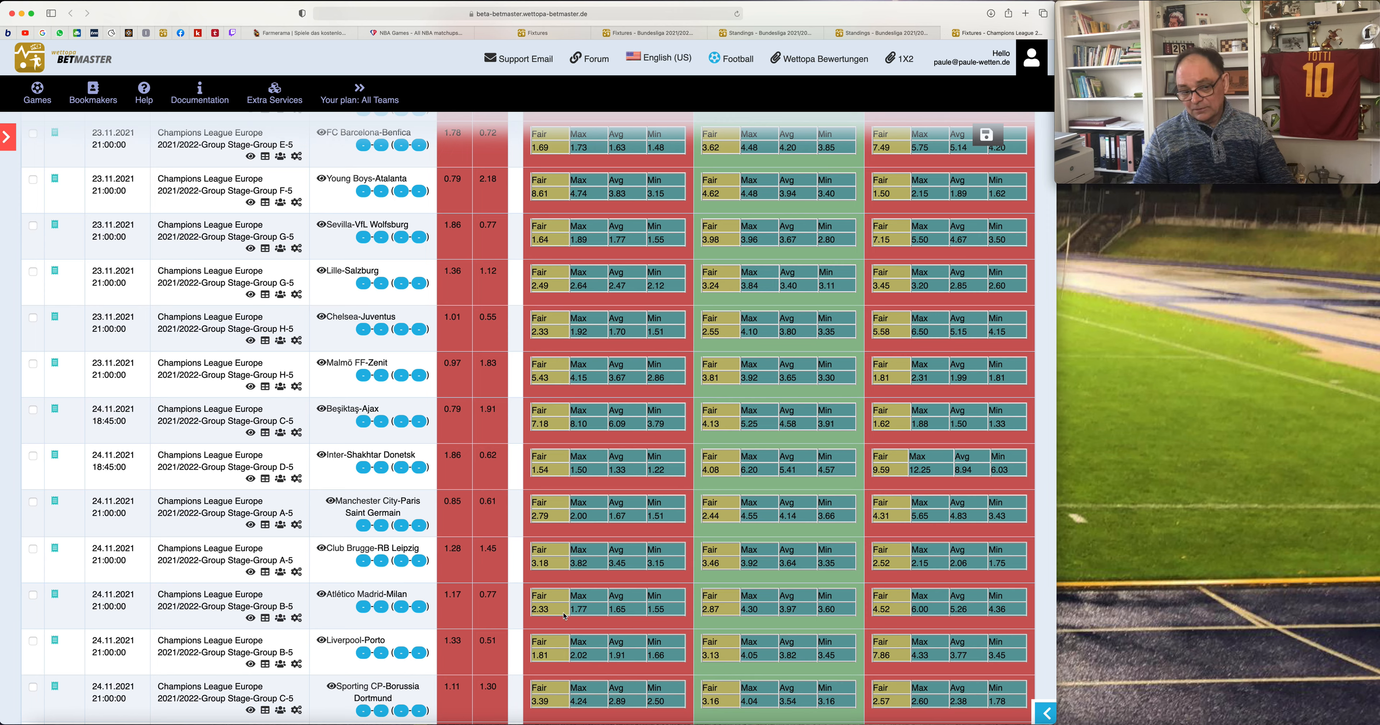
{"action": "mouse_move", "coordinate": [325, 592]}
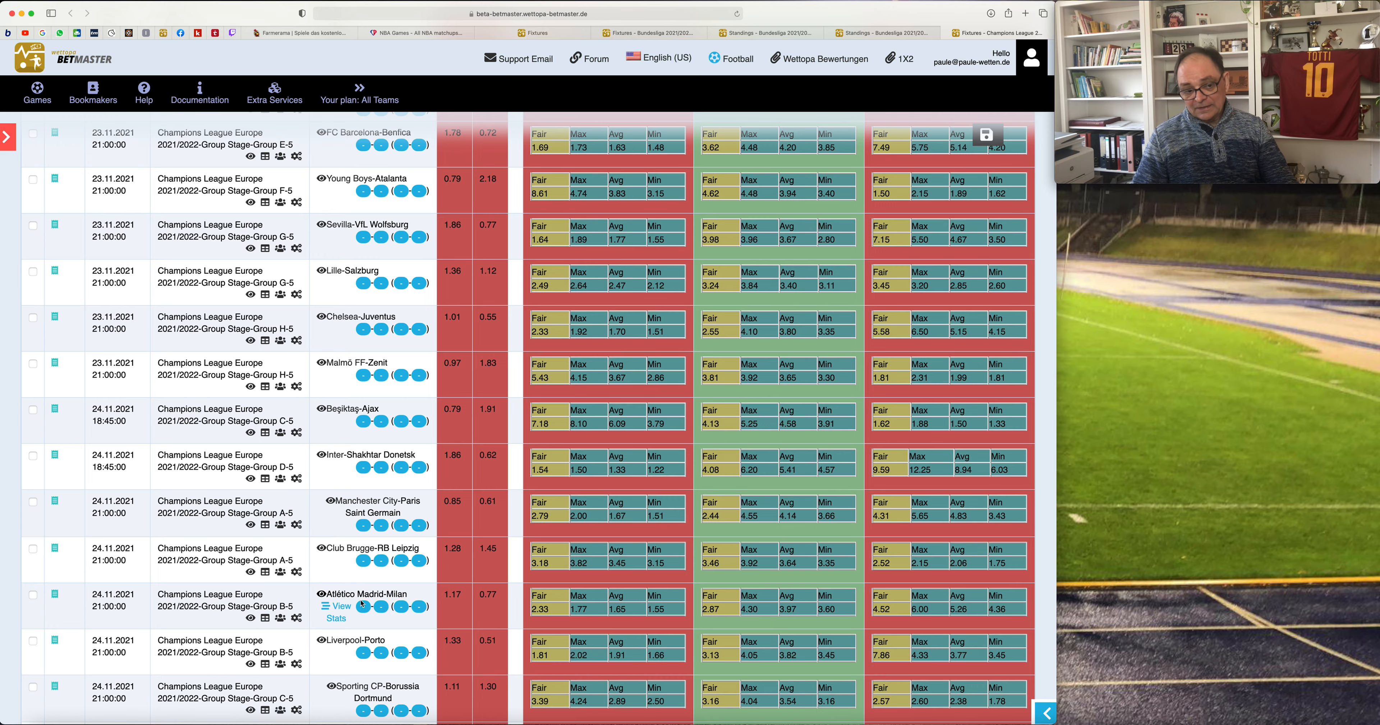
{"action": "mouse_move", "coordinate": [483, 607]}
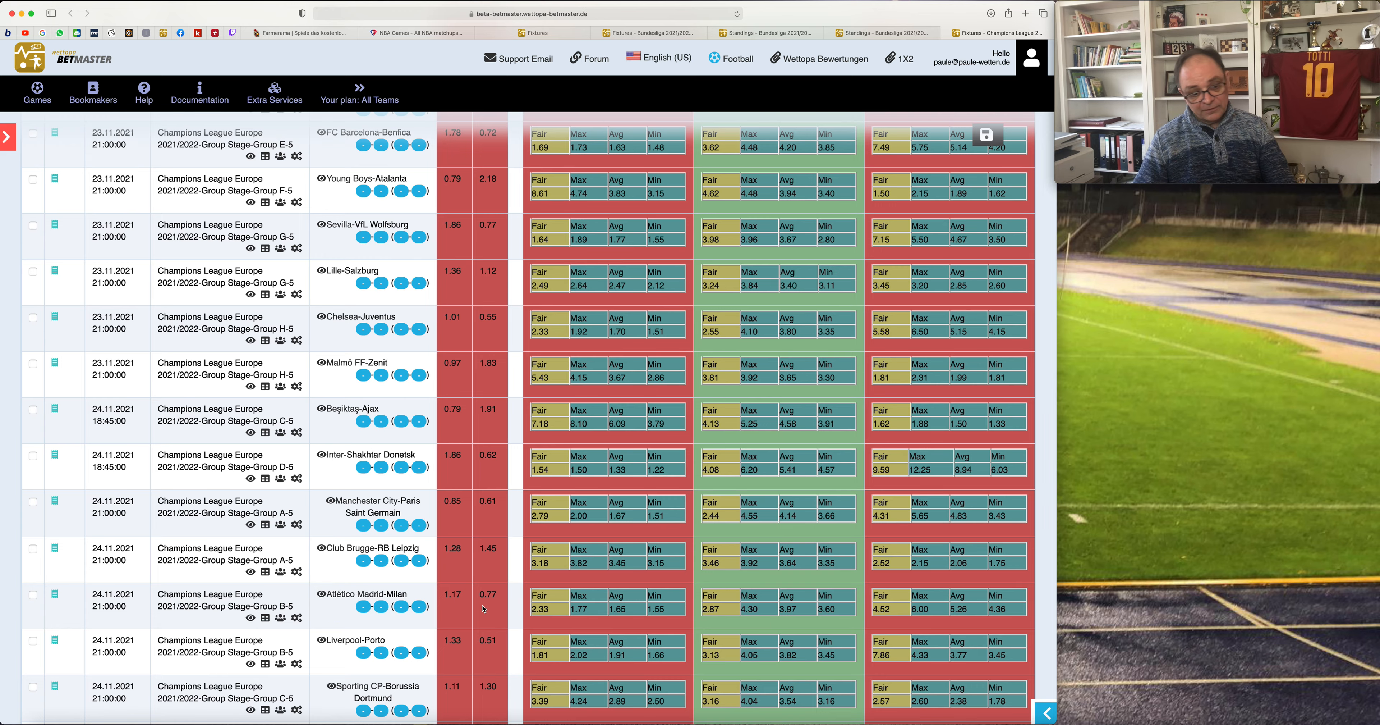
Scroll the BetMaster odds list past the 24.11.2021 games to the December fixtures.
{"action": "scroll", "scroll_direction": "down", "scroll_amount": 3}
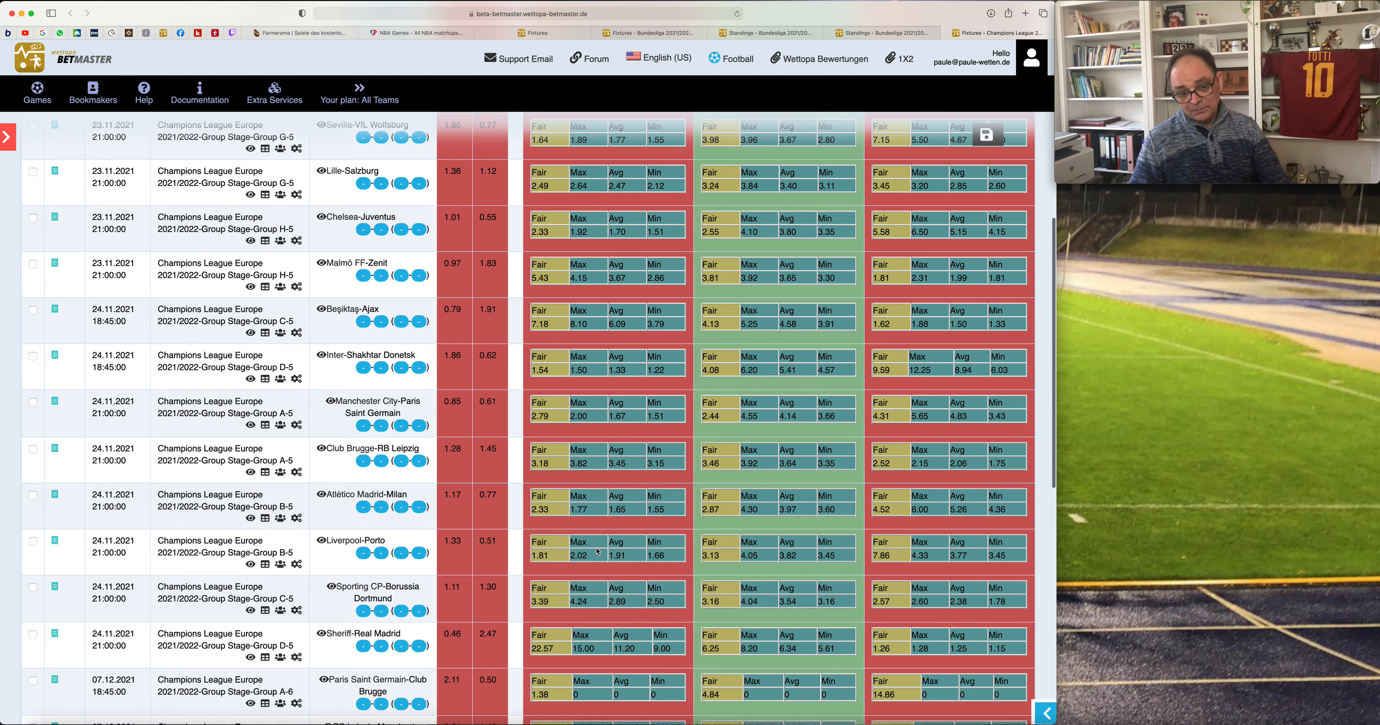
{"action": "left_click", "coordinate": [659, 58]}
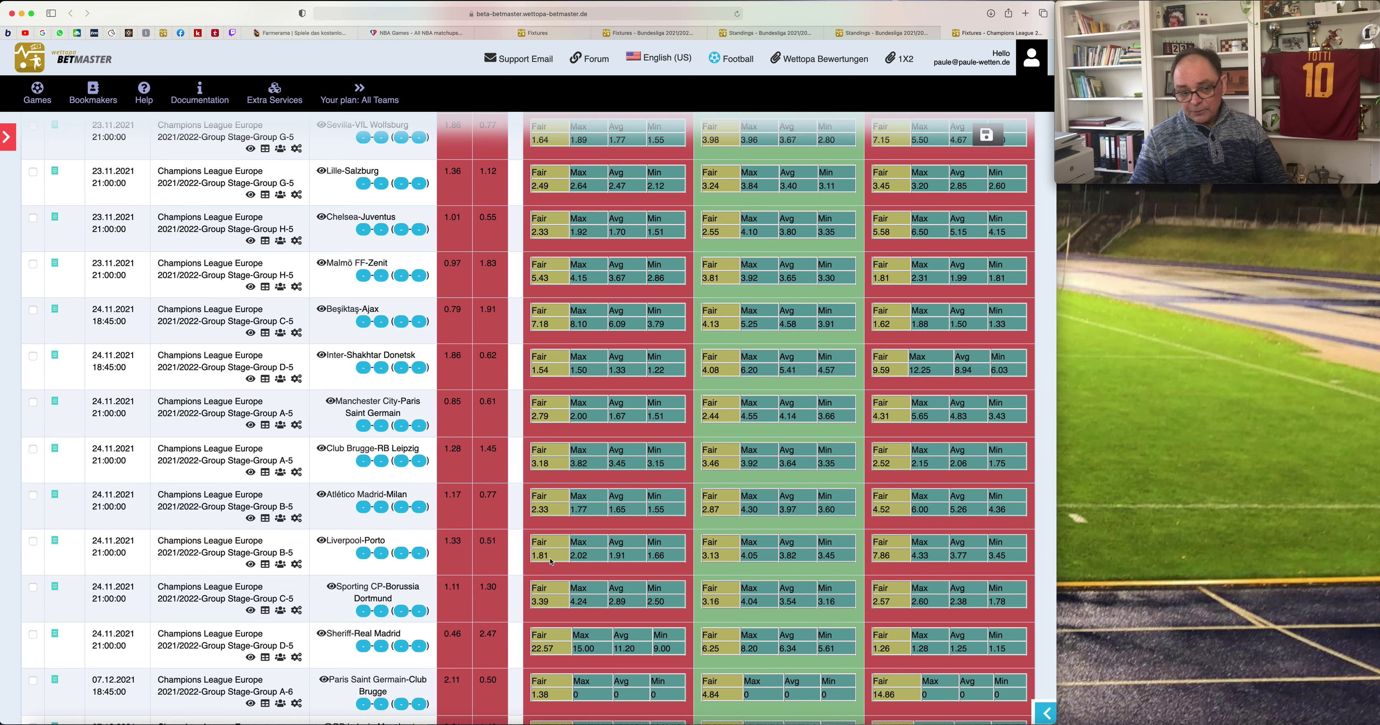
{"action": "mouse_move", "coordinate": [389, 541]}
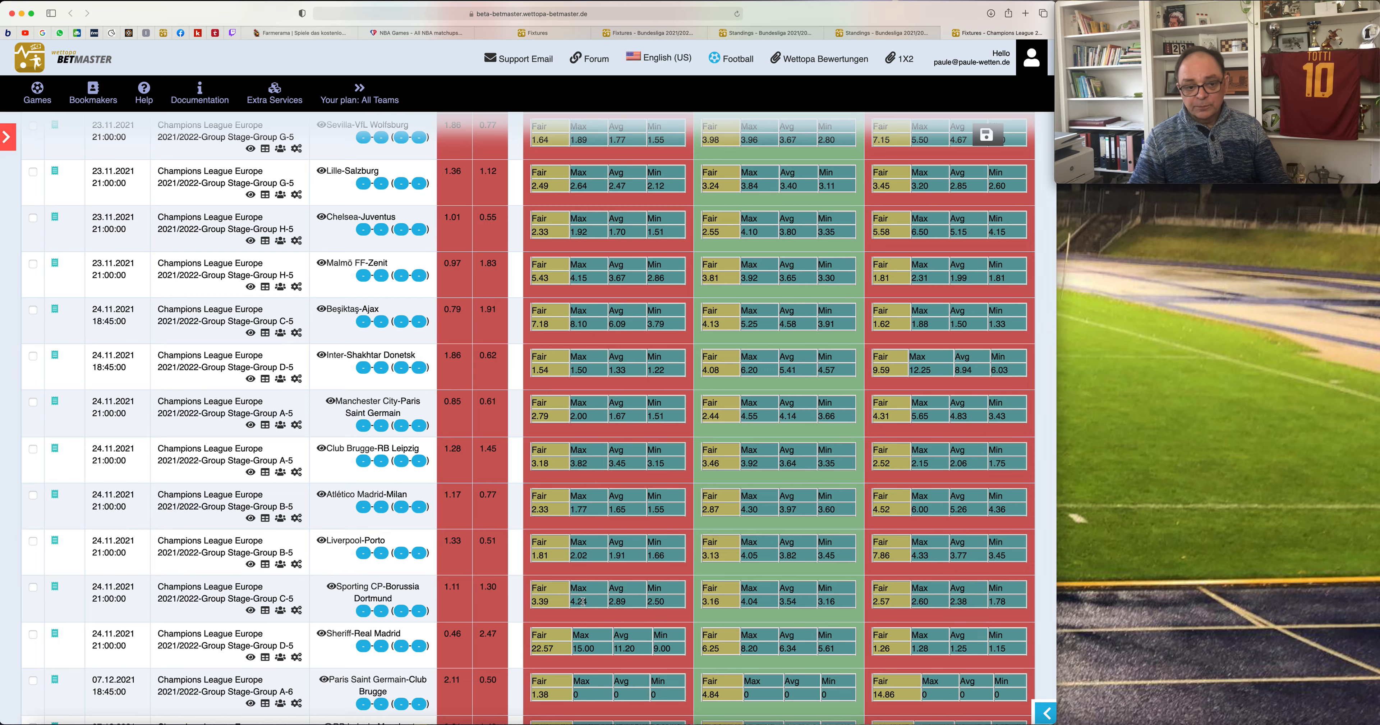
{"action": "scroll", "scroll_direction": "down", "scroll_amount": 3}
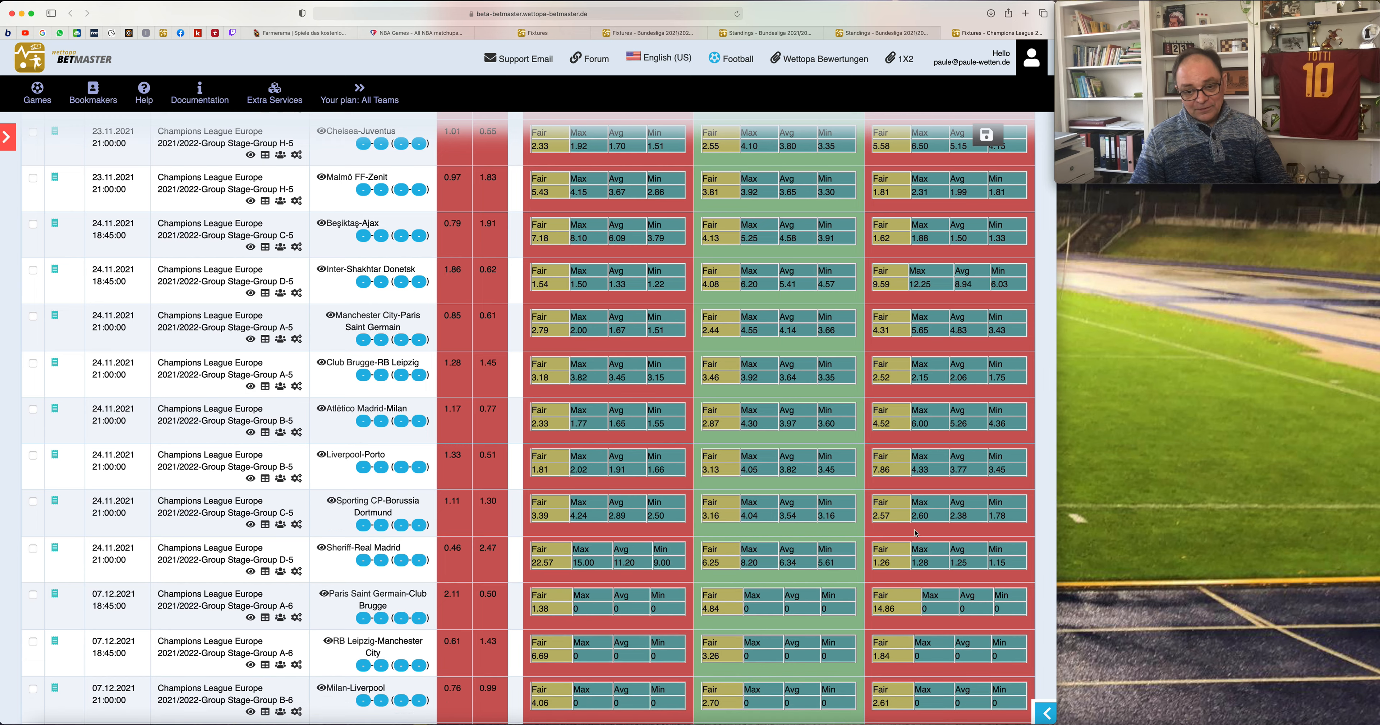
{"action": "mouse_move", "coordinate": [929, 524]}
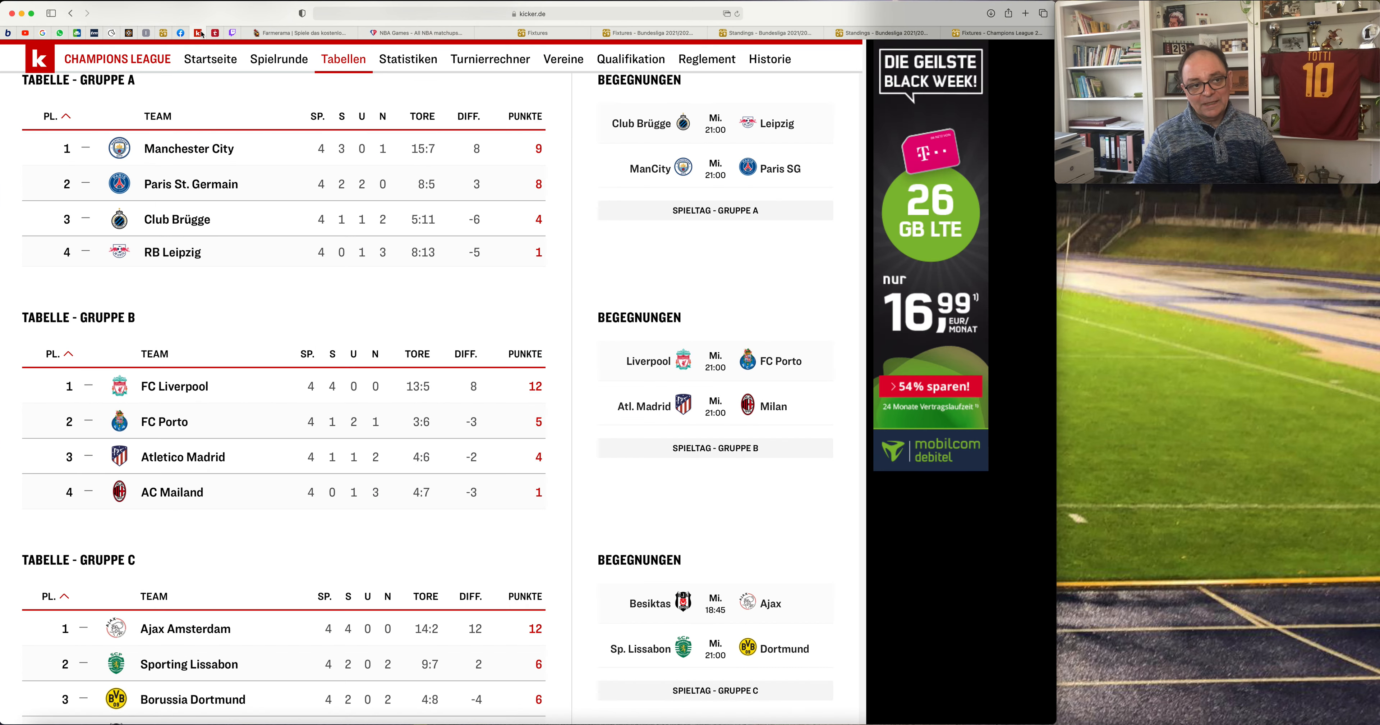
Scroll the kicker.de standings down to show the full Group C table with Besiktas JK.
{"action": "scroll", "scroll_direction": "down", "scroll_amount": 3}
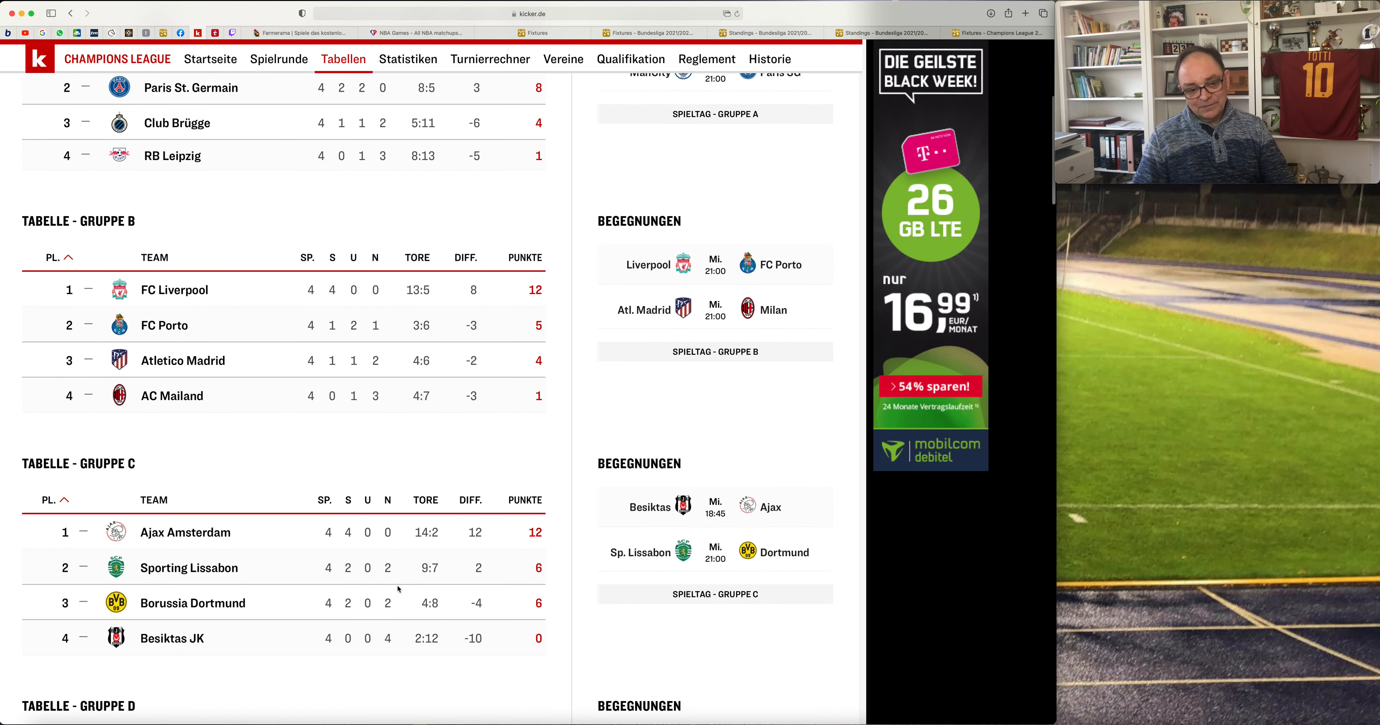
{"action": "mouse_move", "coordinate": [447, 595]}
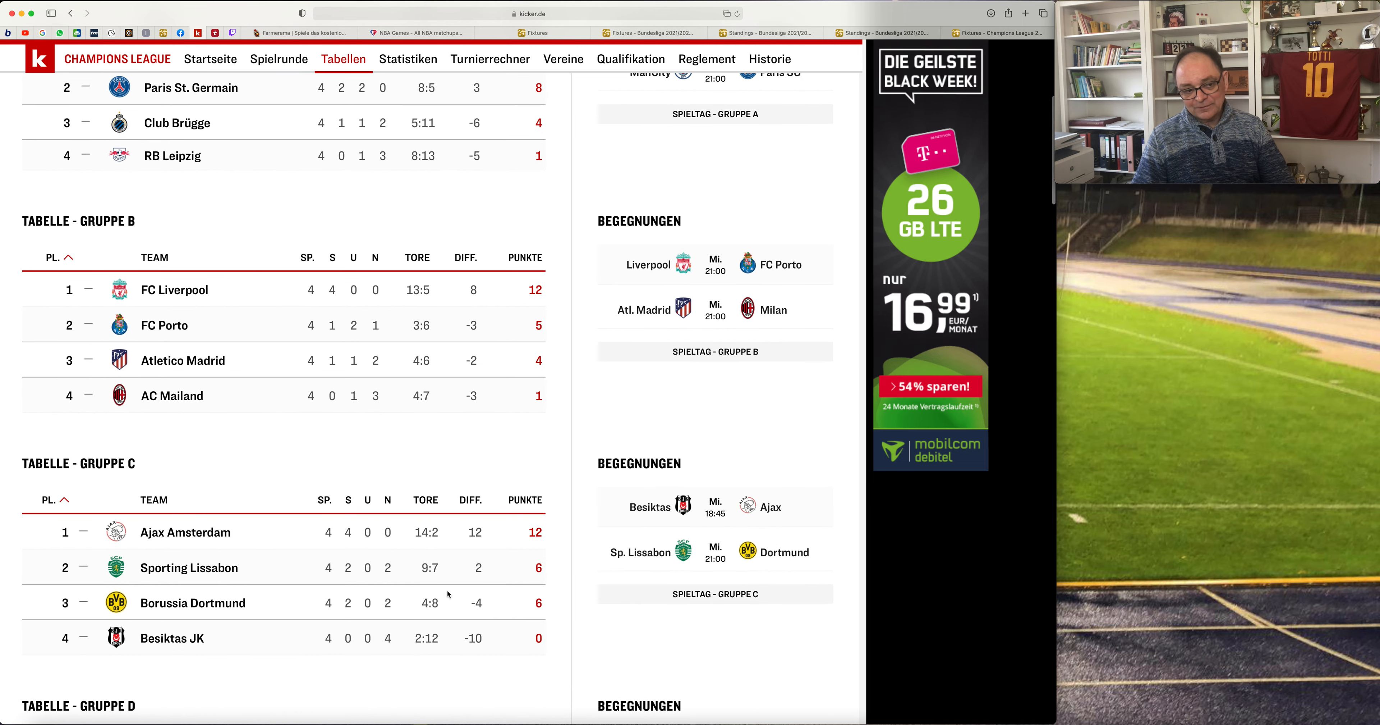
{"action": "mouse_move", "coordinate": [523, 612]}
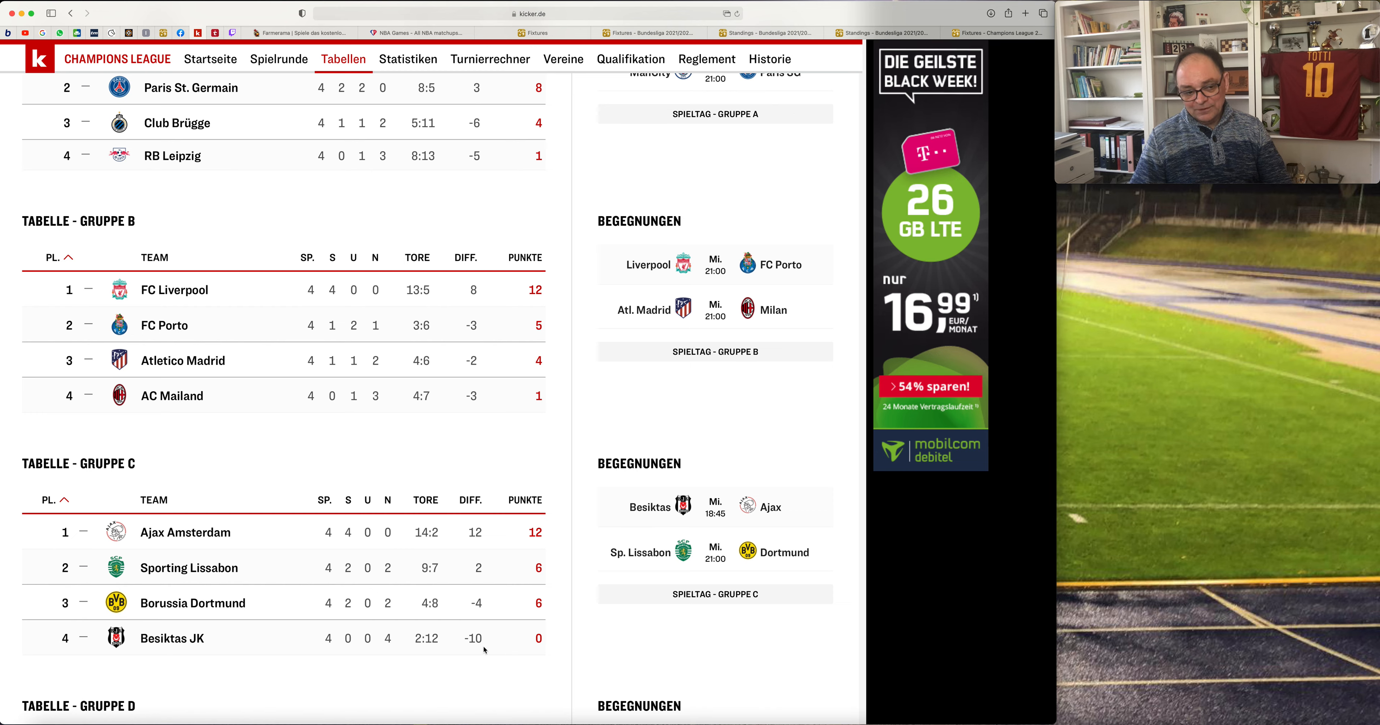
{"action": "mouse_move", "coordinate": [846, 8]}
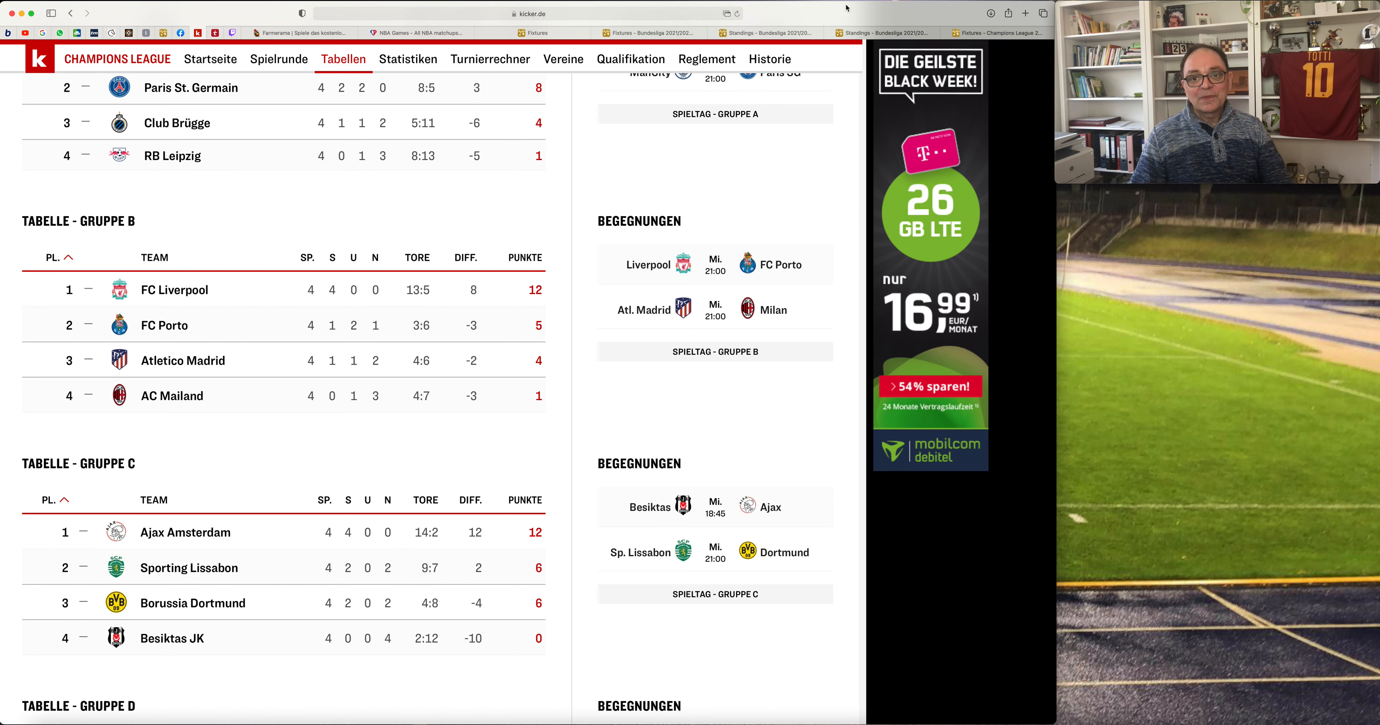
{"action": "mouse_move", "coordinate": [542, 581]}
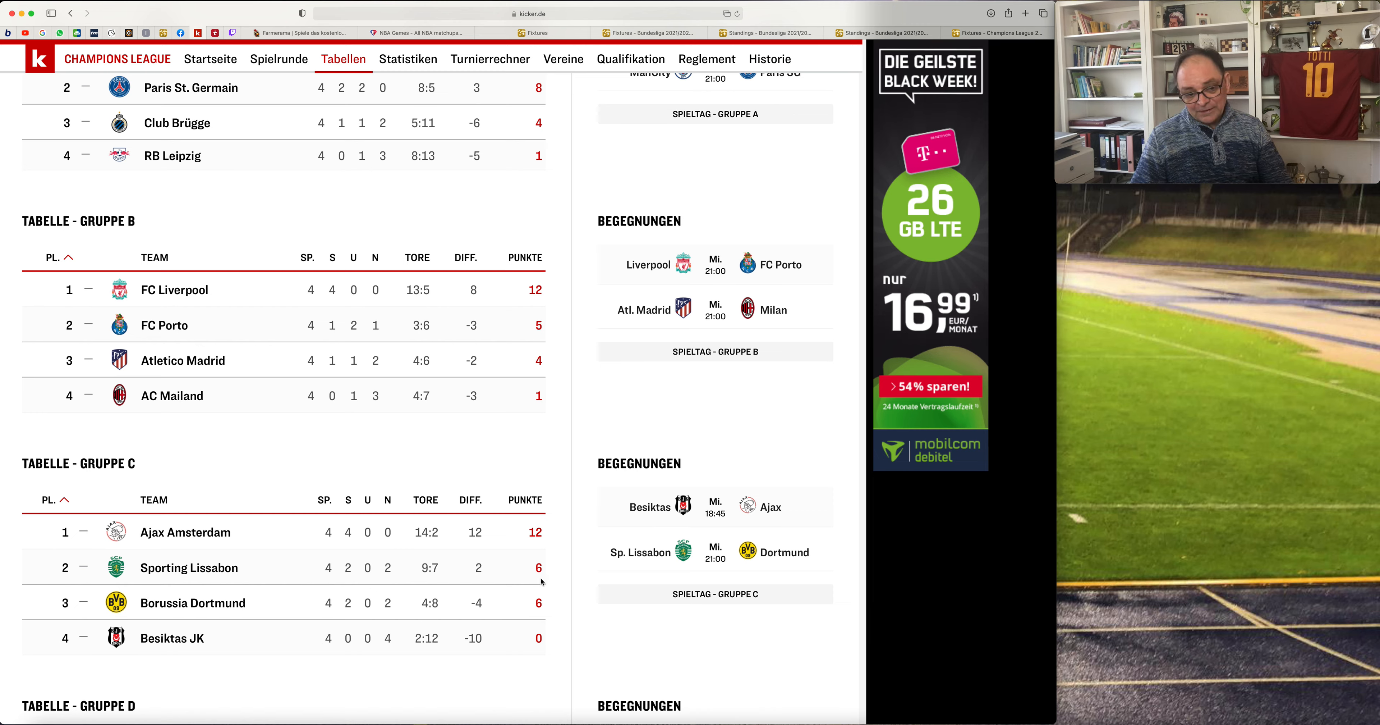
{"action": "mouse_move", "coordinate": [993, 33]}
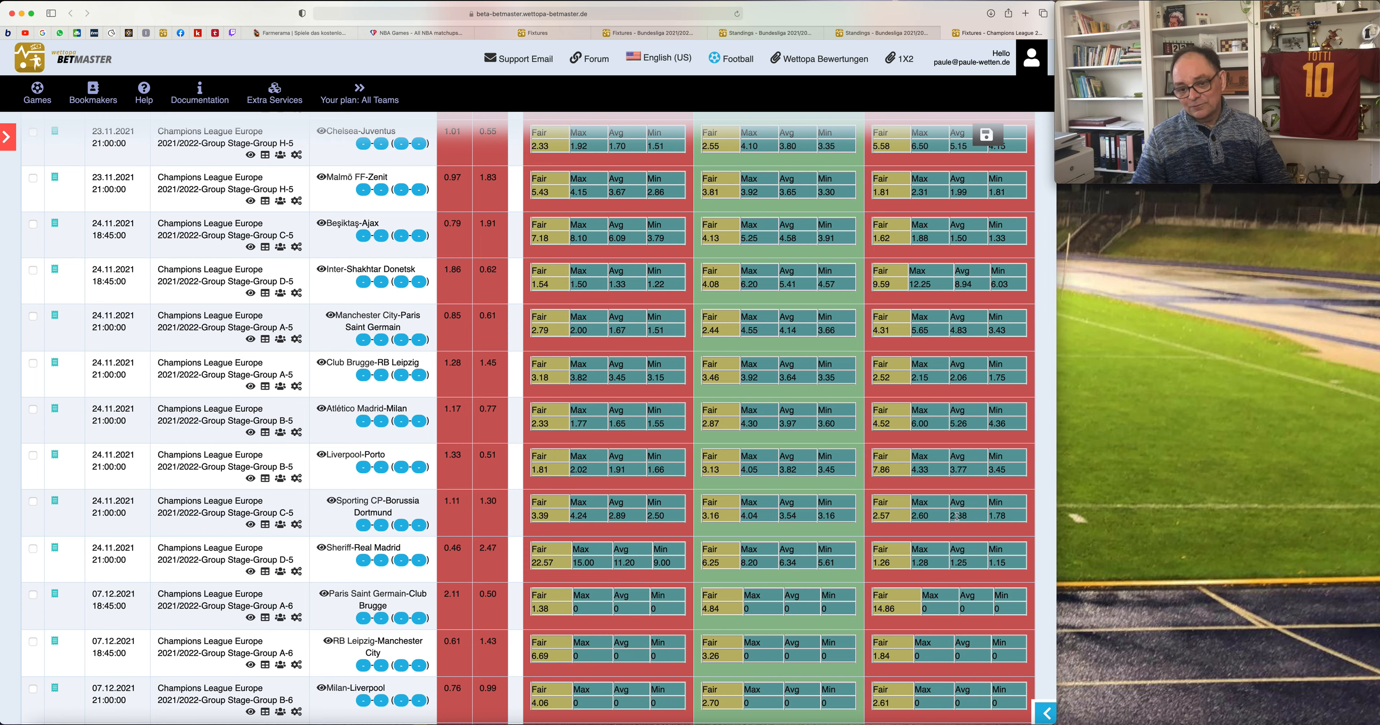
{"action": "mouse_move", "coordinate": [903, 525]}
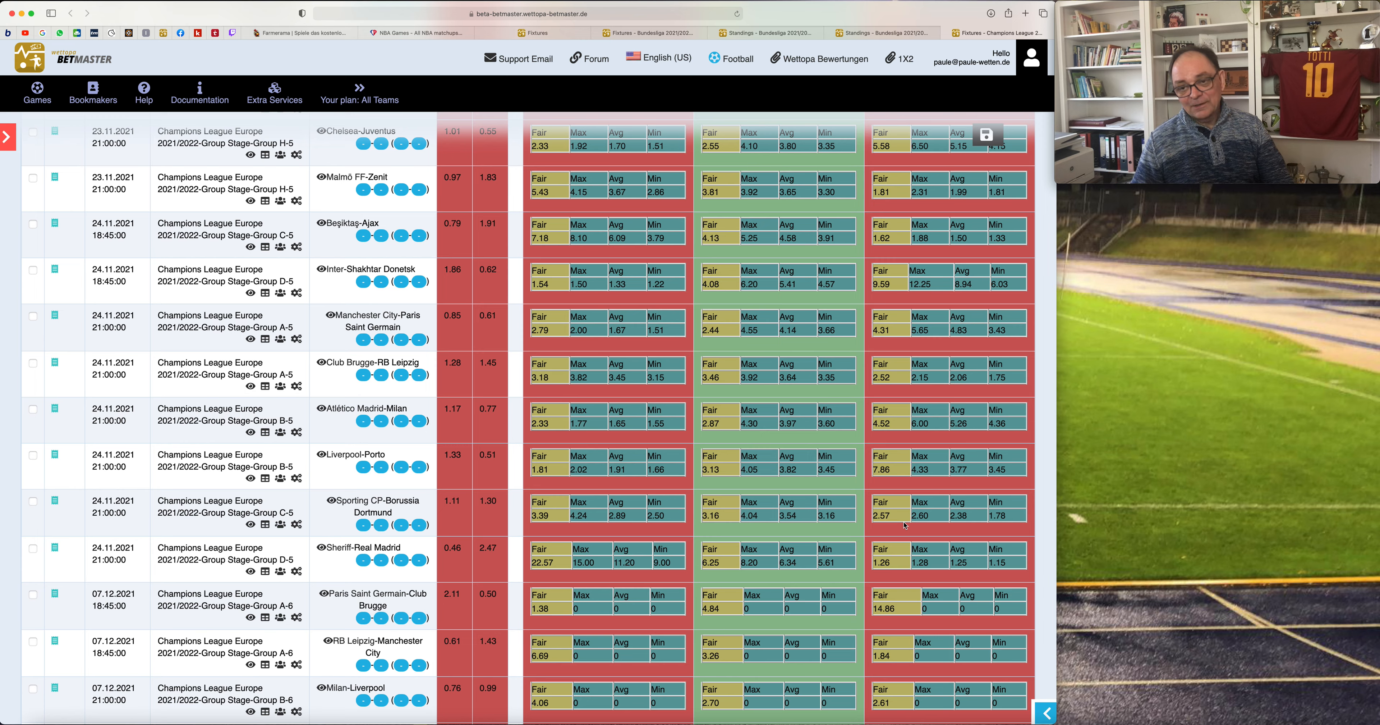
{"action": "mouse_move", "coordinate": [361, 524]}
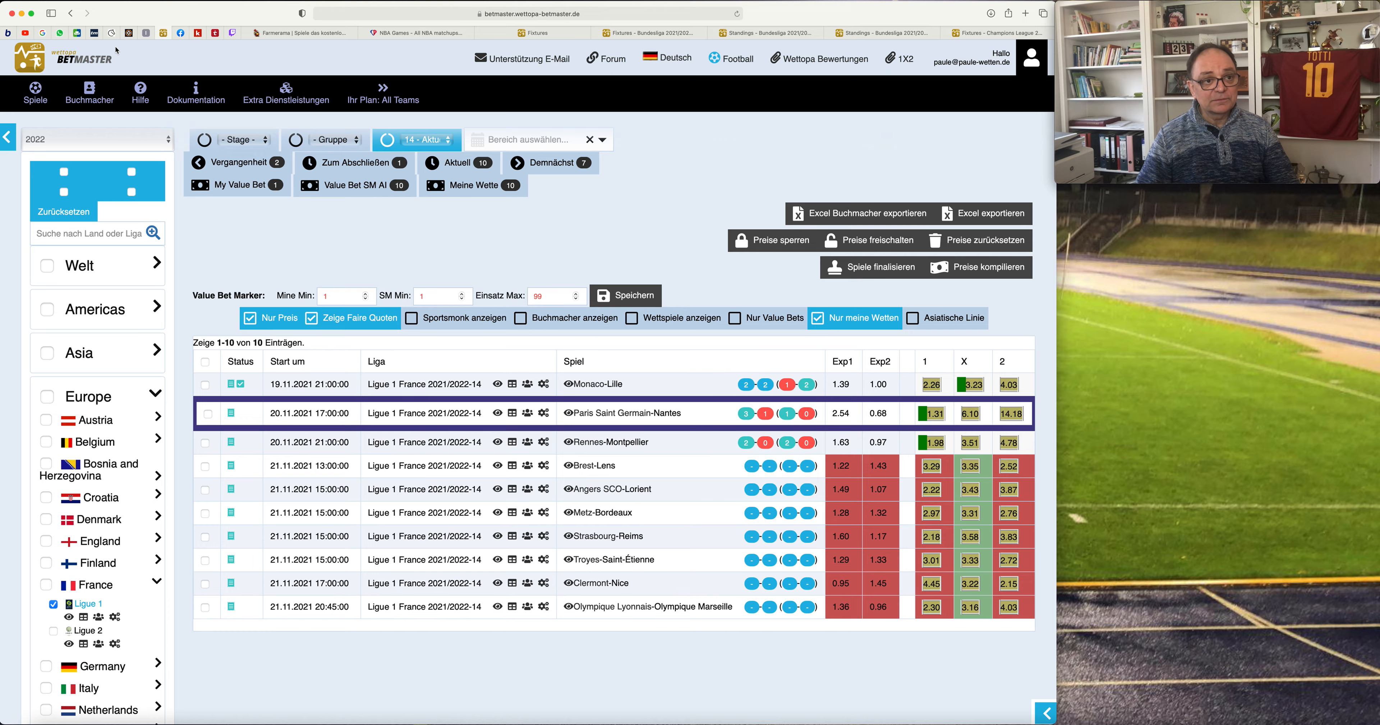
Leave the Ligue 1 tab for the BetMaster Champions League games list.
{"action": "left_click", "coordinate": [999, 33]}
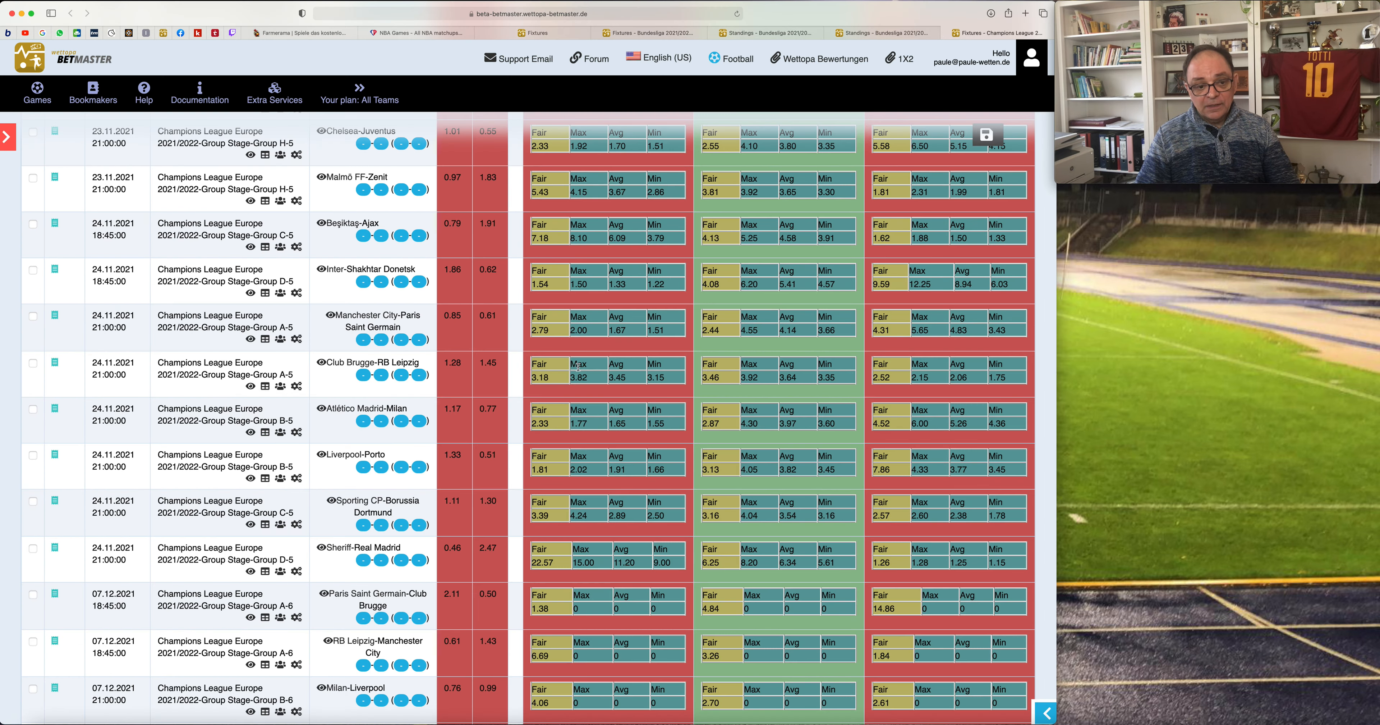
{"action": "mouse_move", "coordinate": [915, 560]}
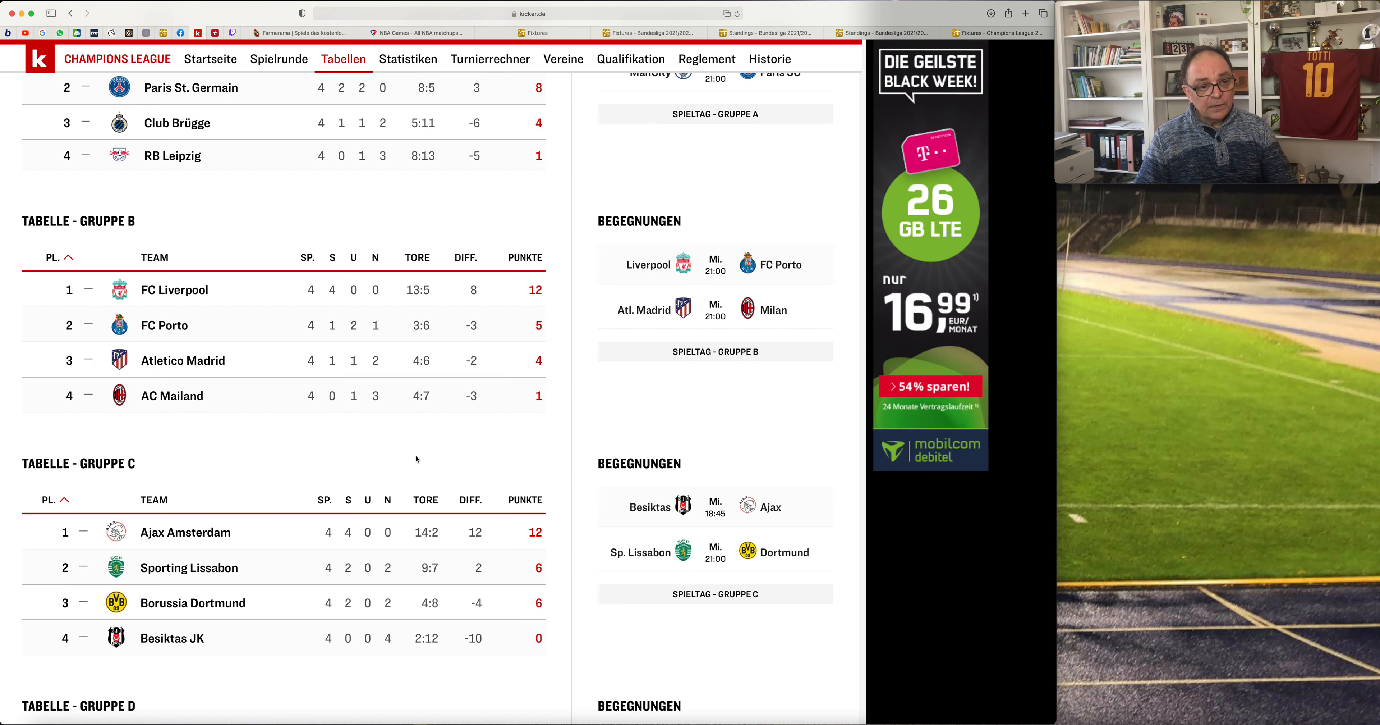
Scroll the kicker.de standings down past Group C to Group D with Real Madrid and Inter Mailand.
{"action": "scroll", "scroll_direction": "down", "scroll_amount": 3}
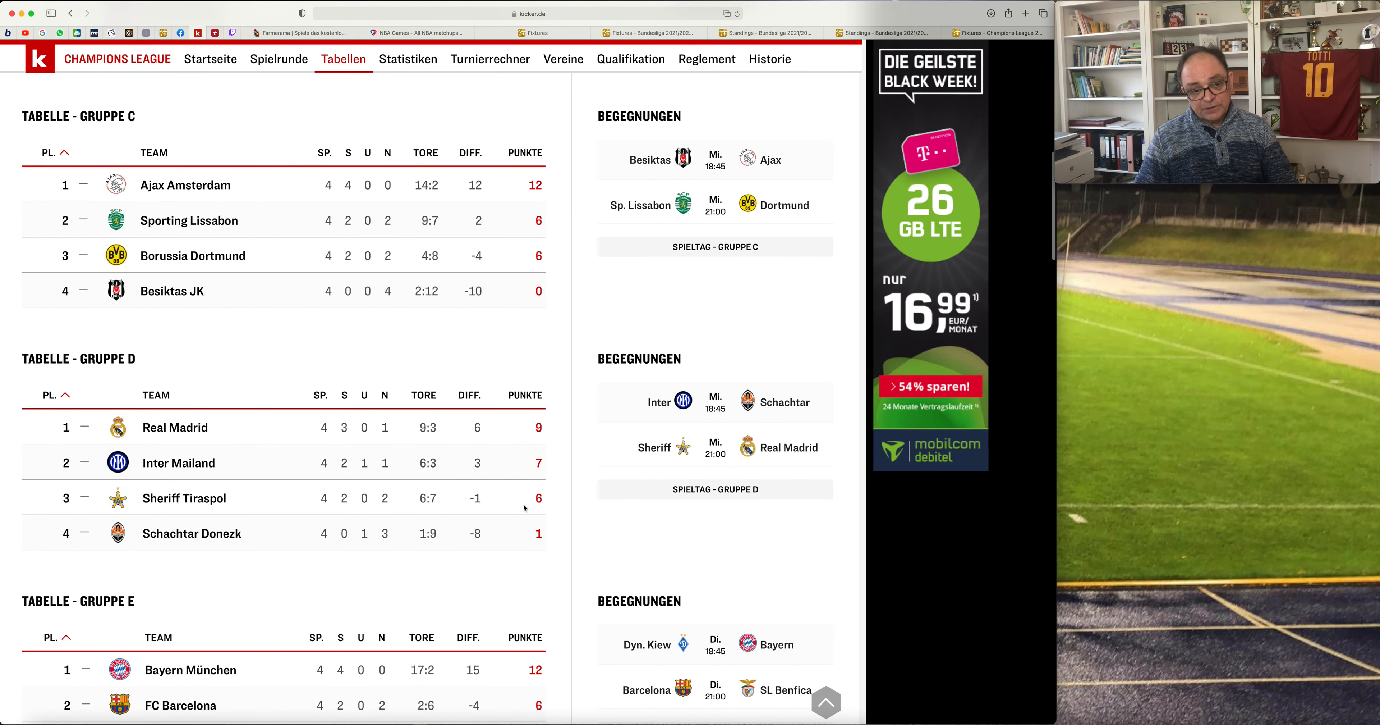
{"action": "mouse_move", "coordinate": [387, 542]}
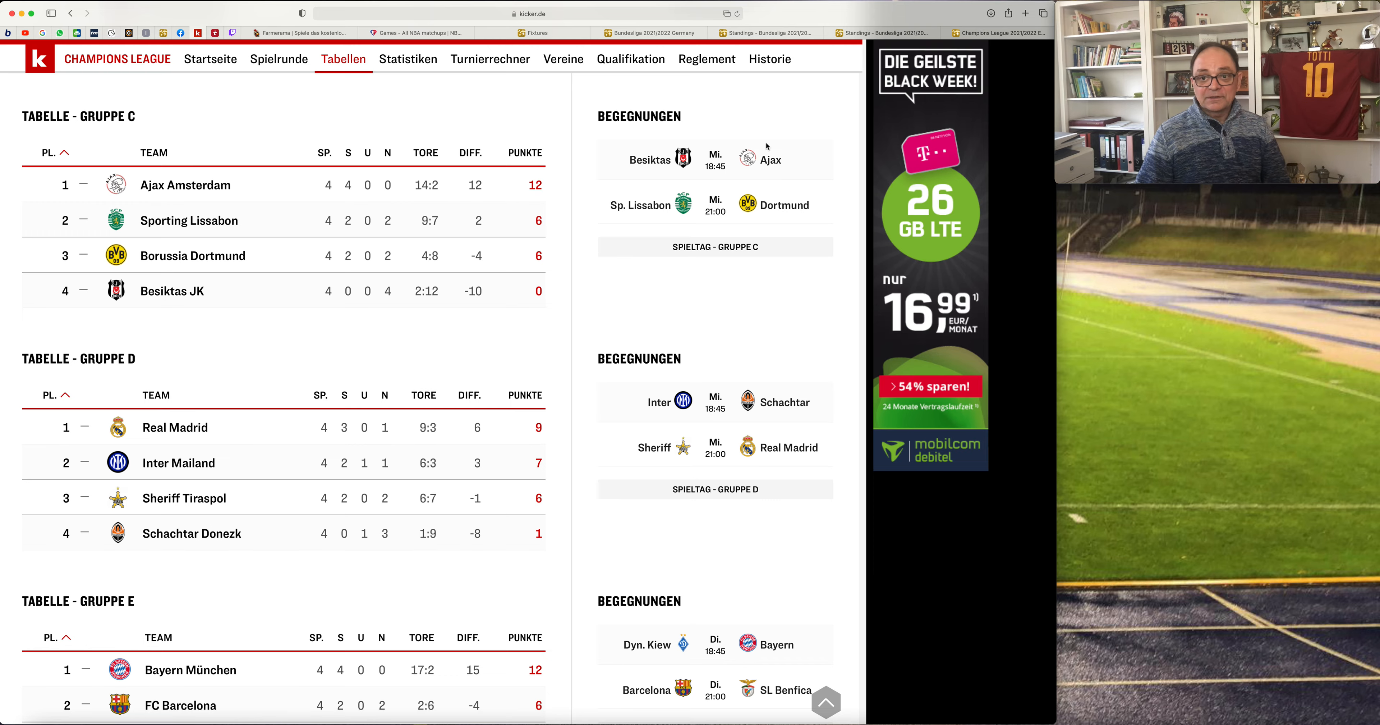
{"action": "mouse_move", "coordinate": [874, 44]}
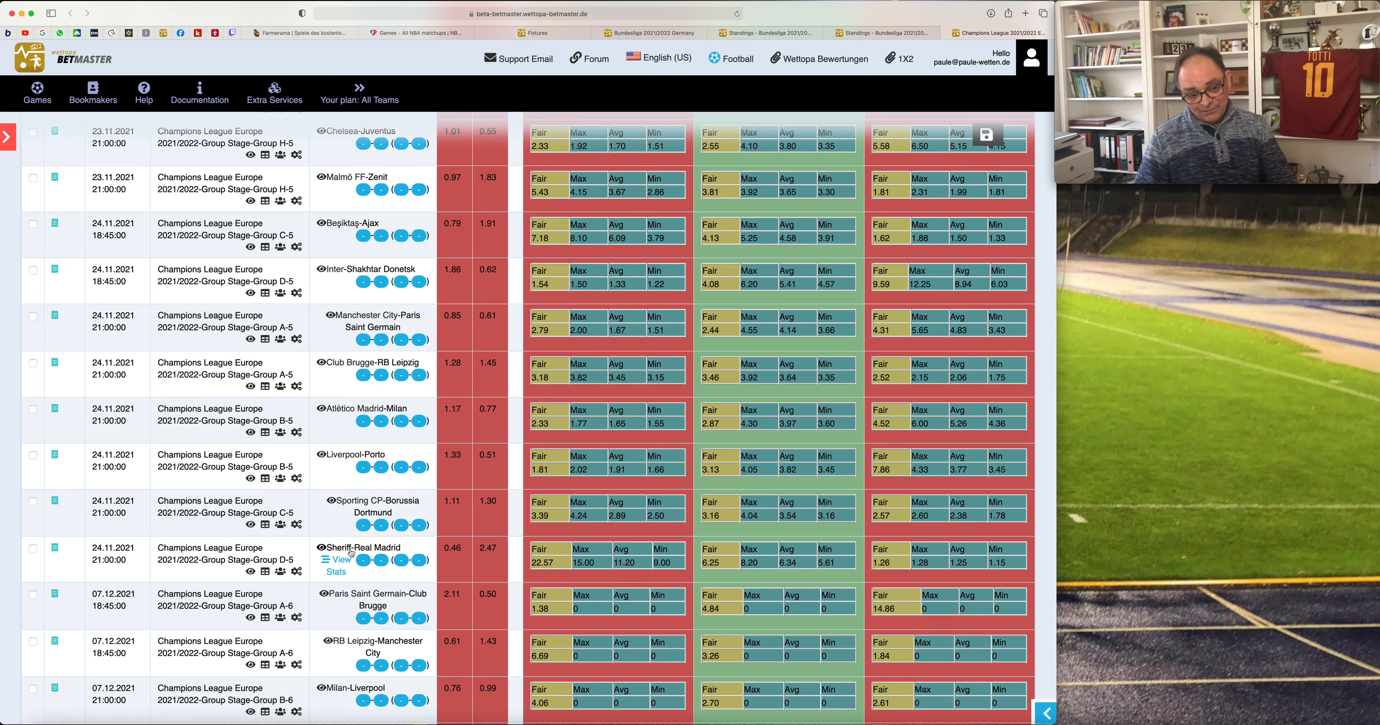
{"action": "mouse_move", "coordinate": [807, 557]}
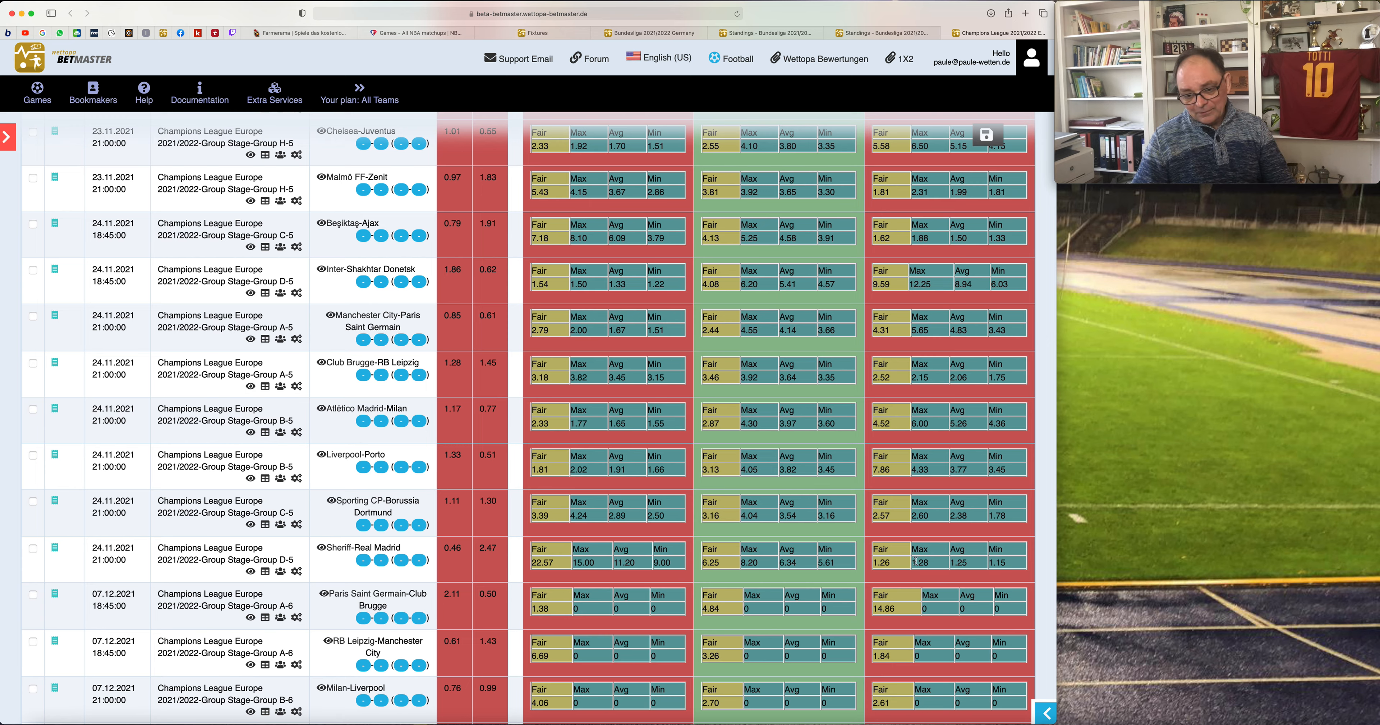
{"action": "mouse_move", "coordinate": [496, 618]}
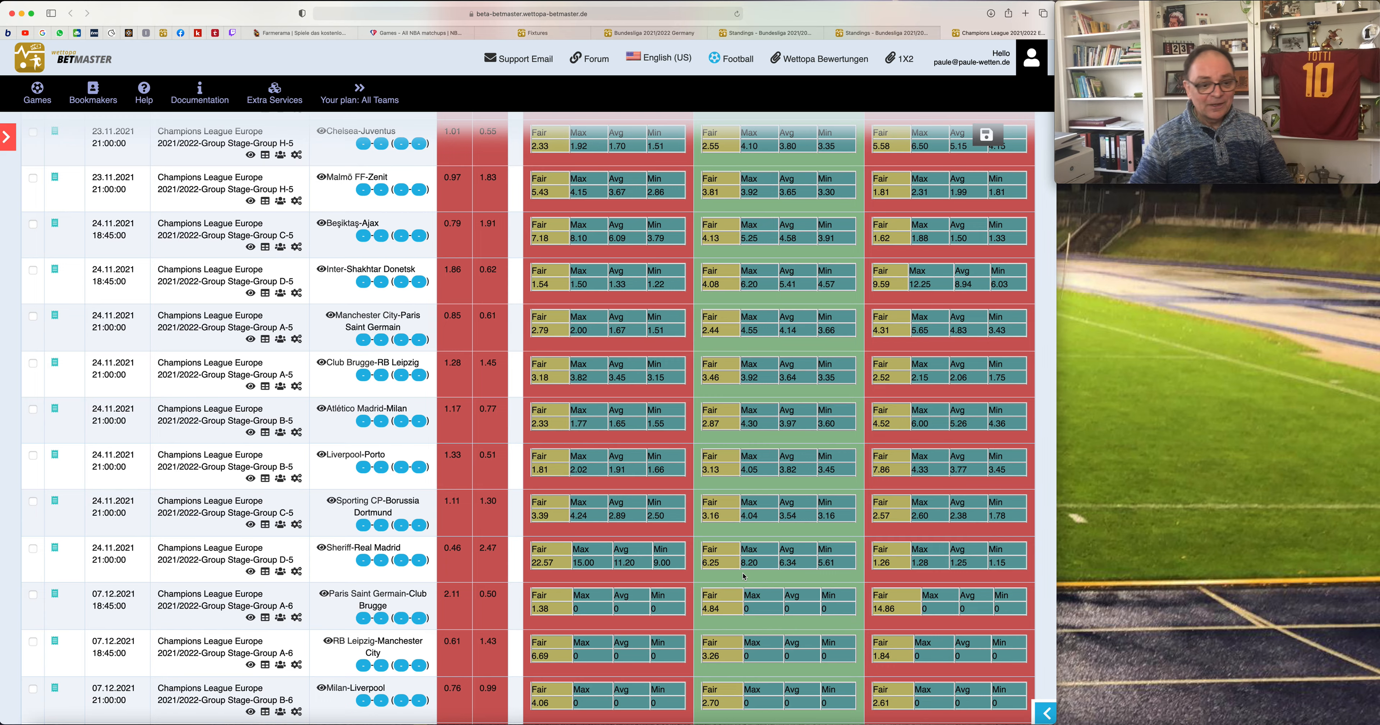
Scroll the BetMaster games list down to the 07.12.2021 matches including Porto–Atlético Madrid.
{"action": "scroll", "scroll_direction": "down", "scroll_amount": 3}
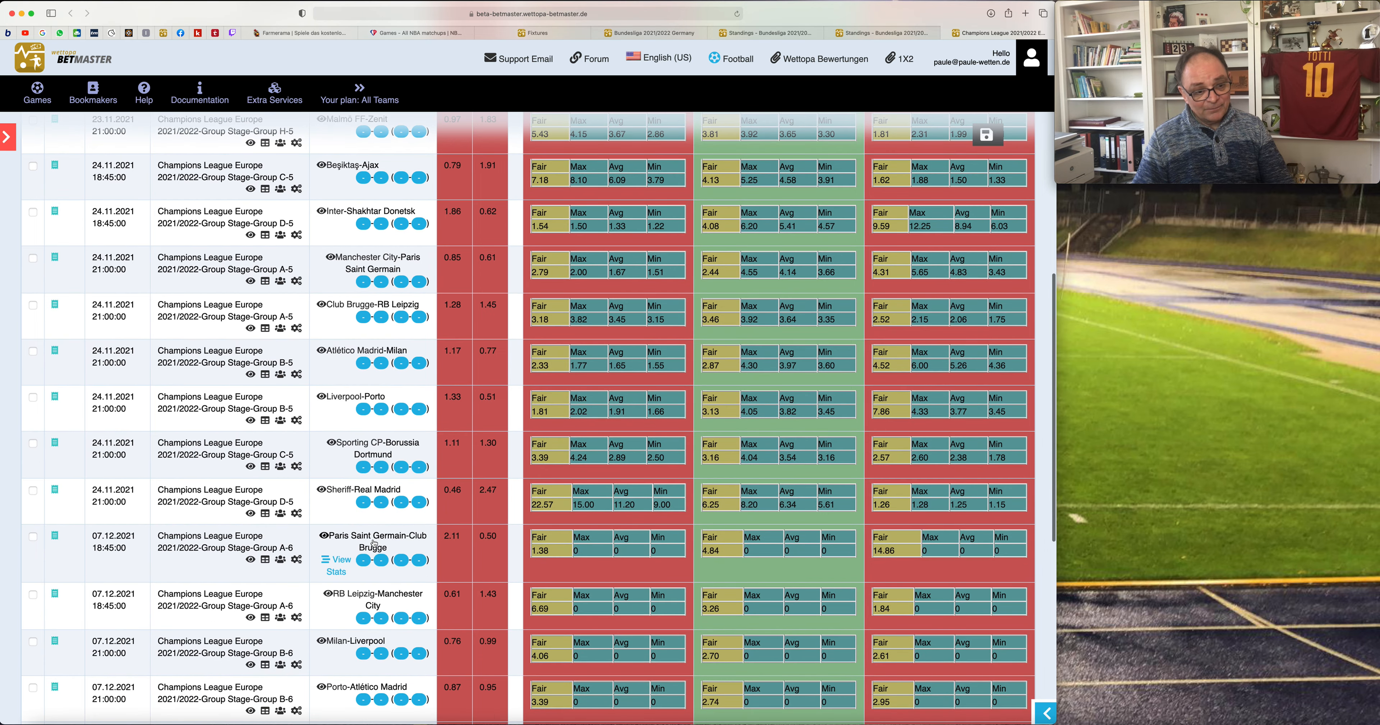